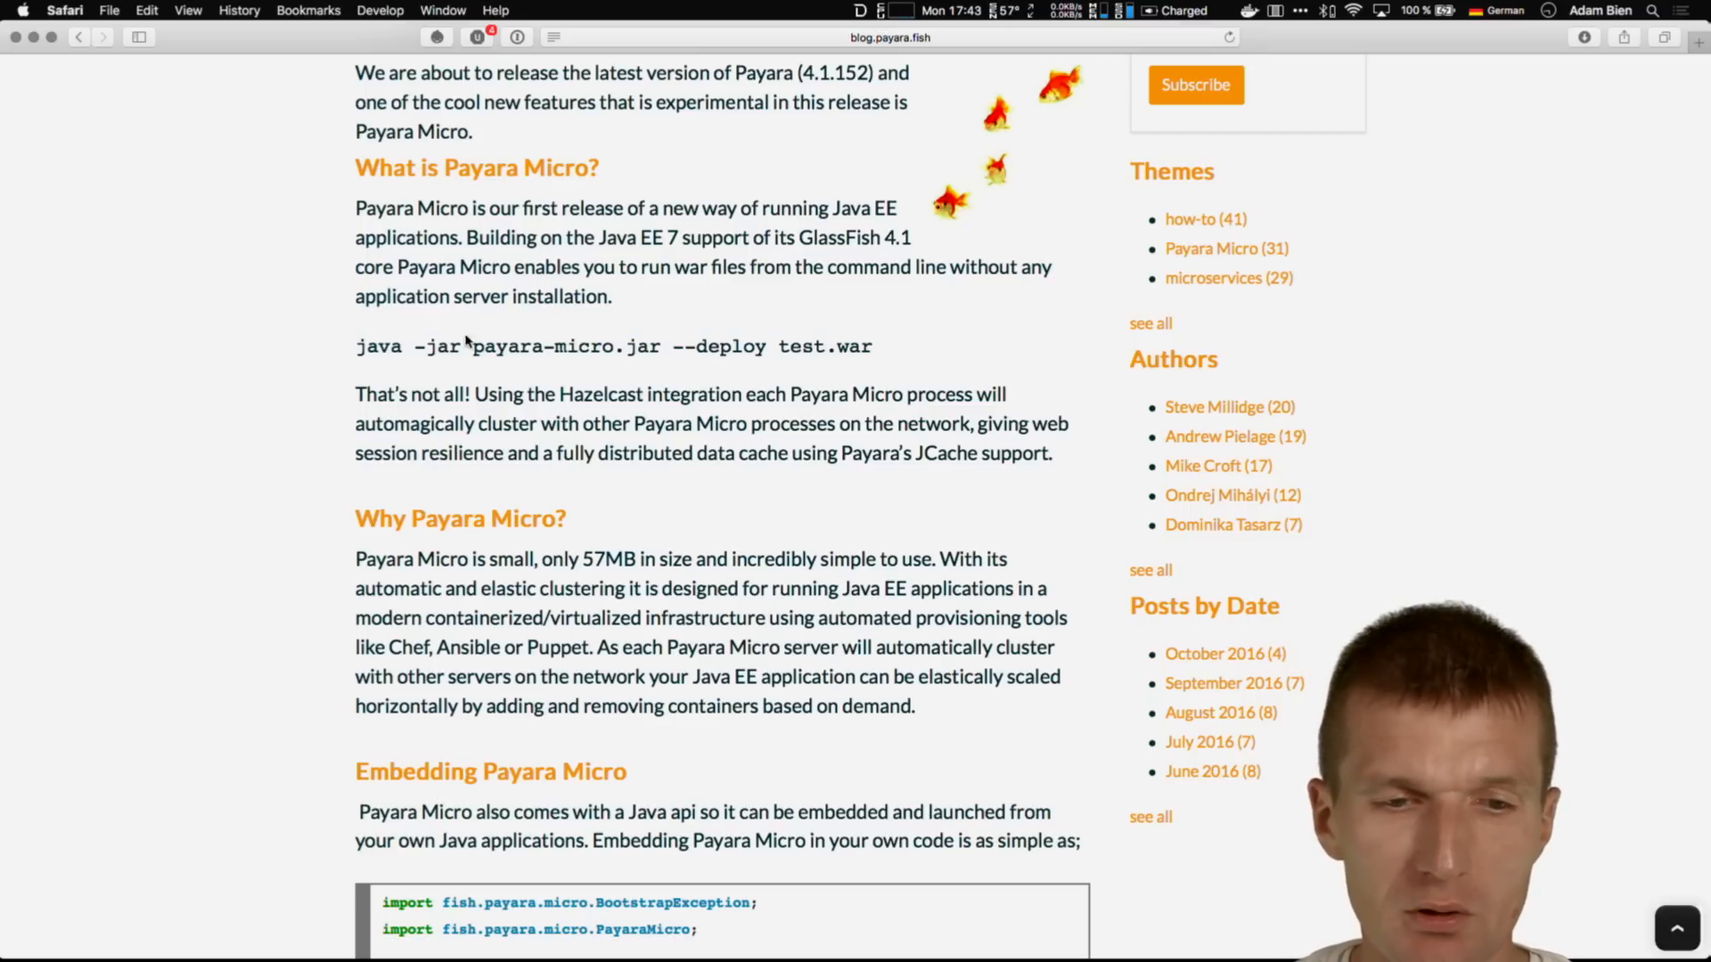
Step: Review the payara-micro Dockerfile's java -jar --deploy entrypoint and its ARCHIVE_NAME variable
double_click(566, 347)
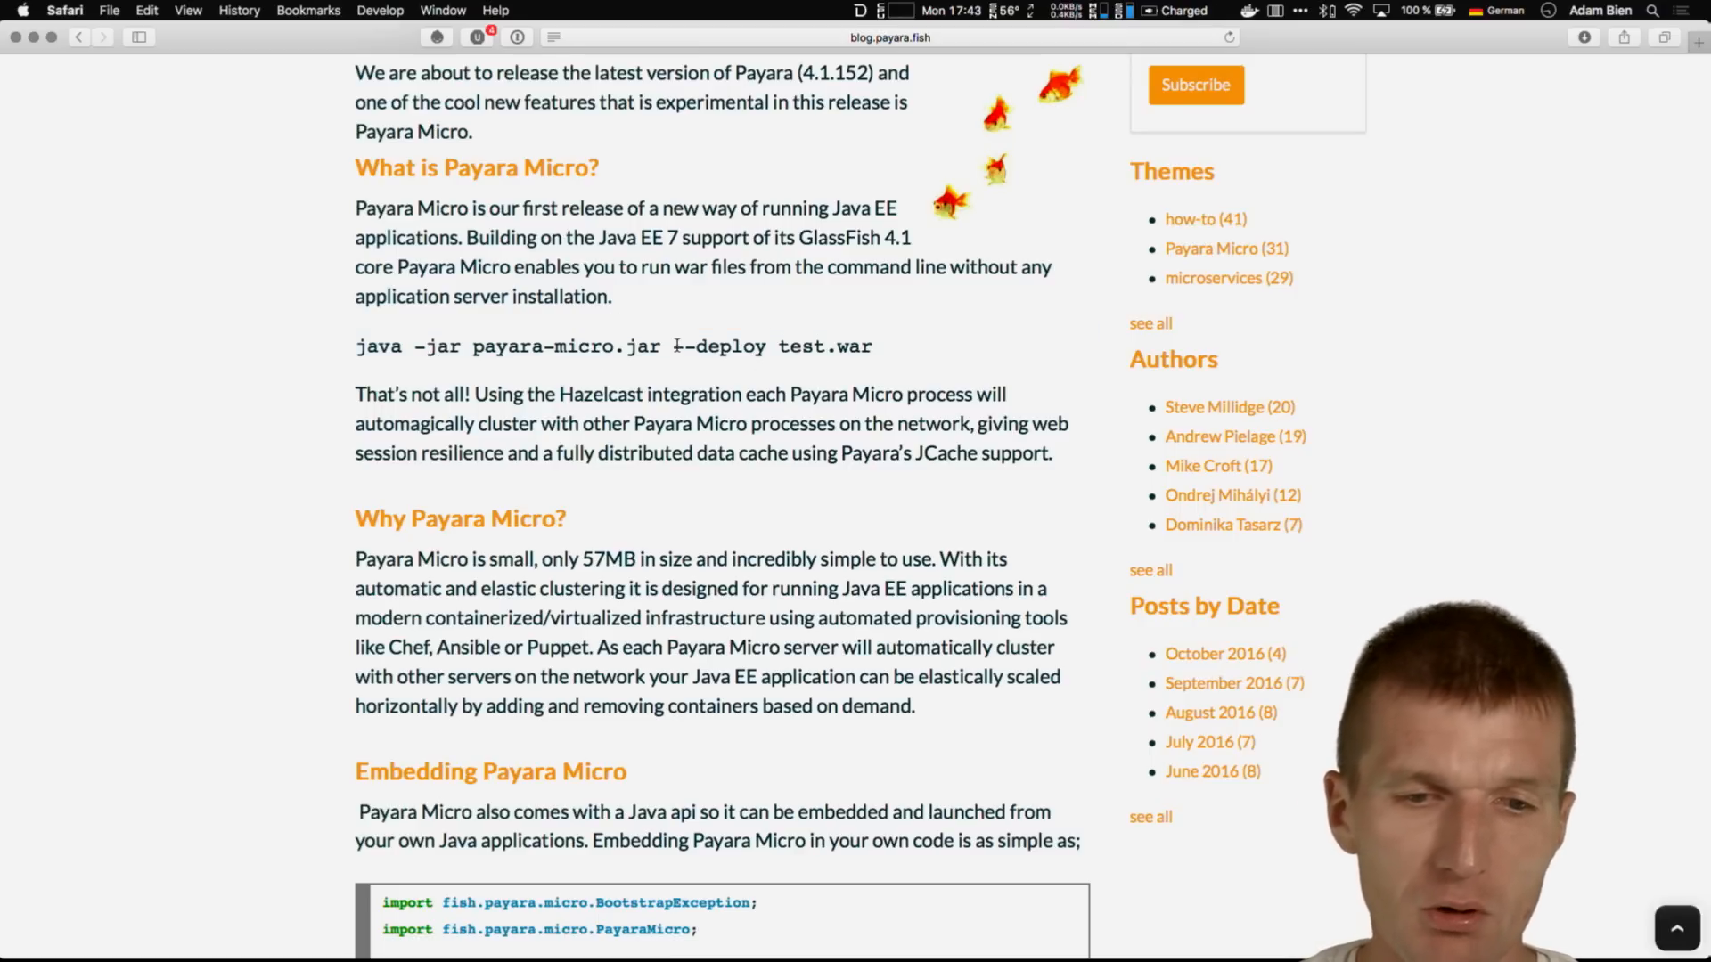
double_click(718, 346)
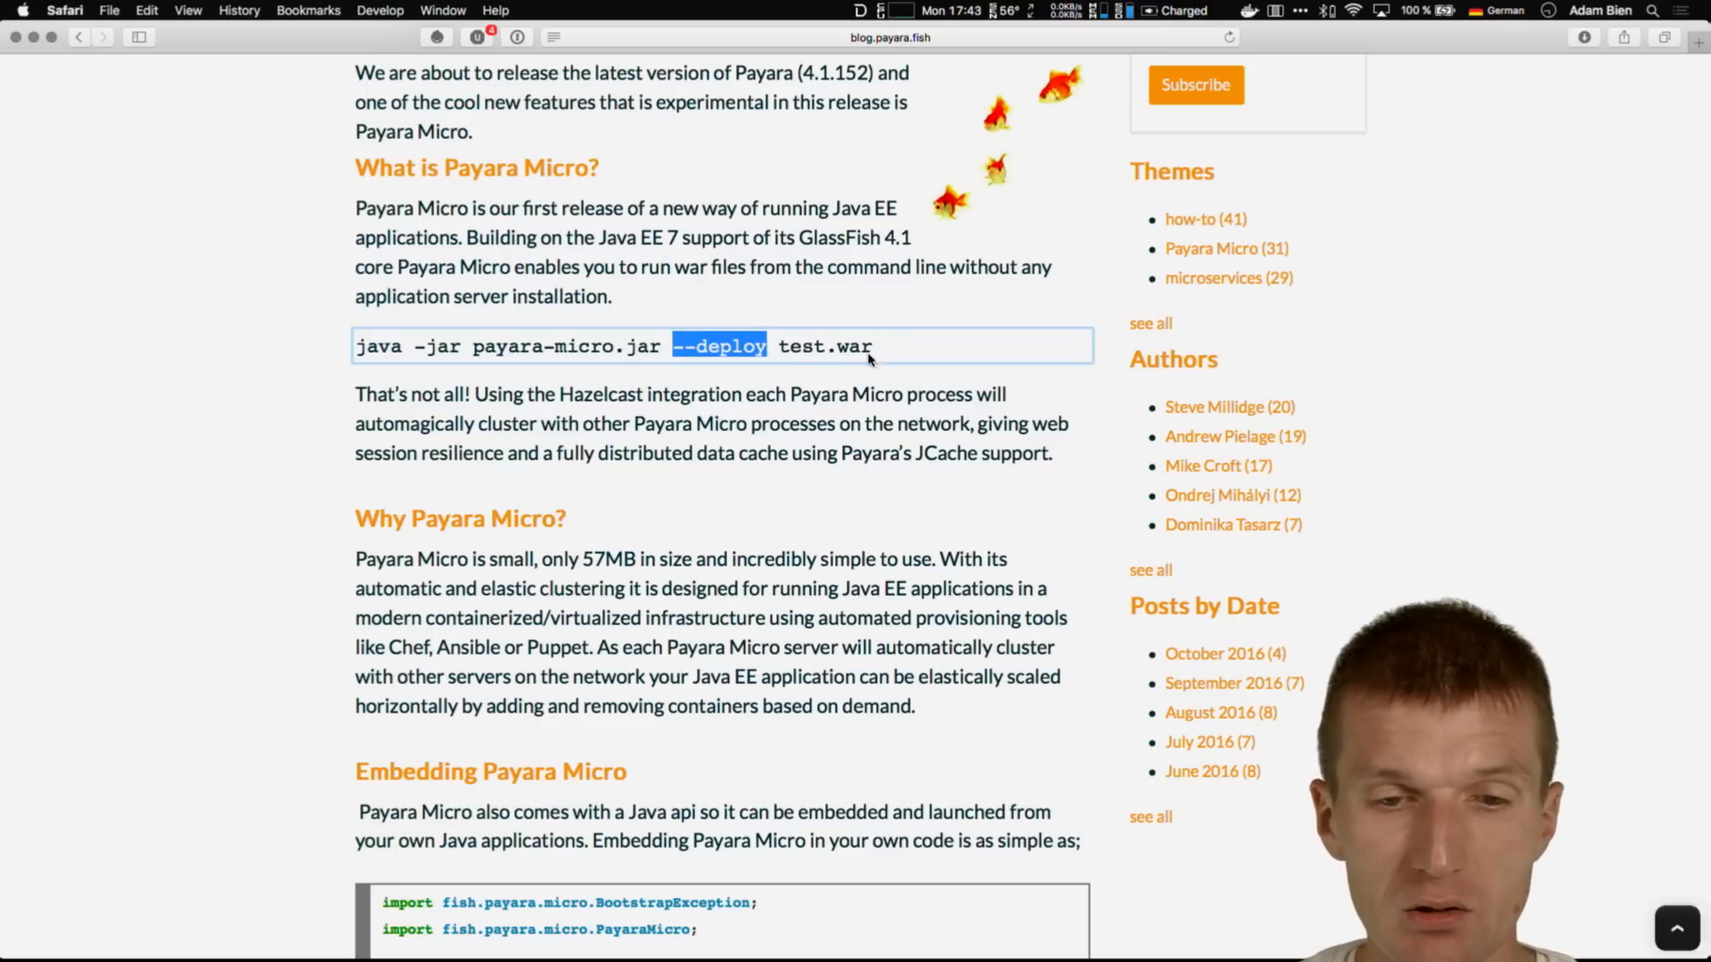
mouse_move(470, 345)
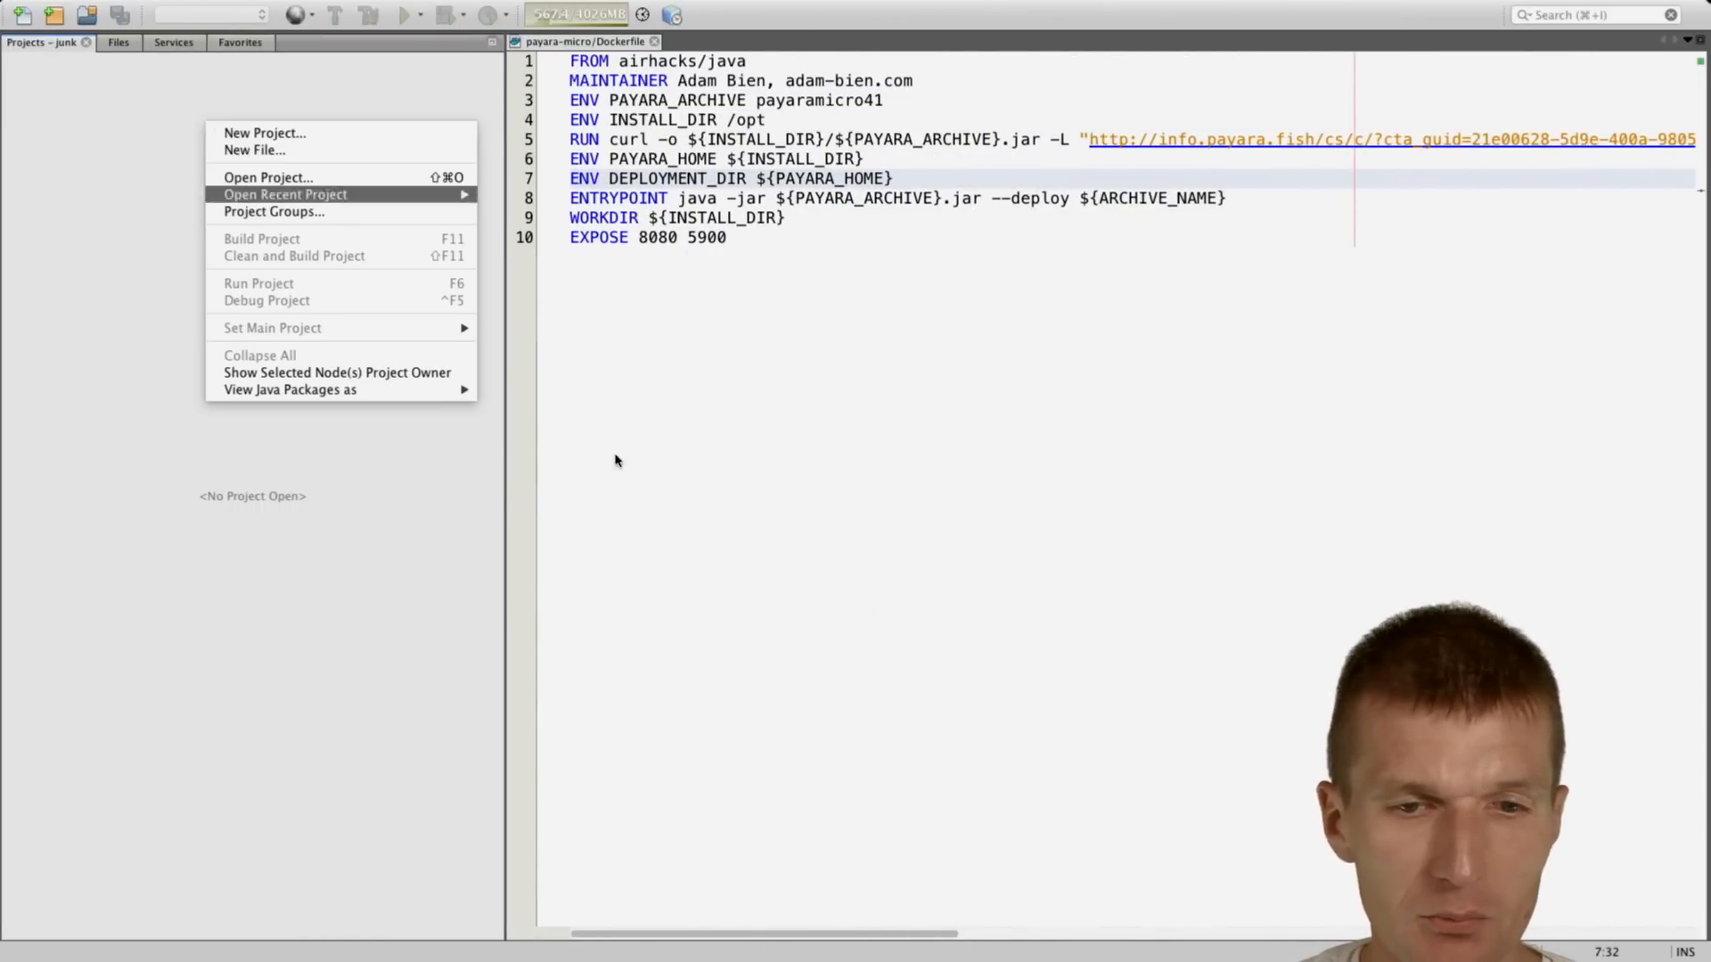
key("cmd+a")
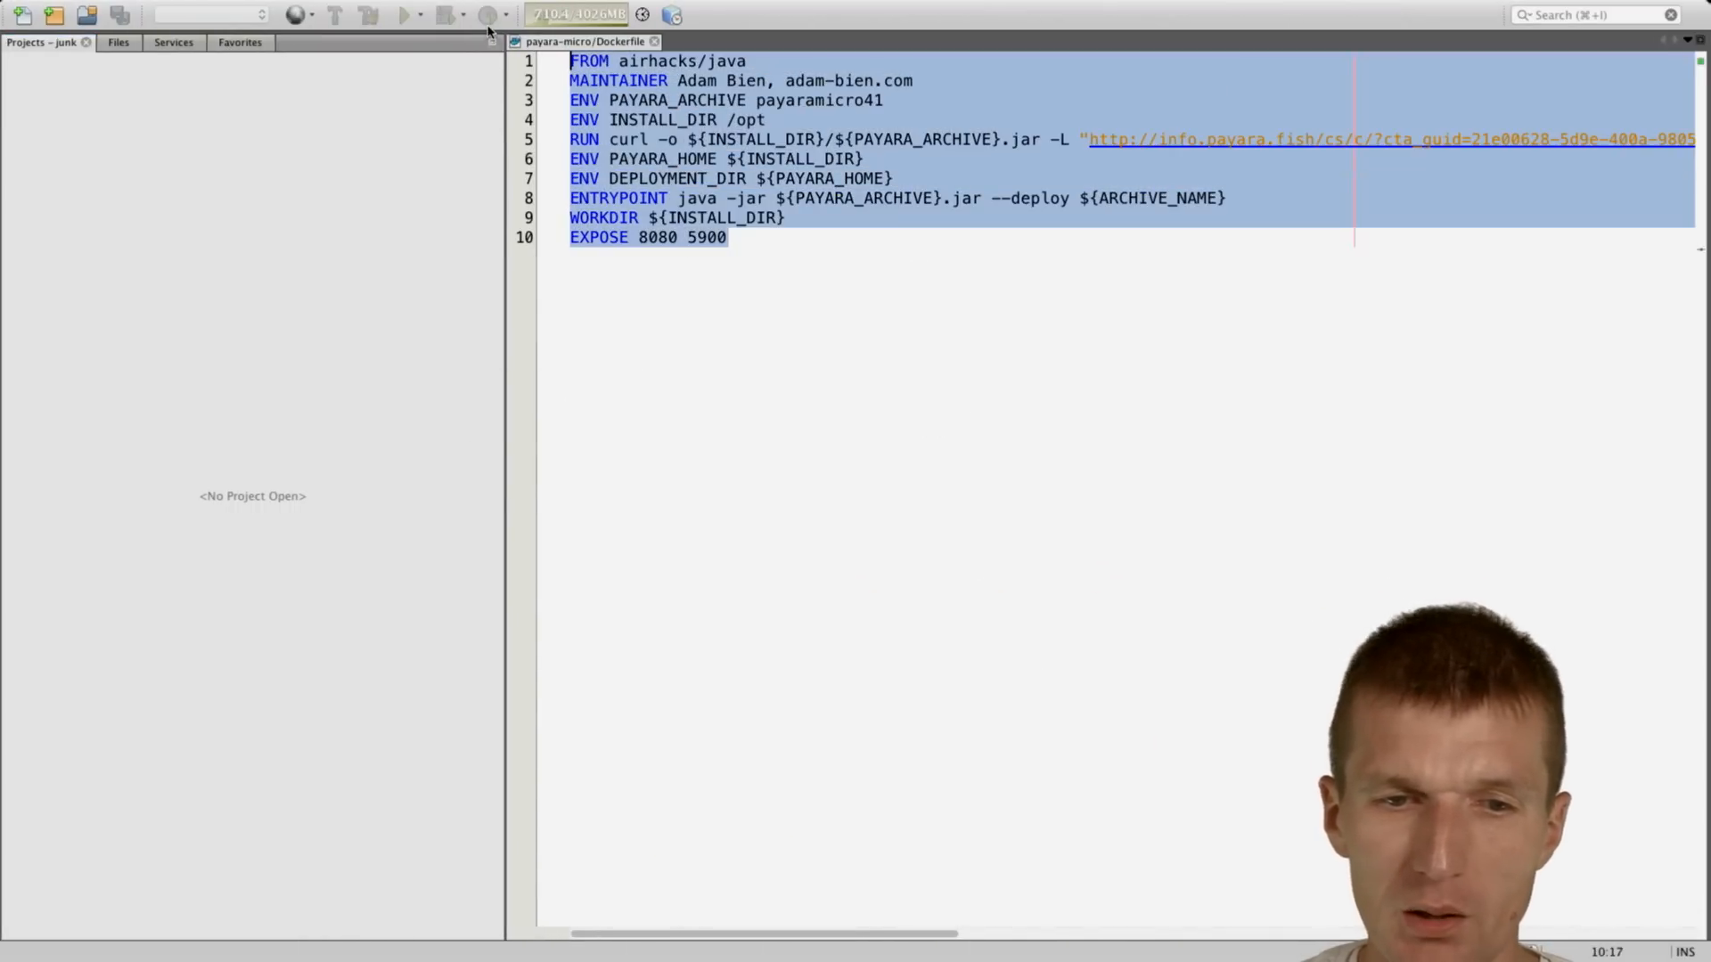
left_click(592, 139)
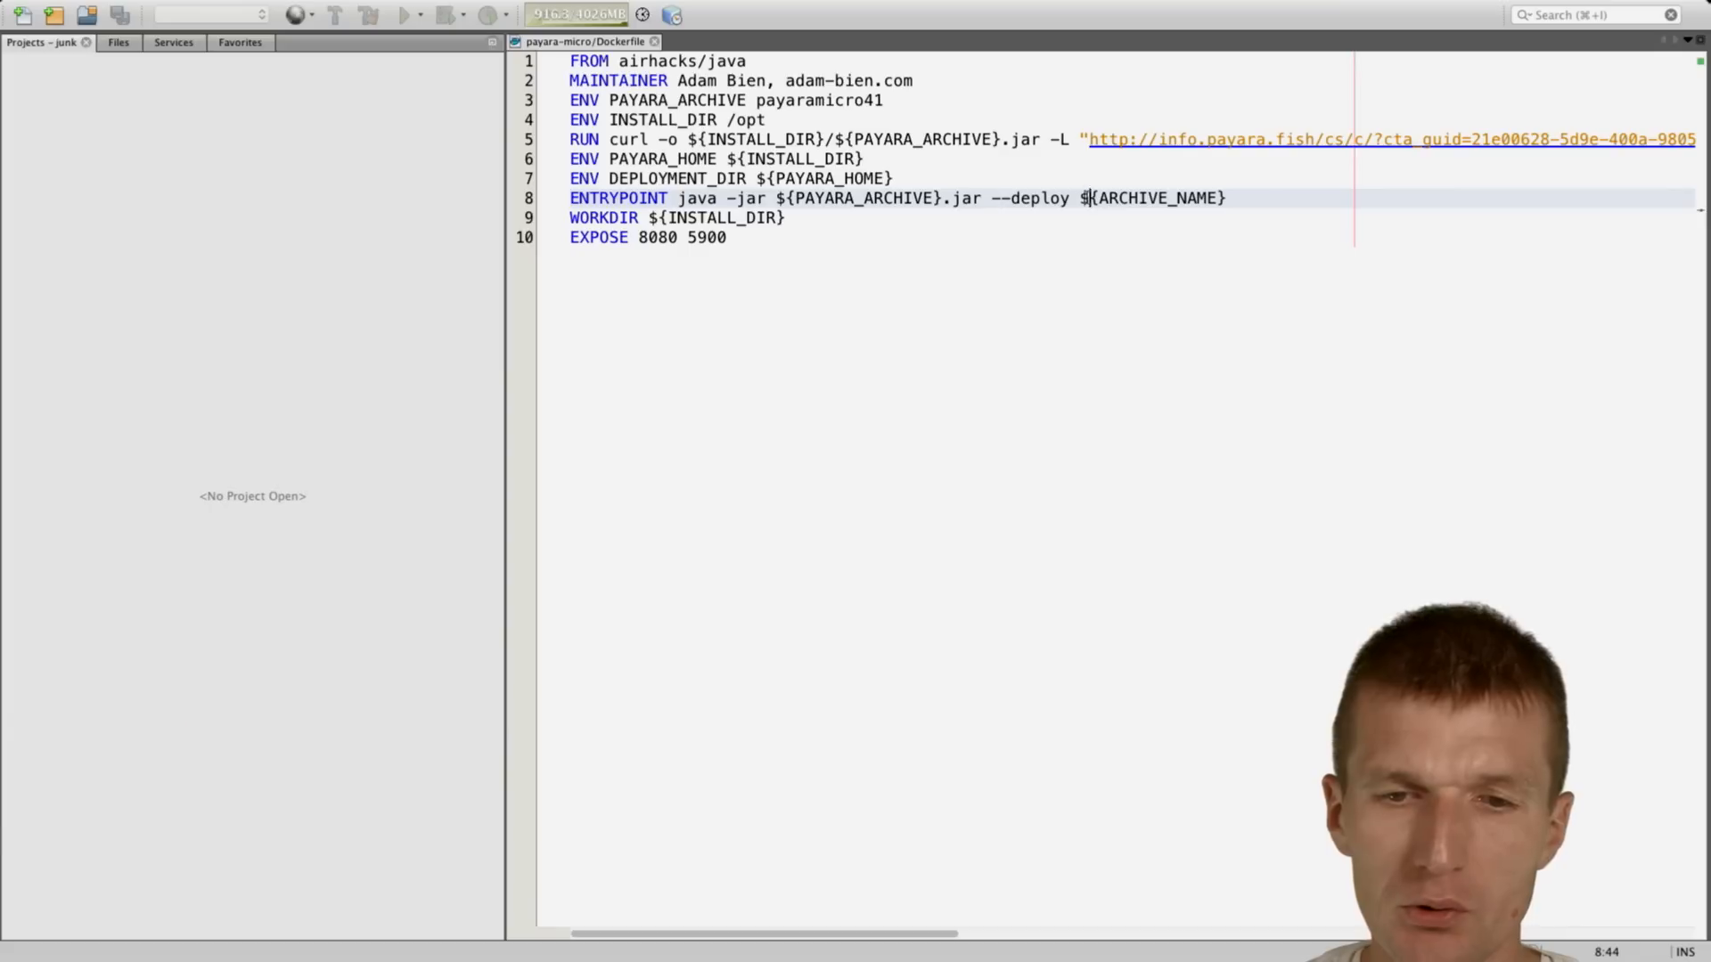
double_click(1157, 198)
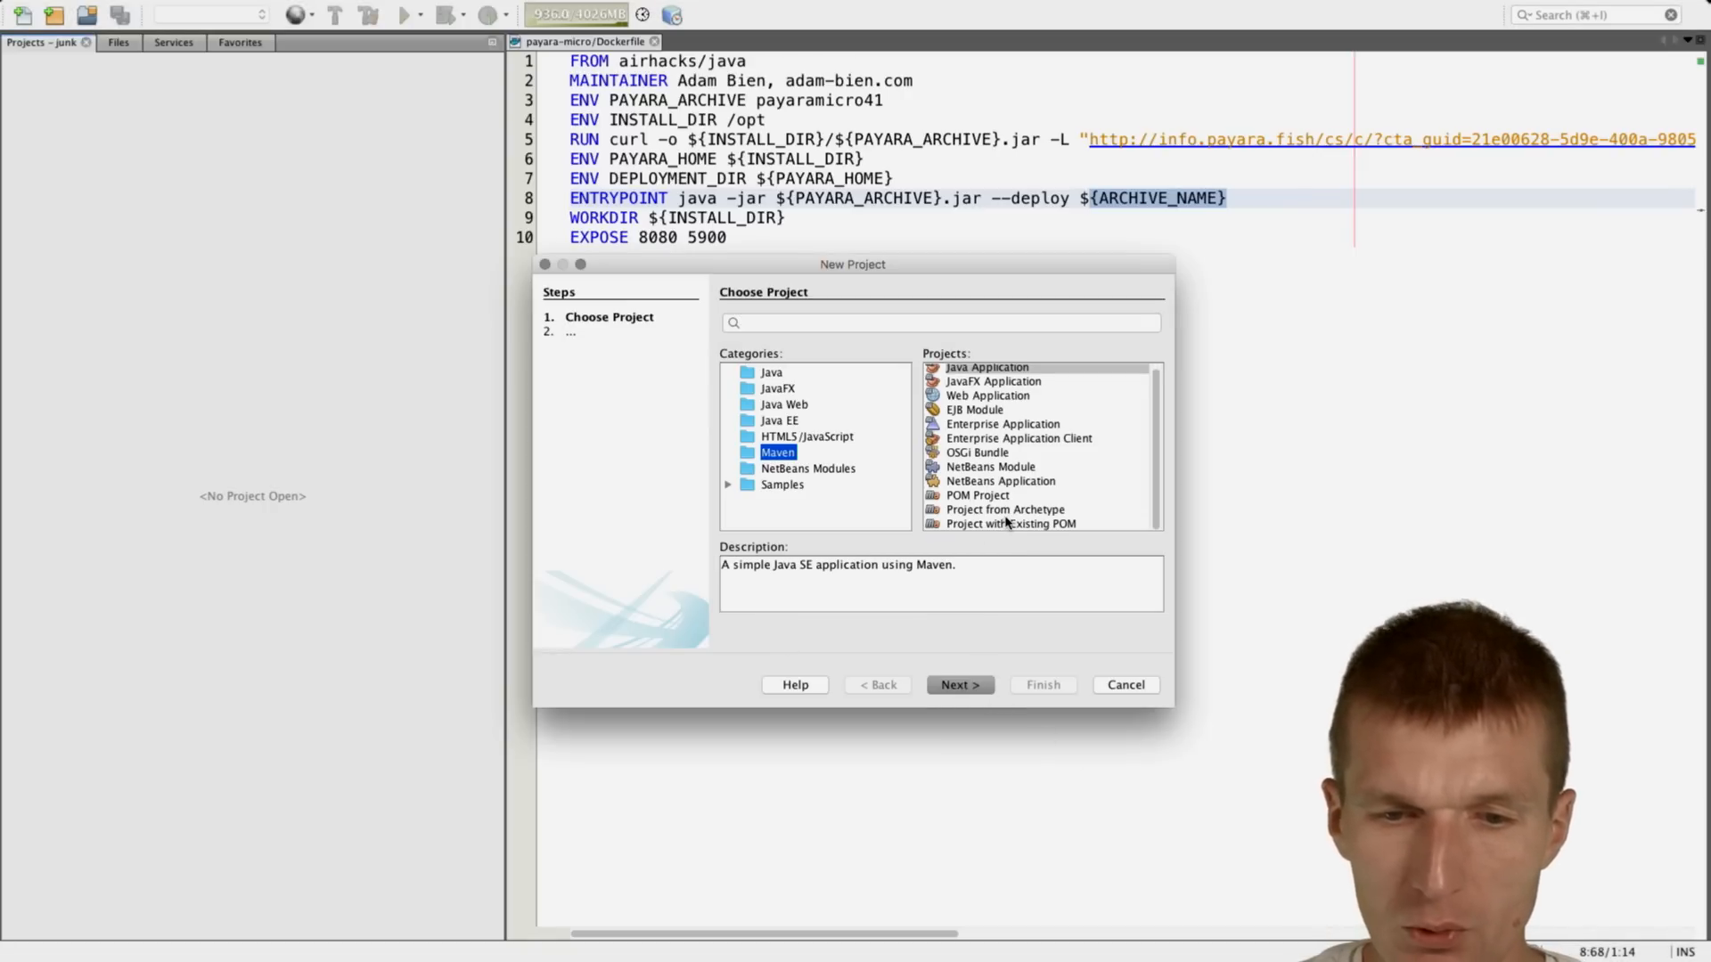
Step: Create Maven project 'micro' from the com.airhacks Java EE archetype
left_click(959, 684)
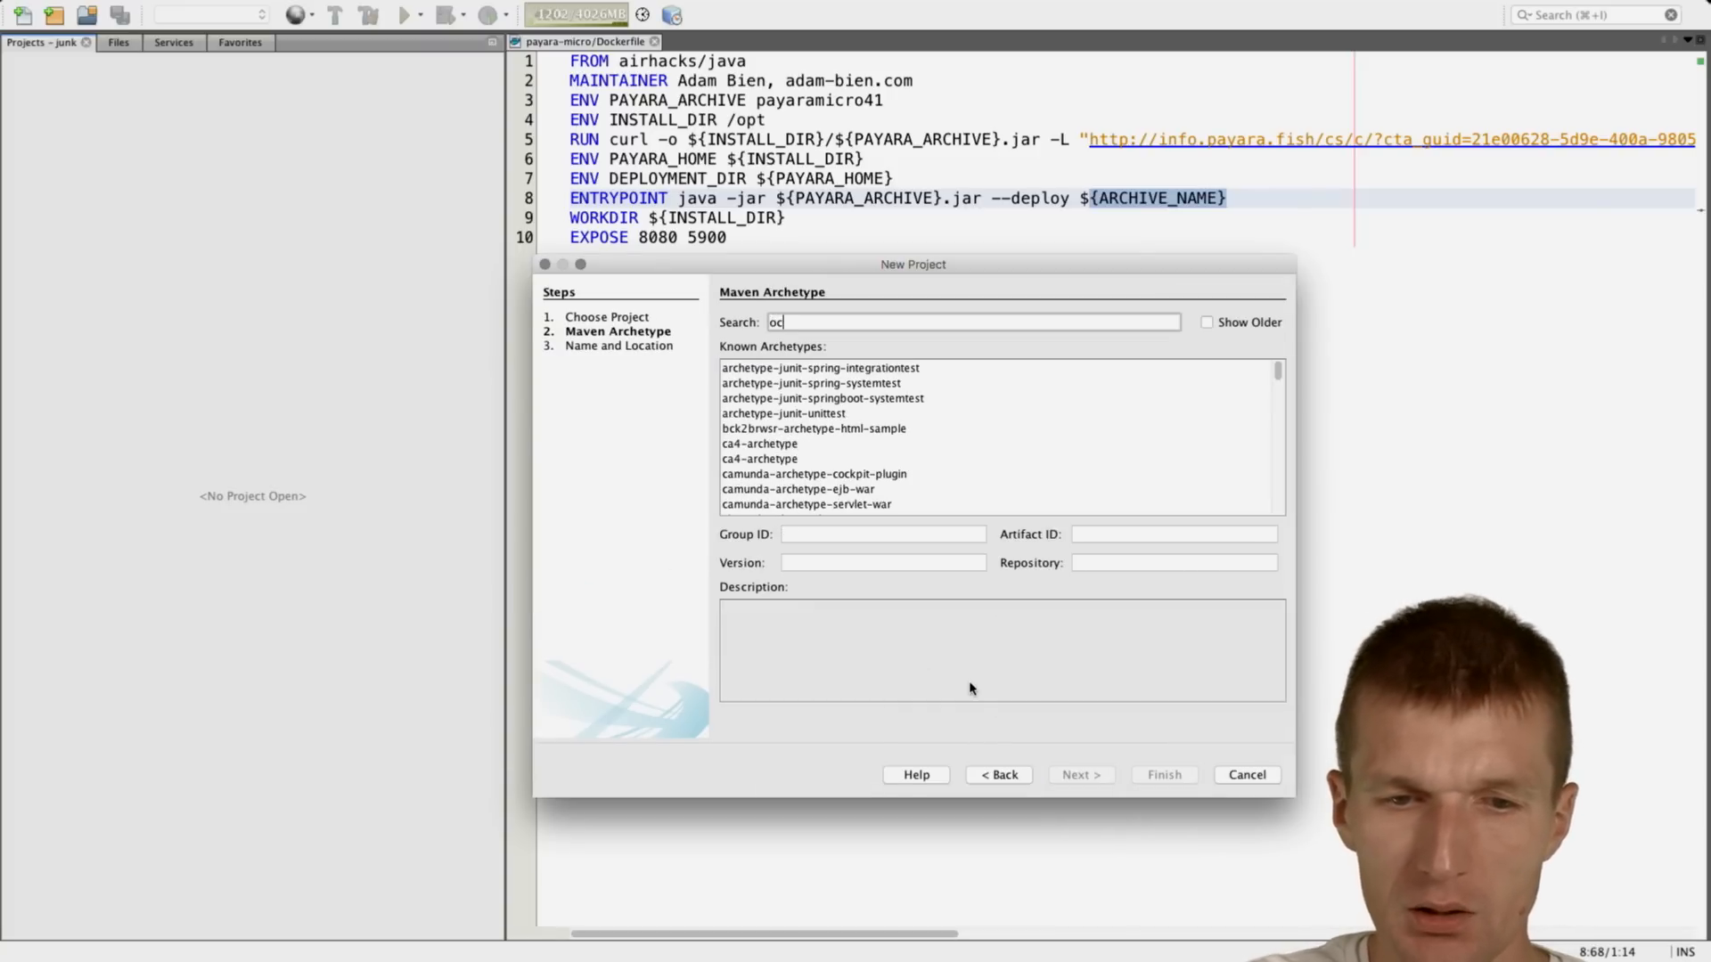
type("com.air")
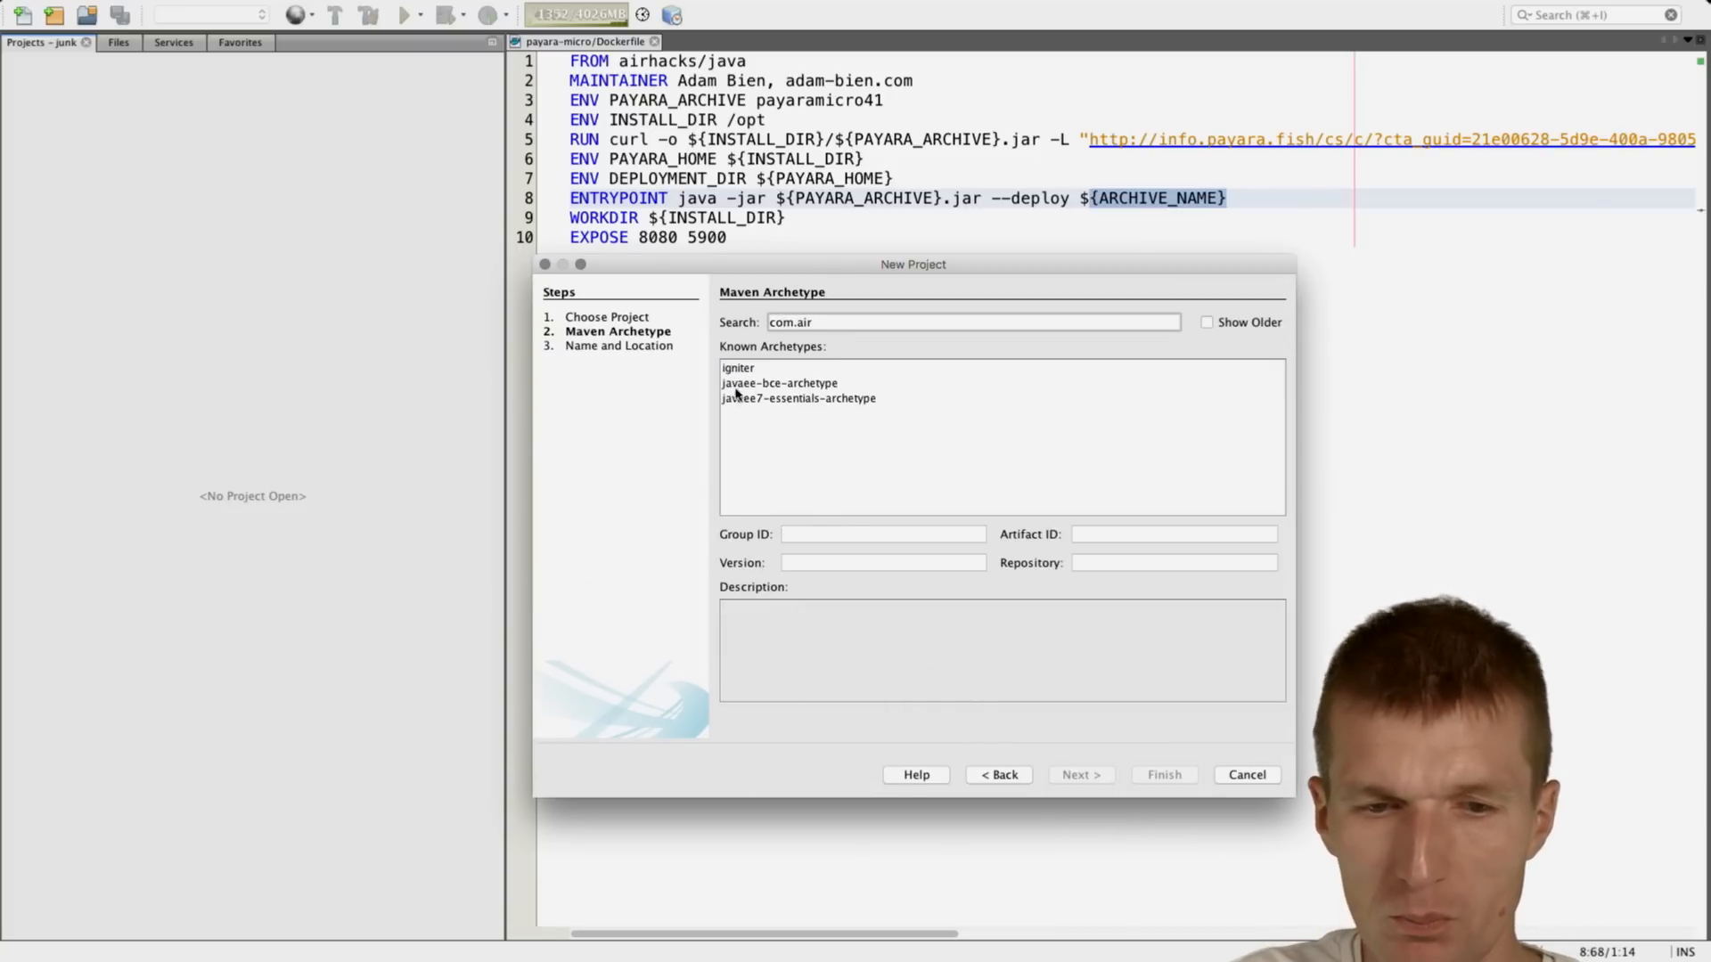
left_click(1080, 776)
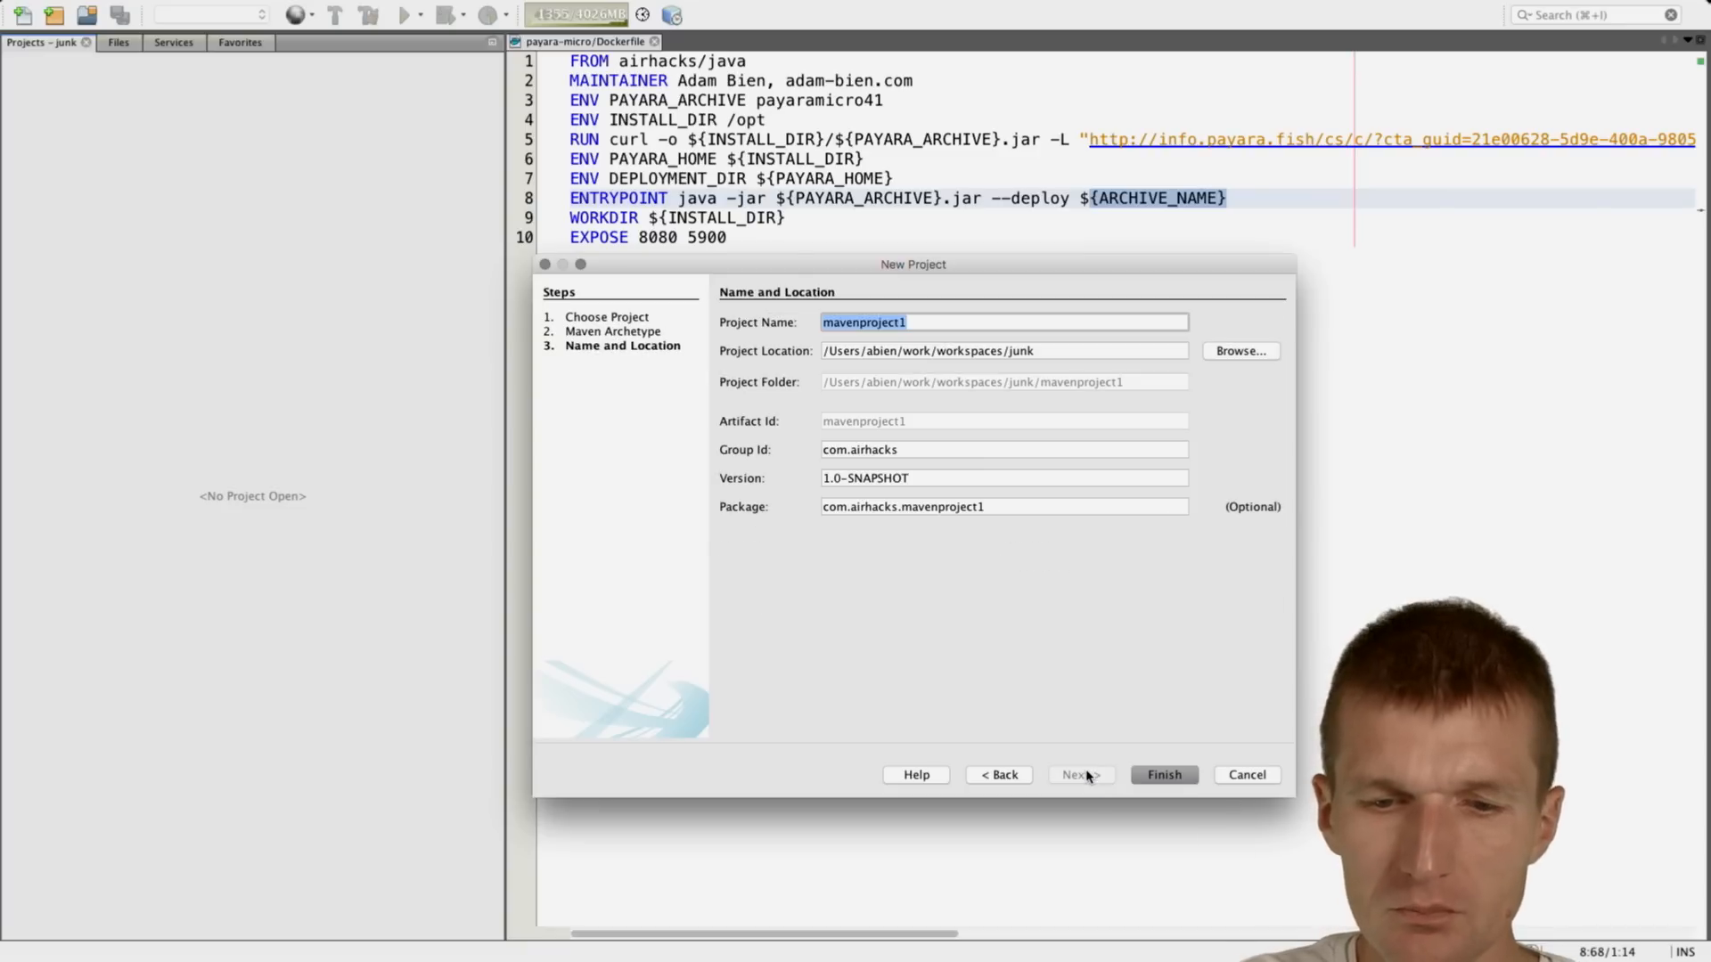
type("micro")
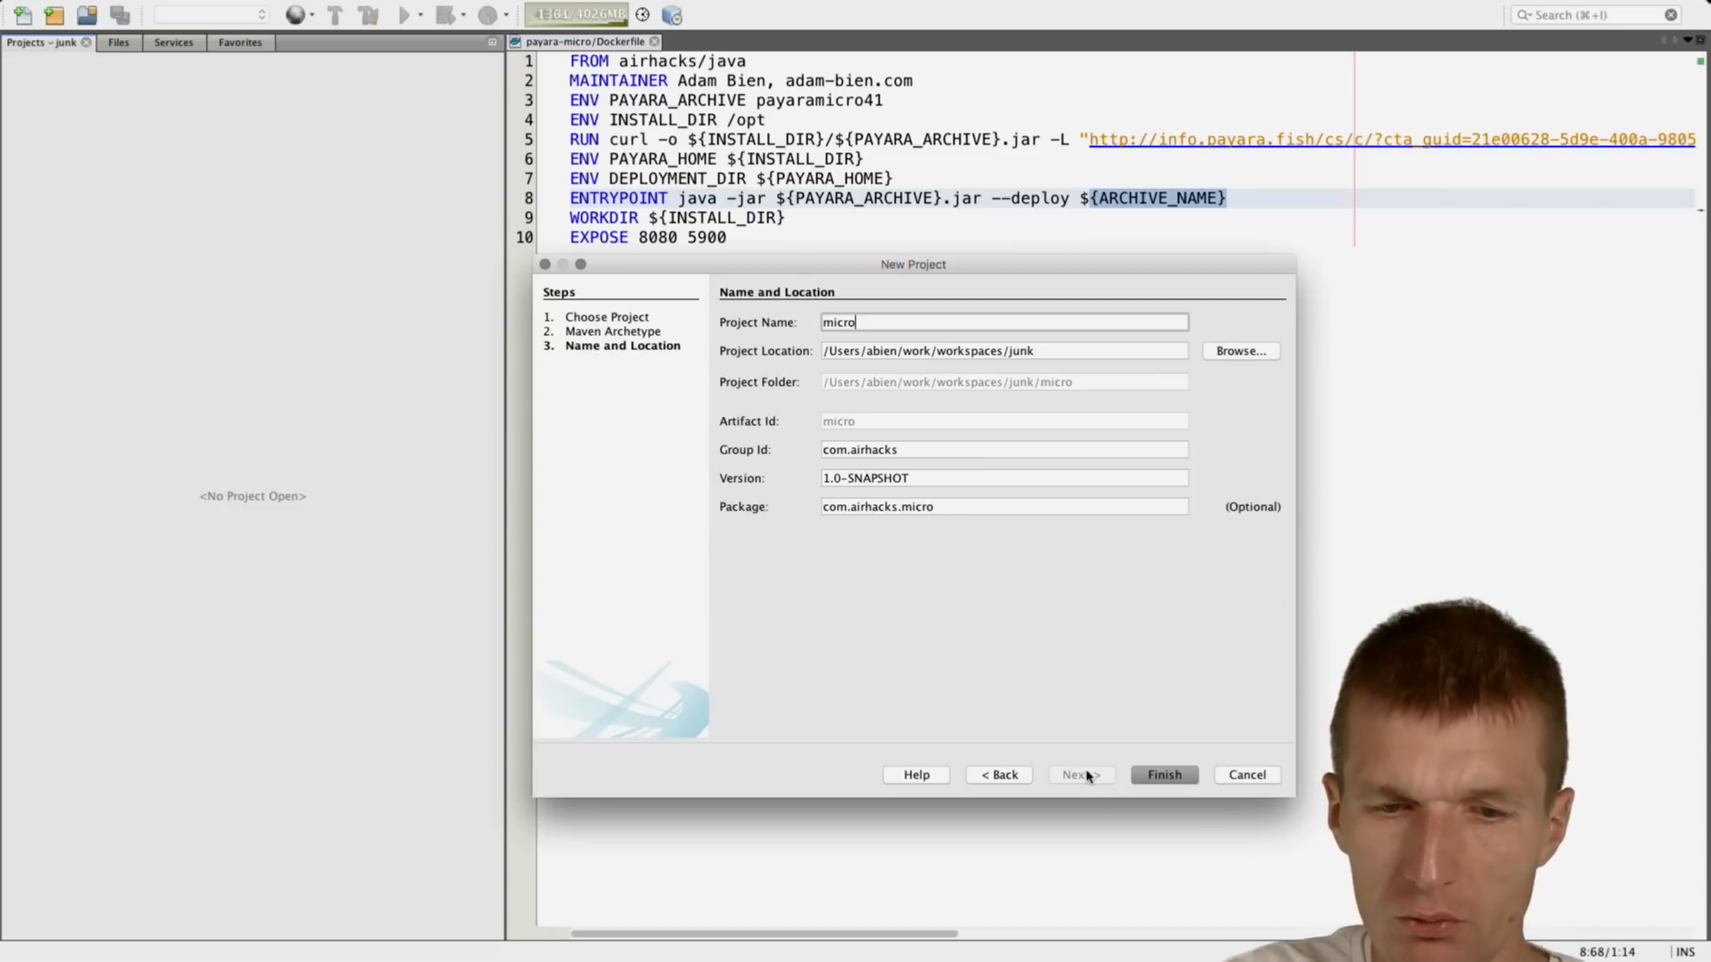
left_click(1162, 775)
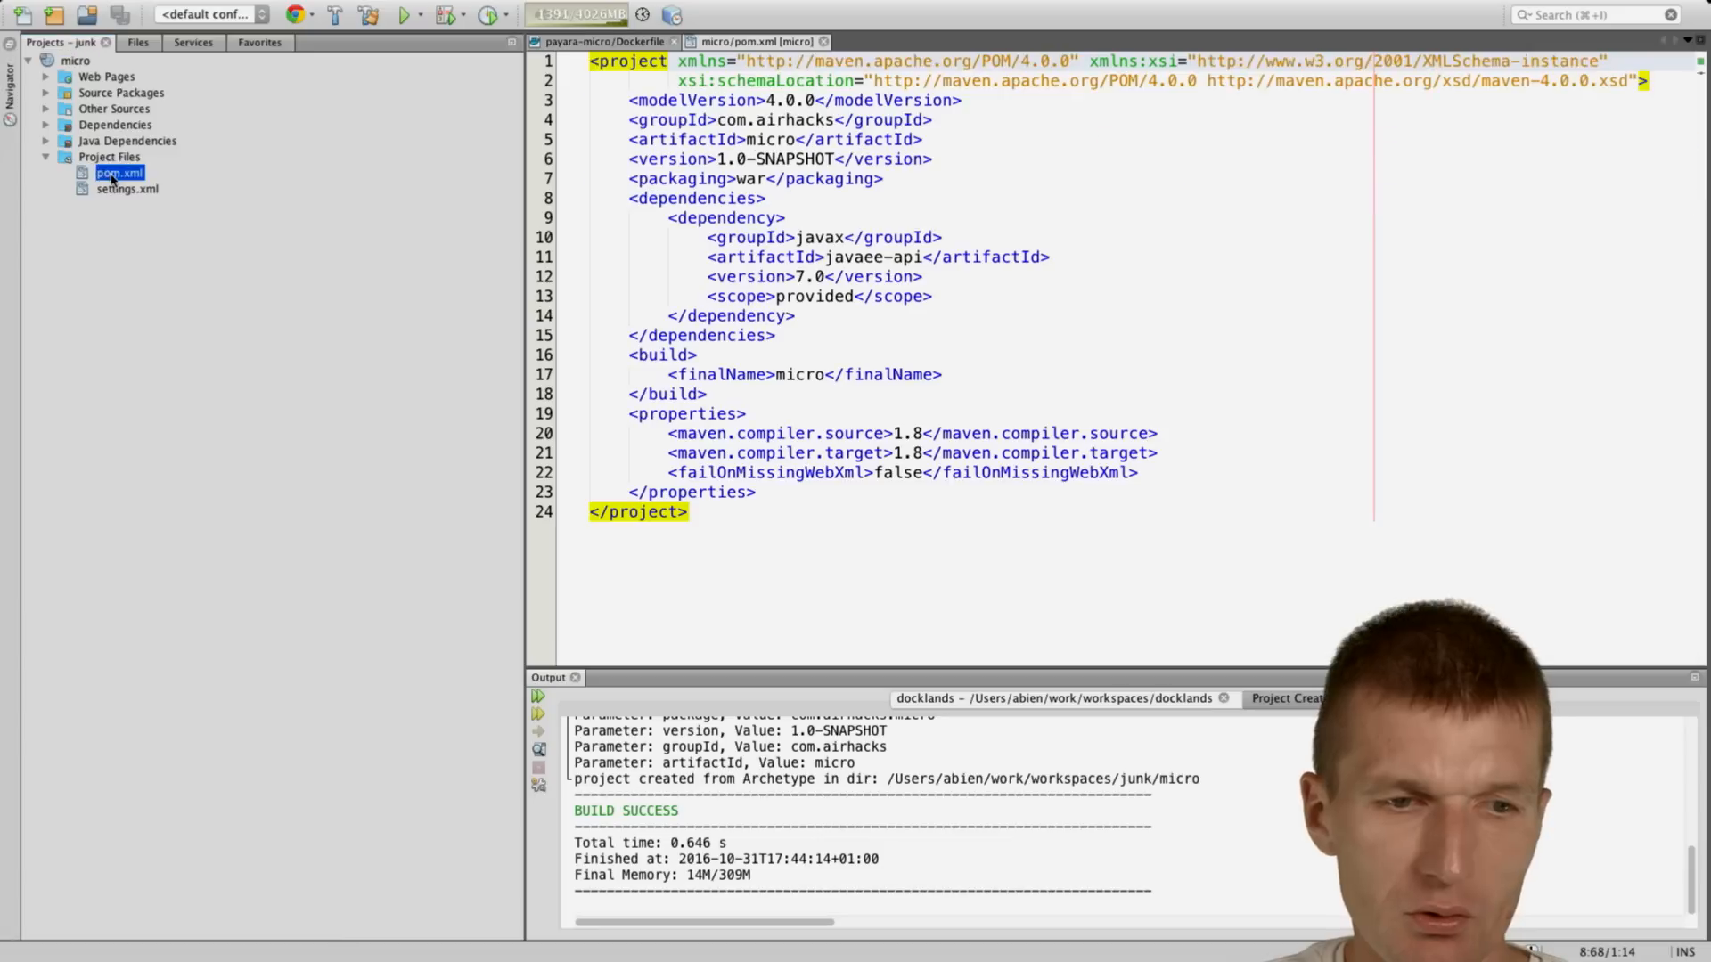
Step: Check the javaee-api dependency in pom.xml and start a New Java Class in the micro project
left_click_drag(665, 218, 796, 317)
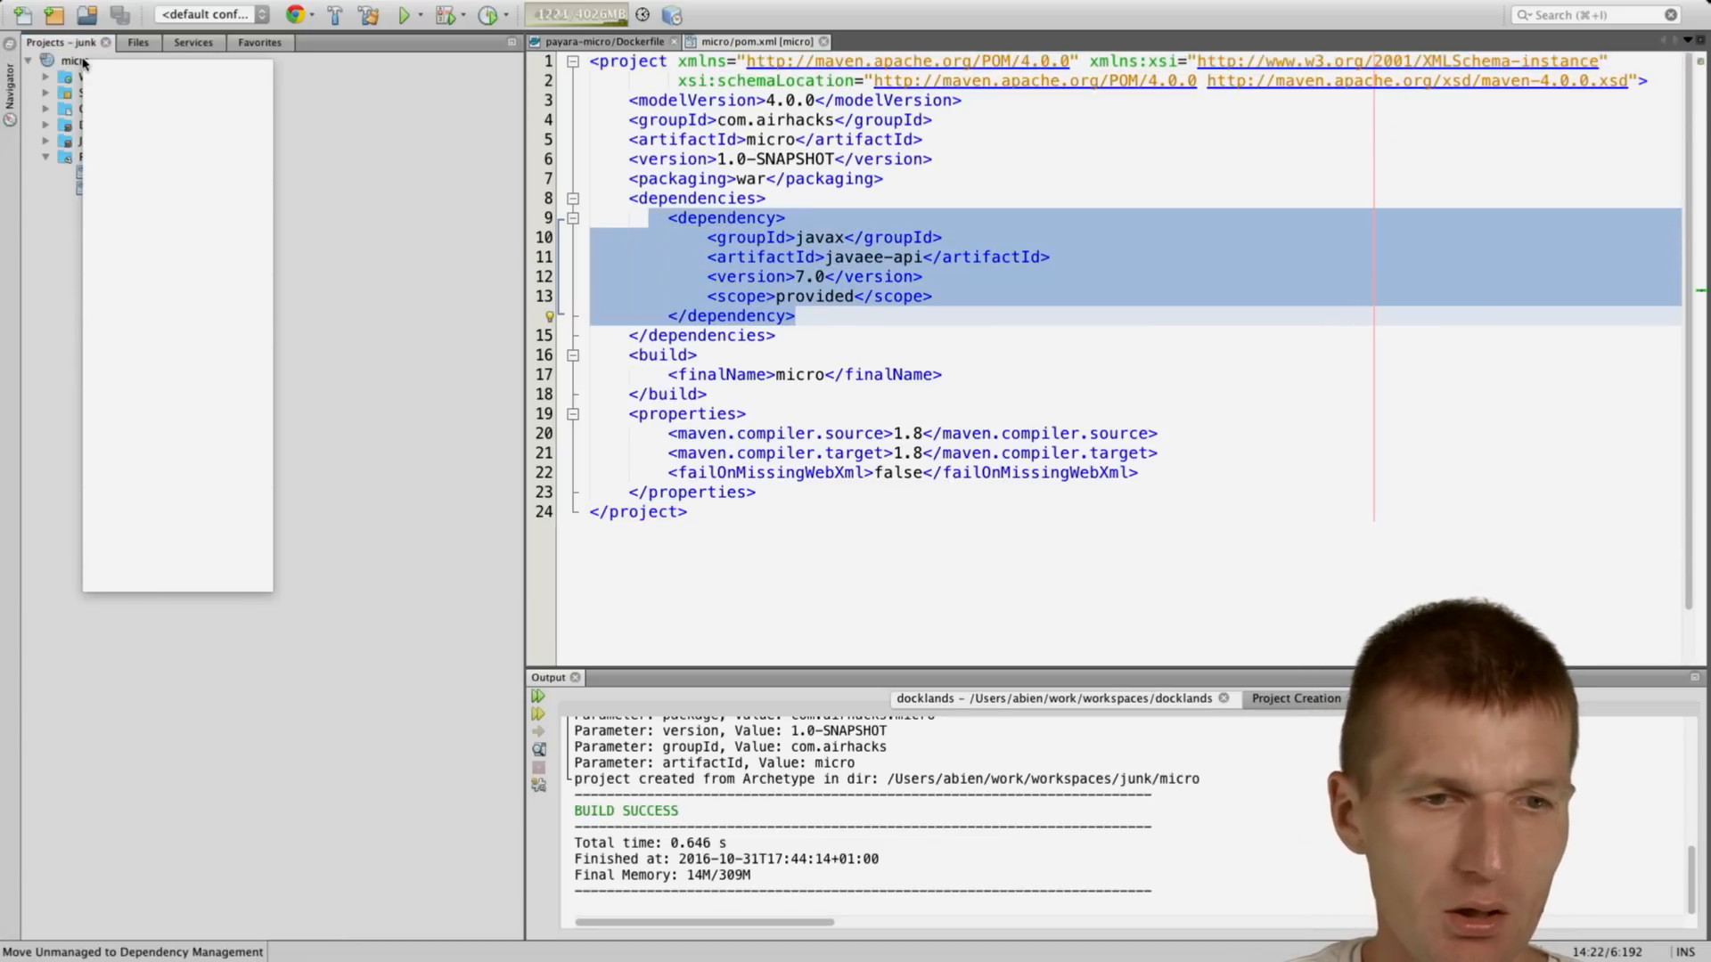
right_click(75, 60)
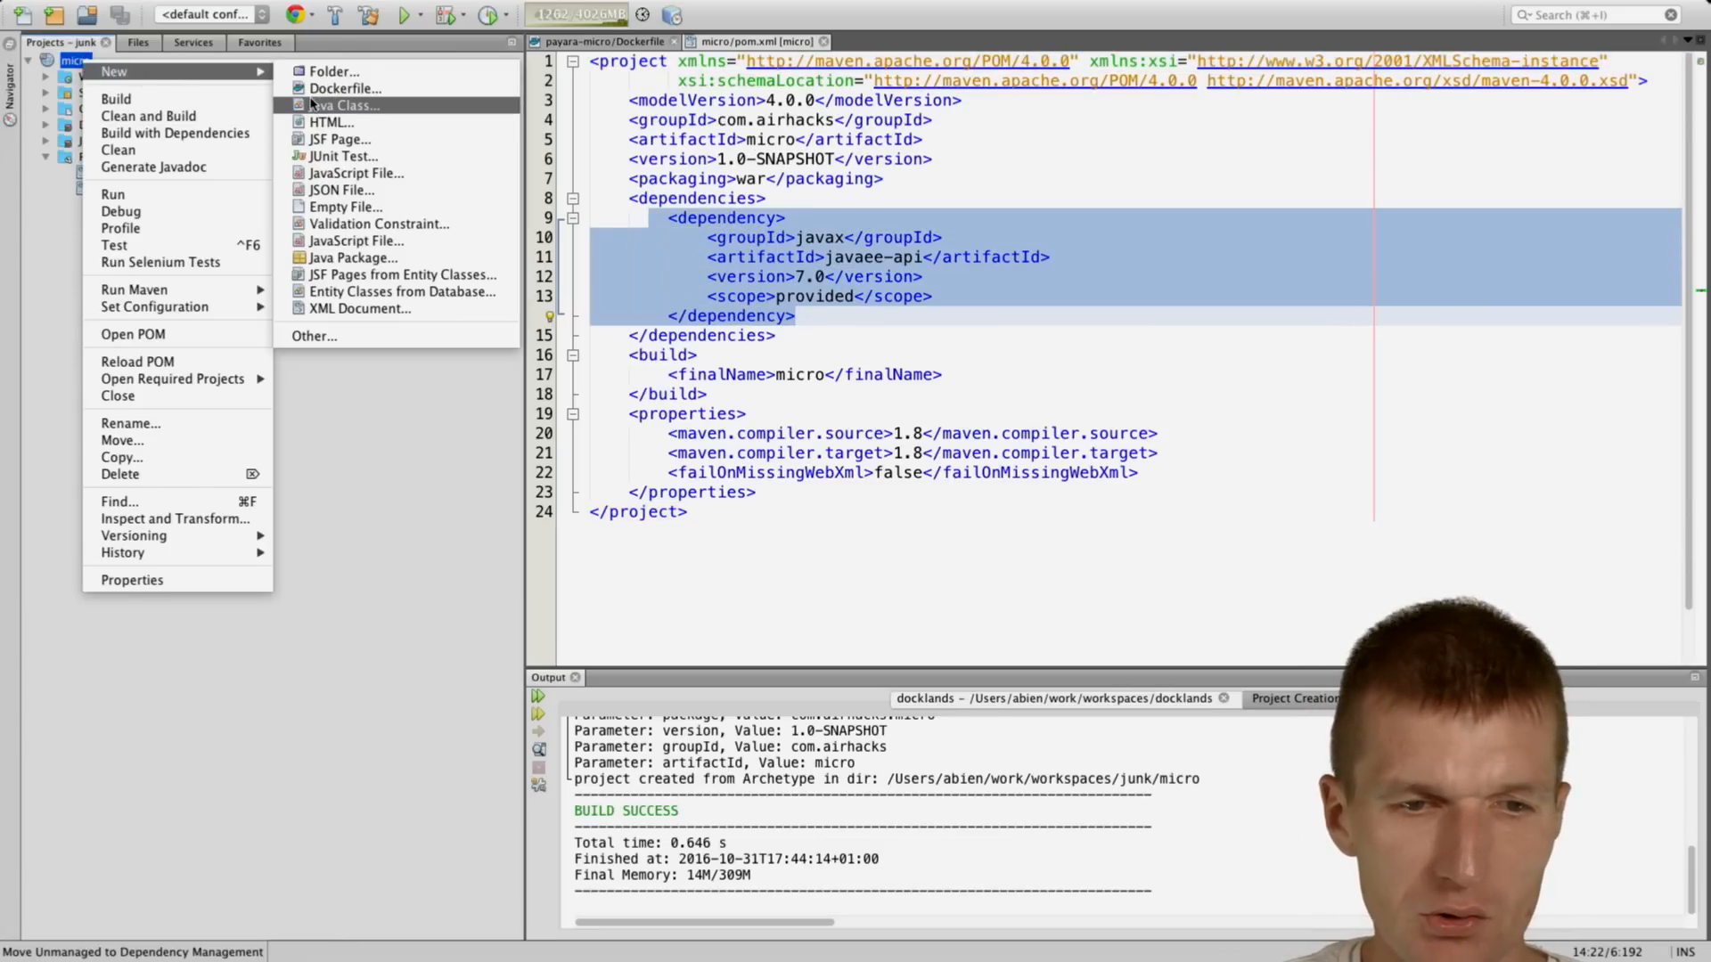
left_click(346, 105)
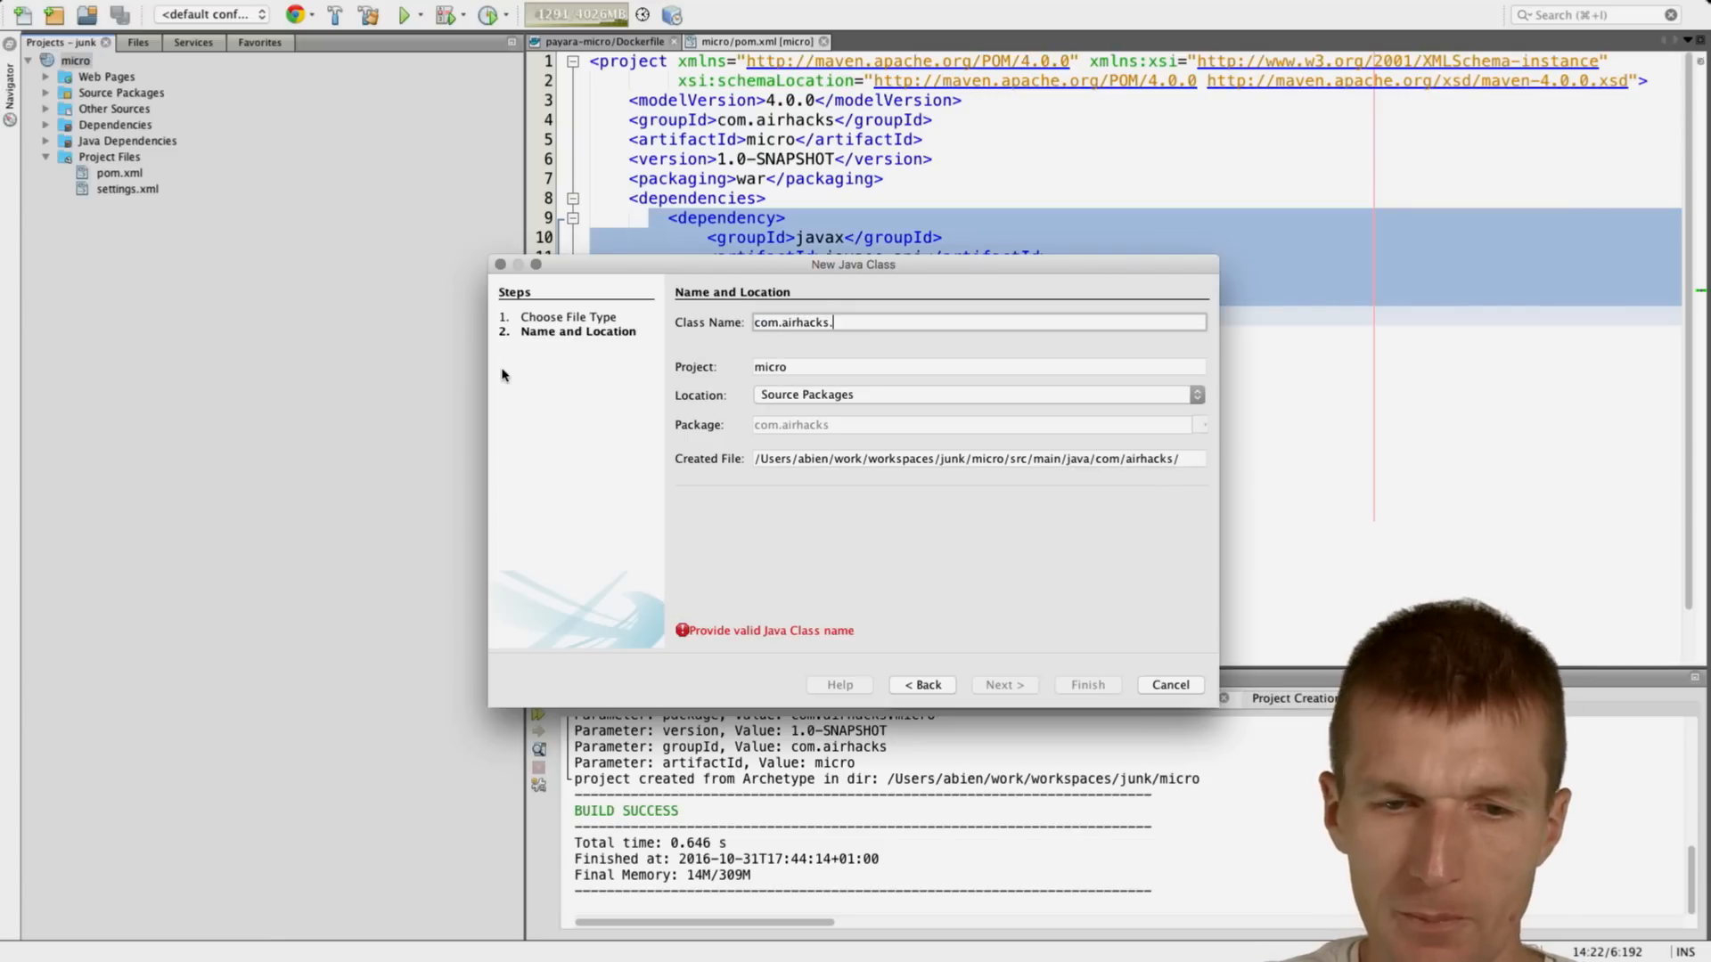
type("MicroRes")
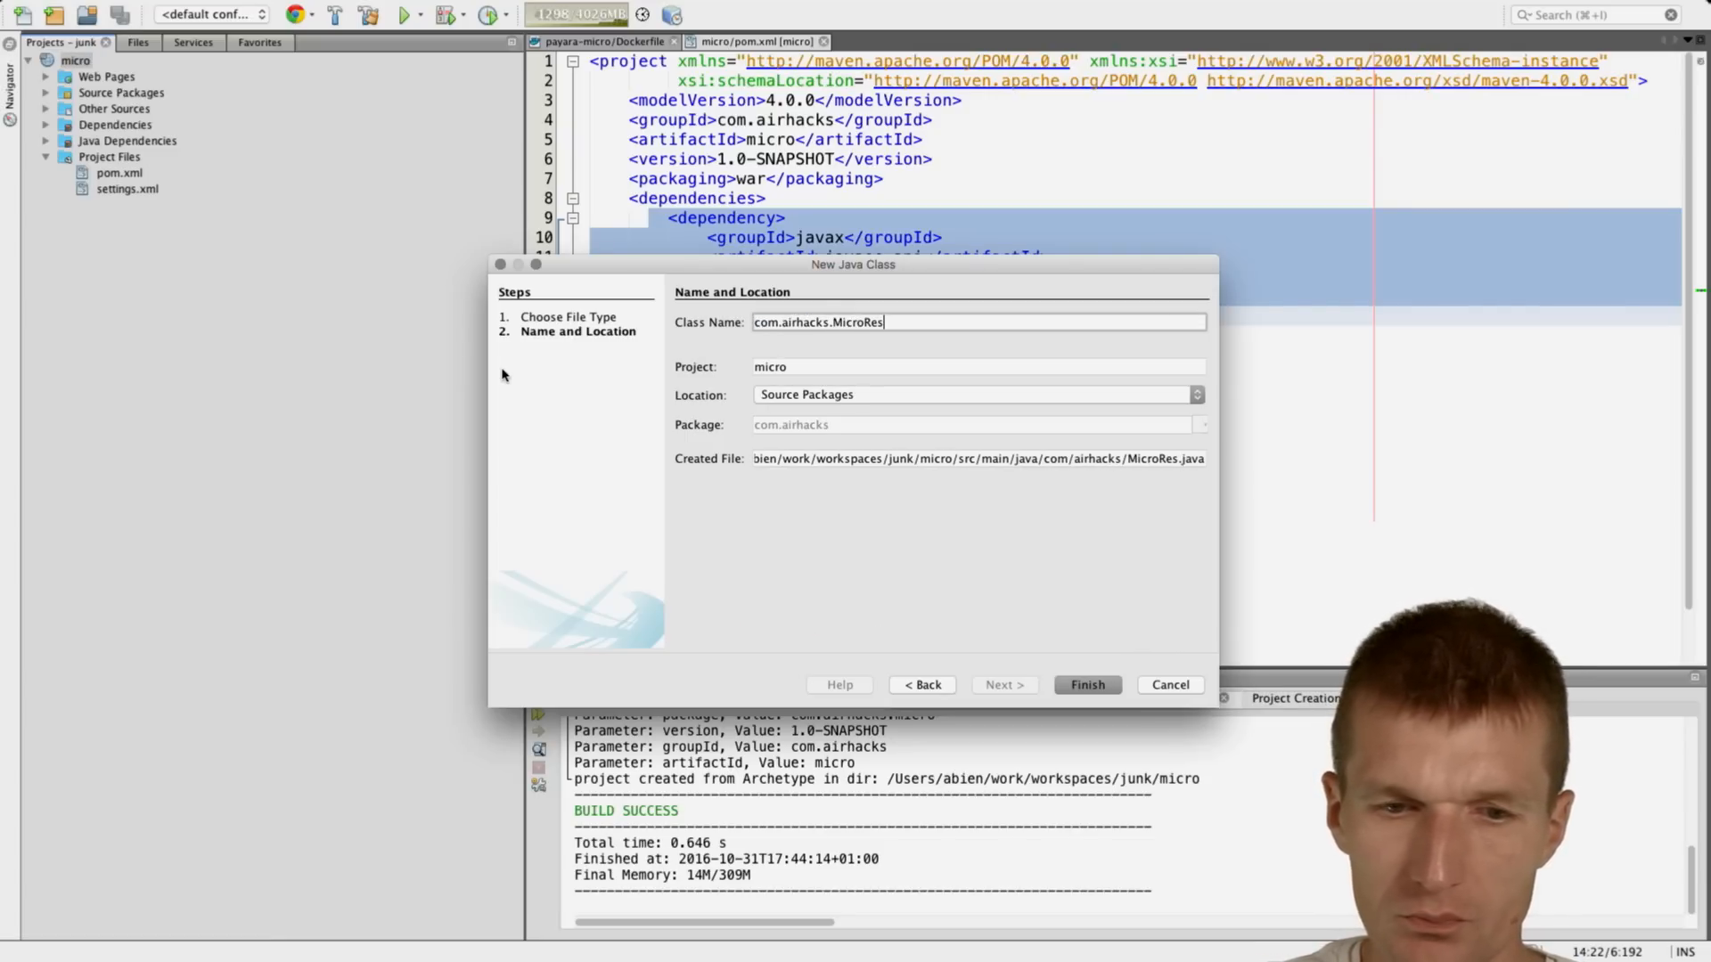
left_click(1085, 684)
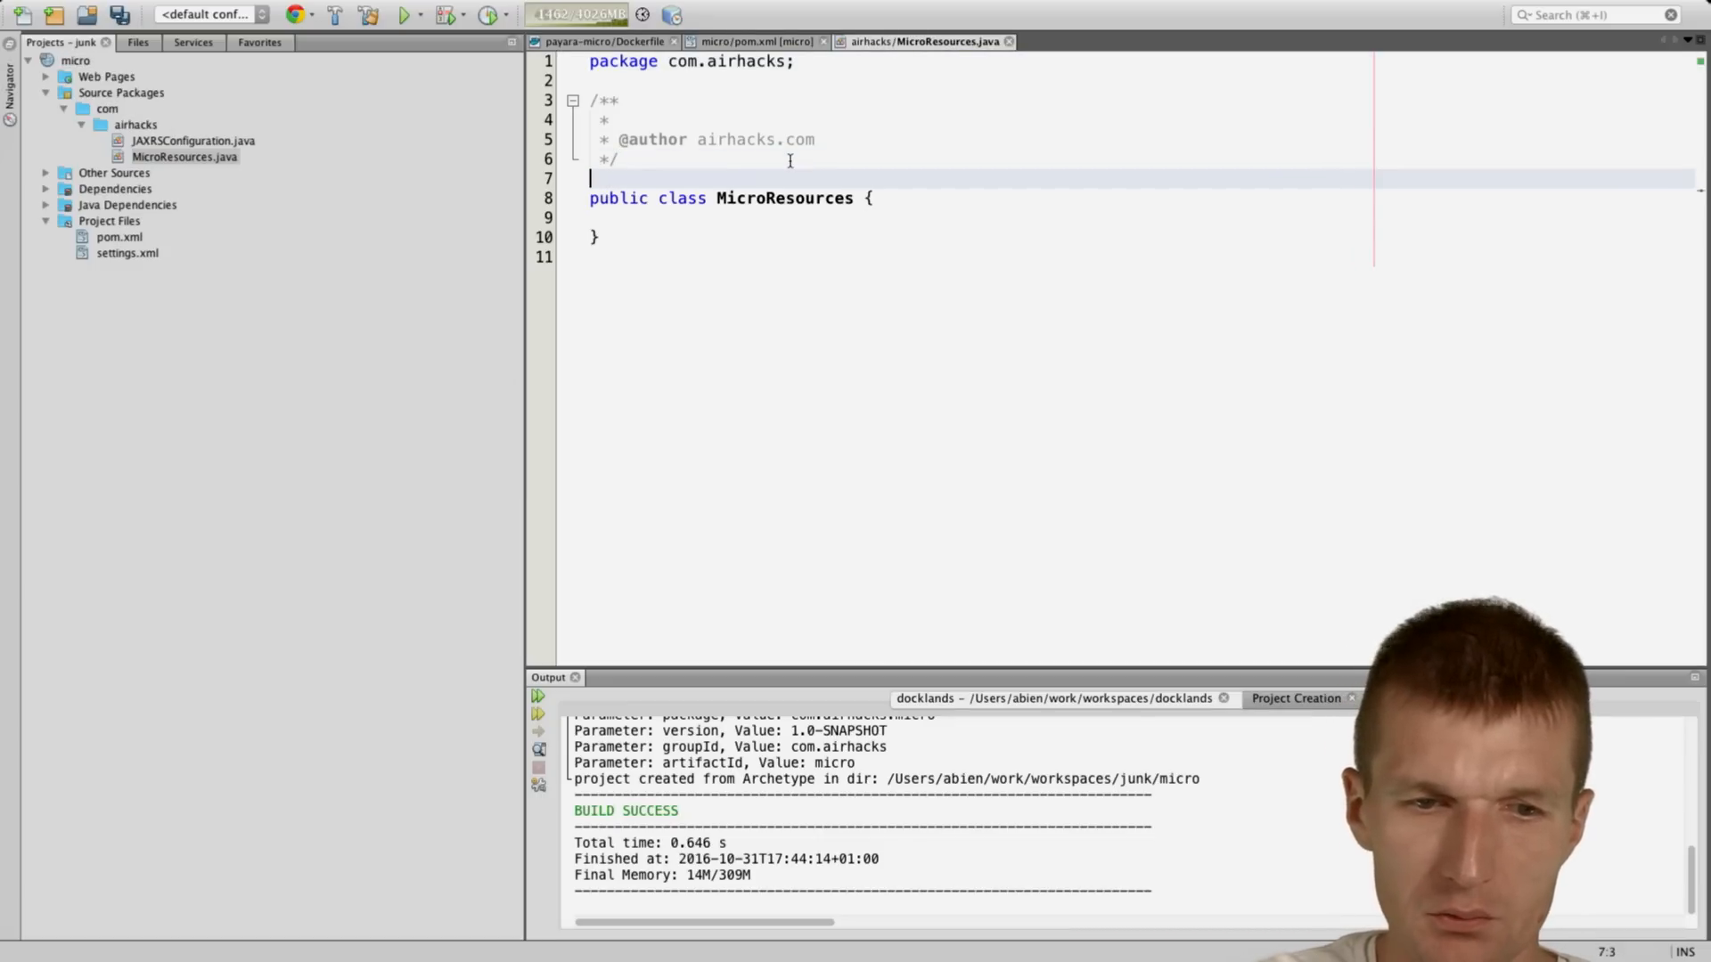
type("@Path")
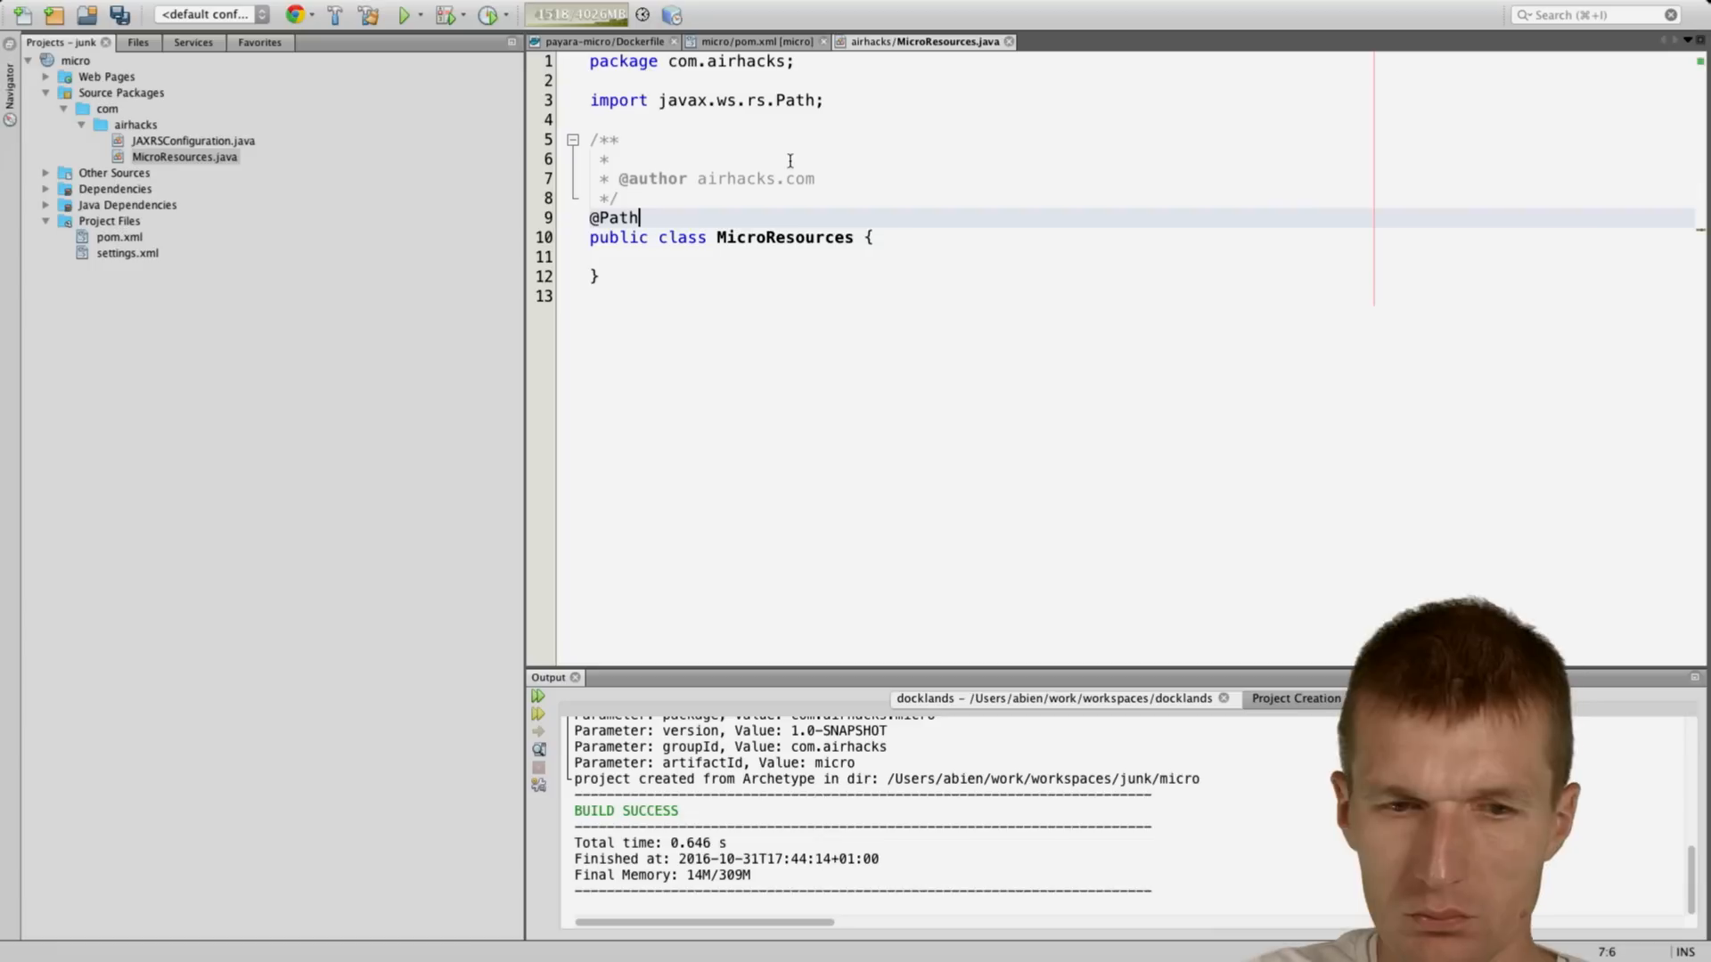
type("(\"mi\"")
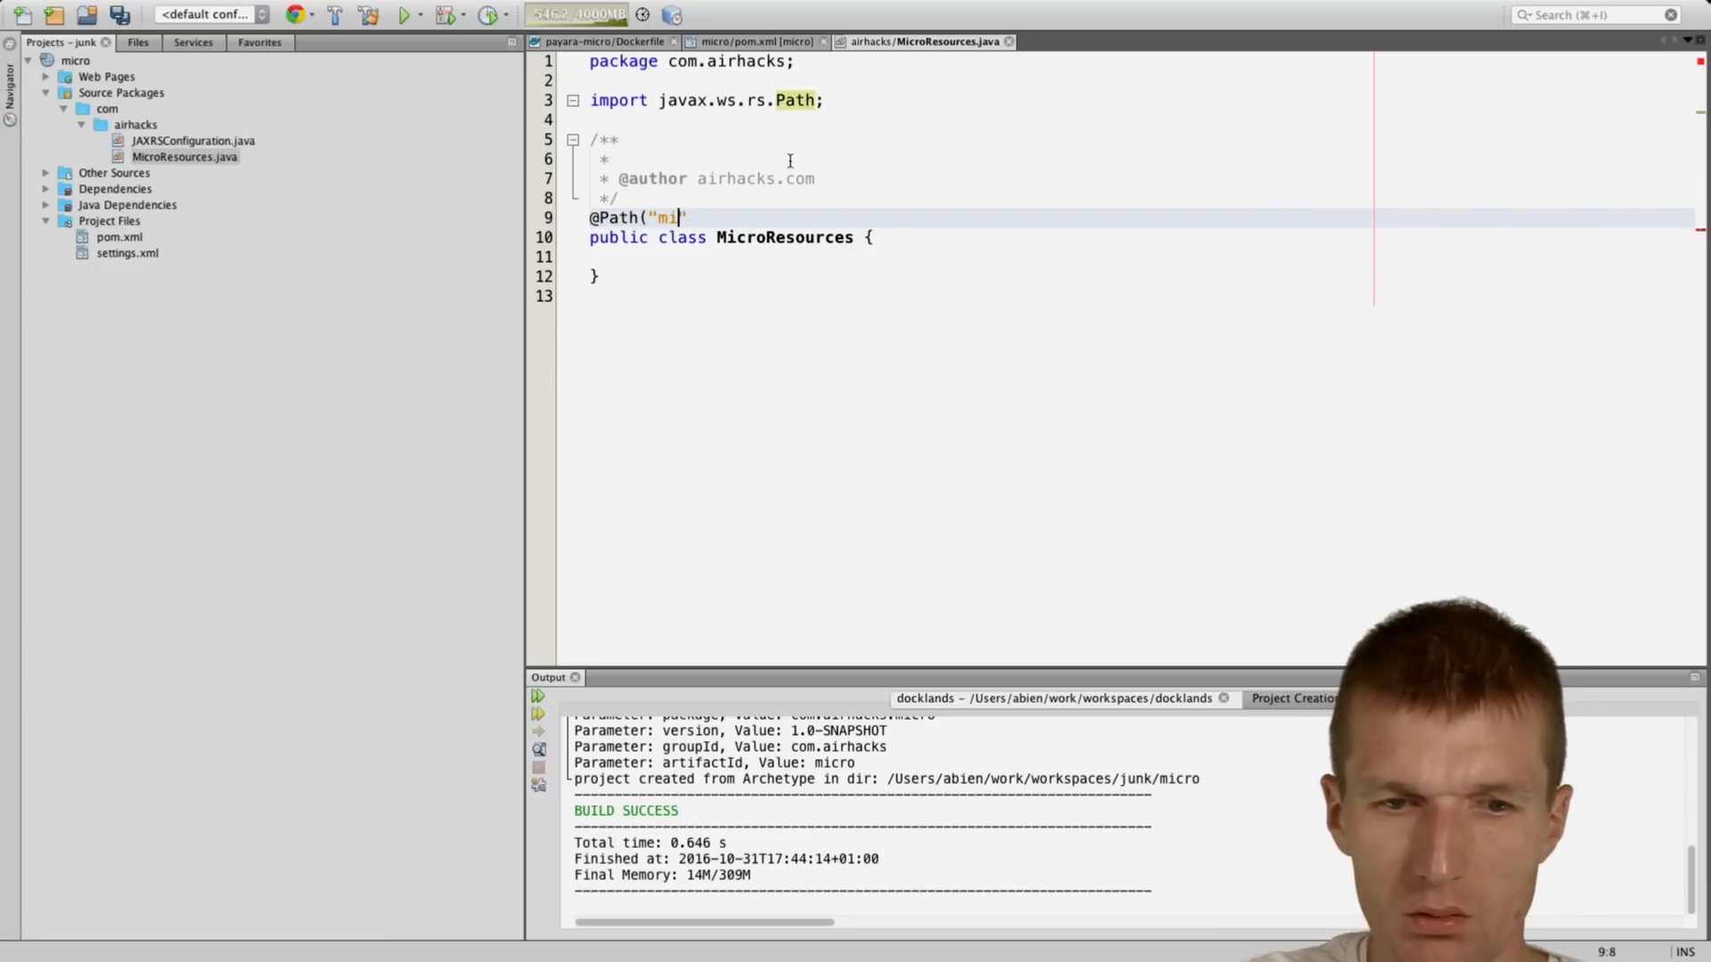
type("cro")
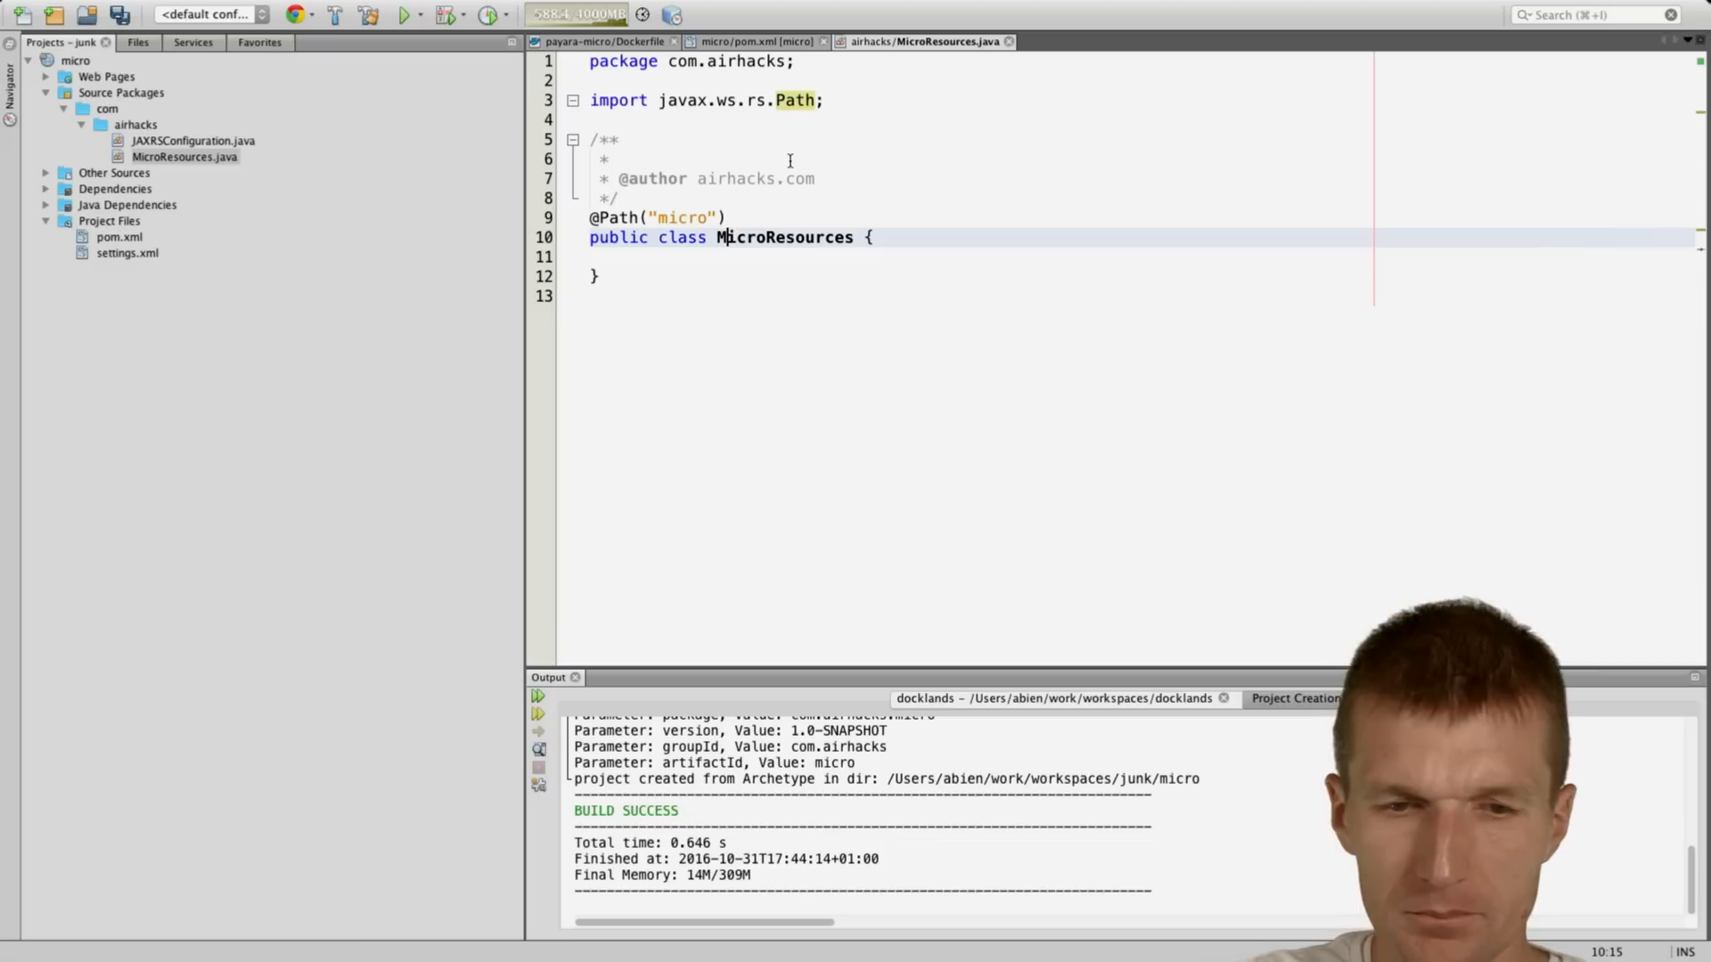
type("public Str method() {")
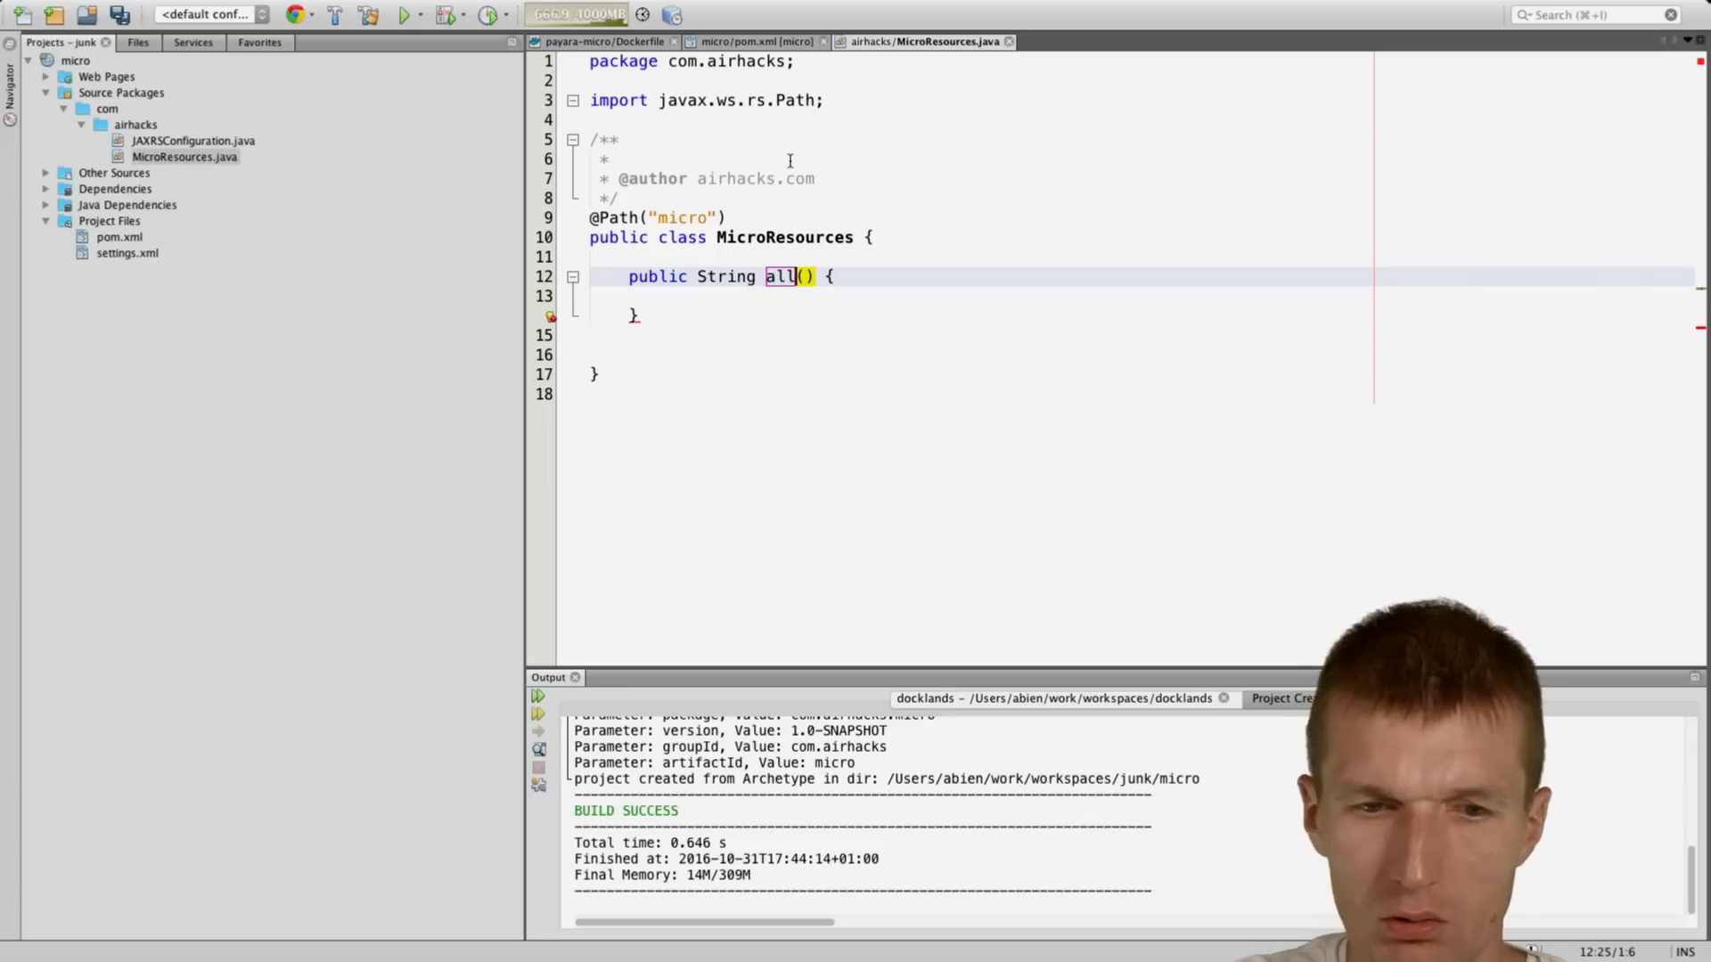
type("@GET")
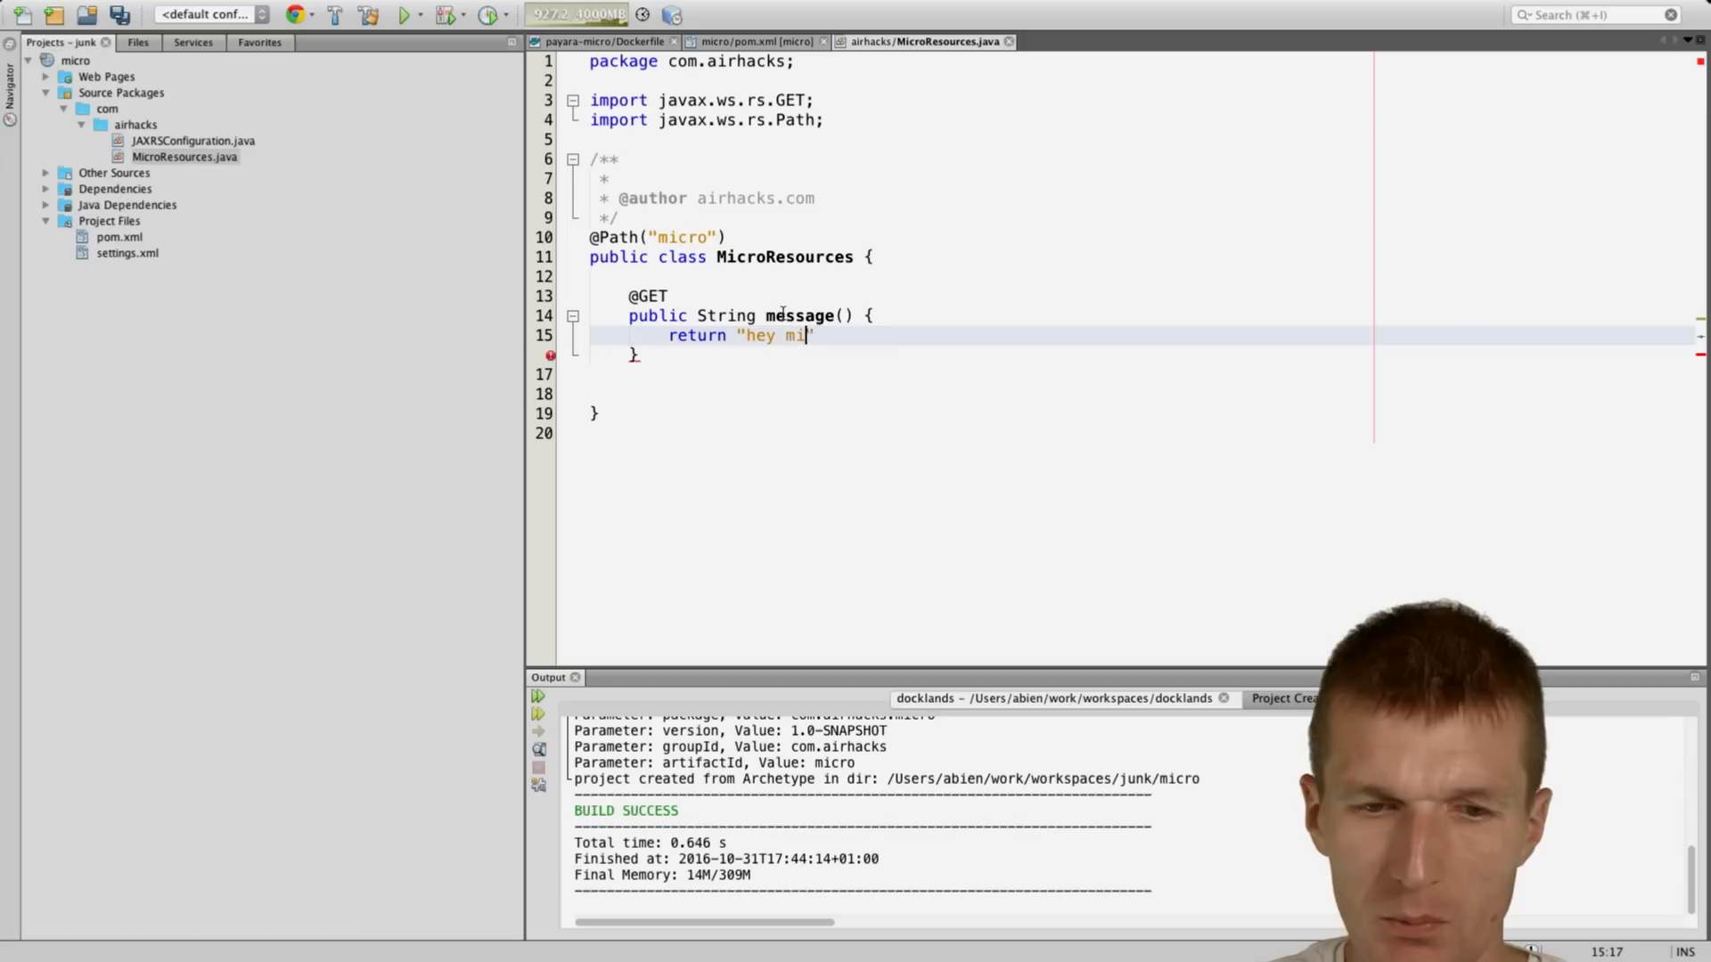
type("cro\" +")
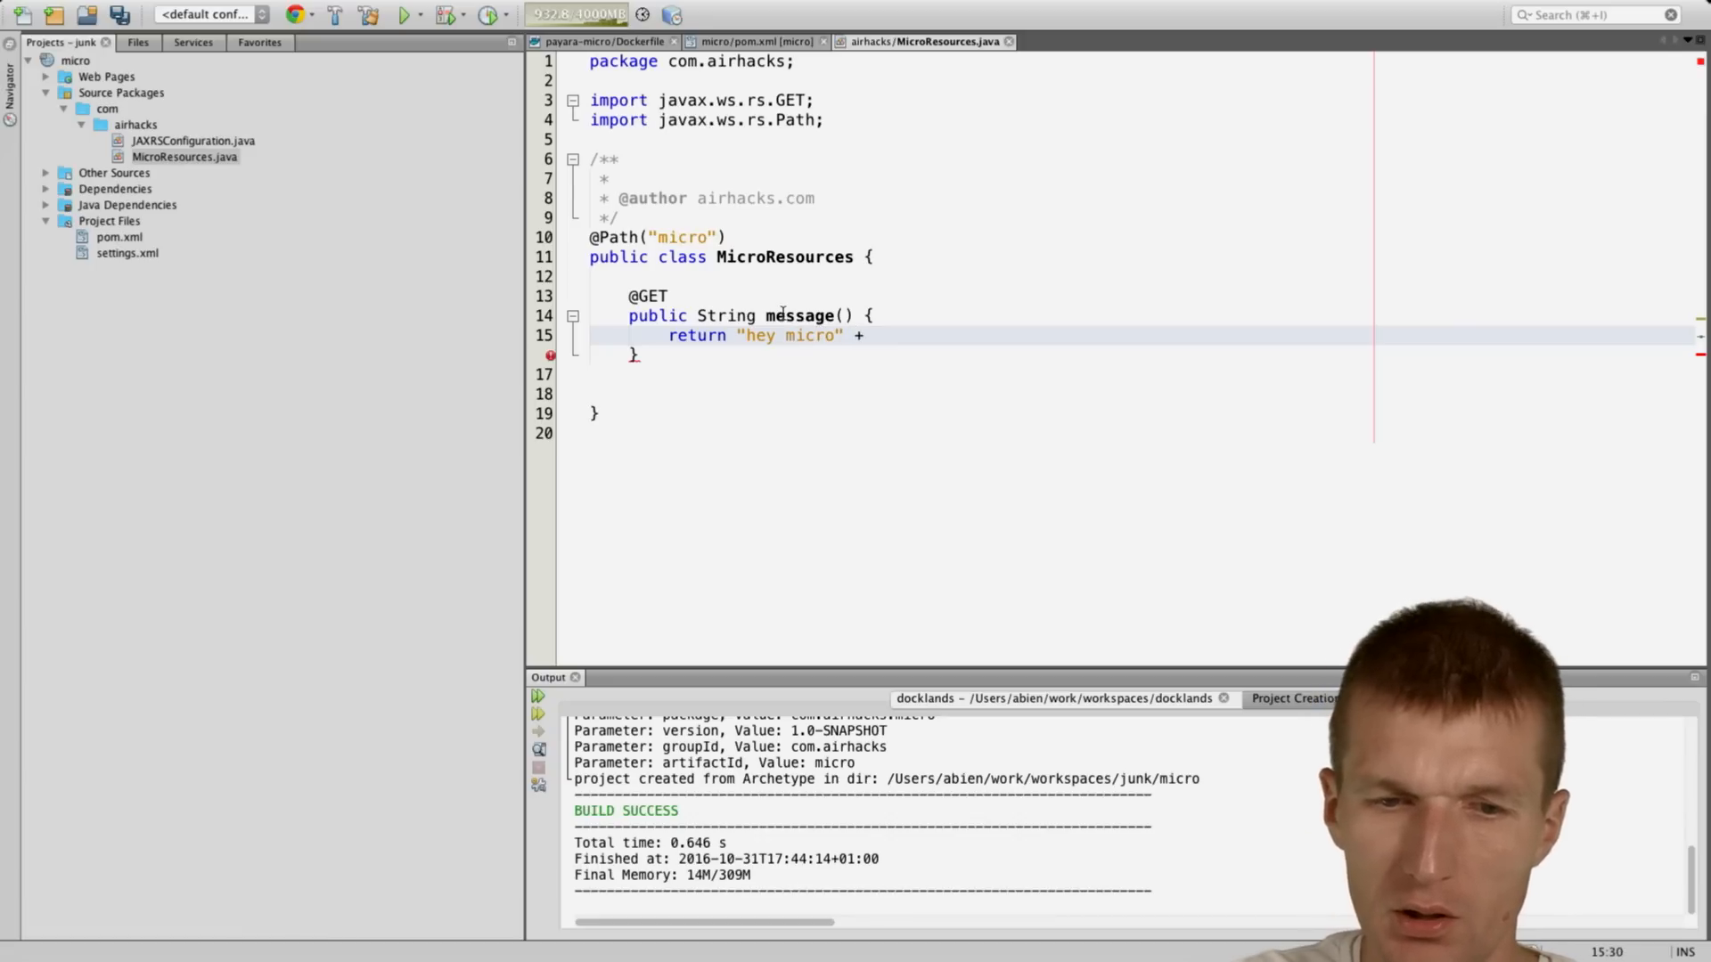
type("Sys")
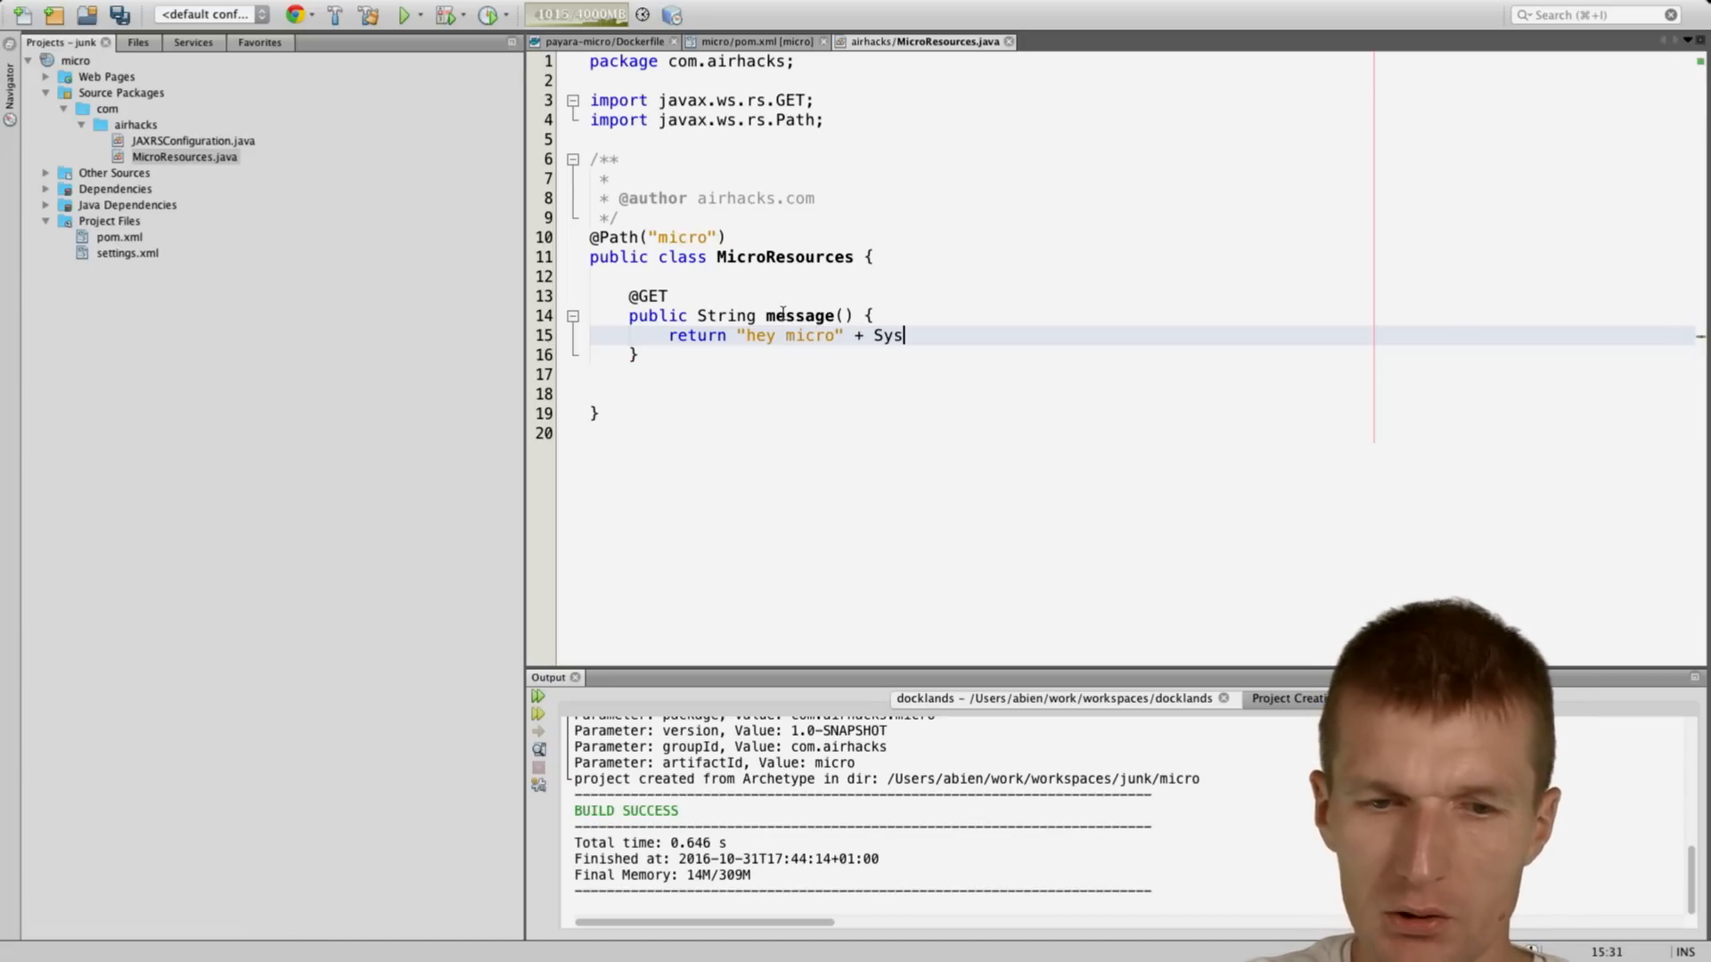
type(".currentTimeMillis();")
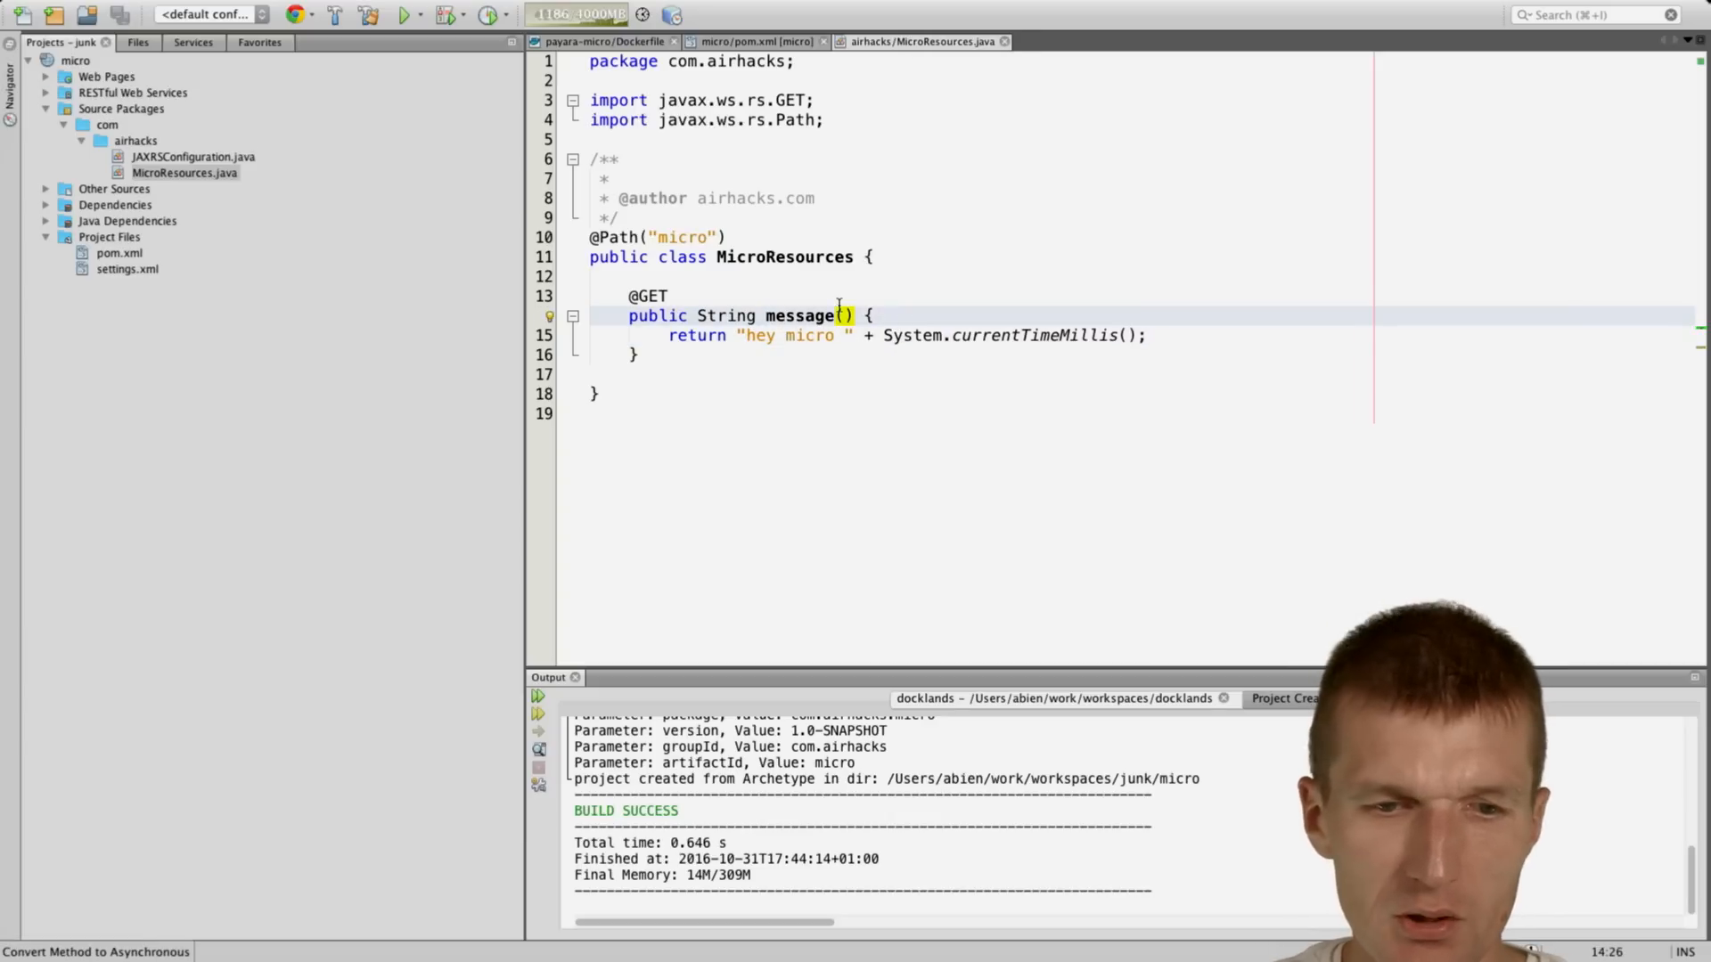
Step: Add a new Dockerfile to the micro project from the Files view via New > Other > Dockerfile
double_click(800, 315)
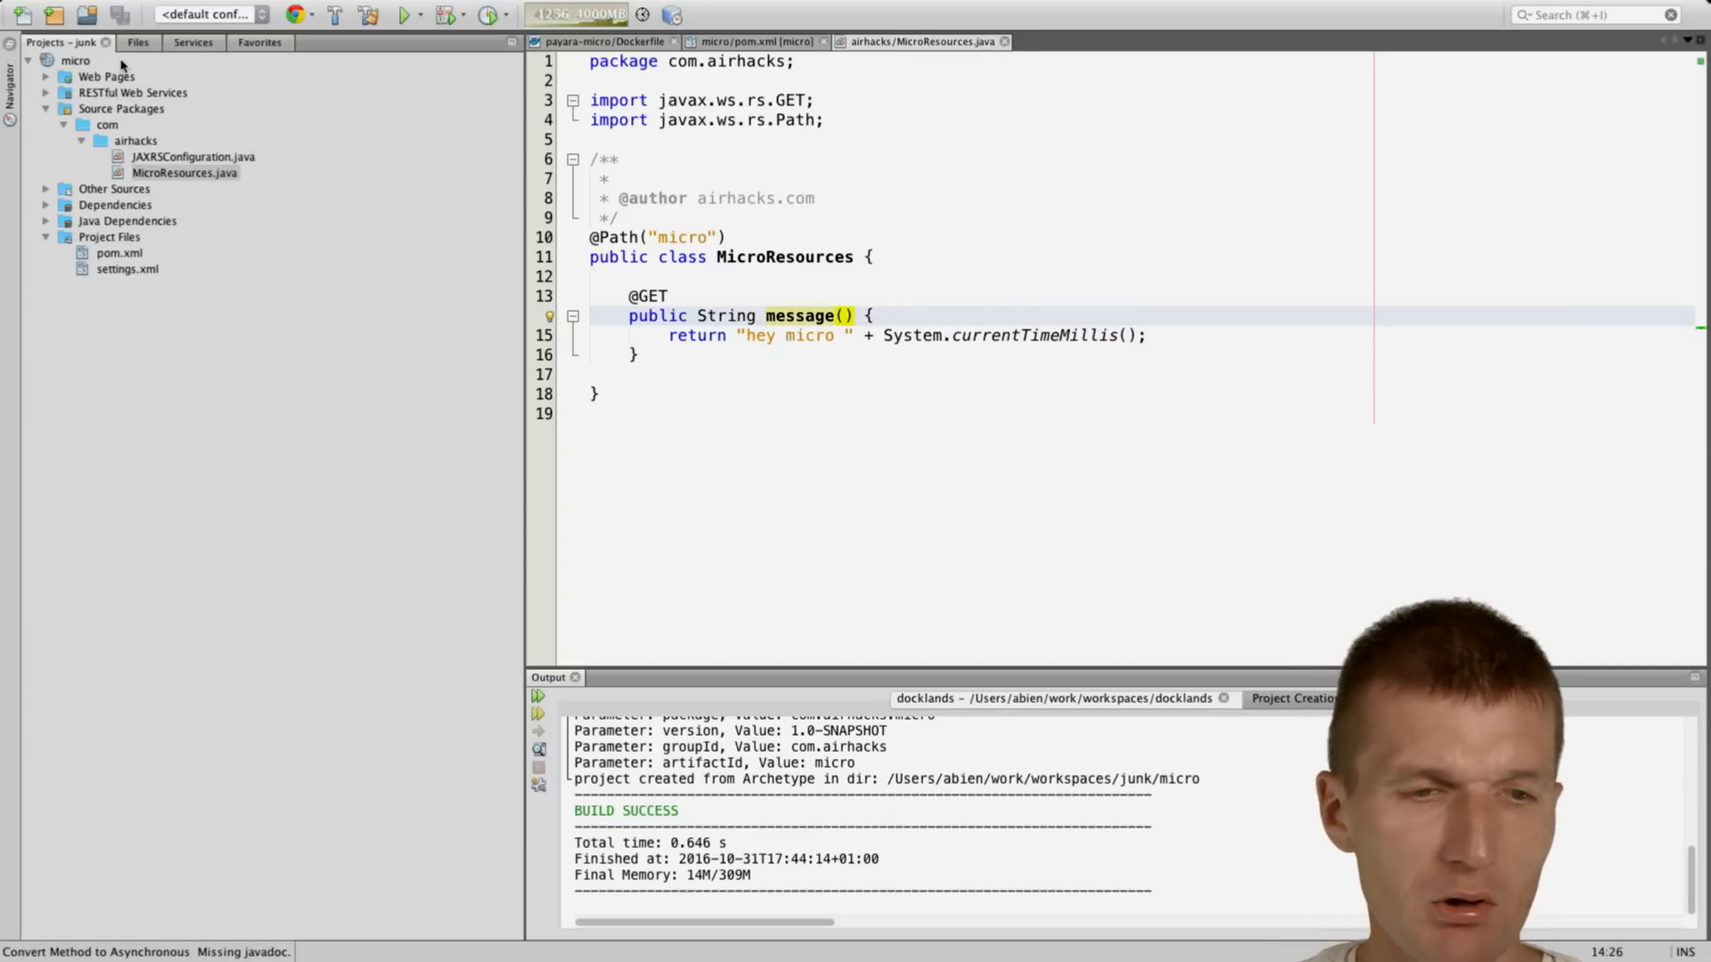
left_click(132, 41)
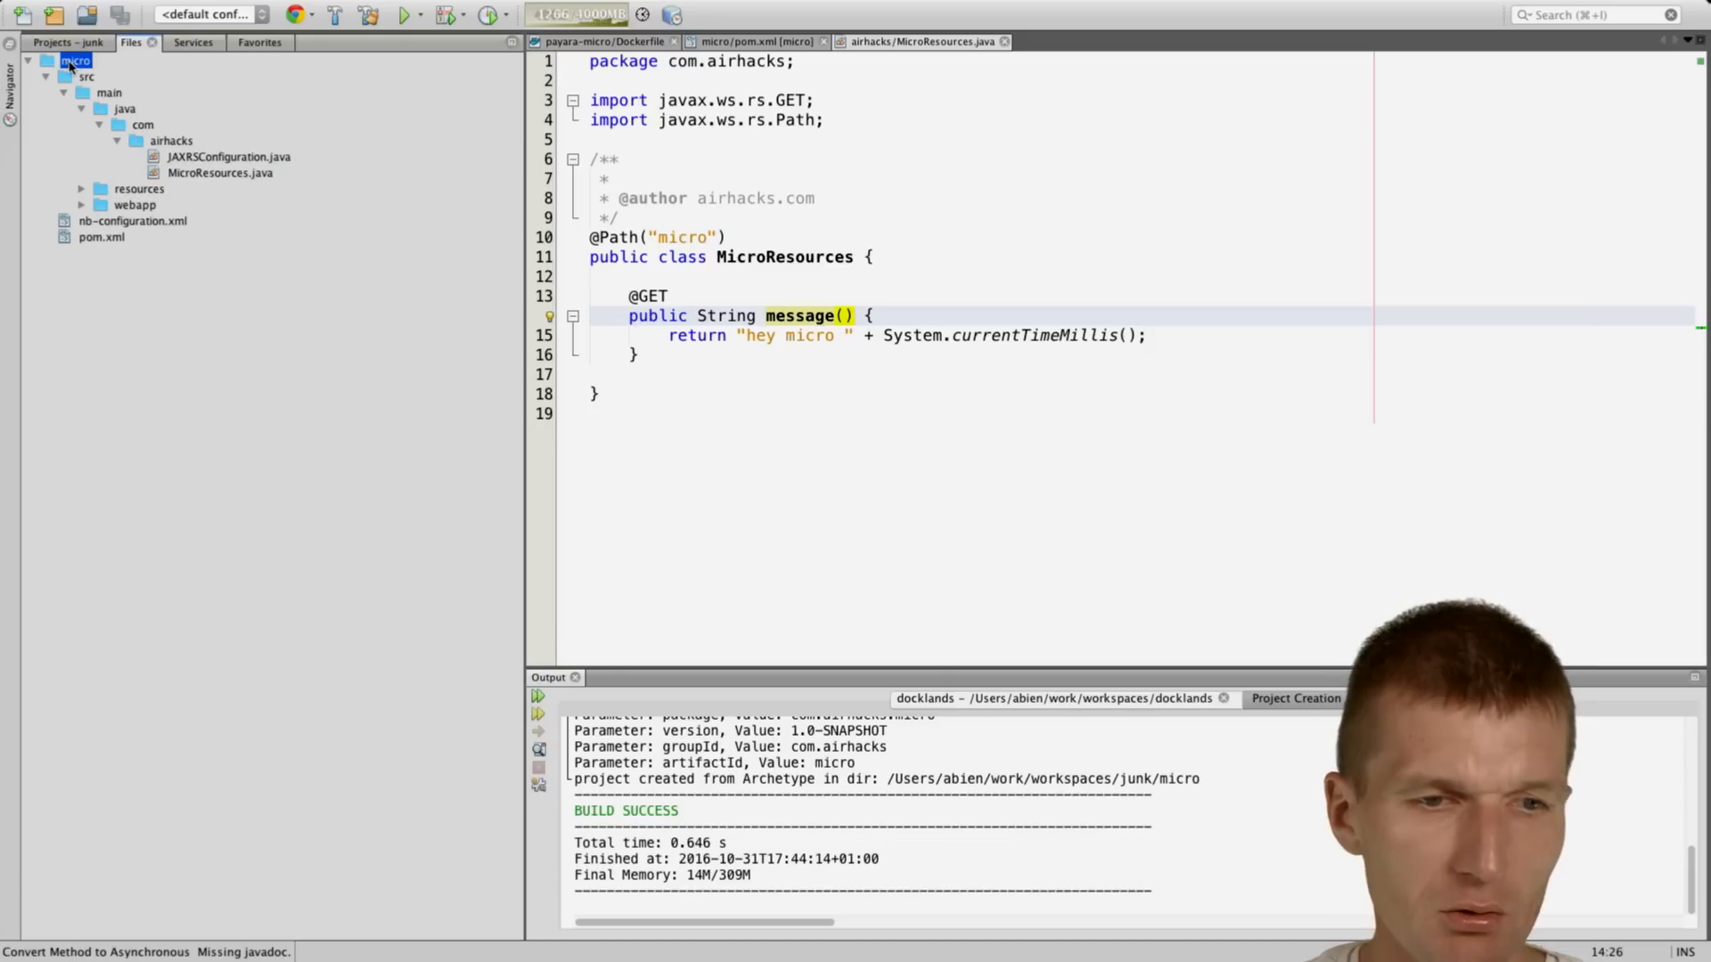
right_click(75, 61)
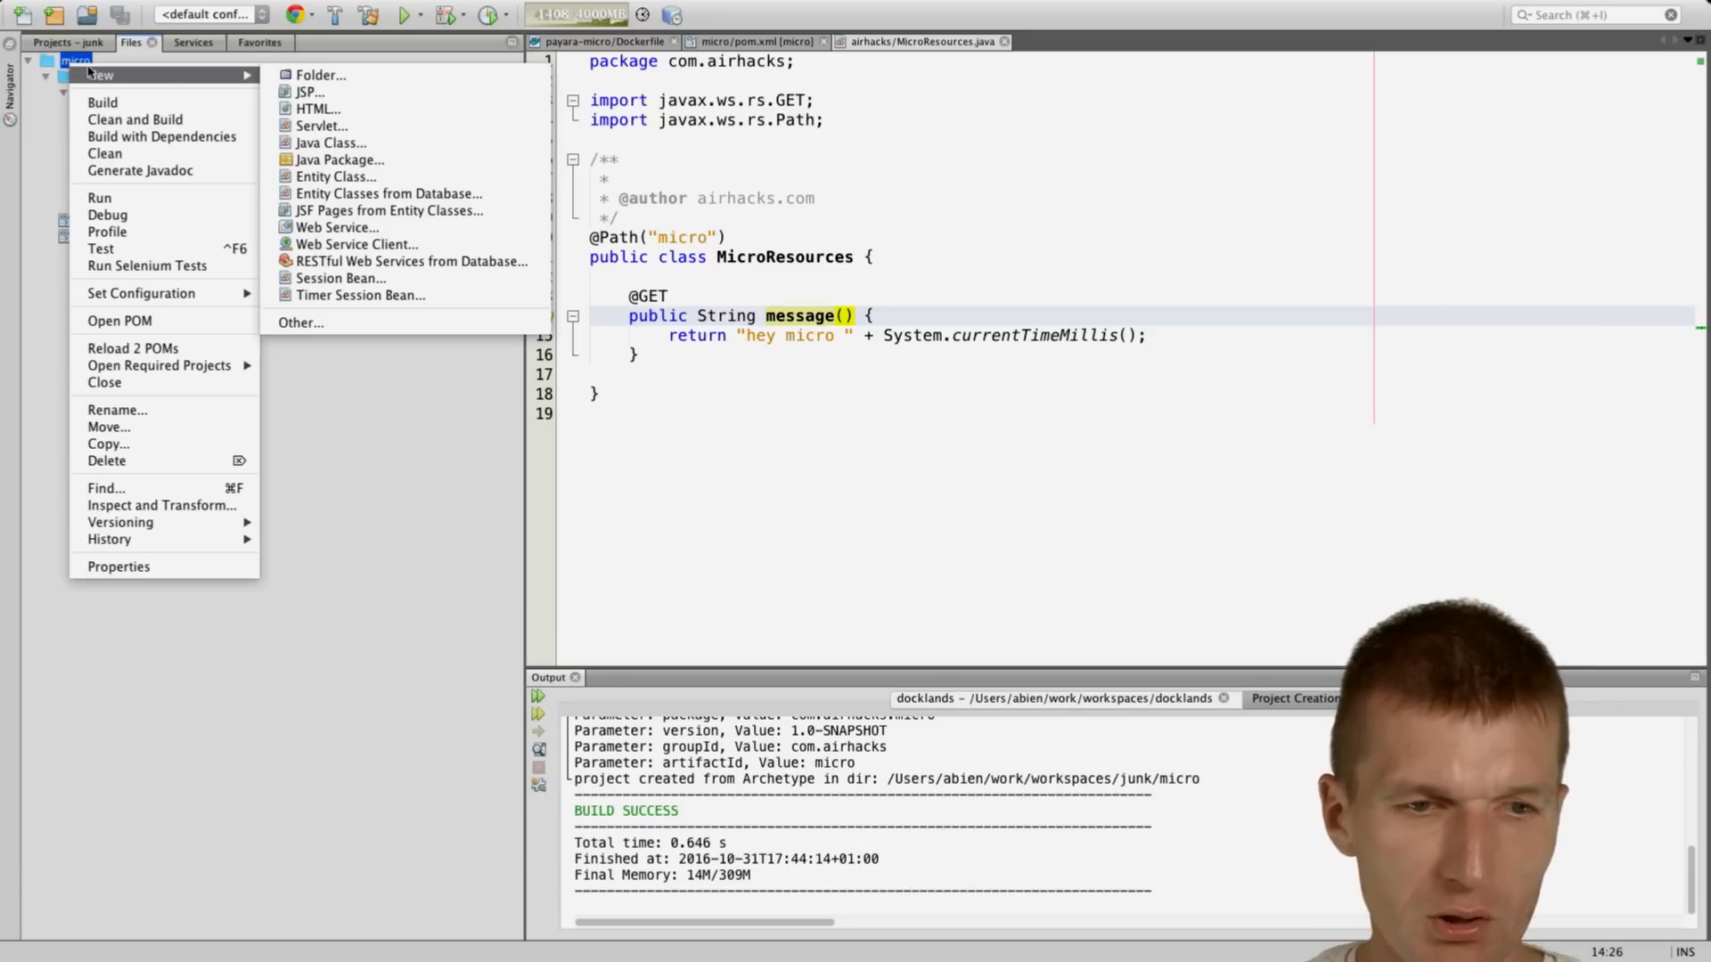
left_click(299, 322)
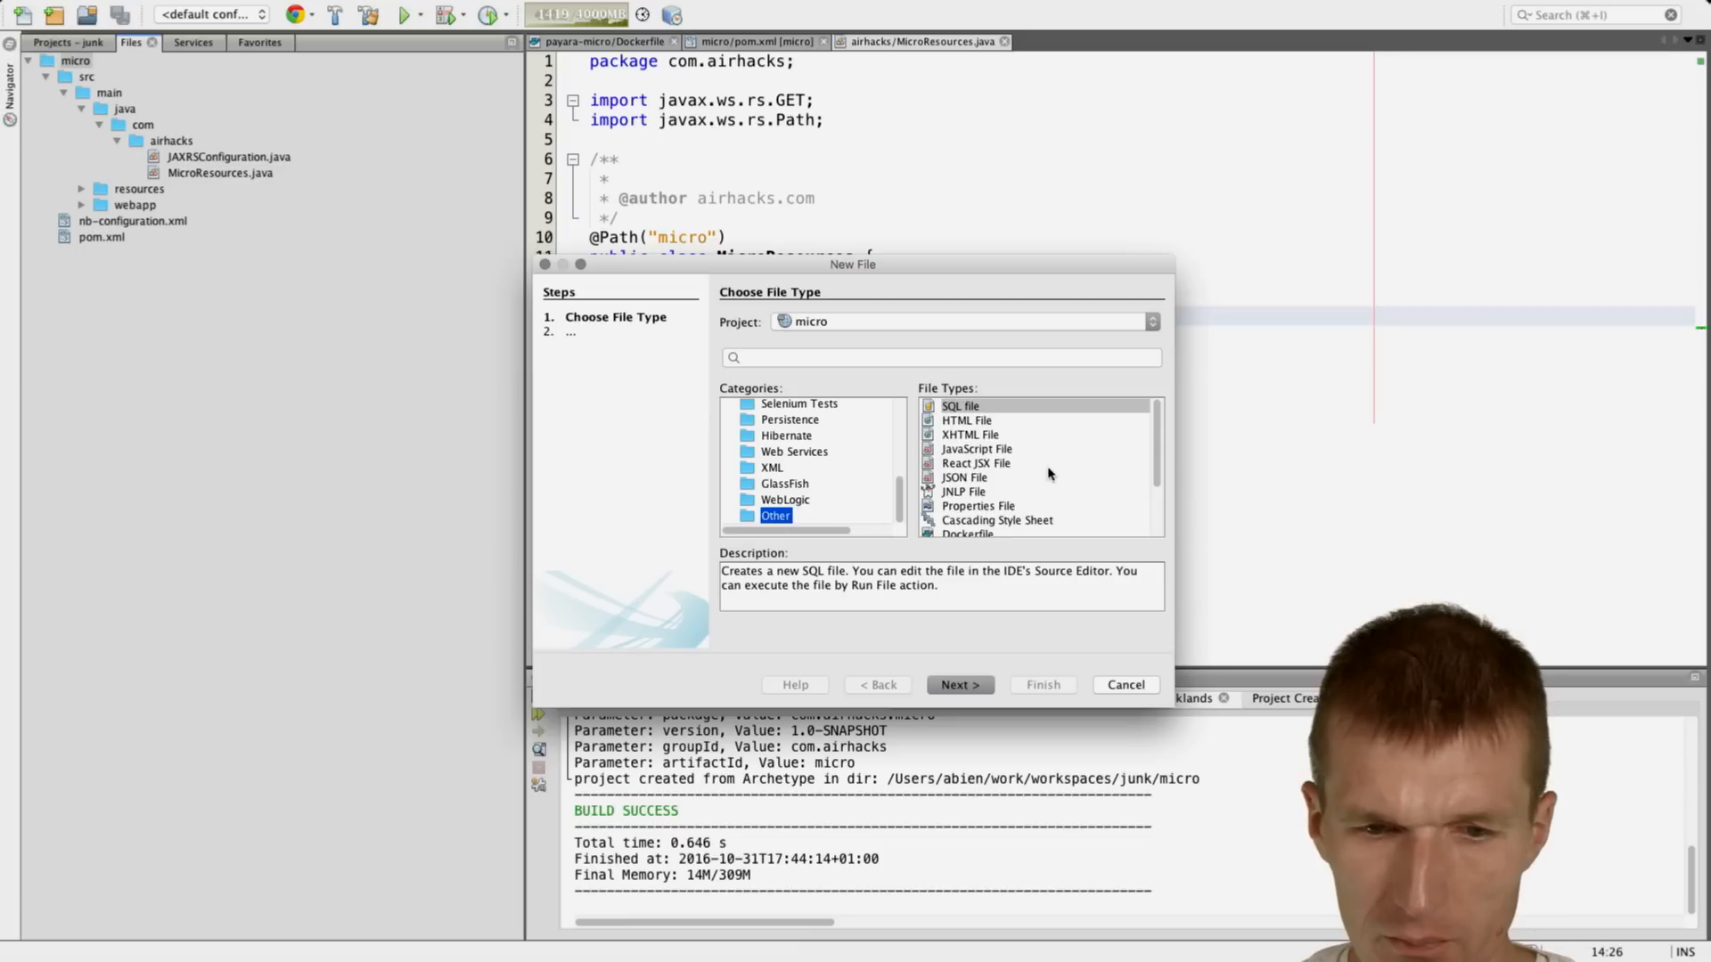
scroll("down", 3)
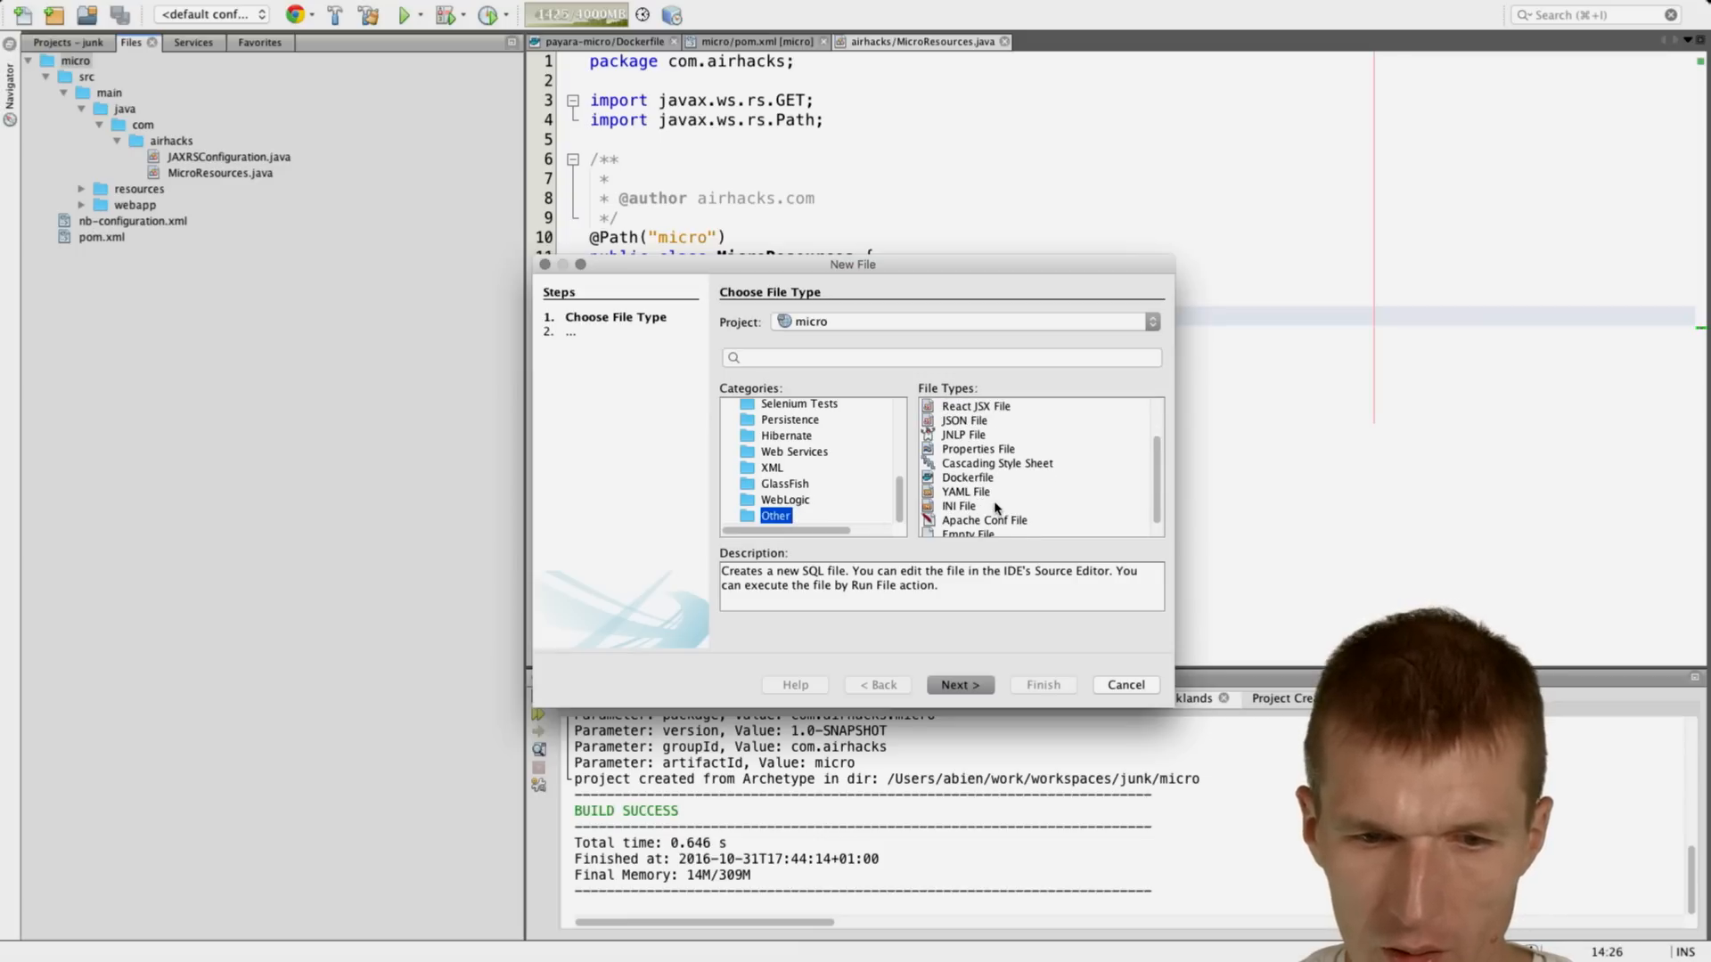
left_click(966, 478)
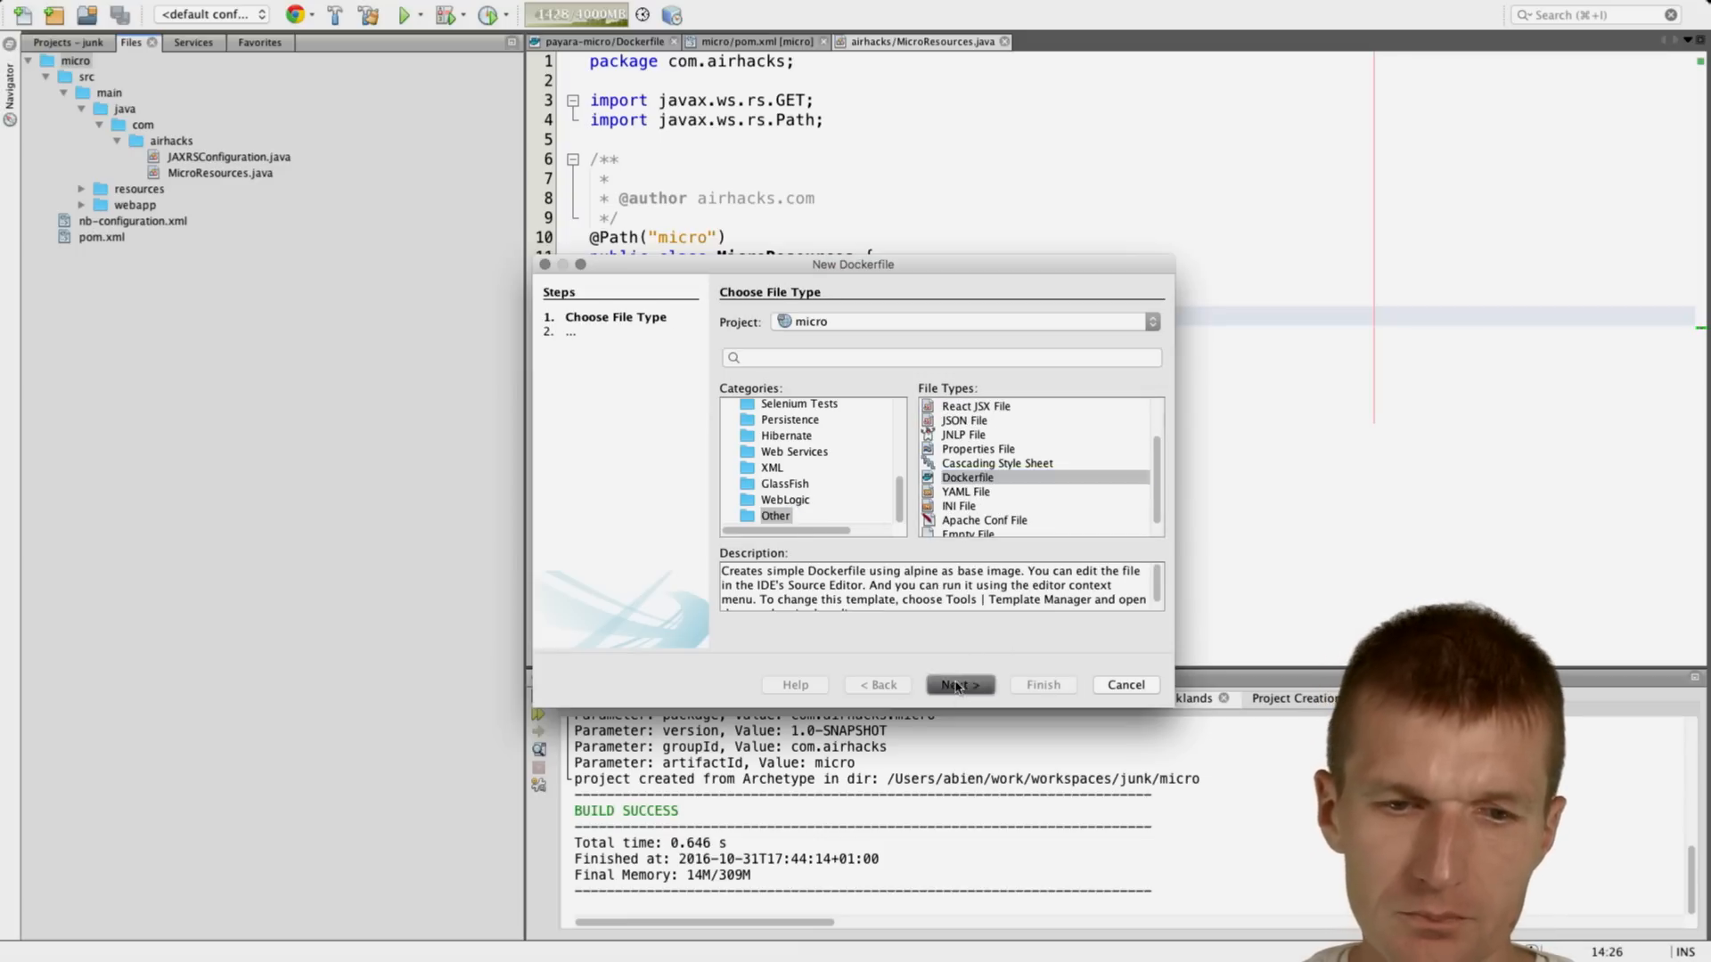
left_click(958, 684)
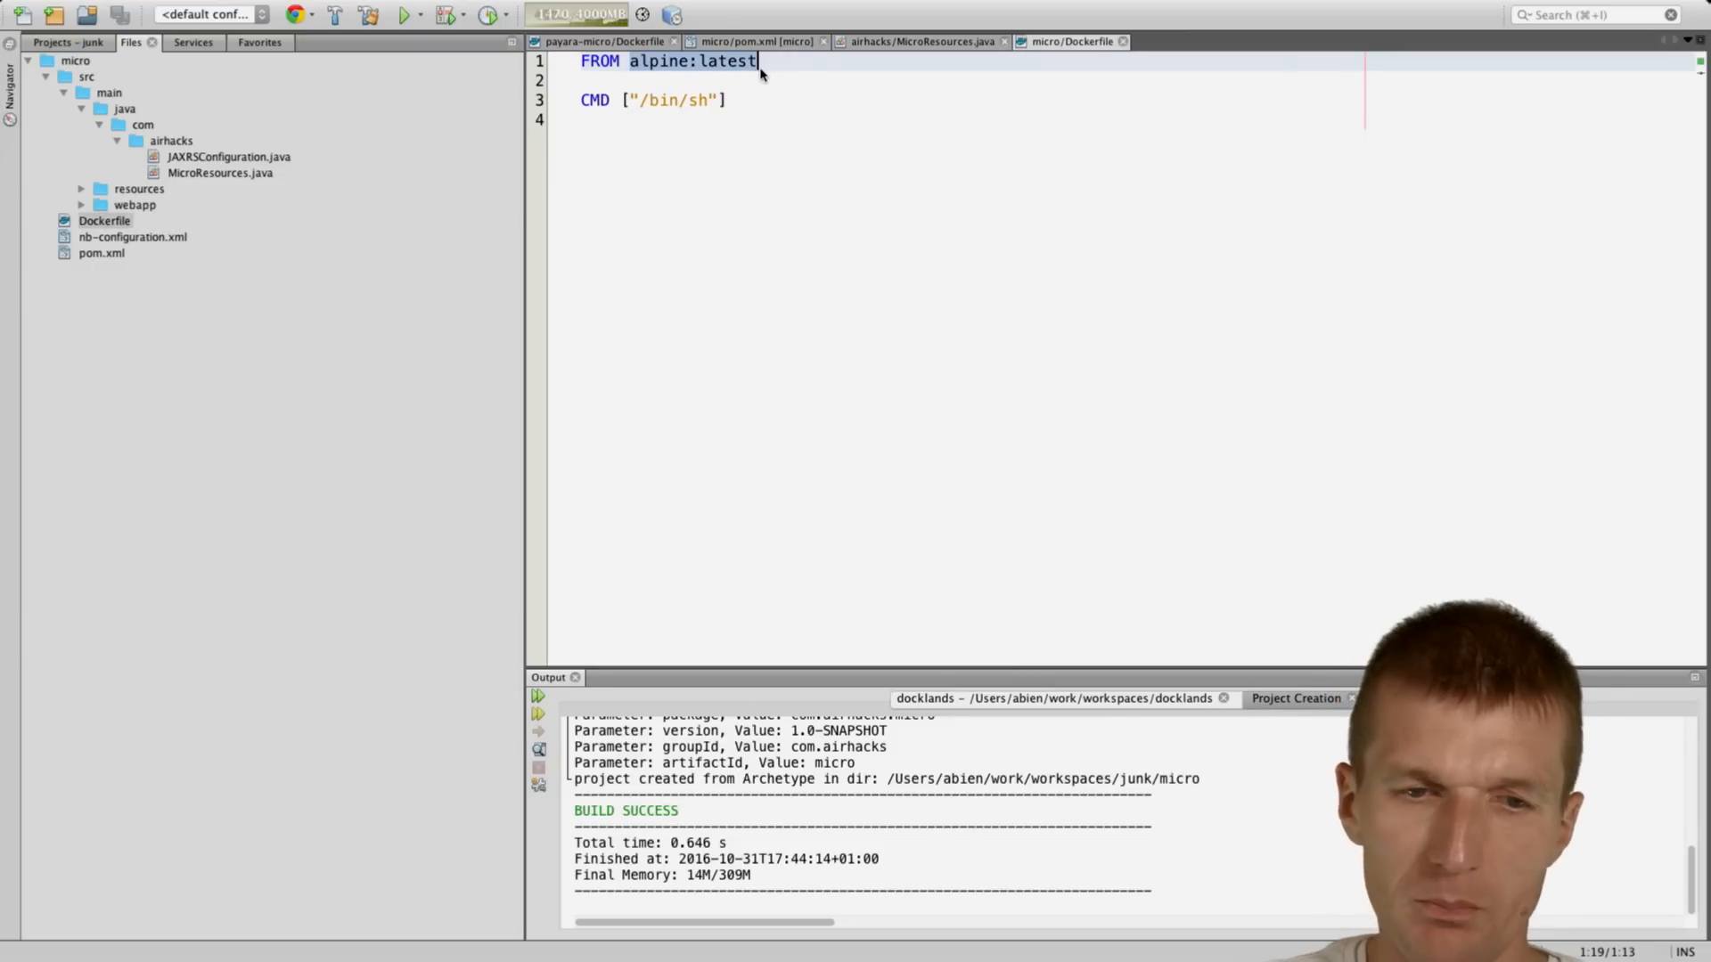
Step: Change the Dockerfile base image to airhacks/payara-micro
type("airhacks/")
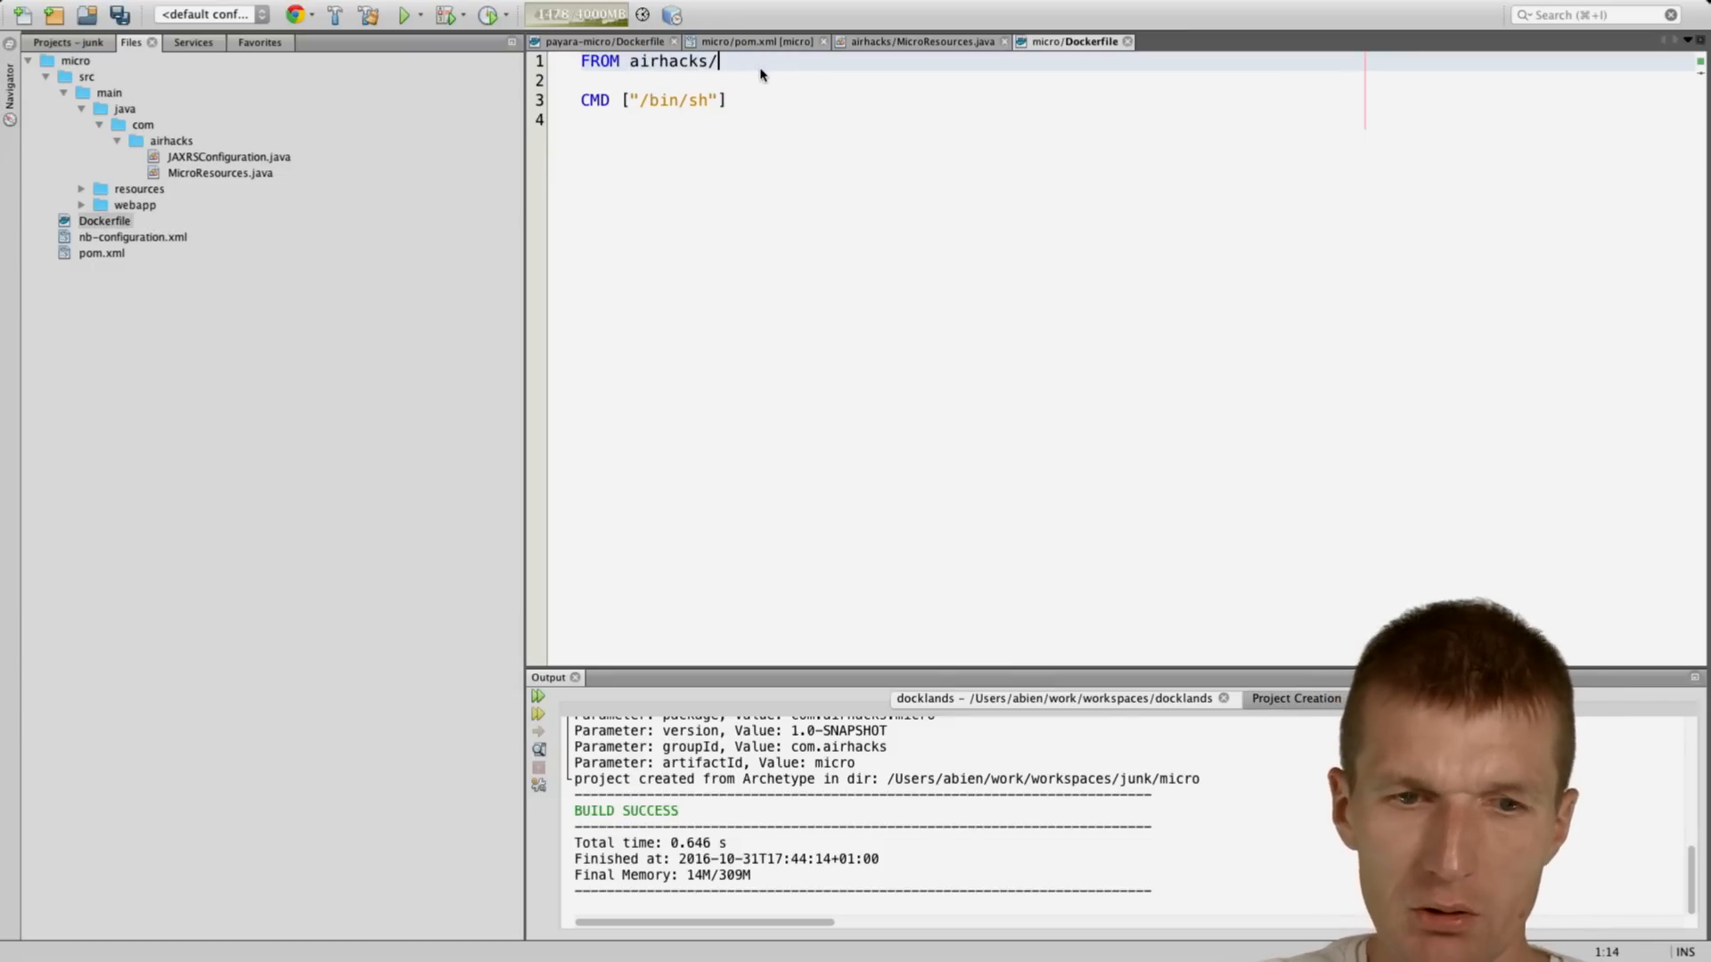
type("p")
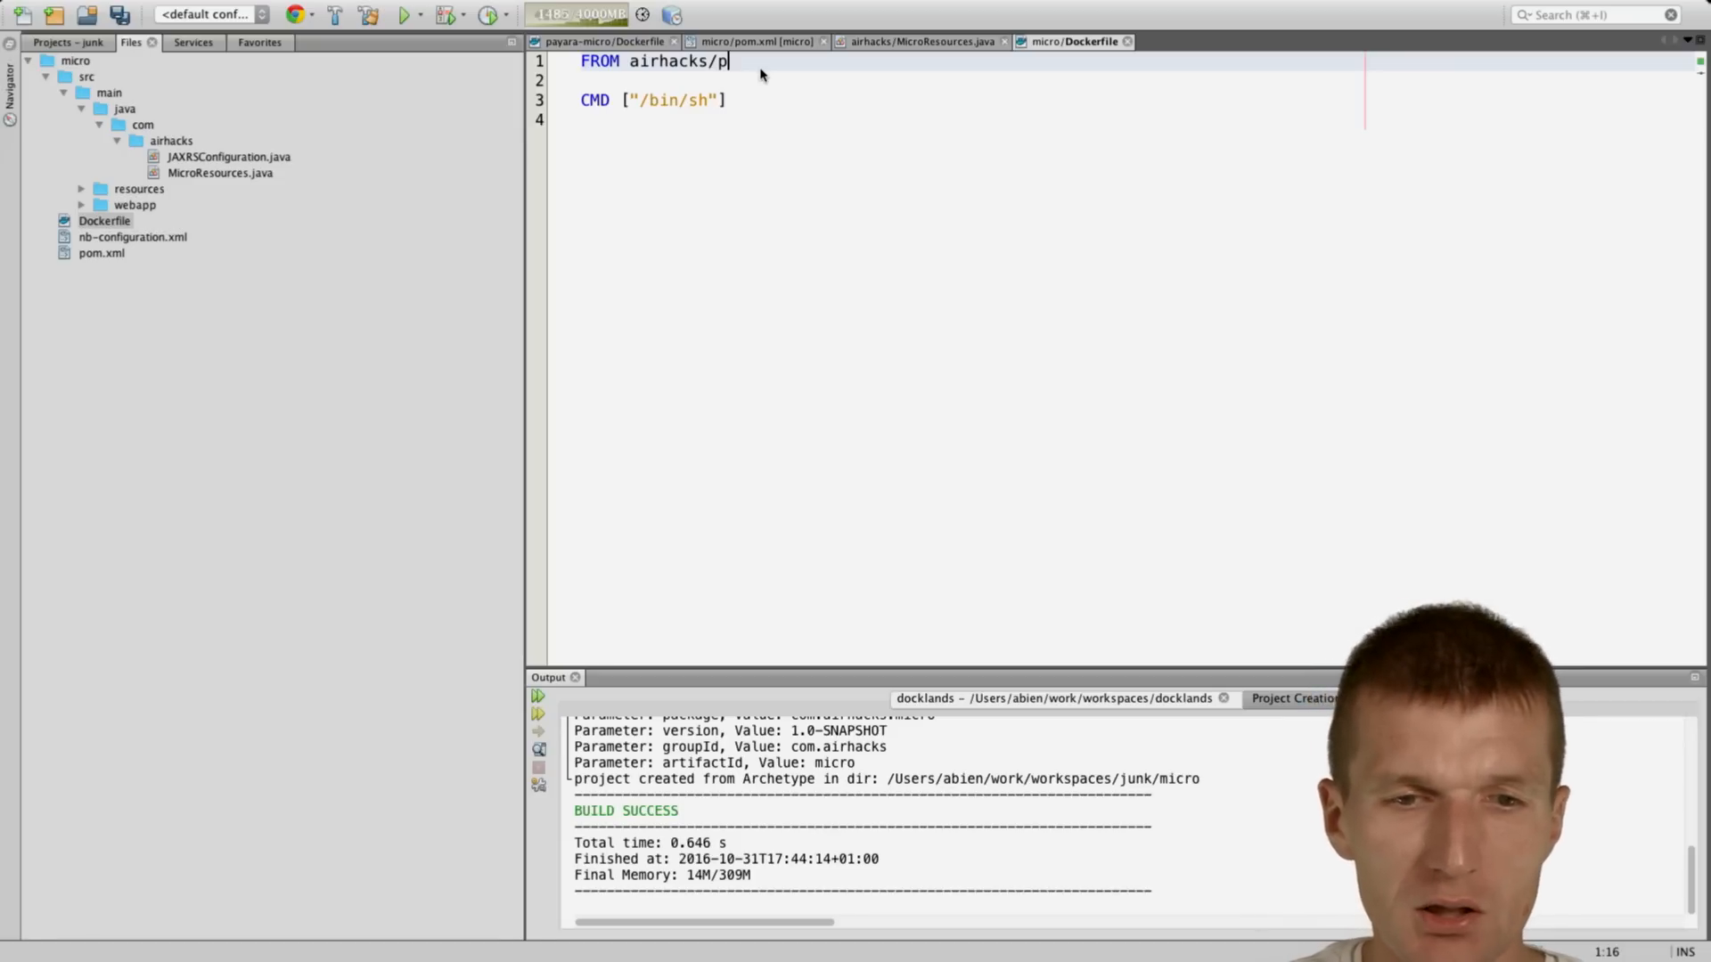
key("Backspace")
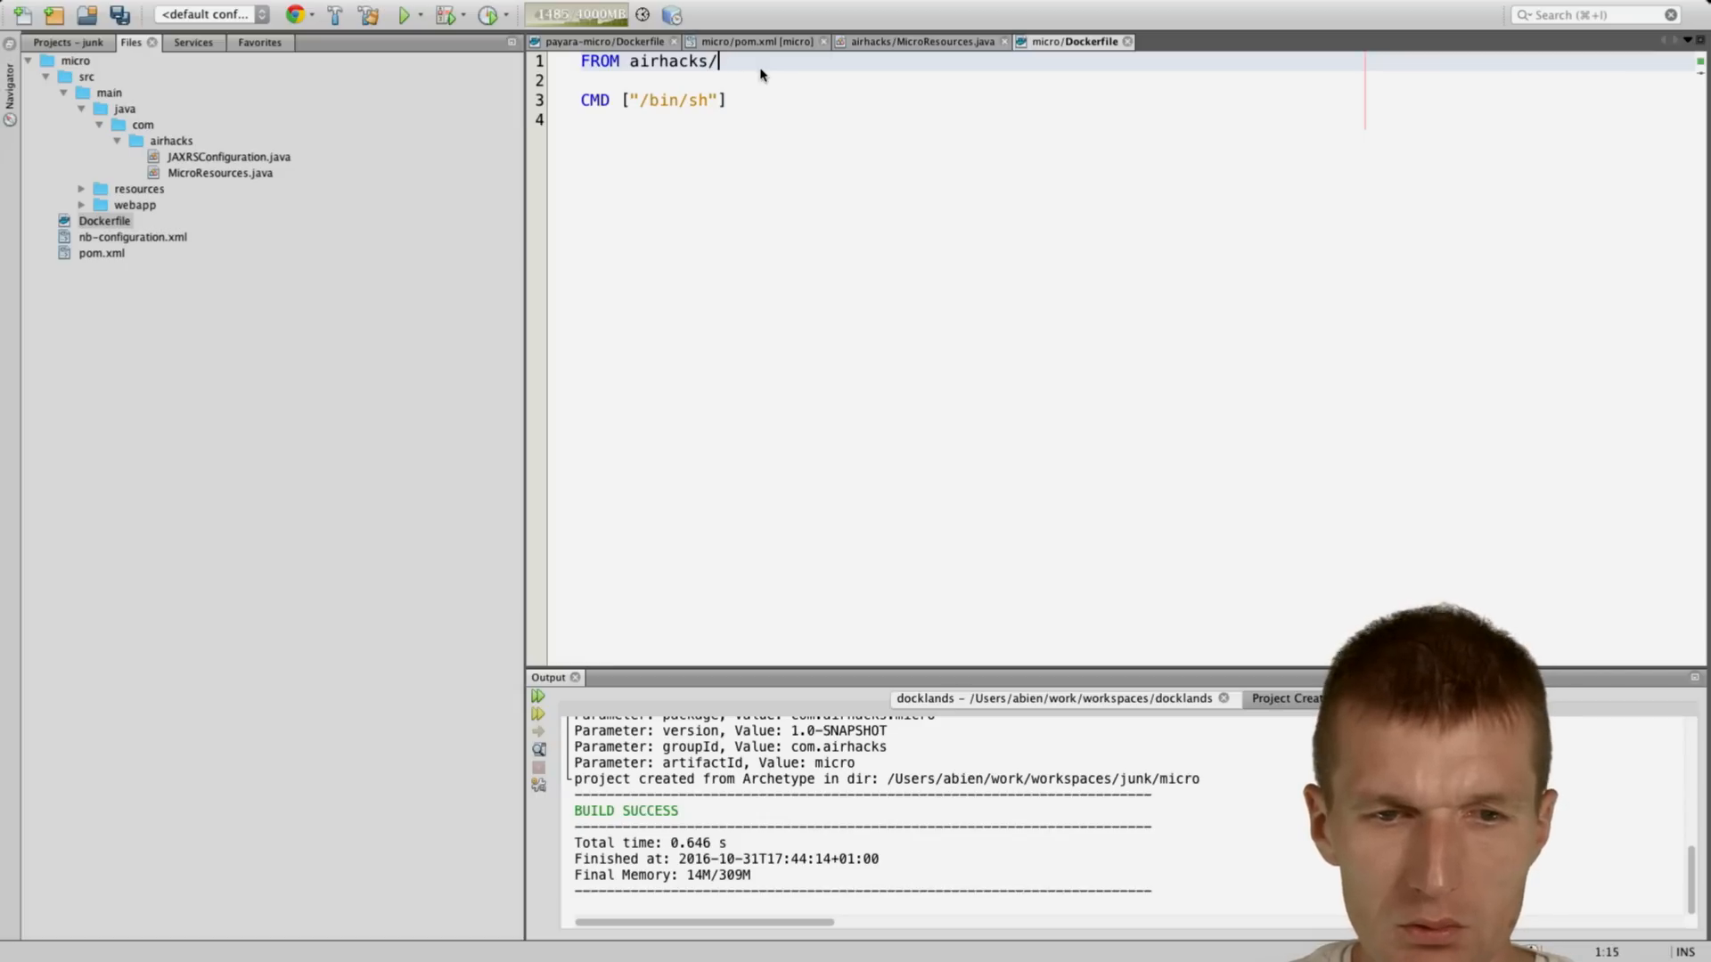
type("payara-m")
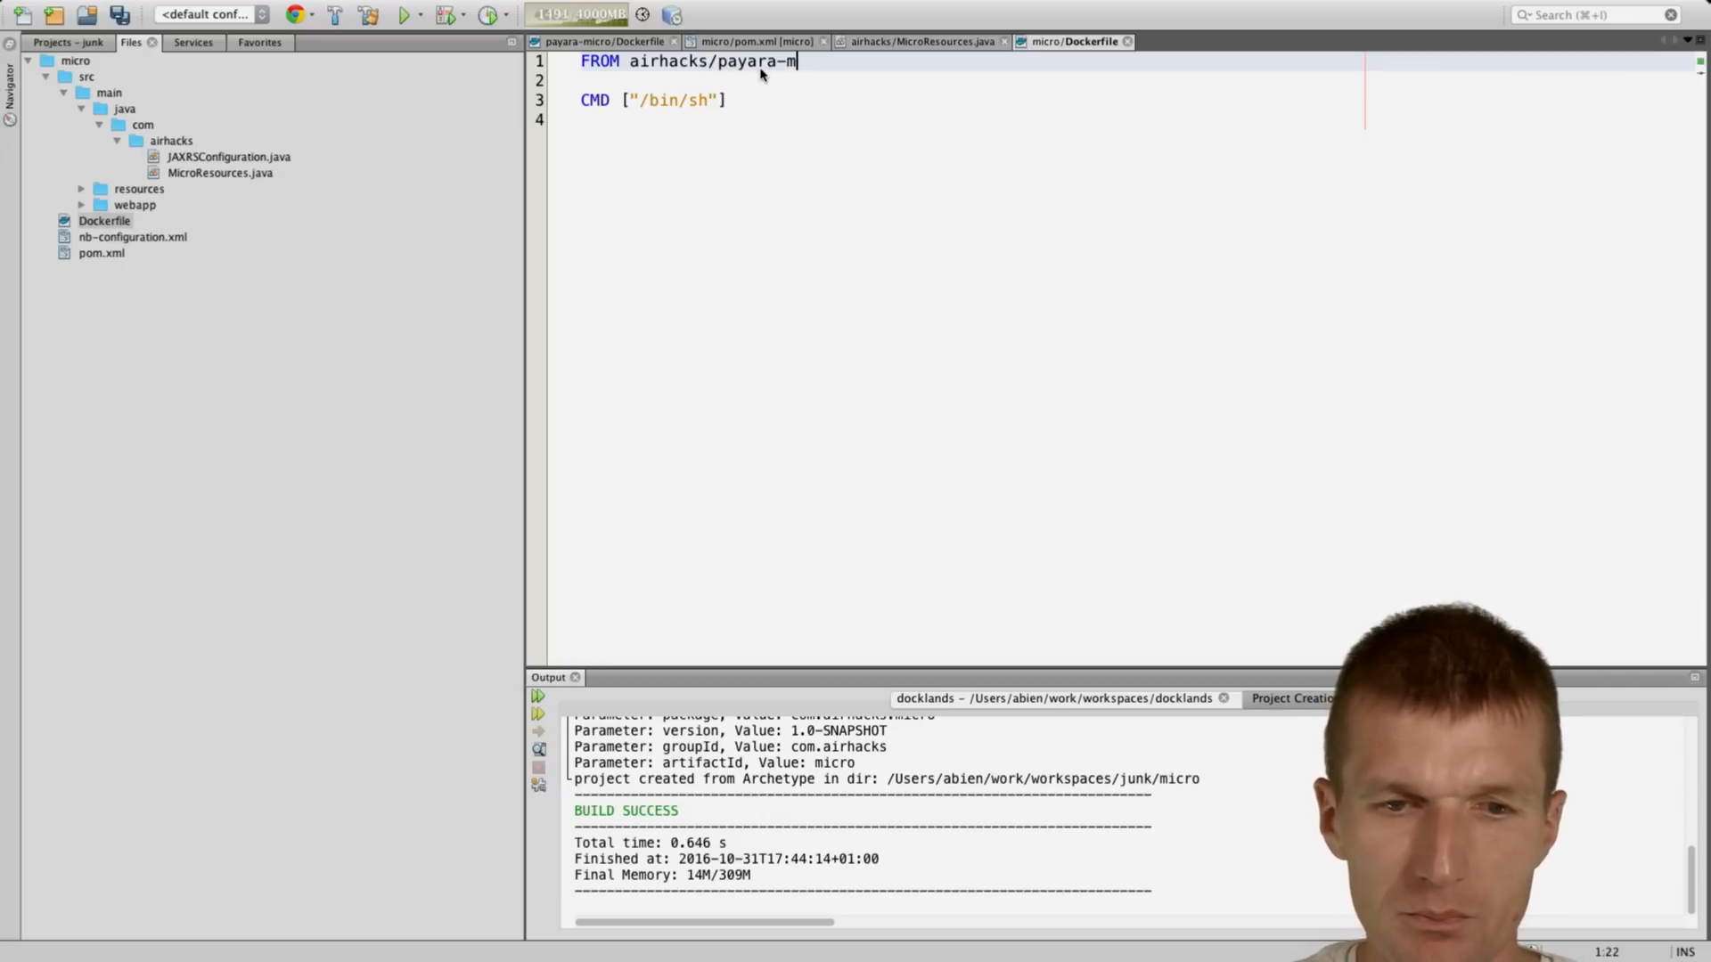
type("icro")
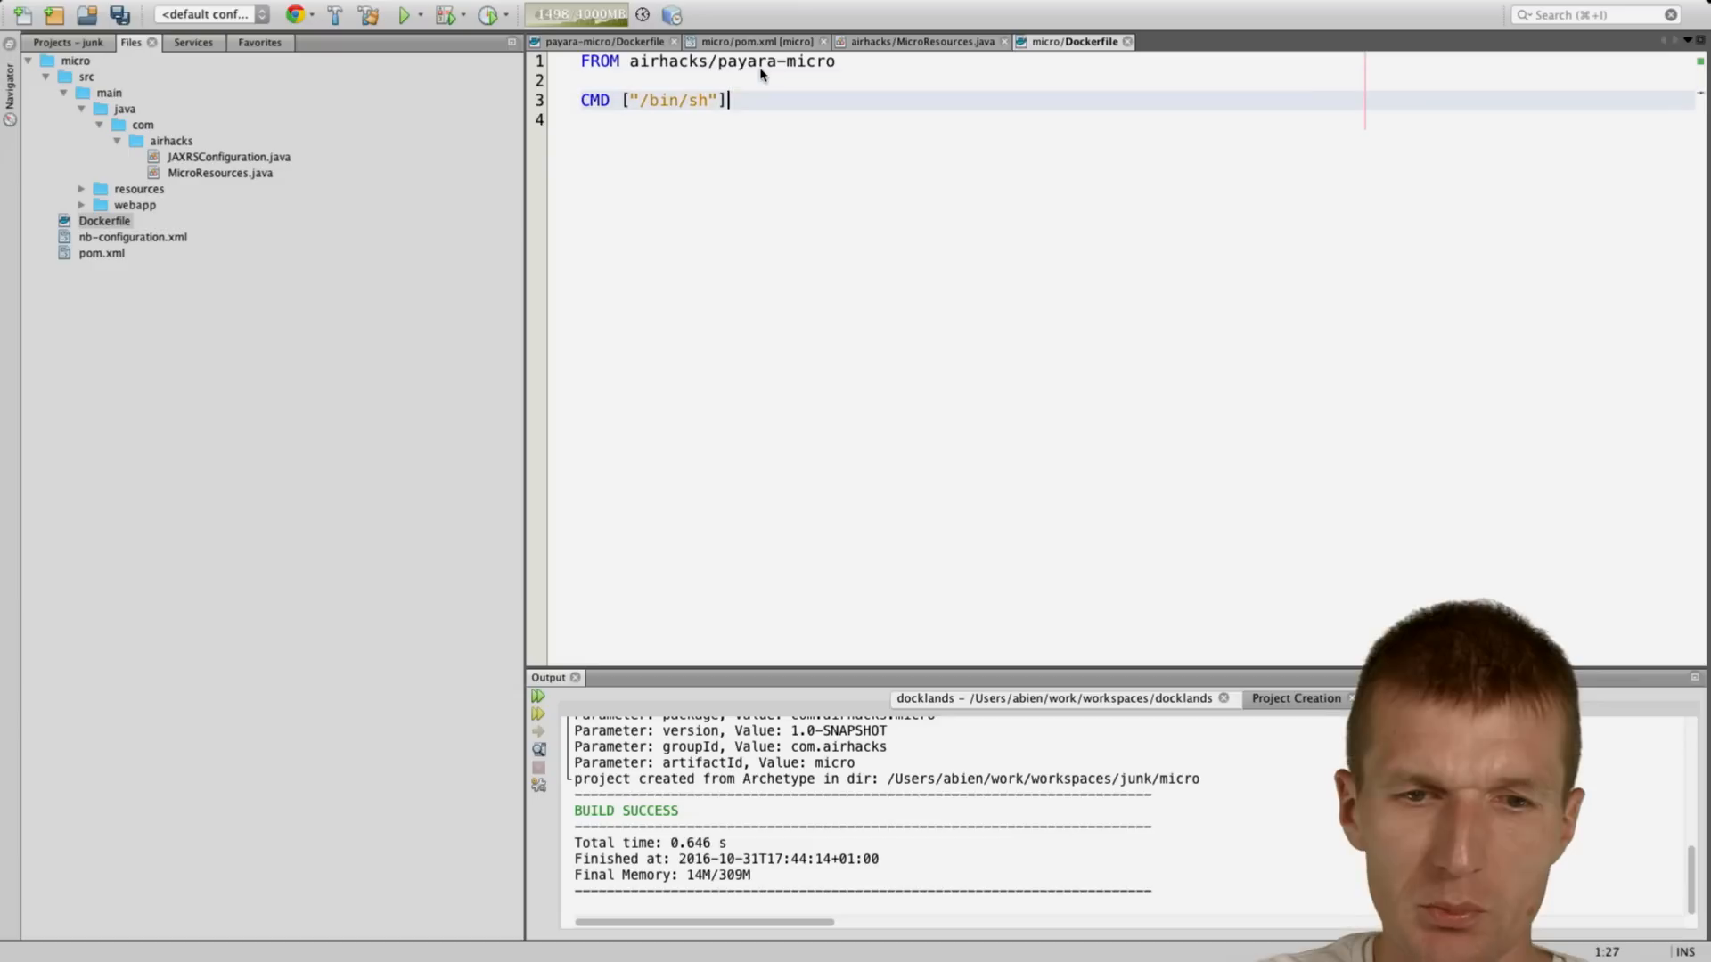
Step: Replace the CMD line with COPY ./target/micro.war ${DEPLOYMENT_DIR}
triple_click(652, 100)
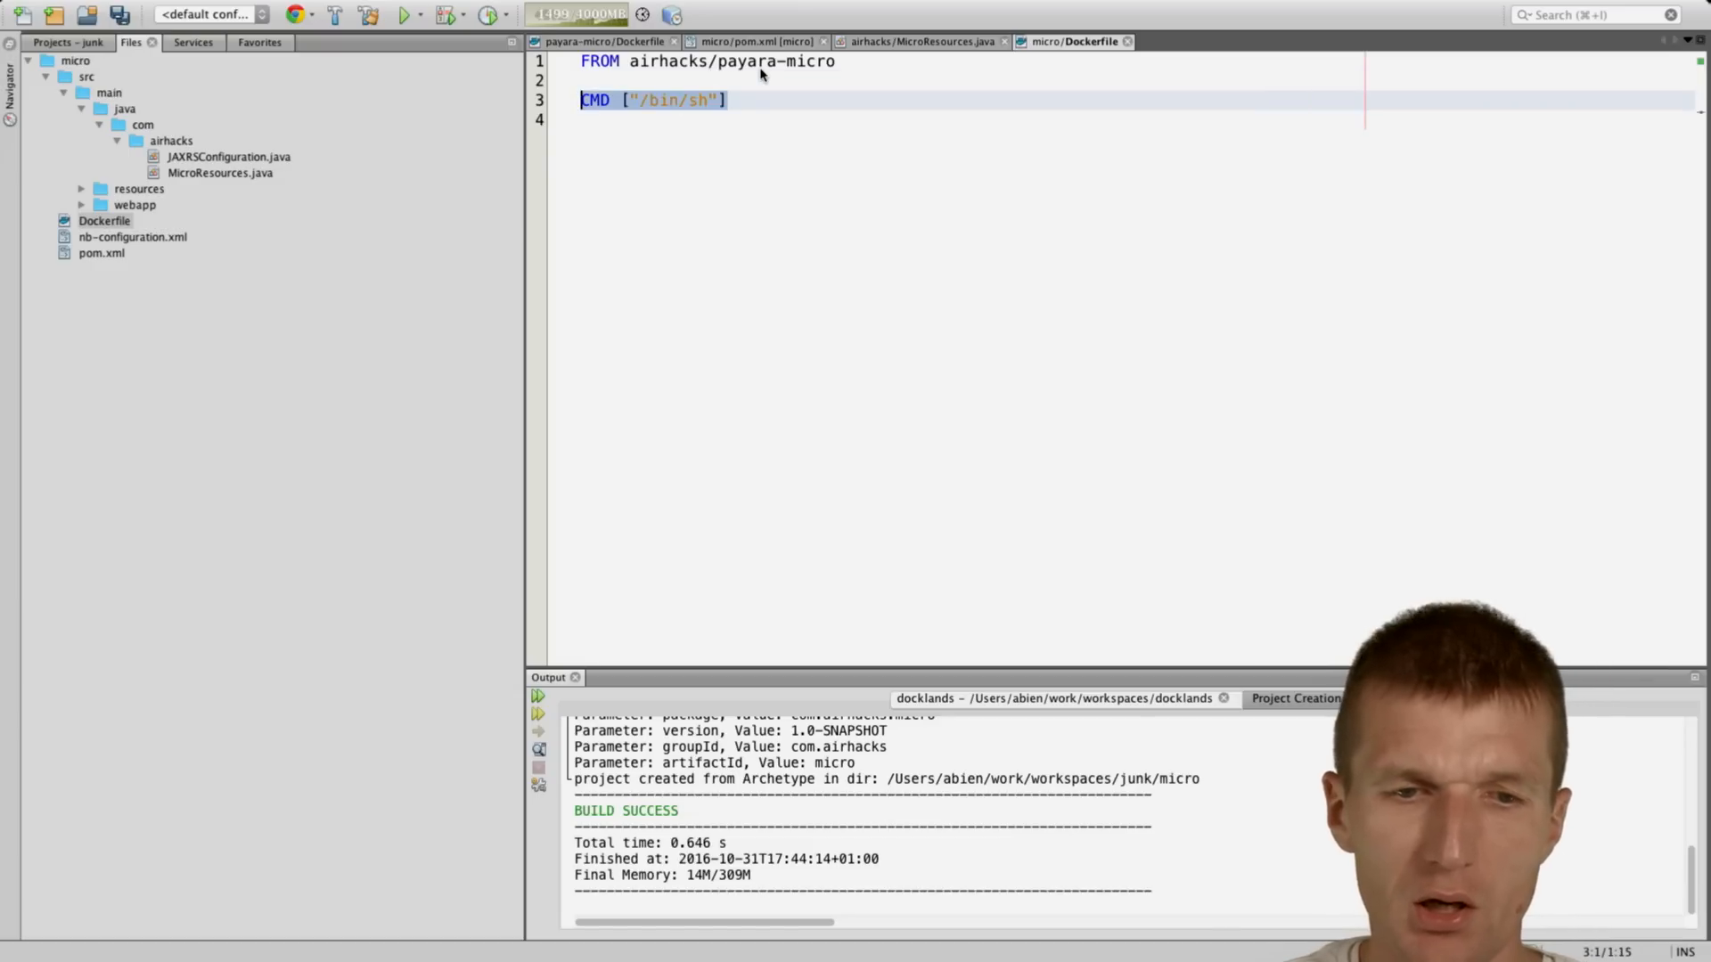
type("COPY")
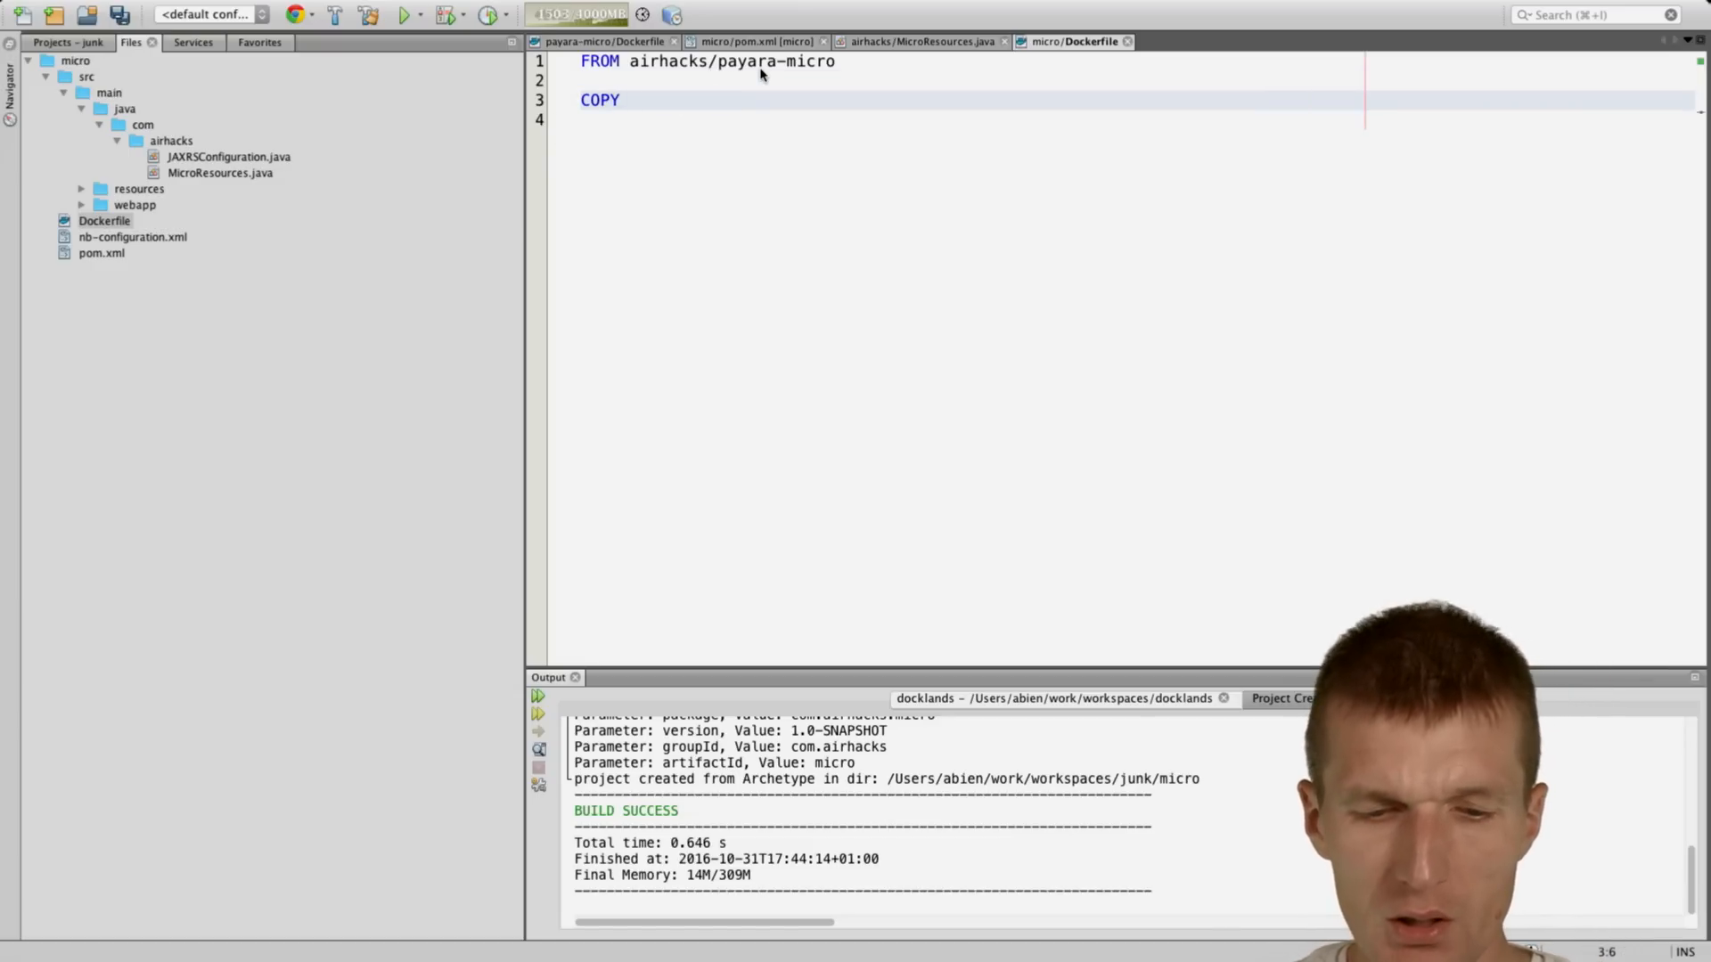
type("./")
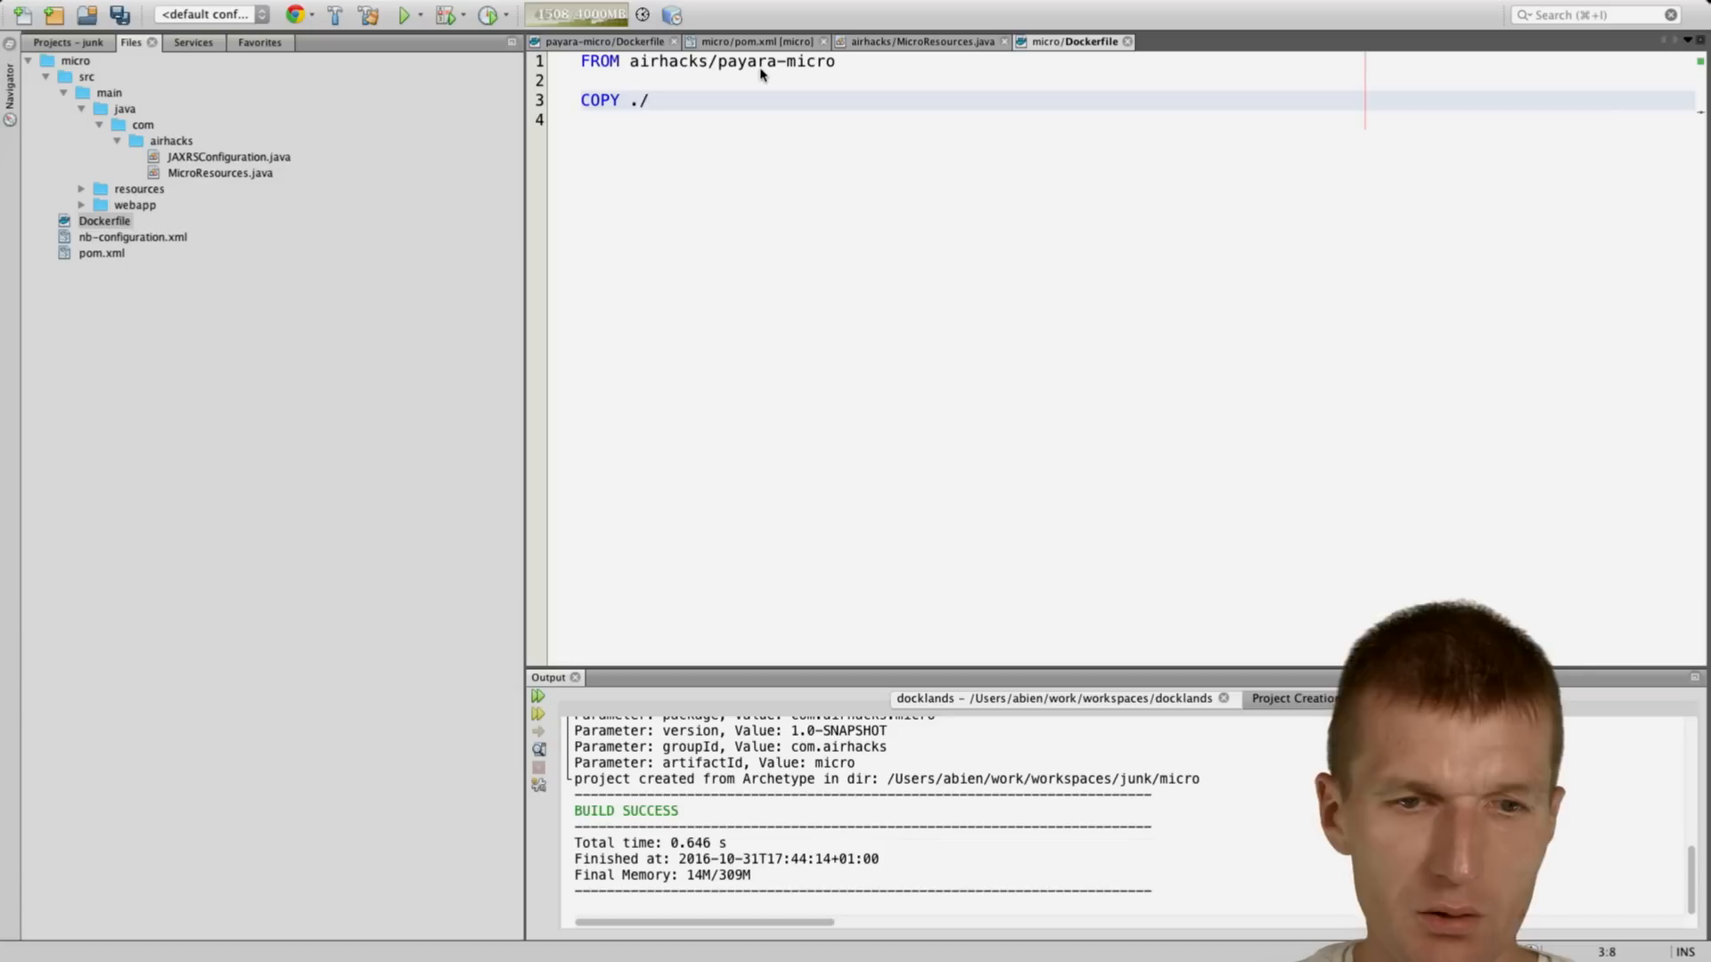
type("target/")
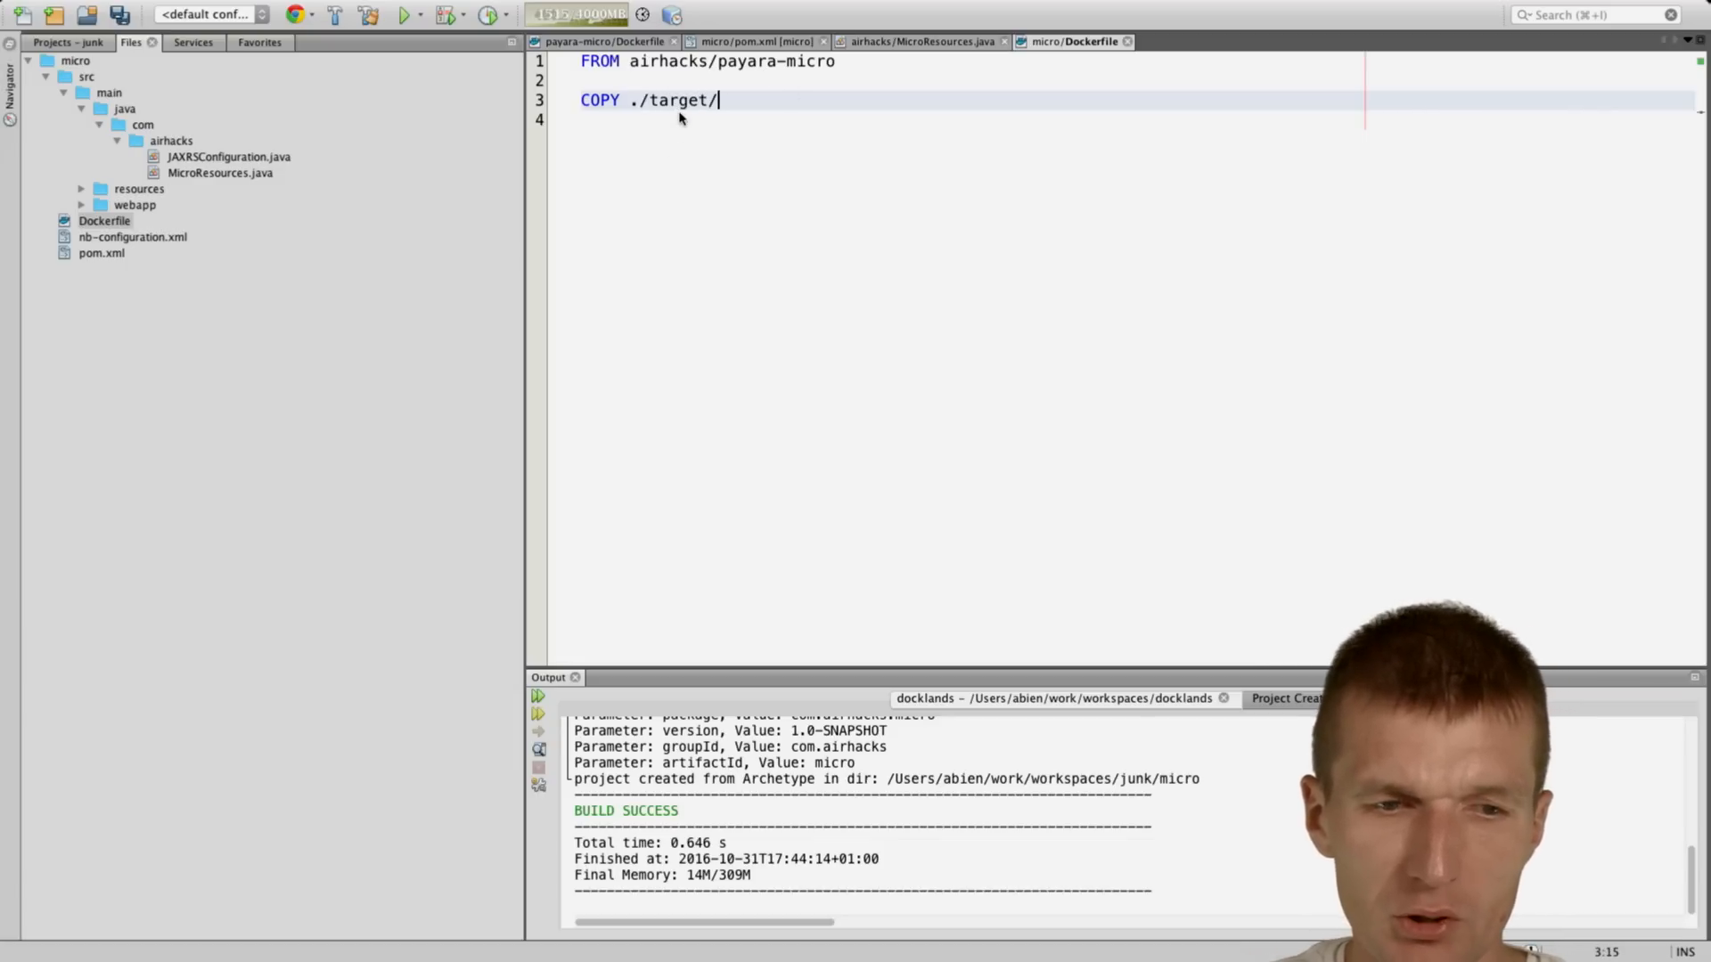
type("micro.")
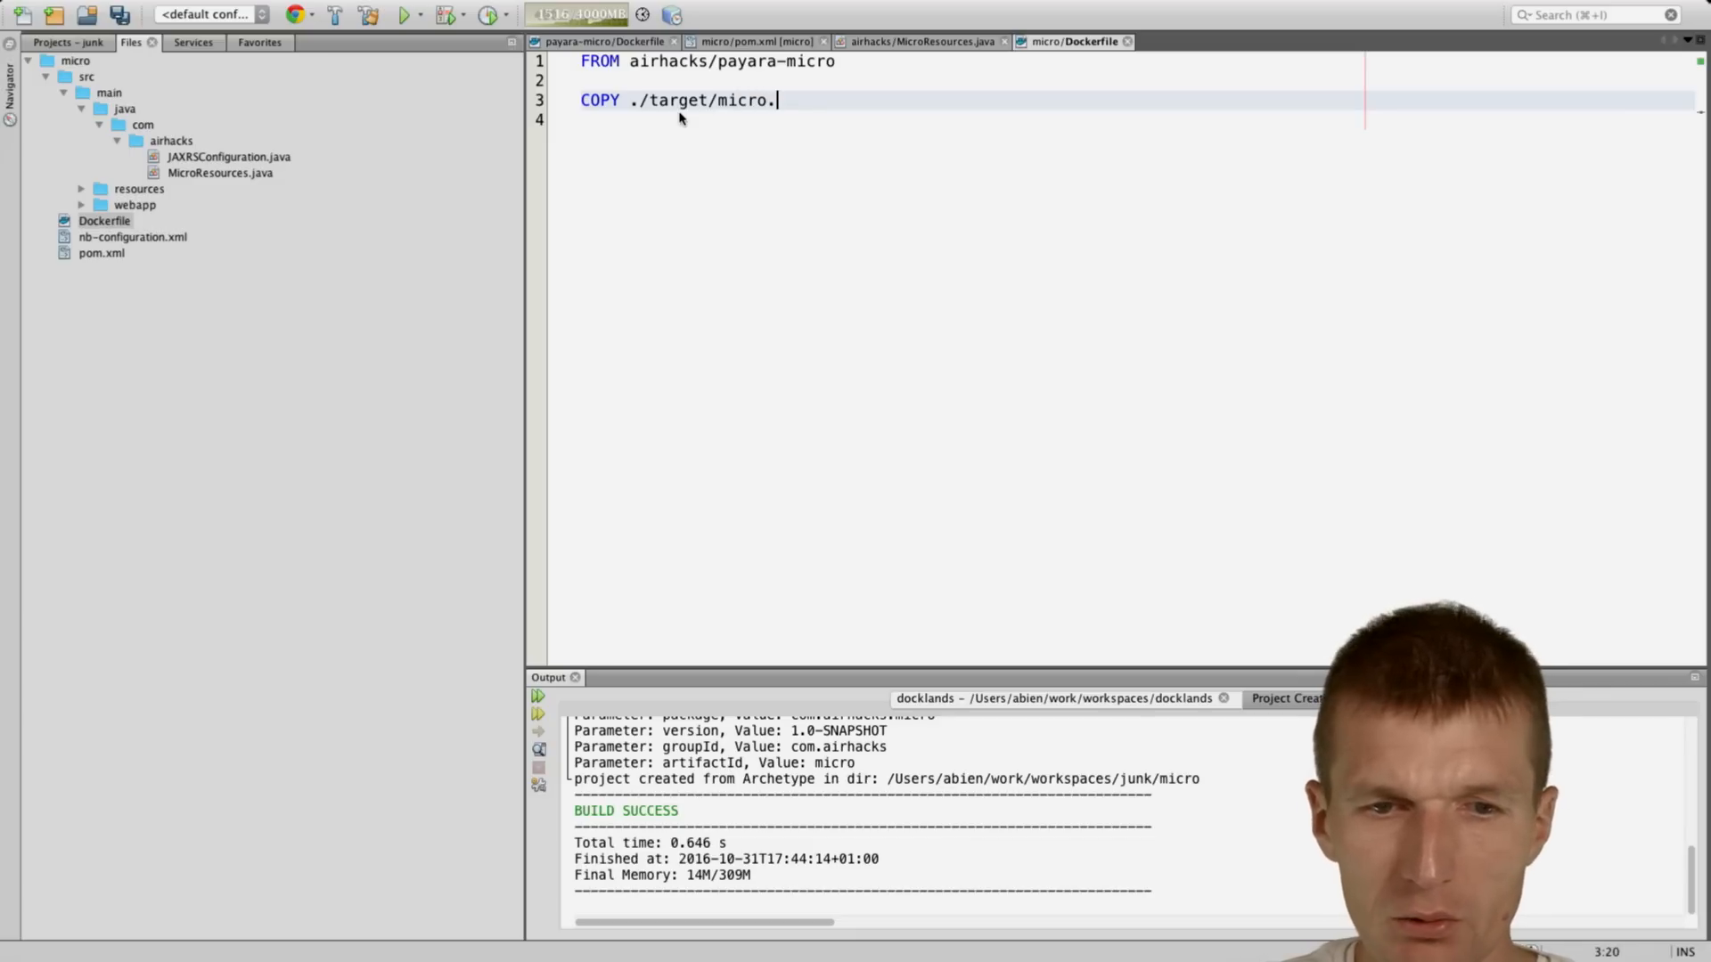
type("war $")
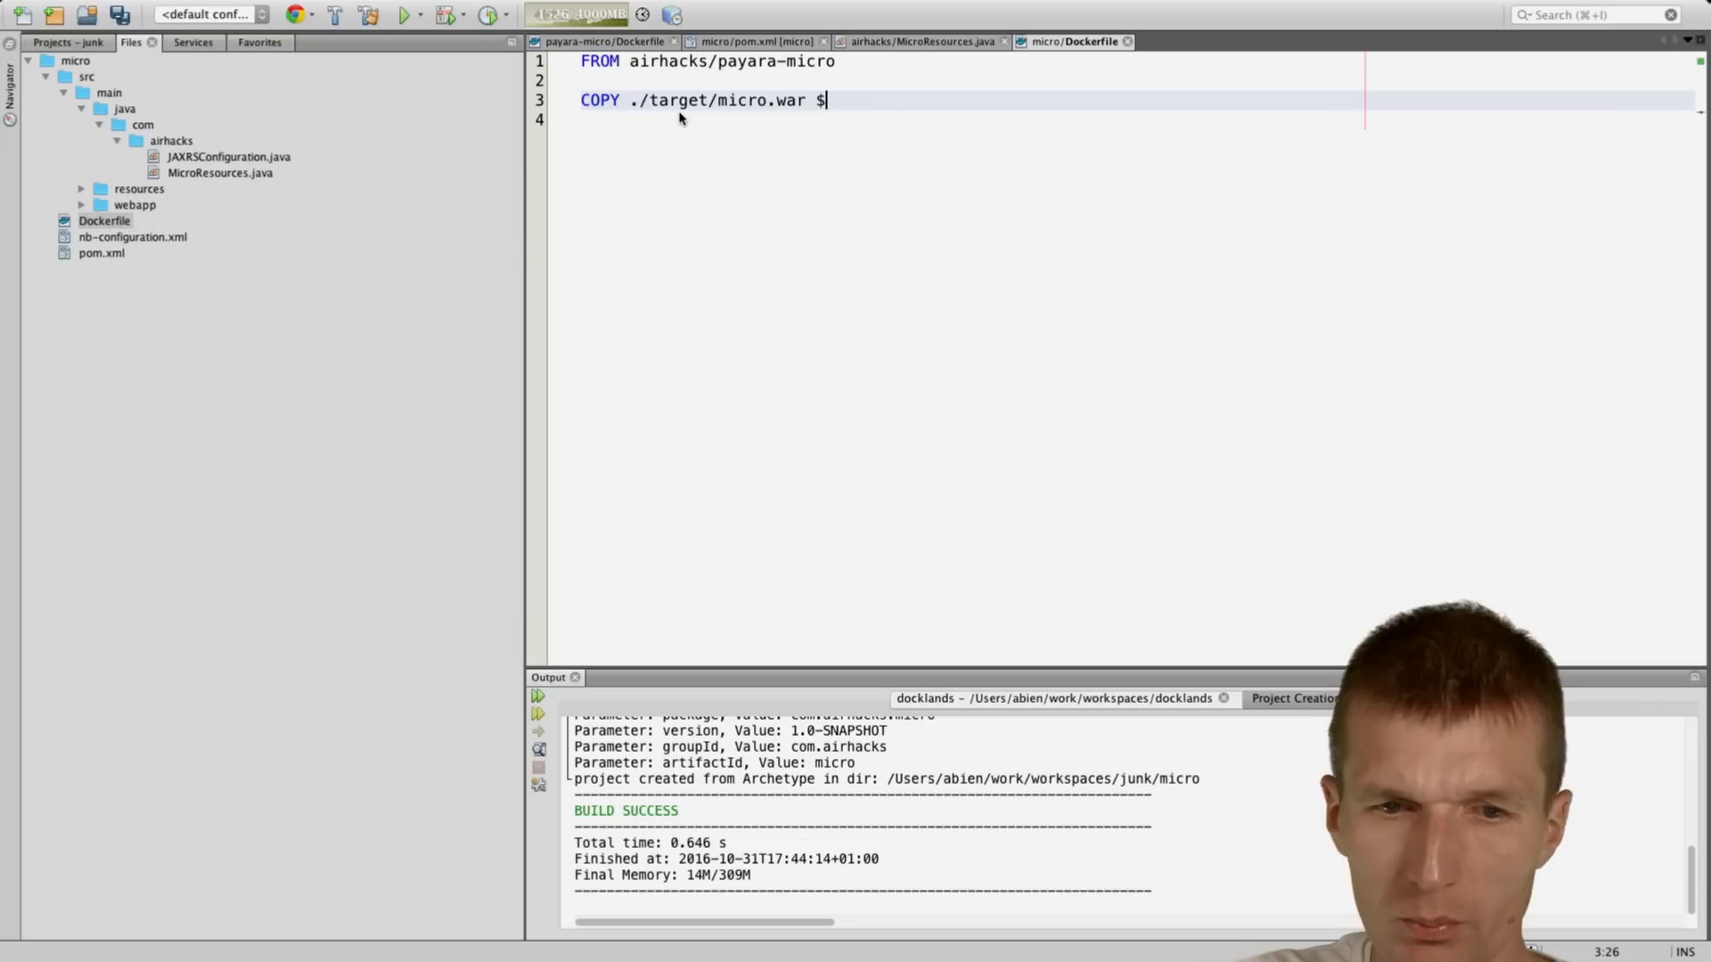
type("{DEPLOY}")
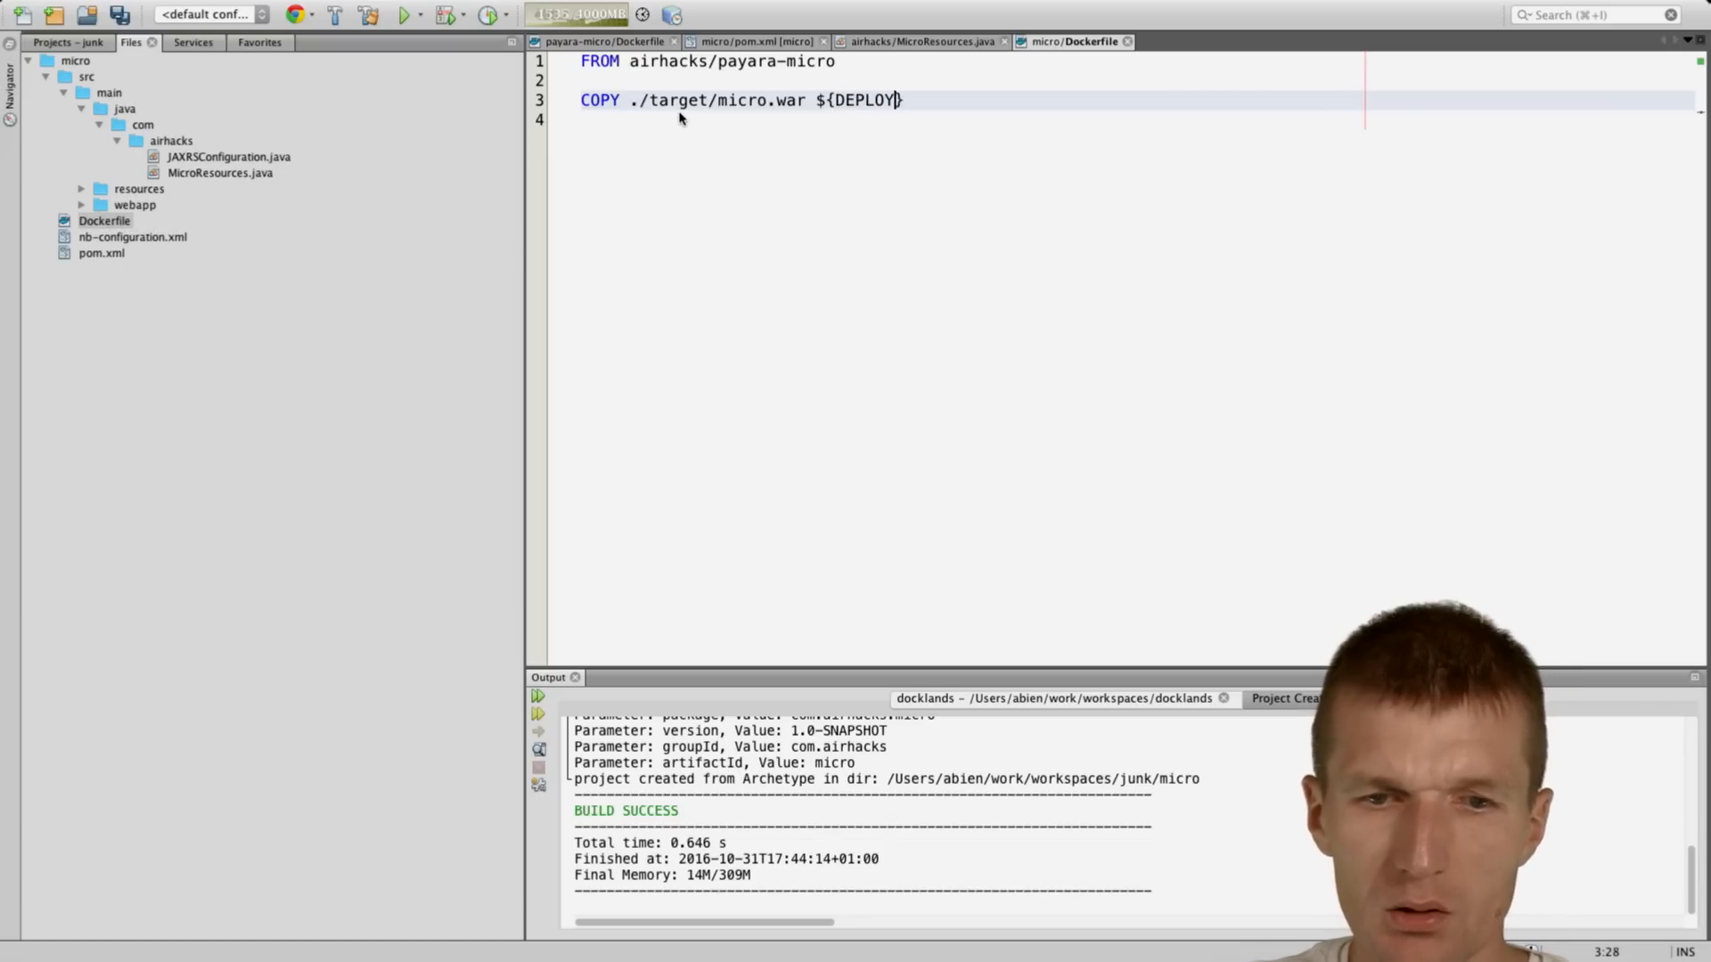
type("MENT_DIR")
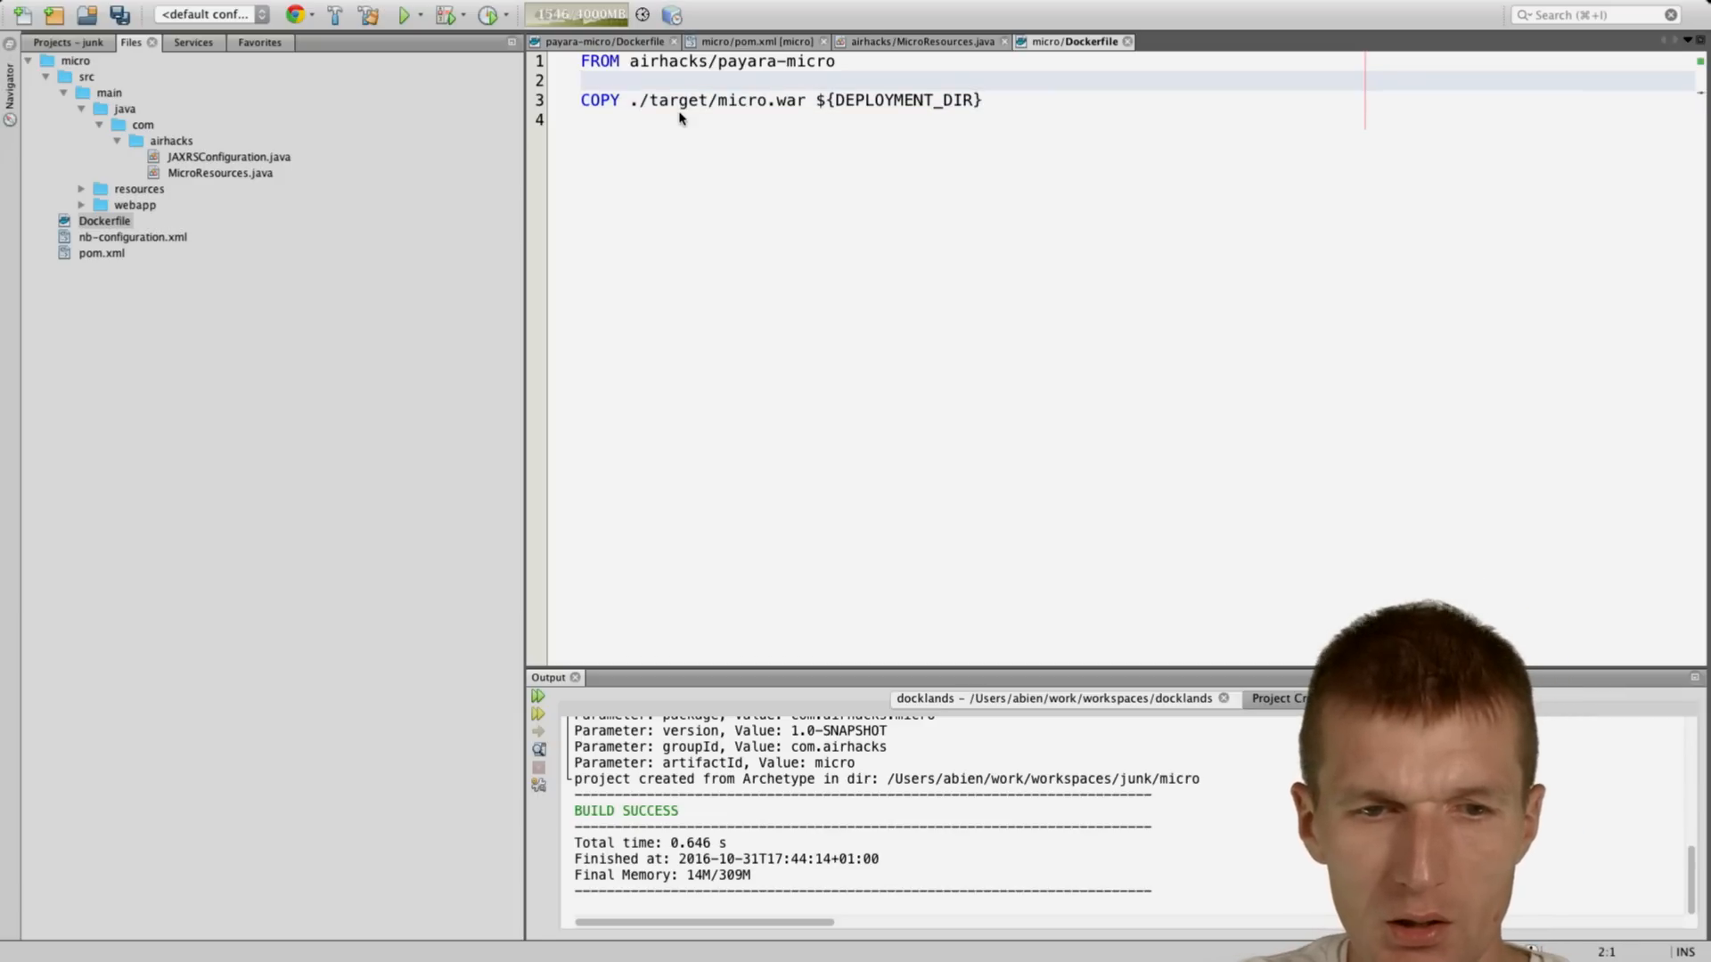
Step: Add ENV ARCHIVE_NAME micro.war and save the Dockerfile
type("ENV")
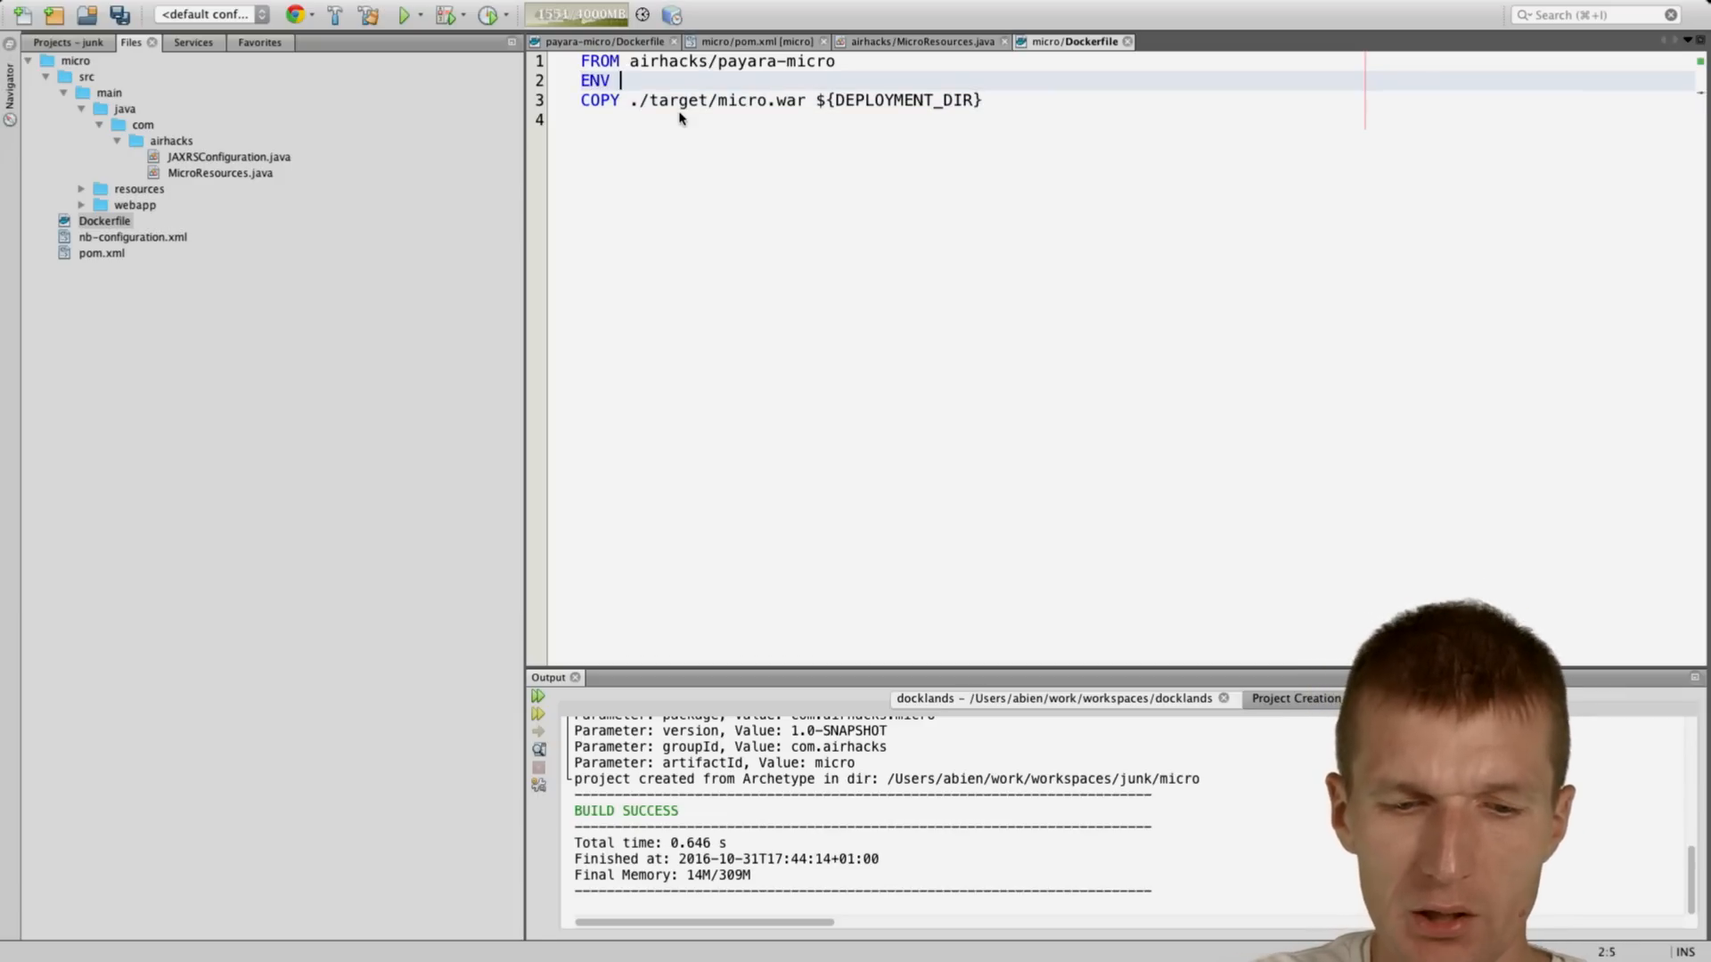
type("ARV")
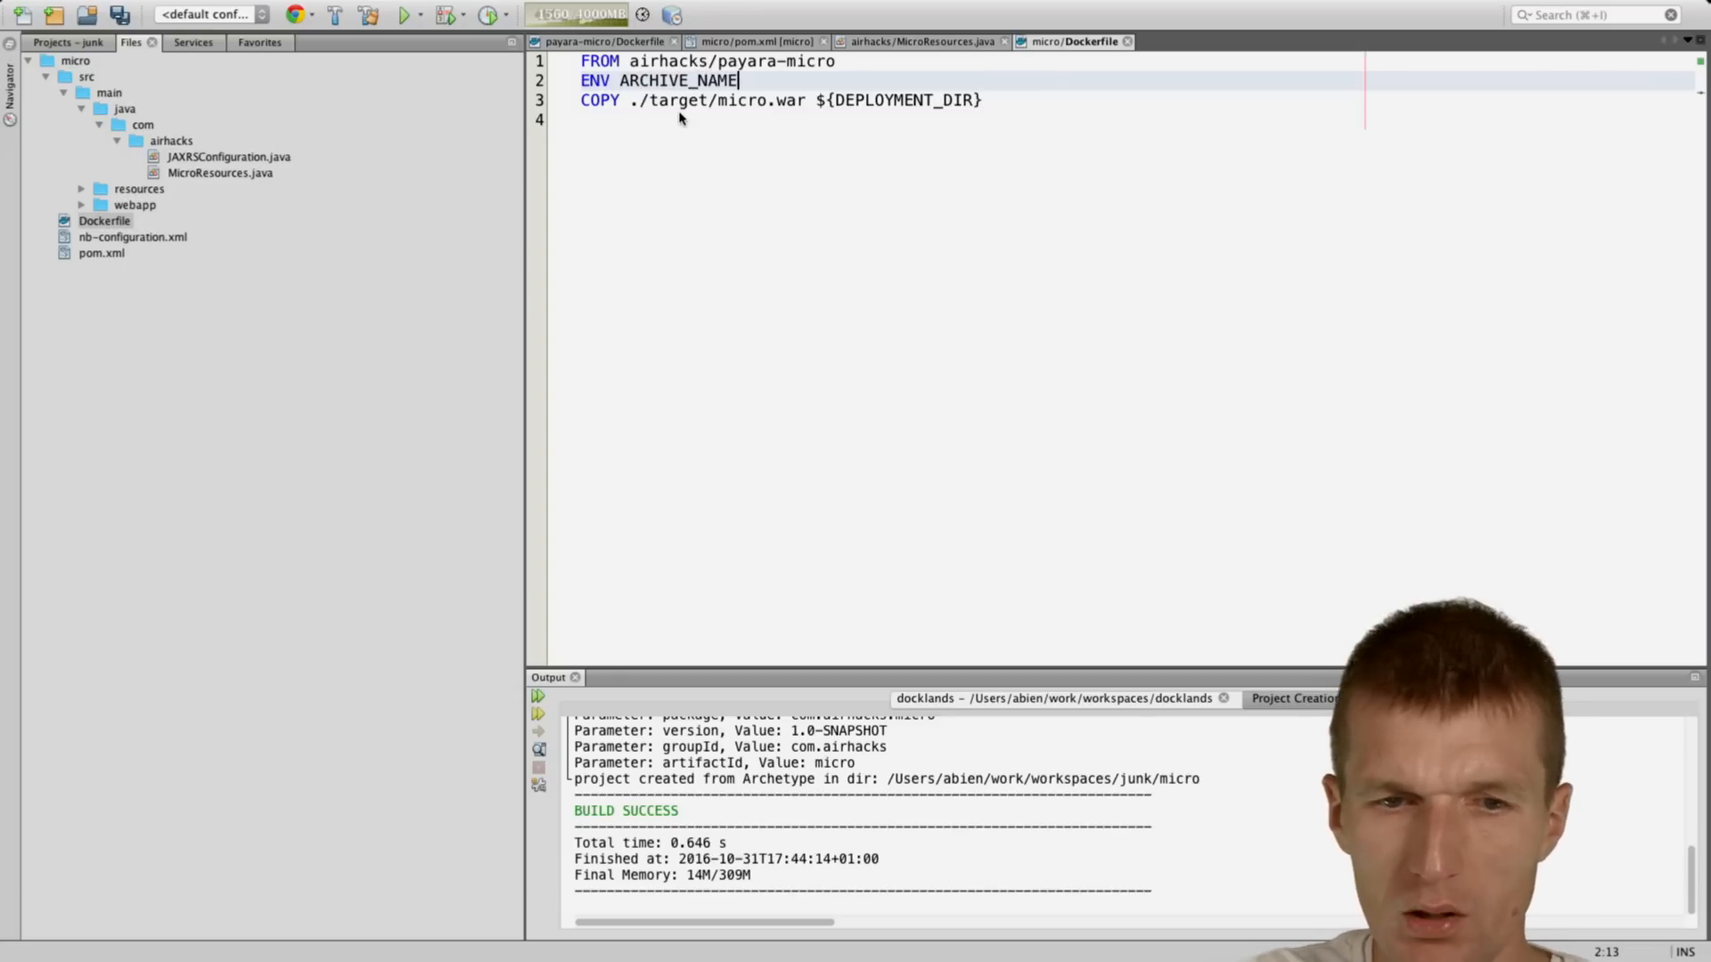
double_click(752, 100)
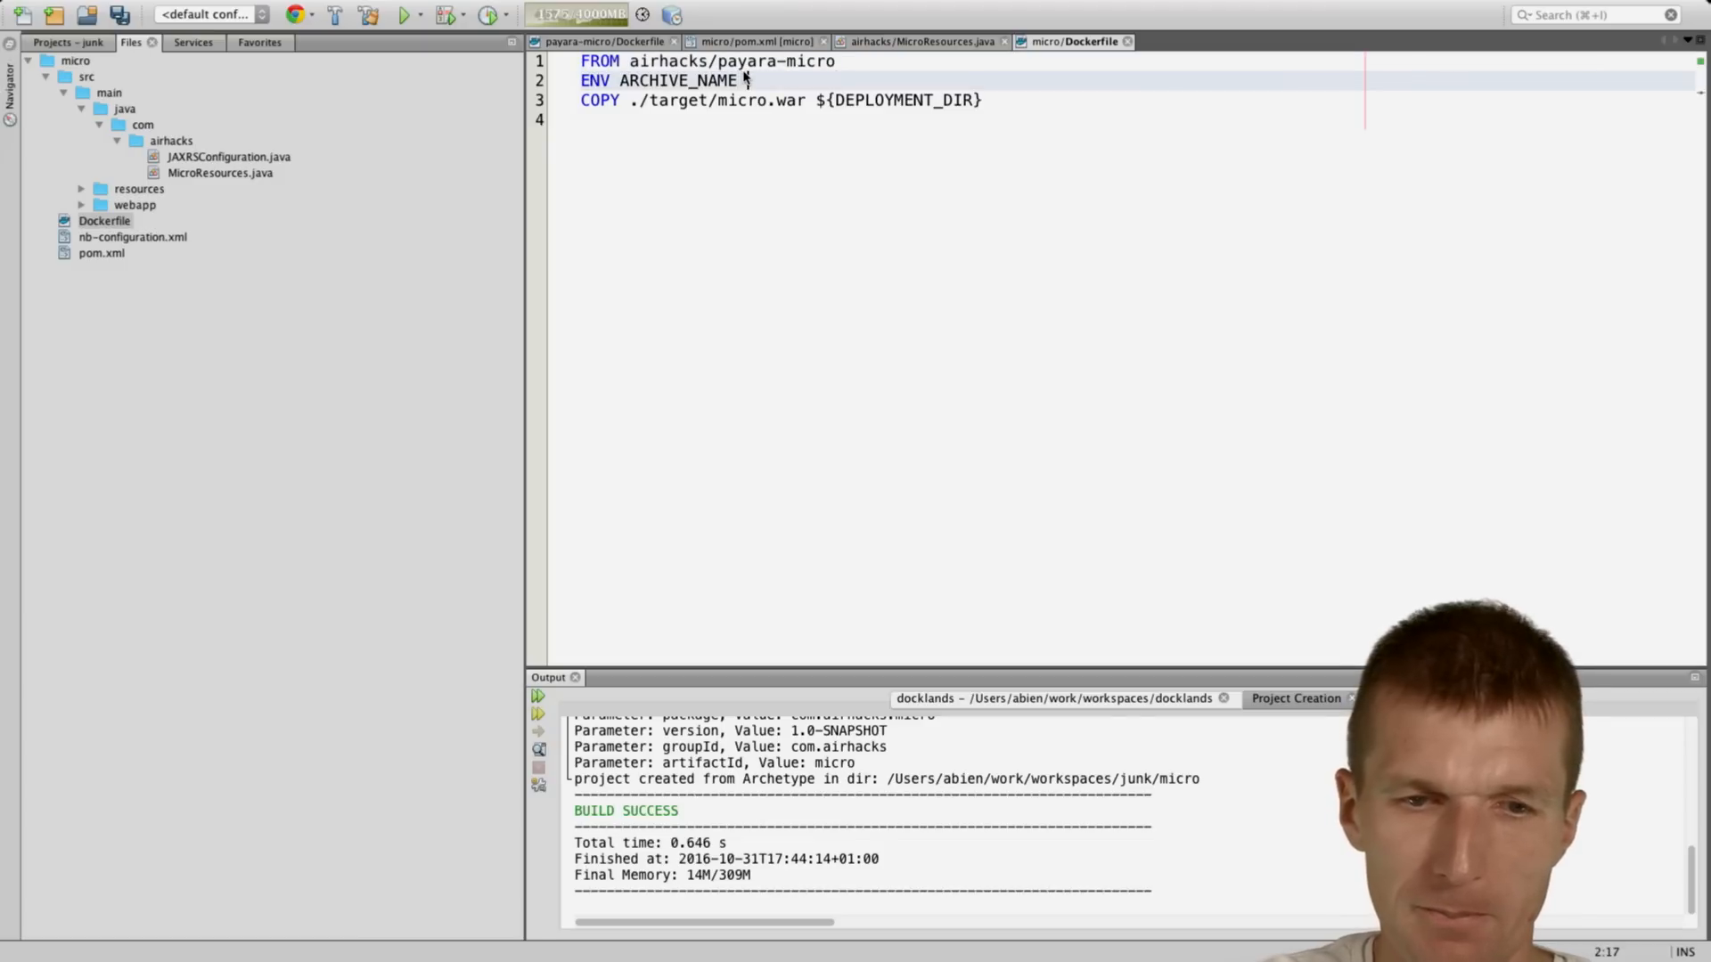
type("micro.war")
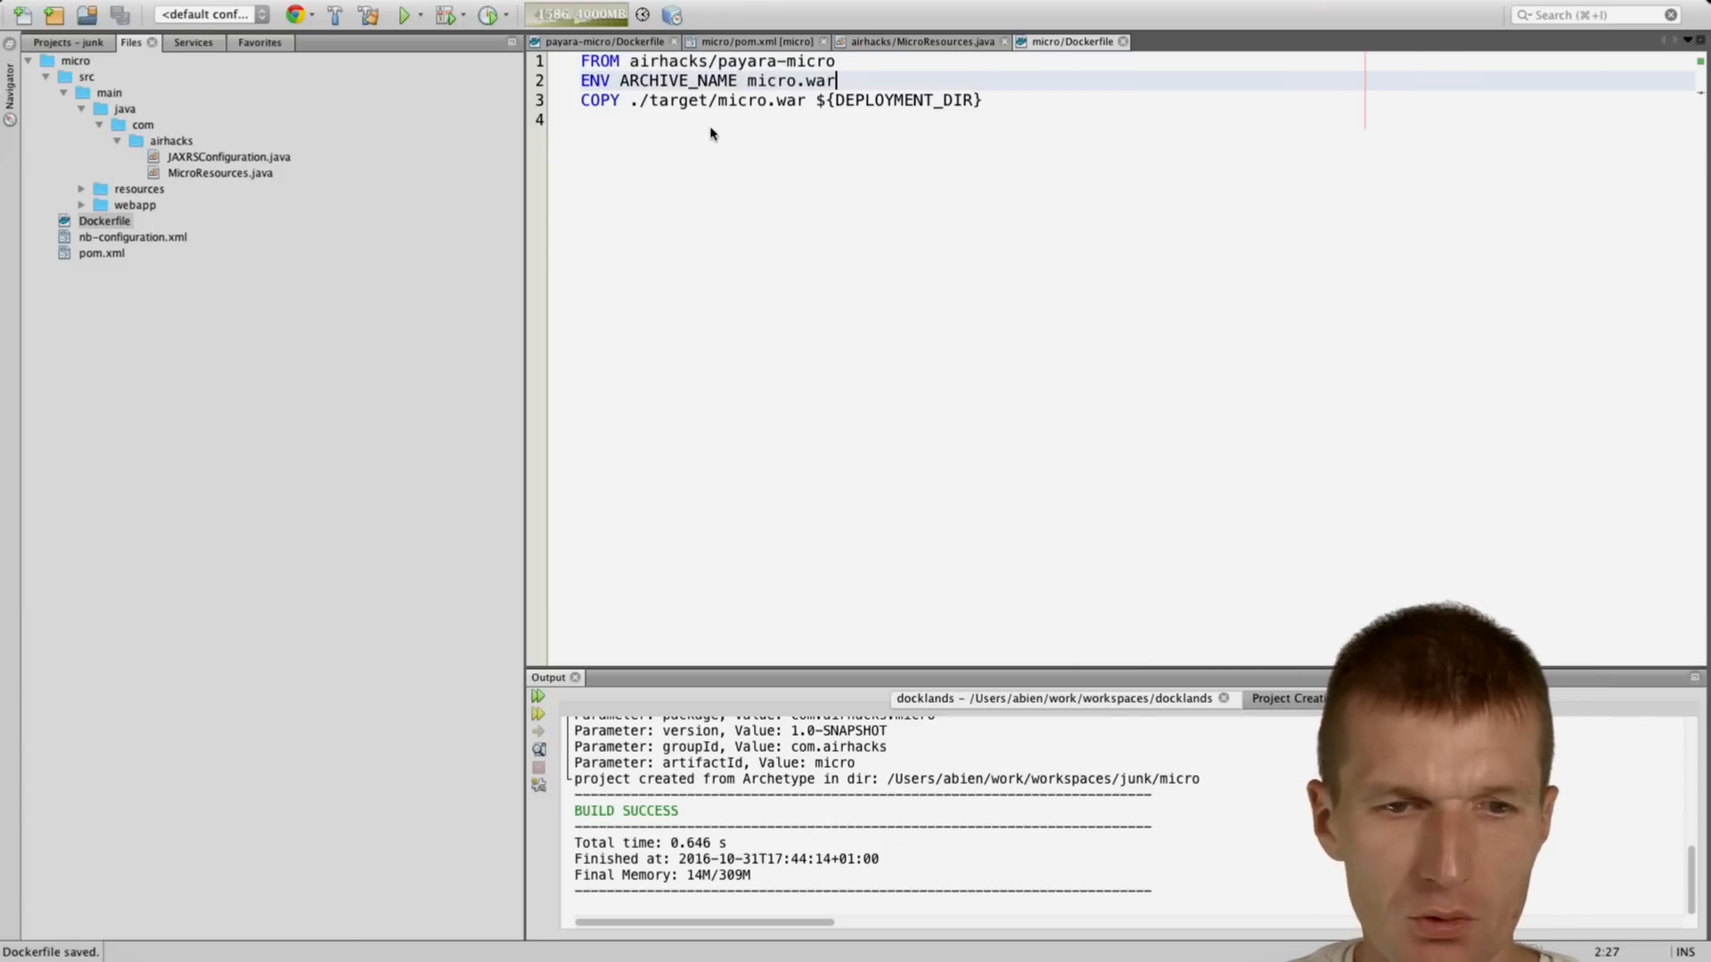
left_click(668, 948)
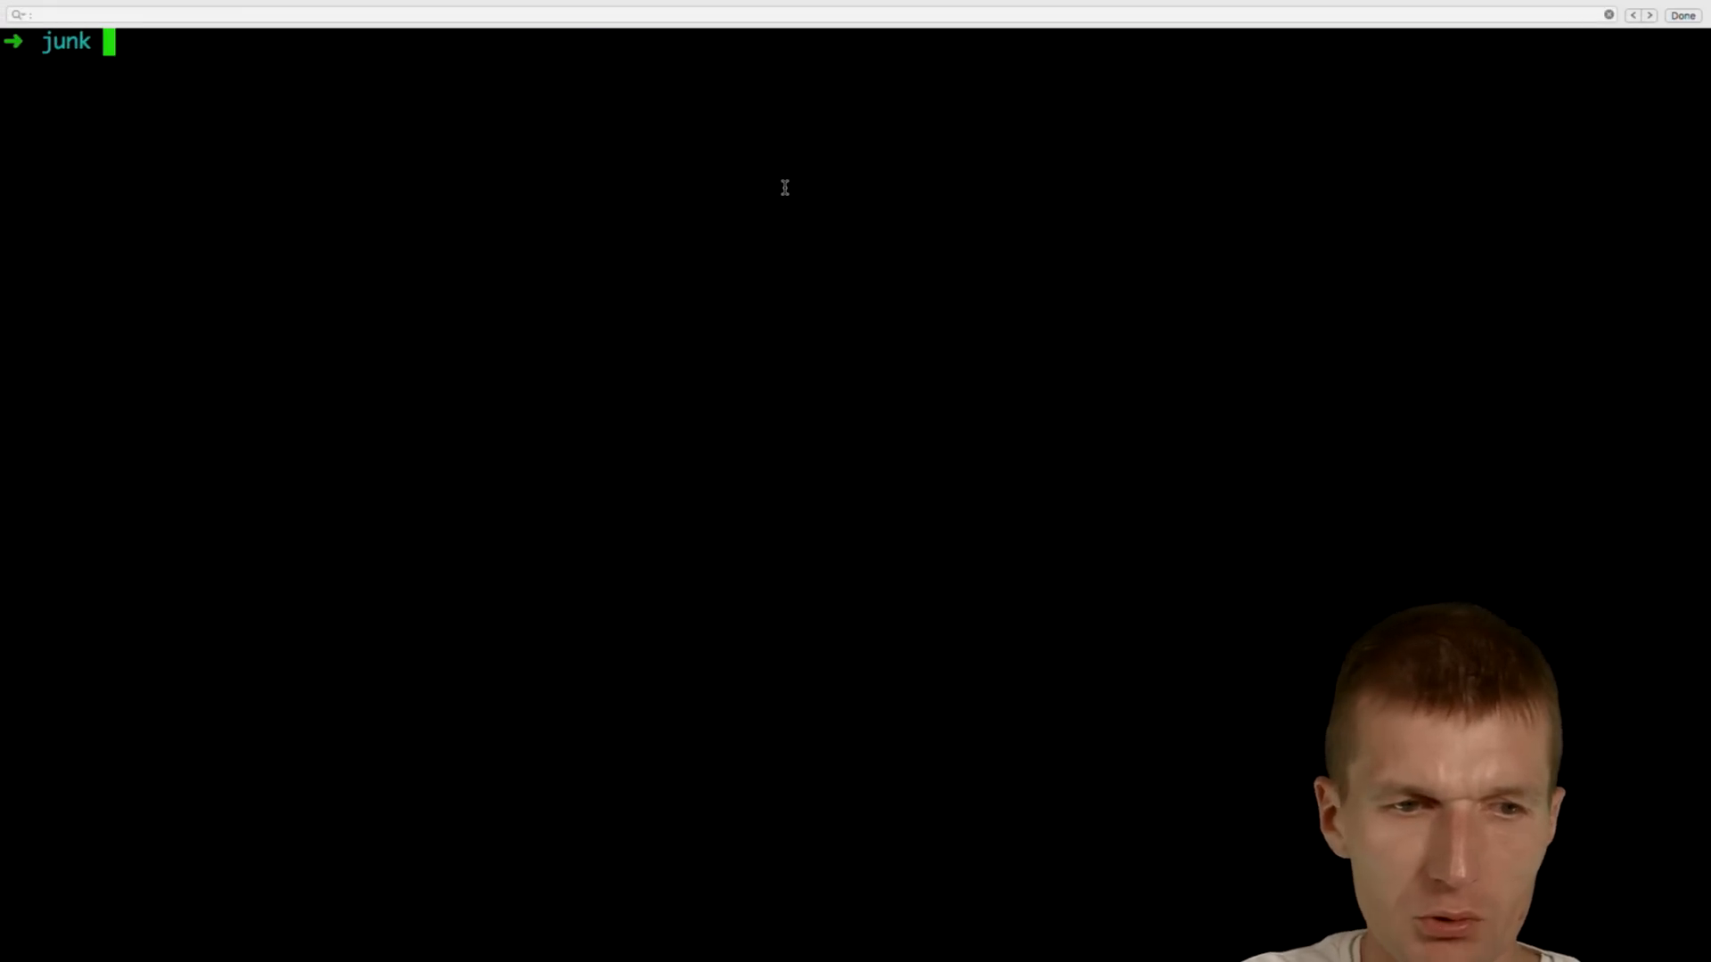
Step: In the micro directory run mvn clean install && docker build -t airhacks/micro
type("dc")
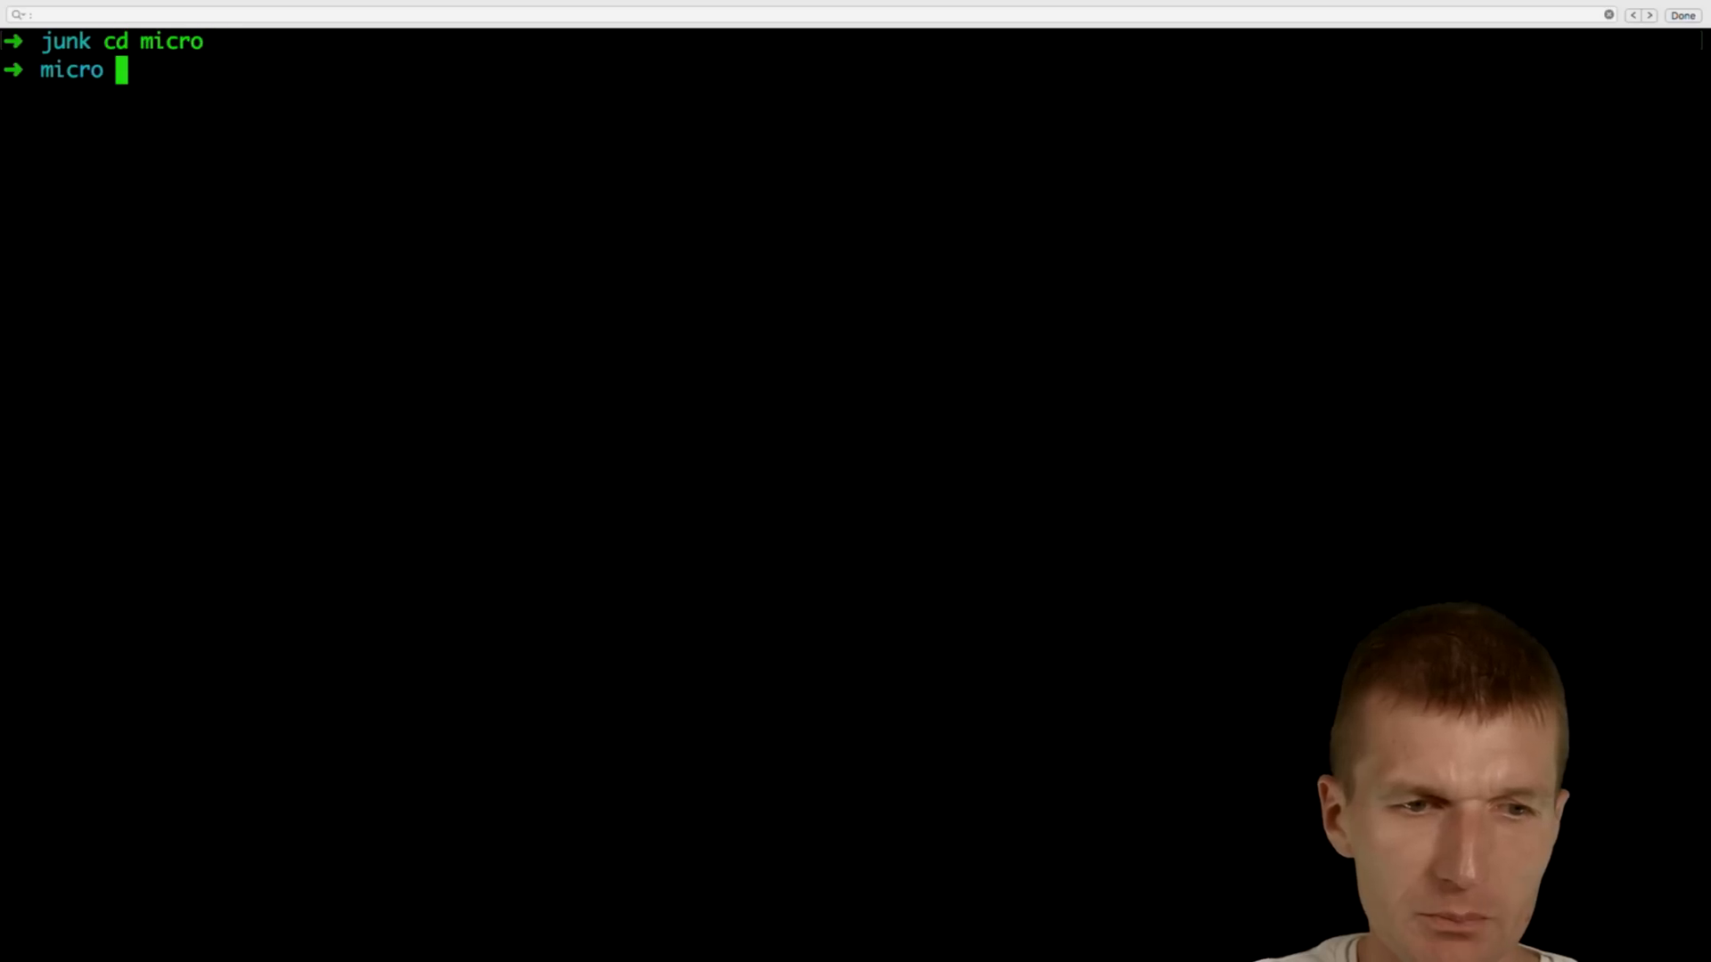
type("mvn")
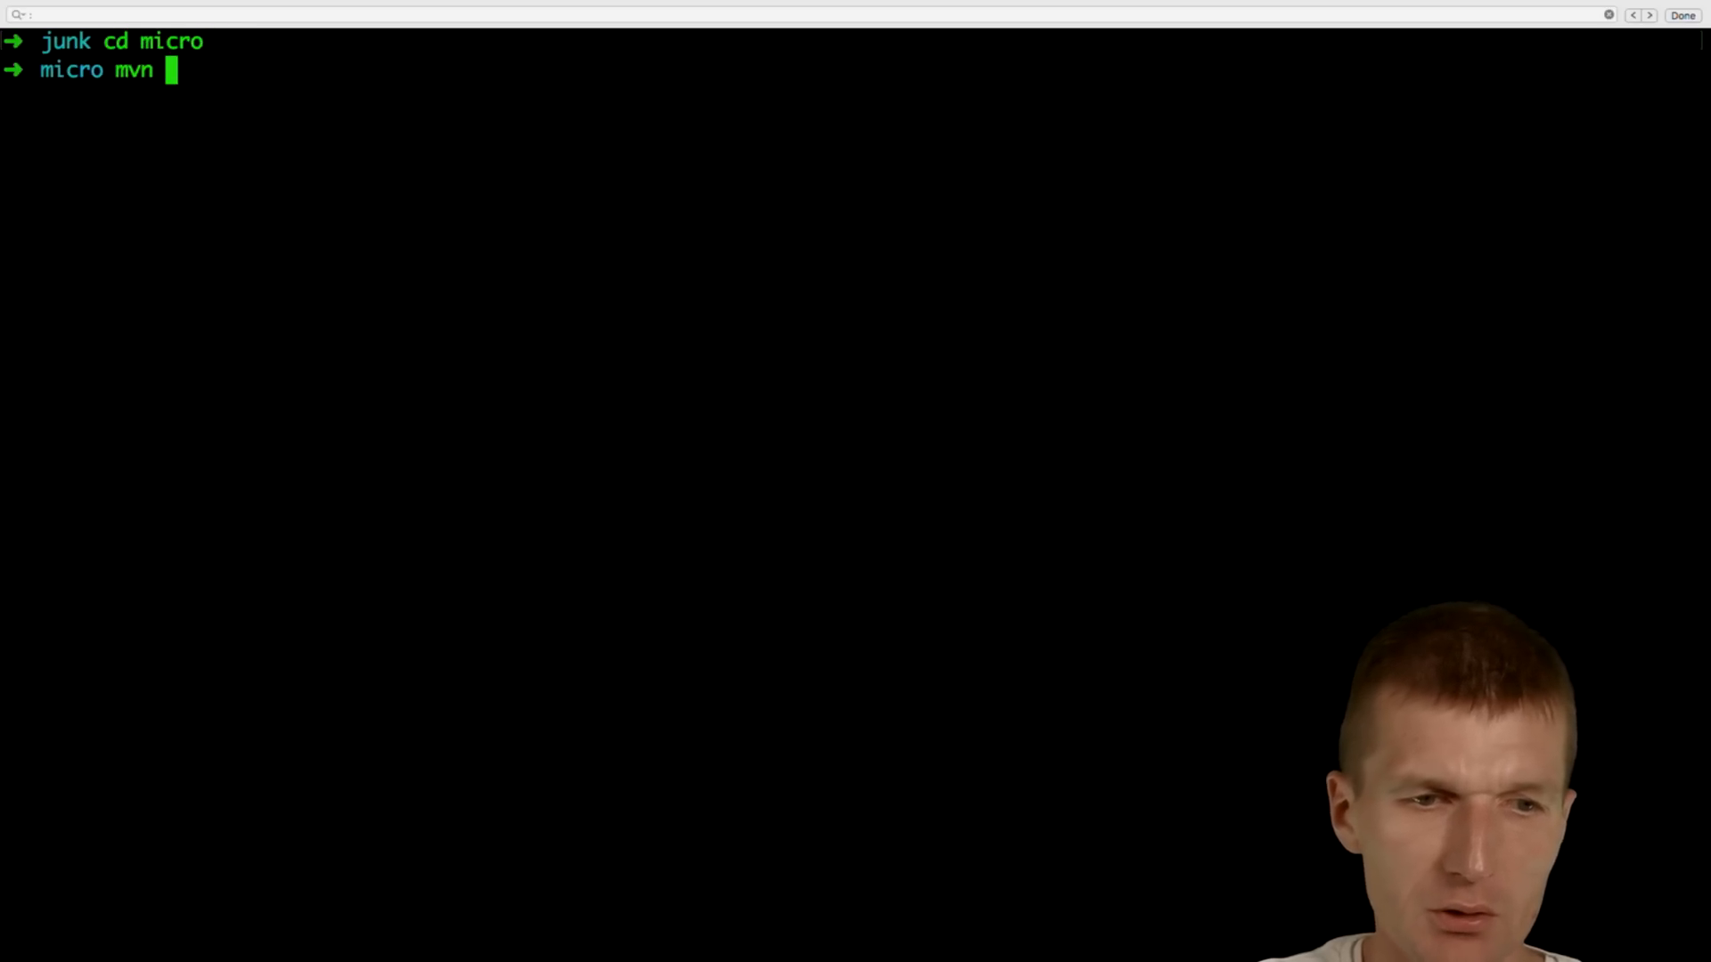
type("clean install")
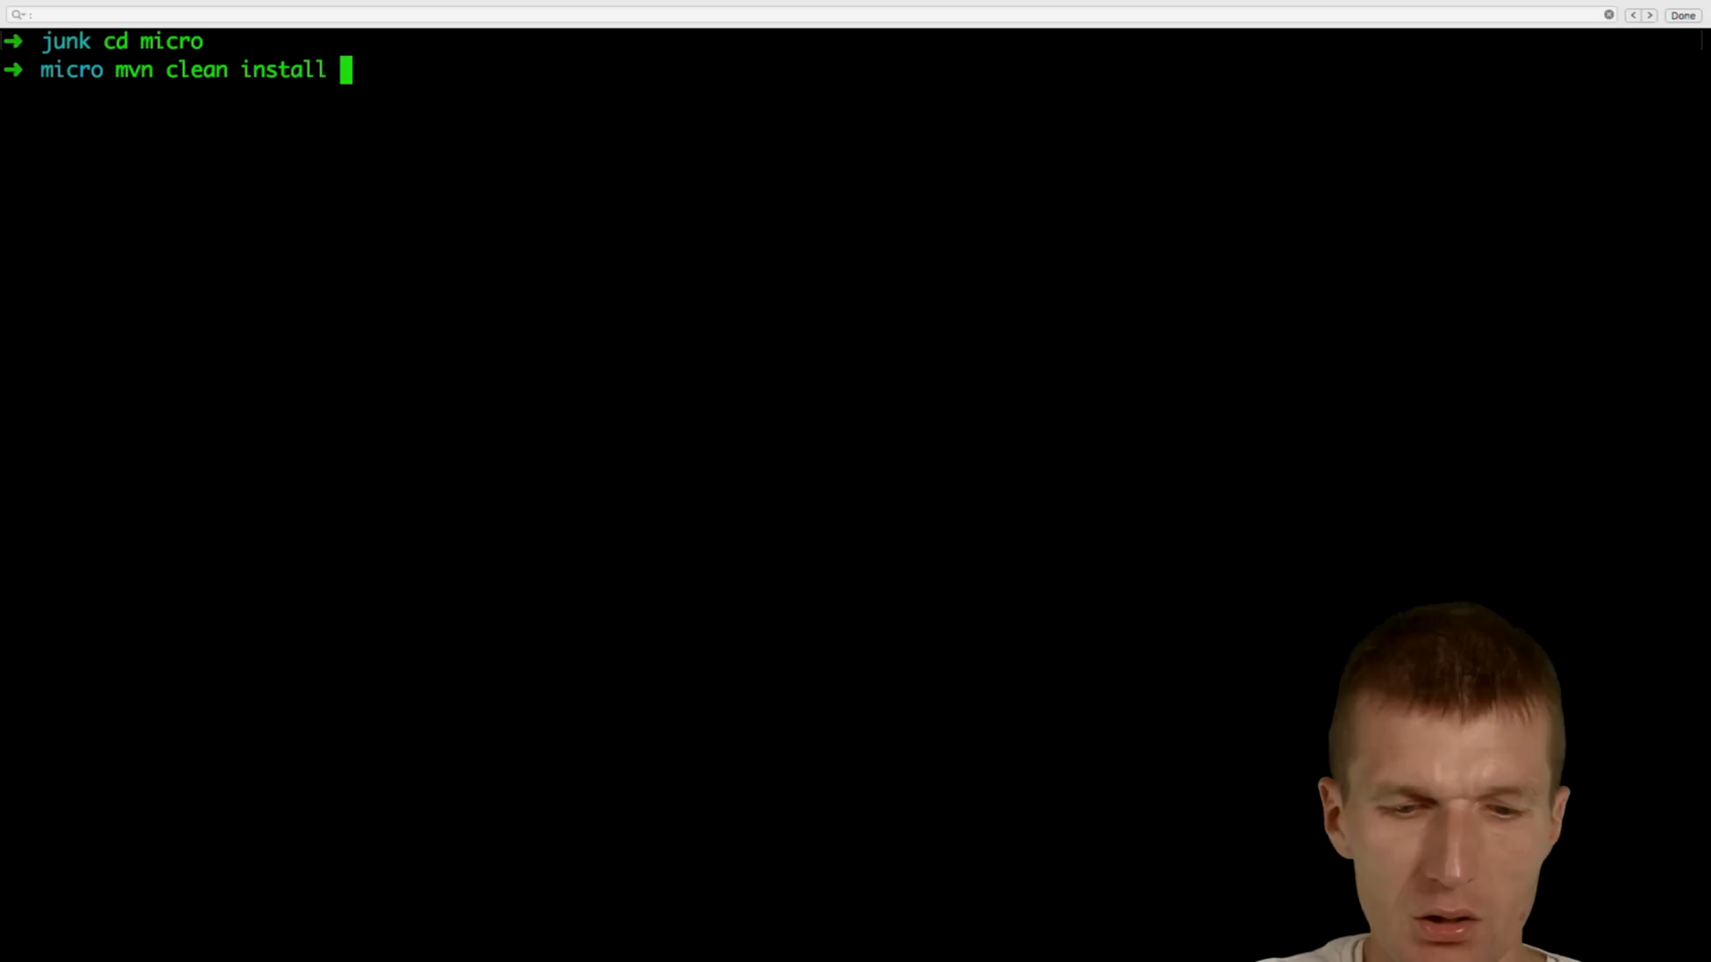
type("&&")
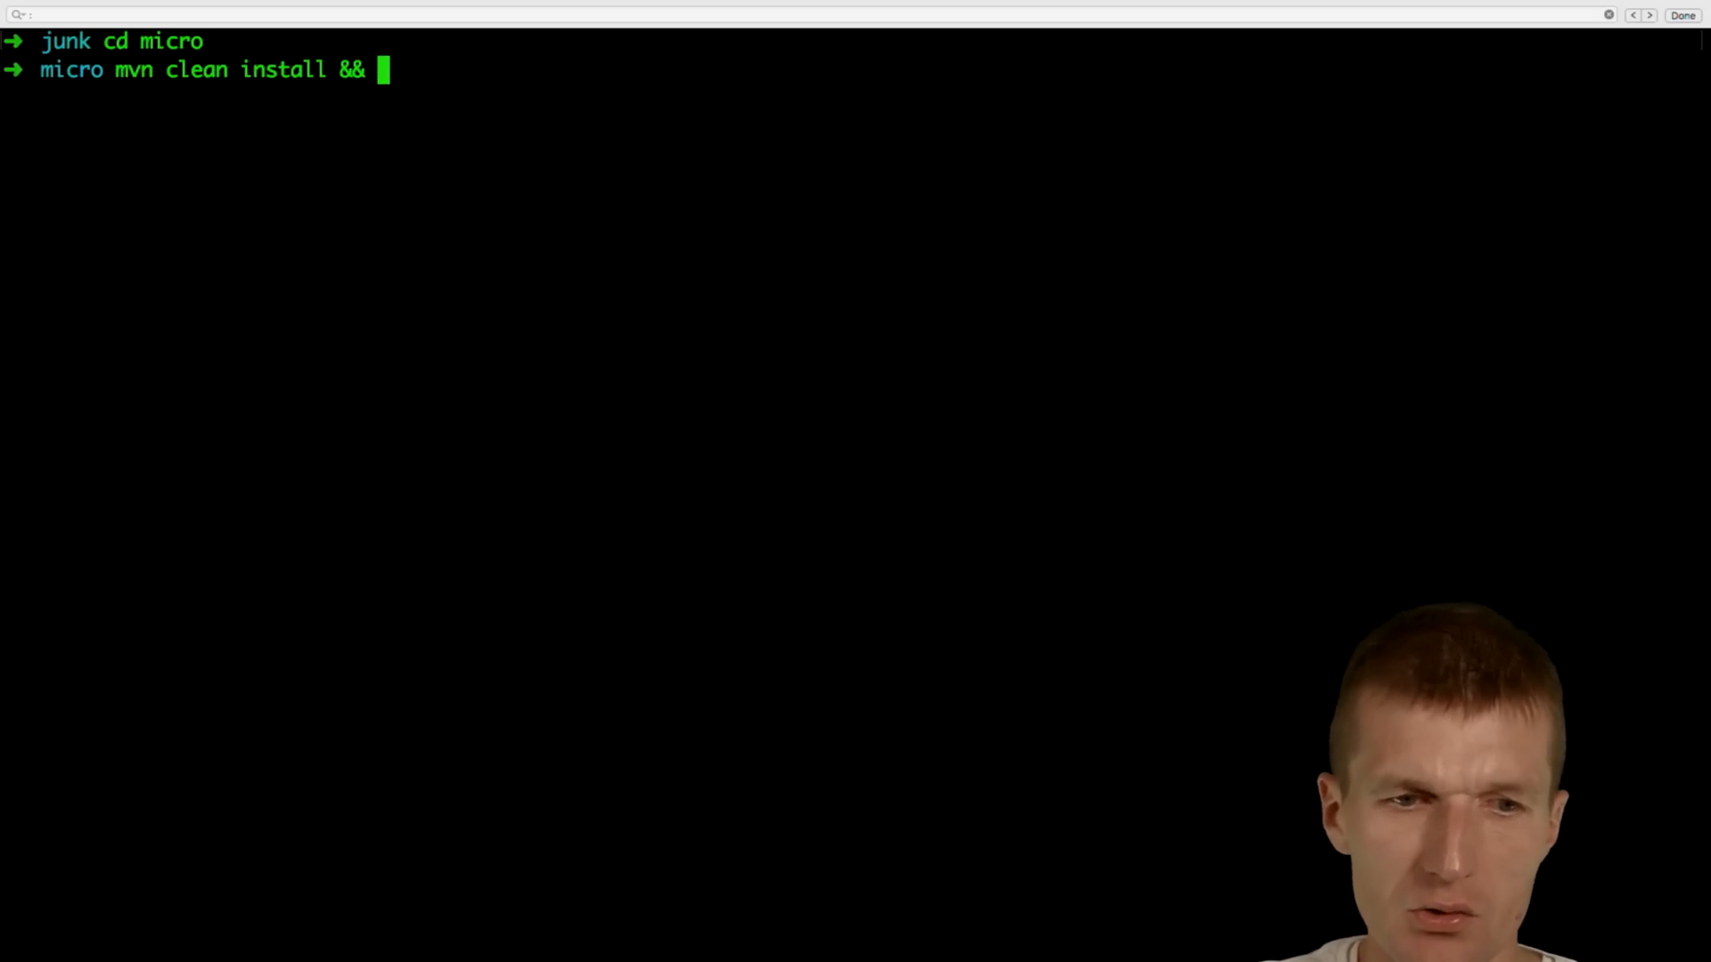
type("docker")
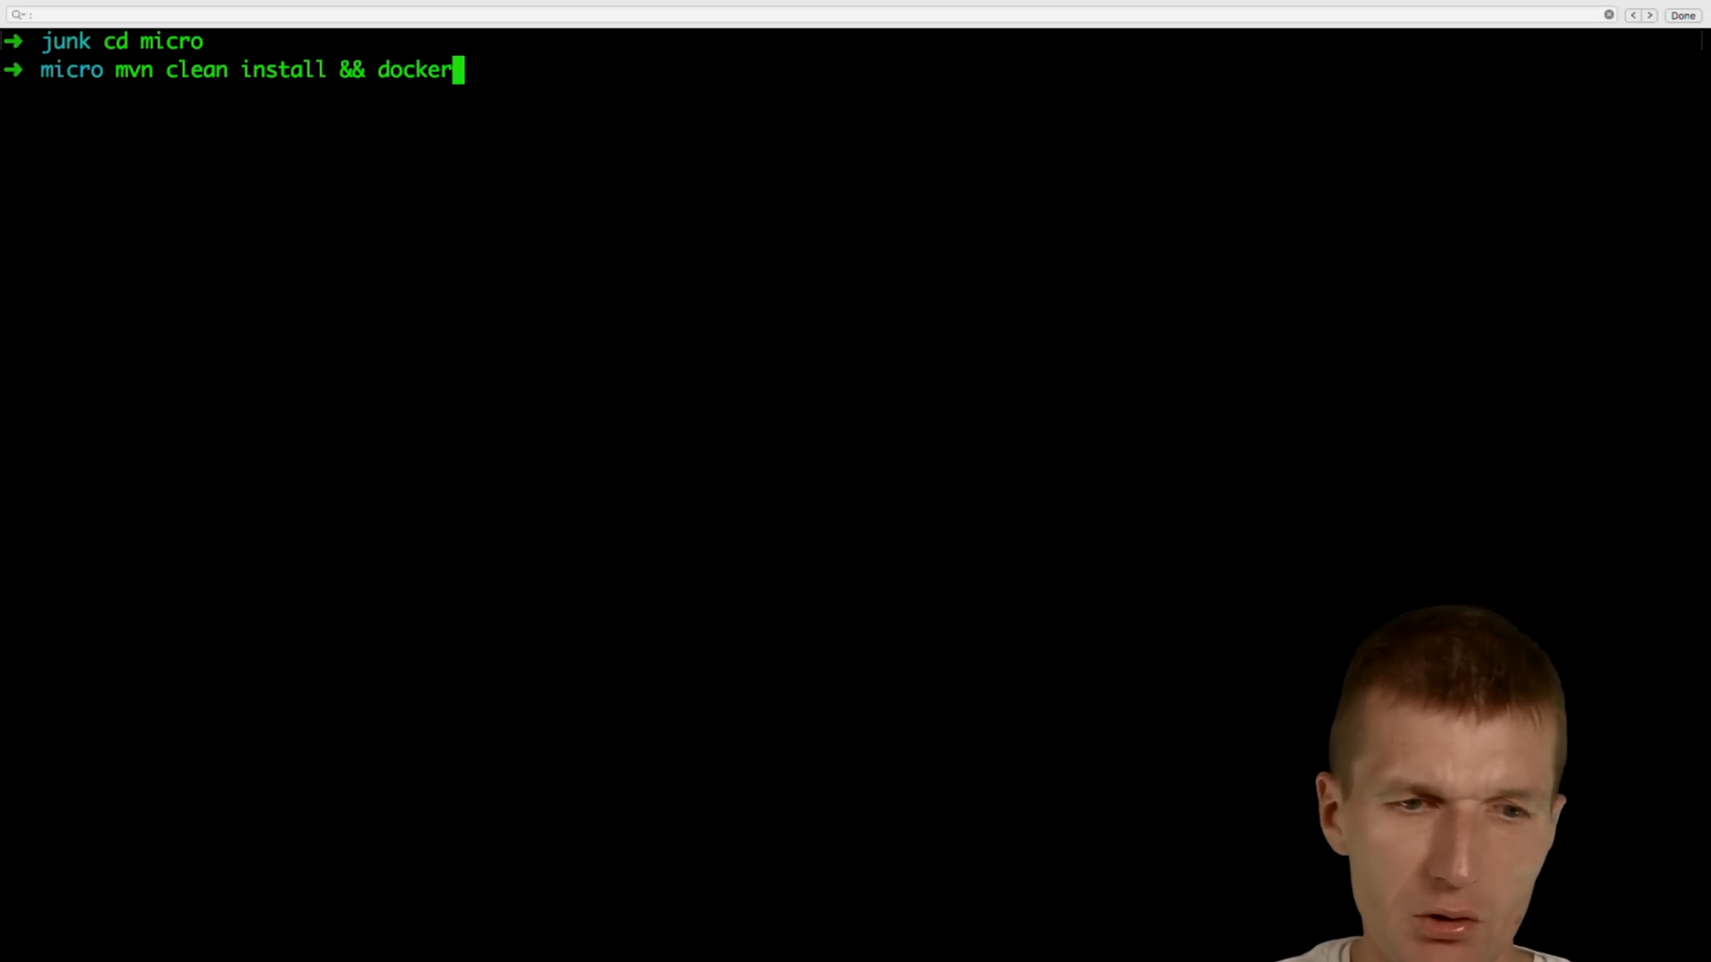
type("-t mi")
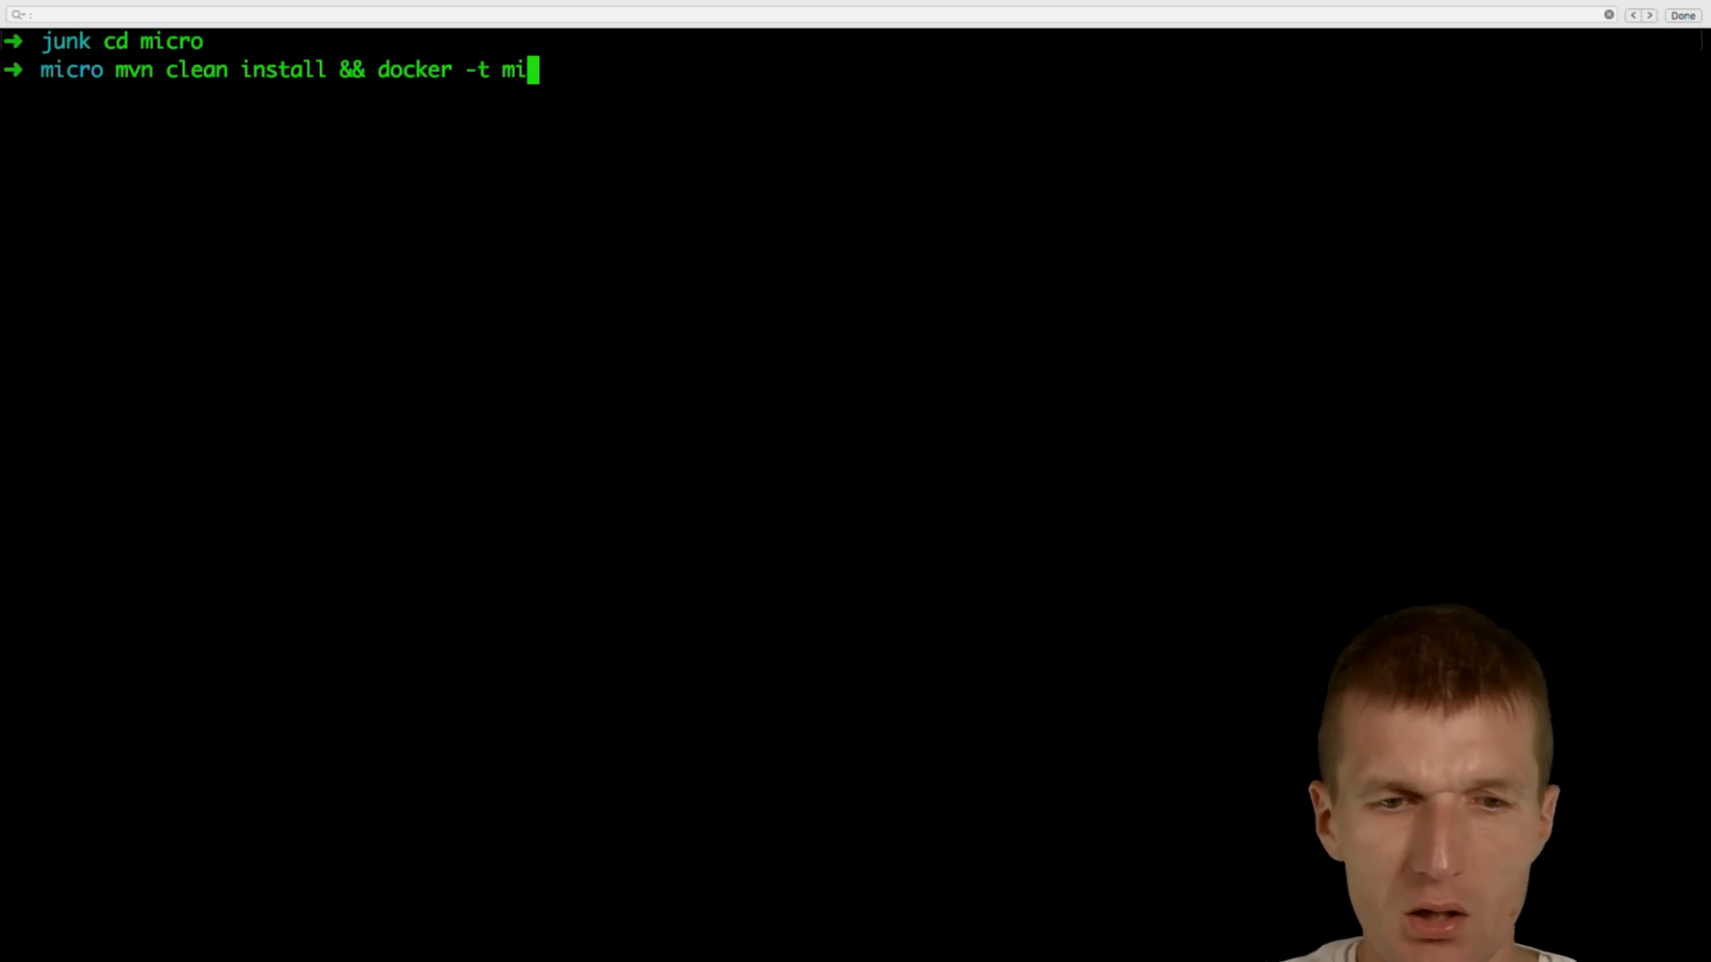
type("airhac")
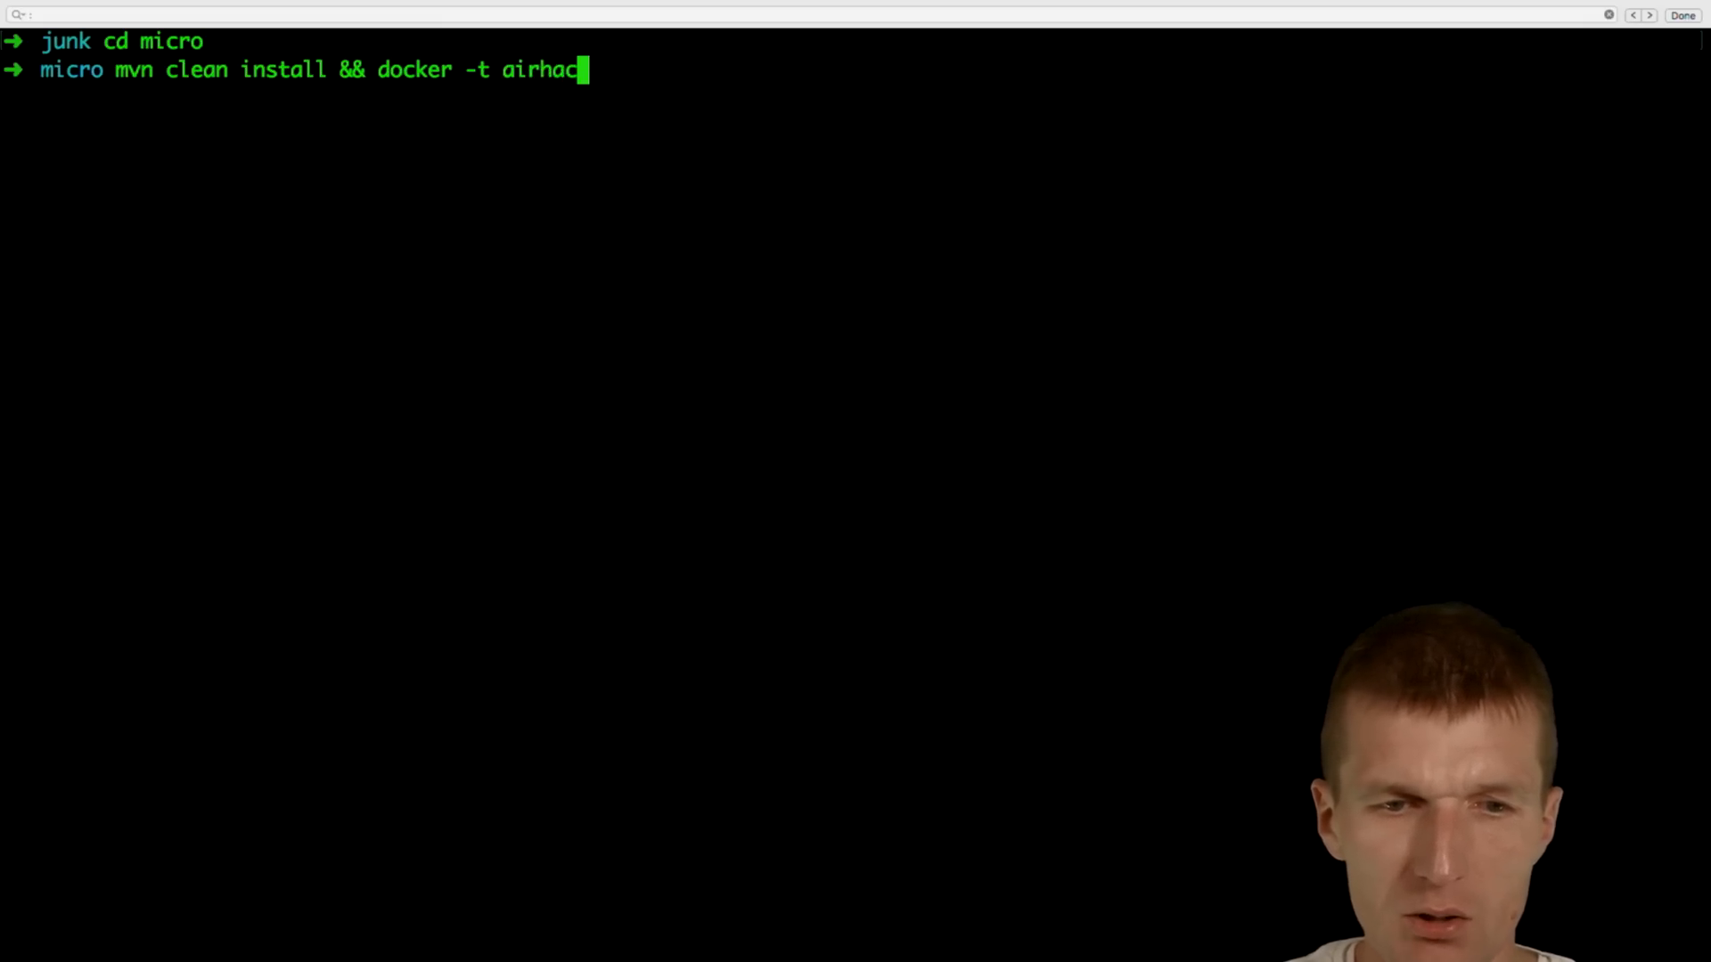
type("ks/micro")
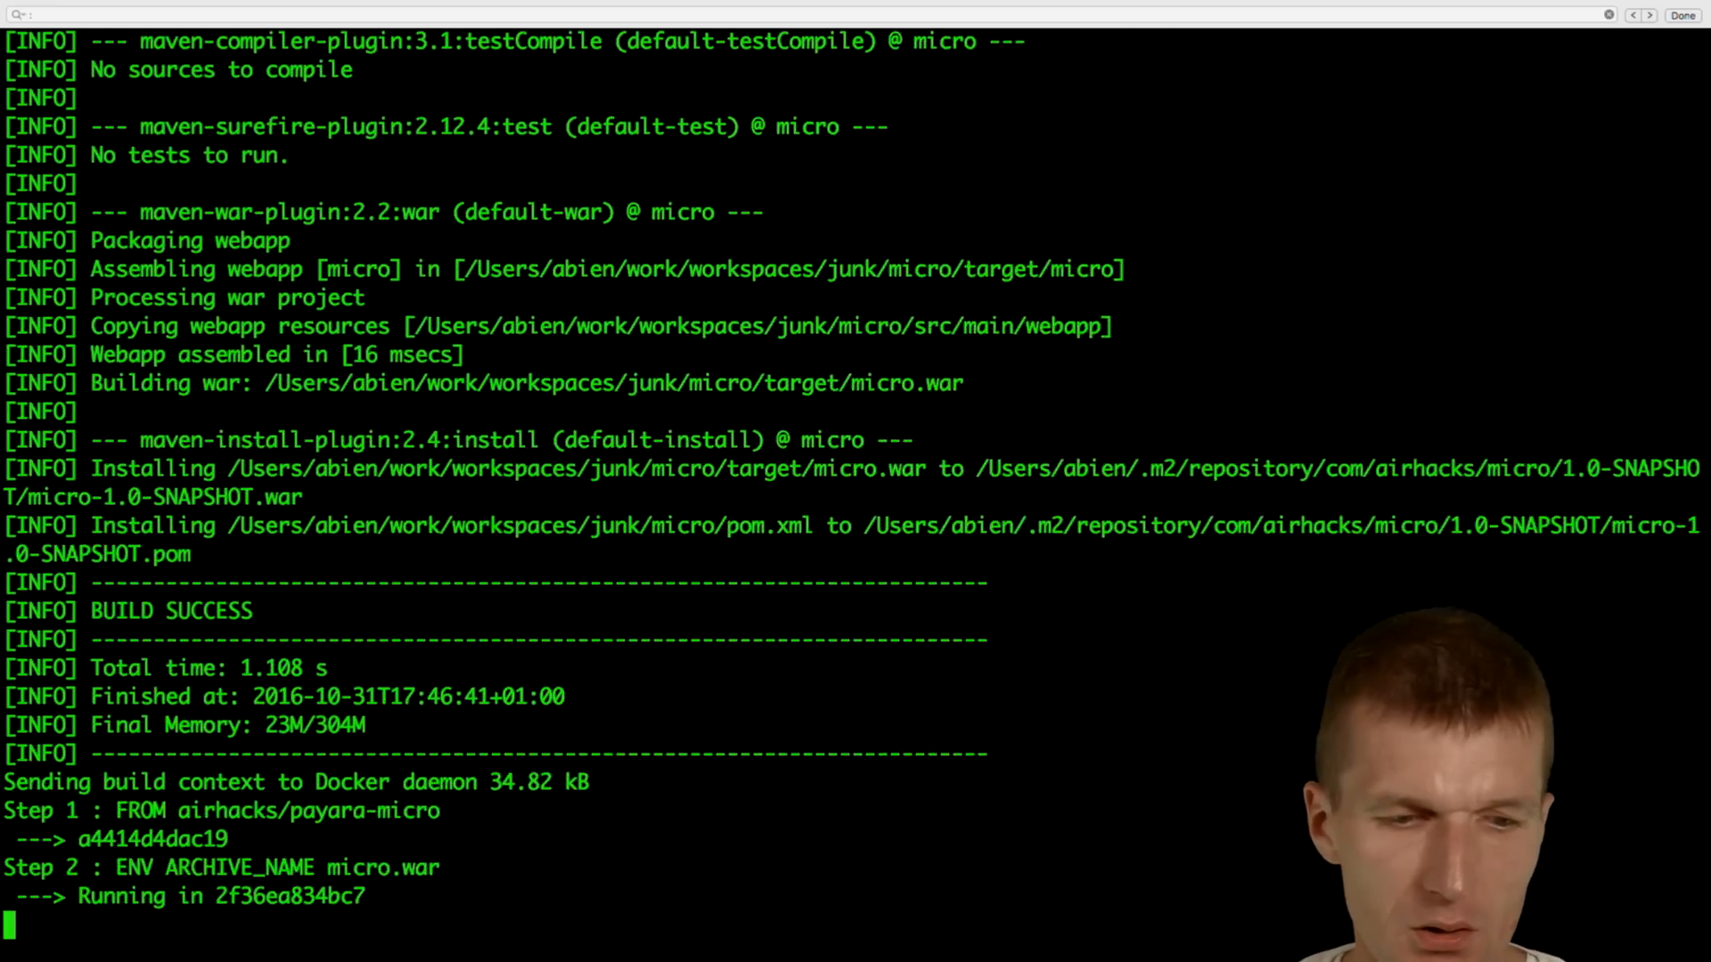
scroll("down", 3)
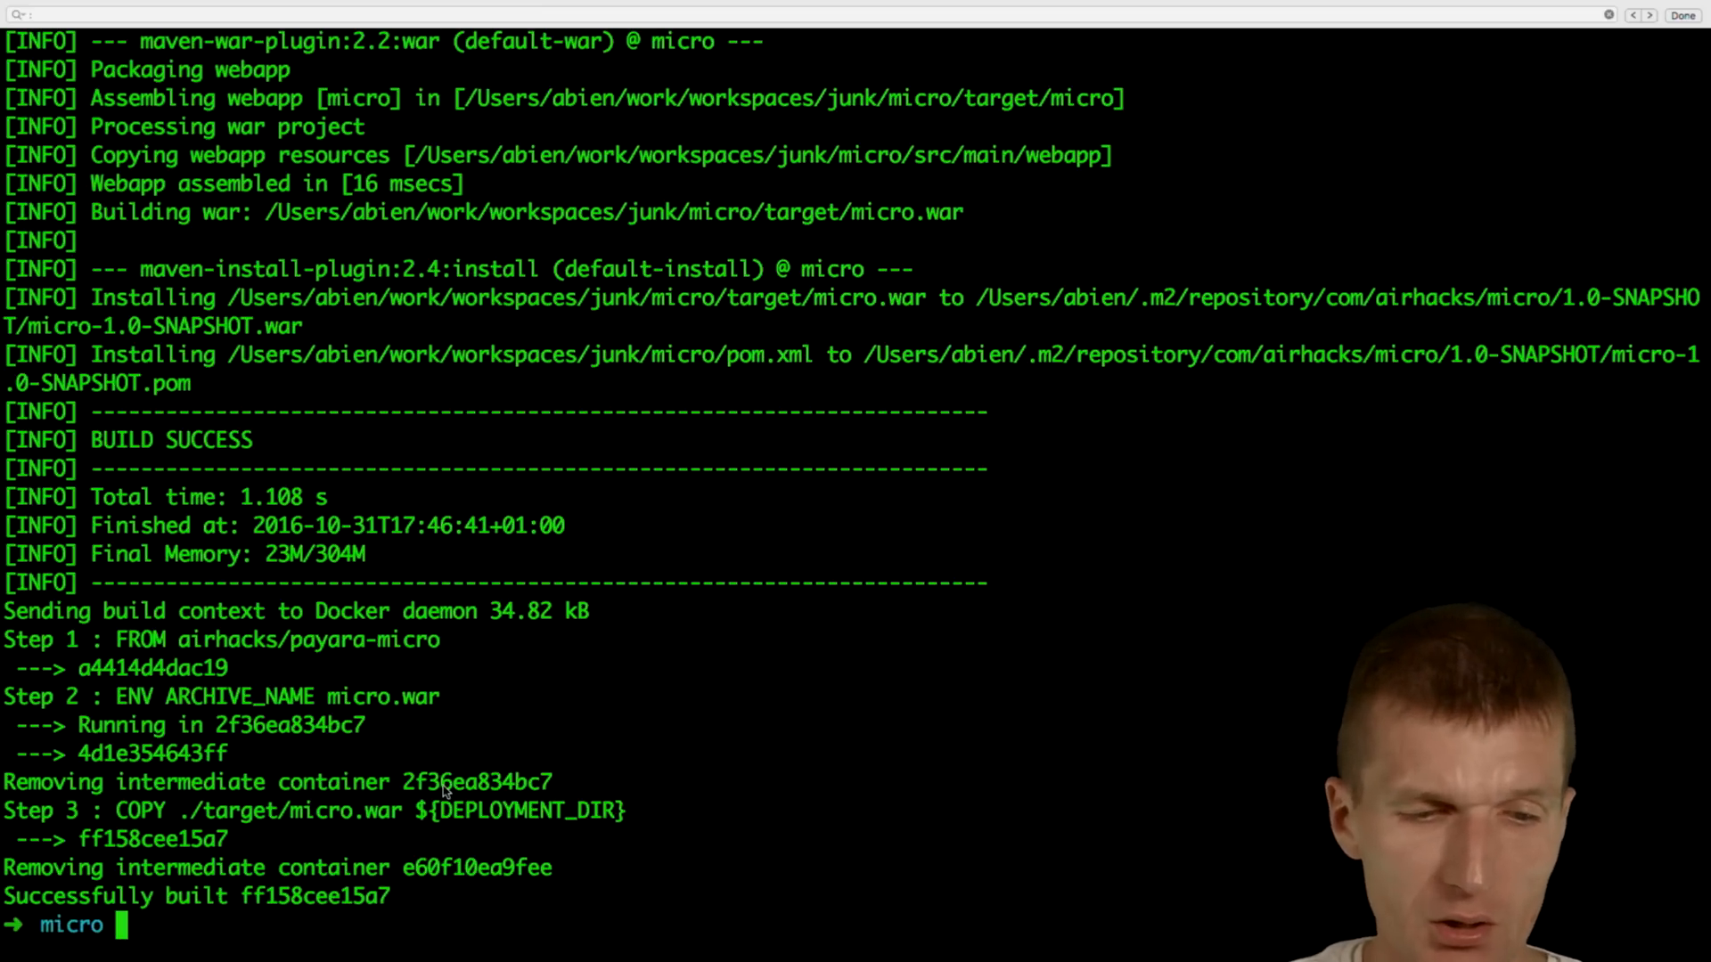
Step: Run docker run -d -p 8484:8080 --name micro airhacks/micro and start checking its logs
type("docker")
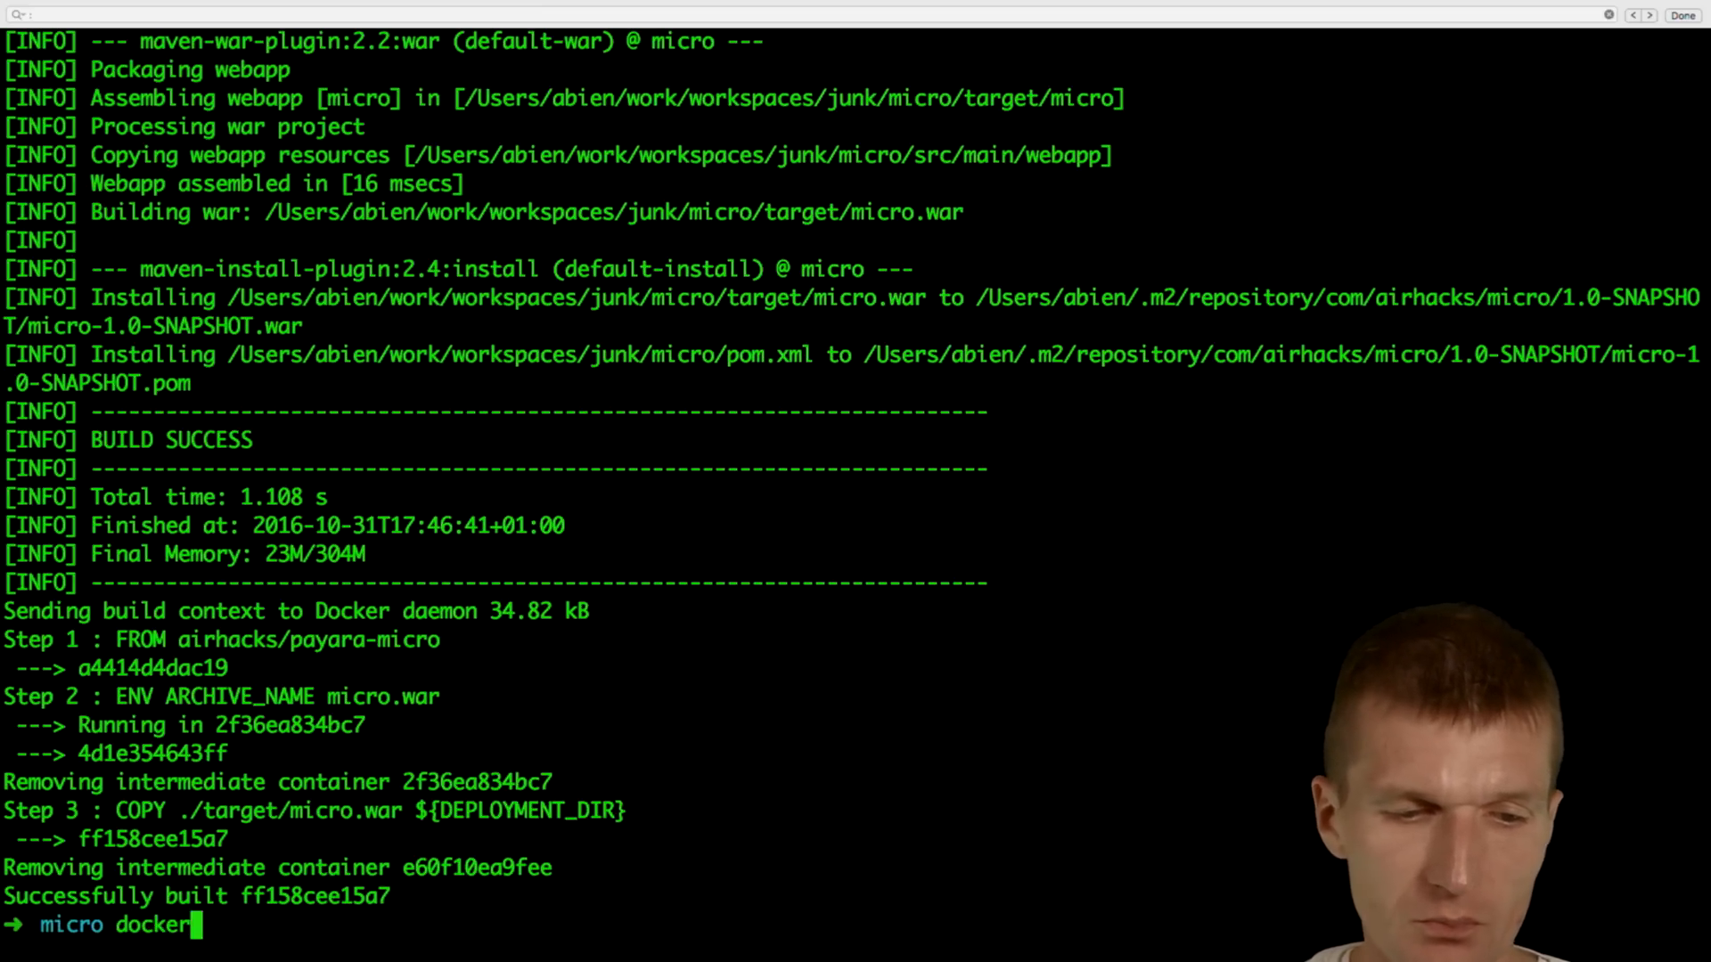
type("run -d -p")
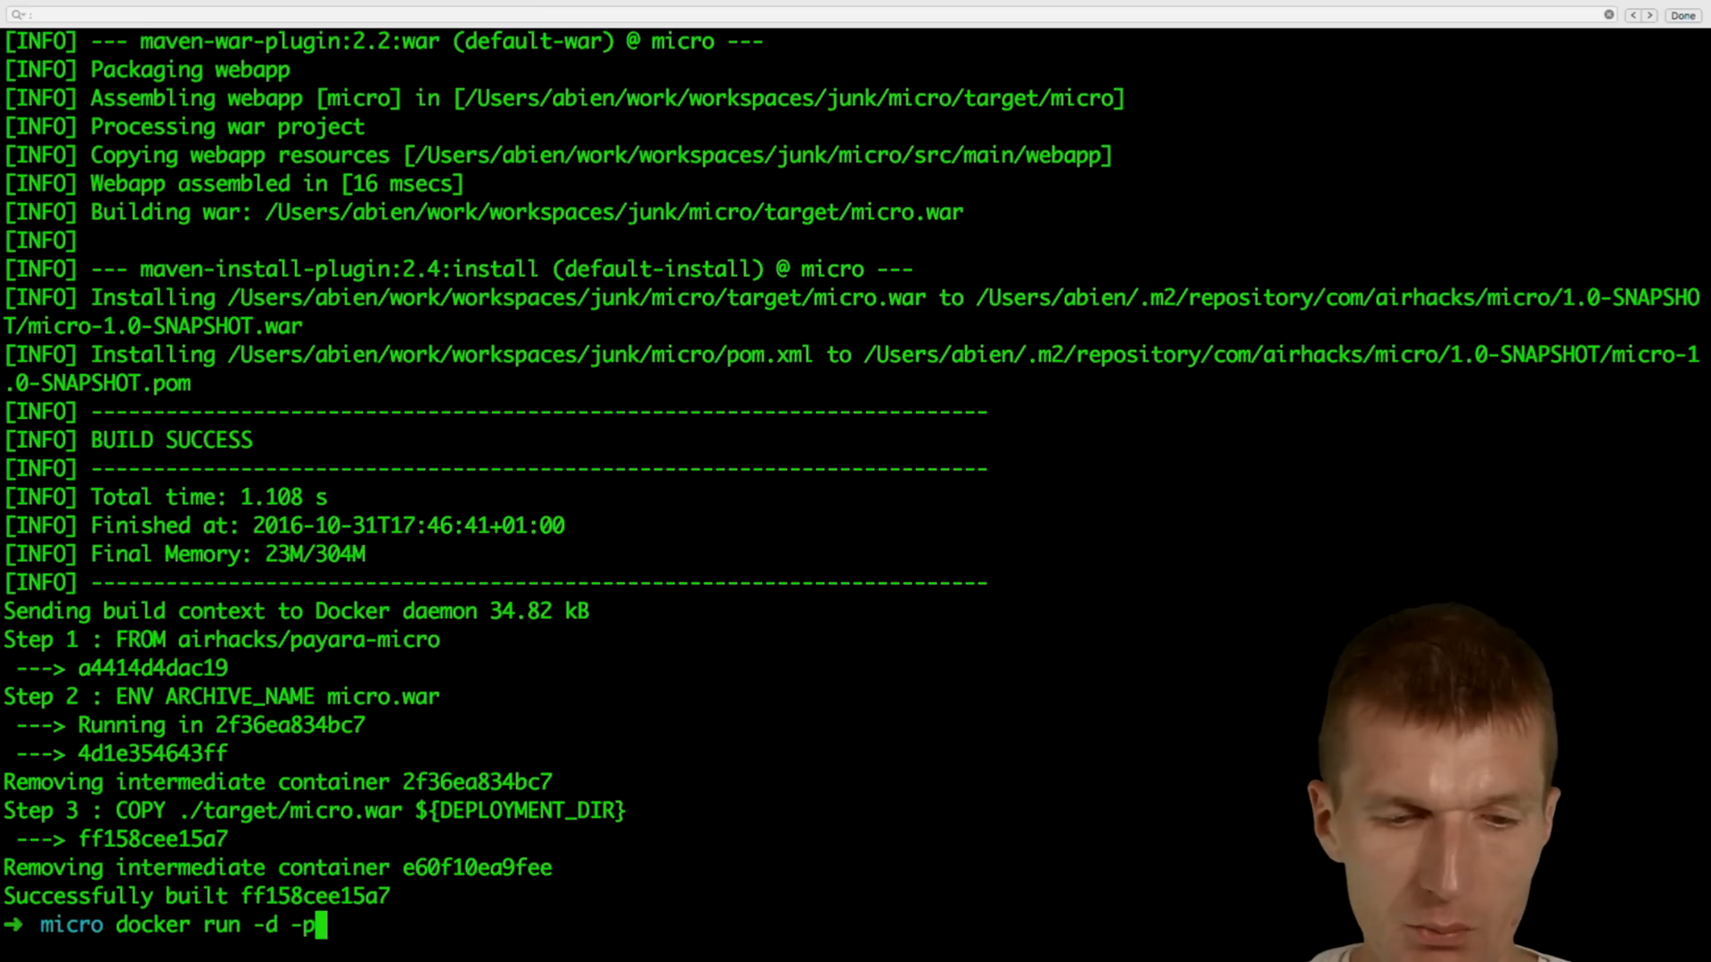
type("85")
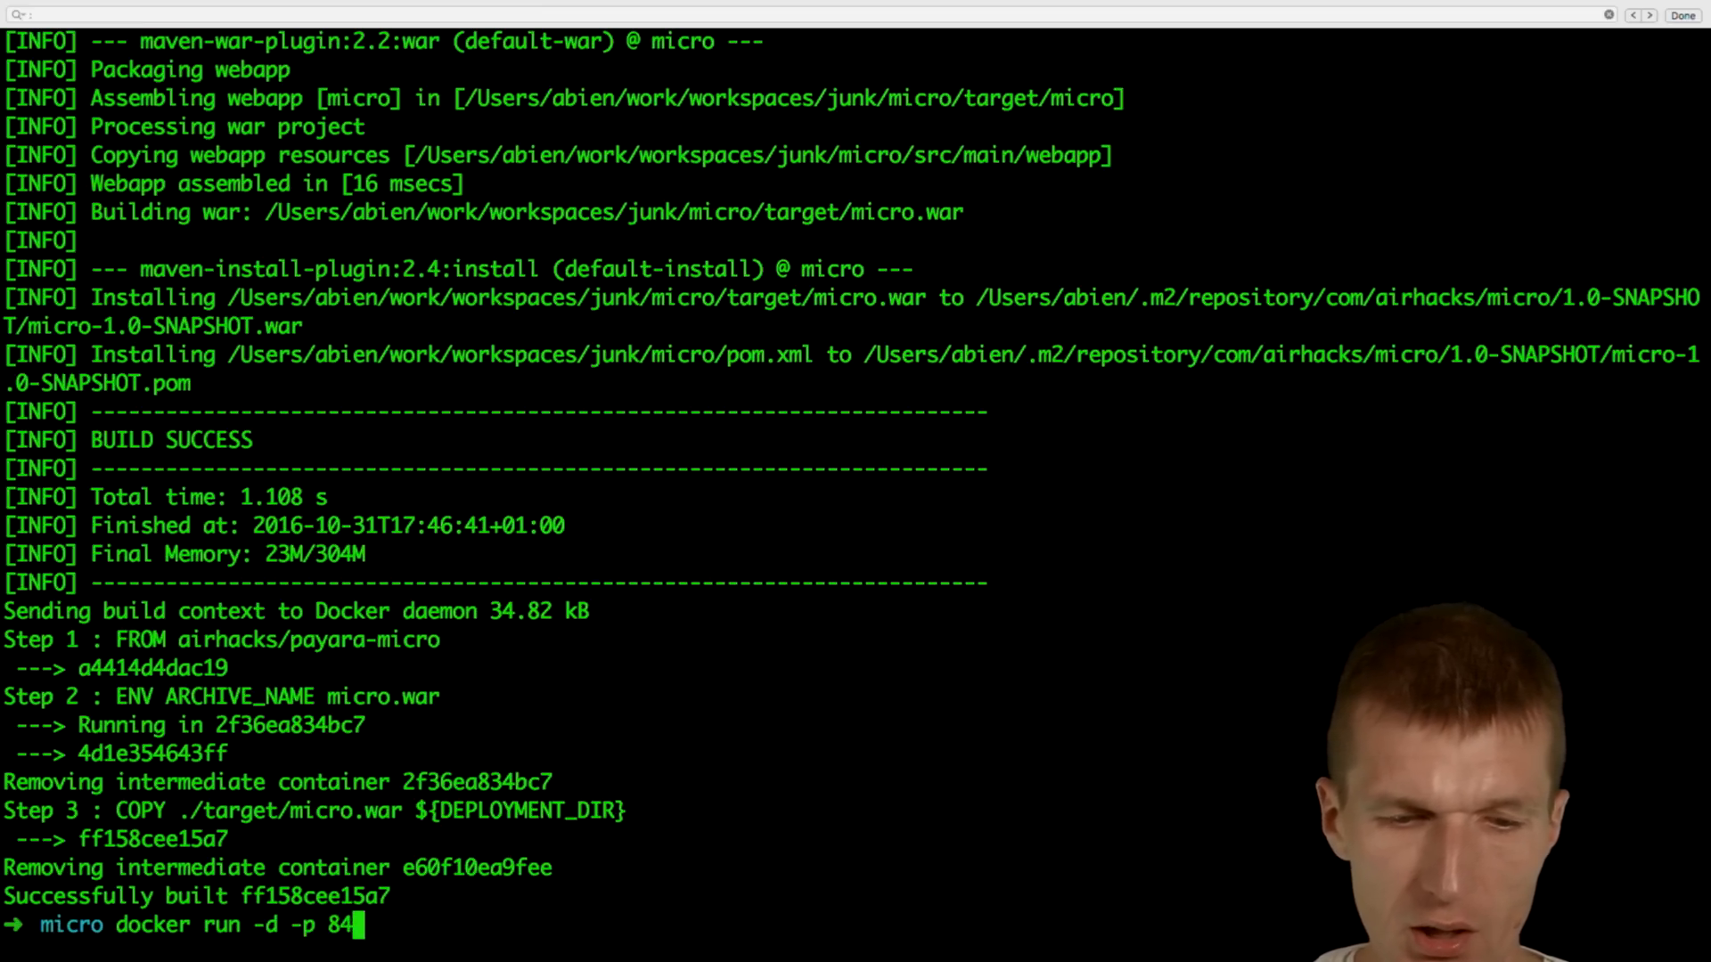
type("84:80")
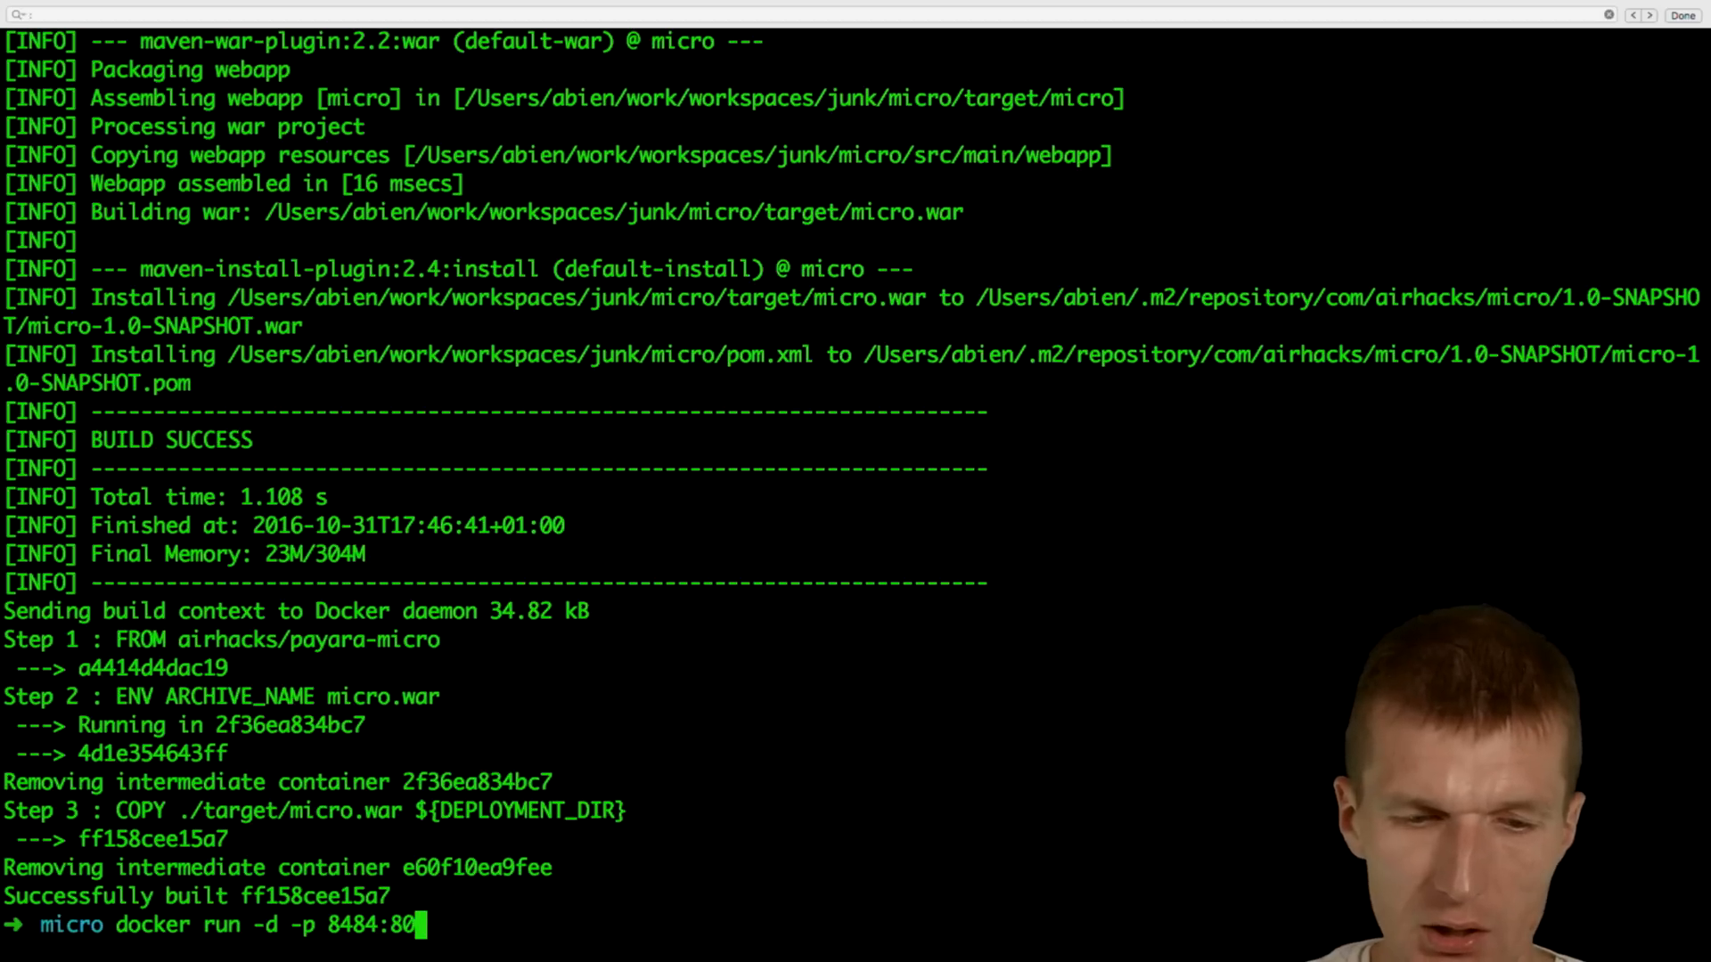
type("80")
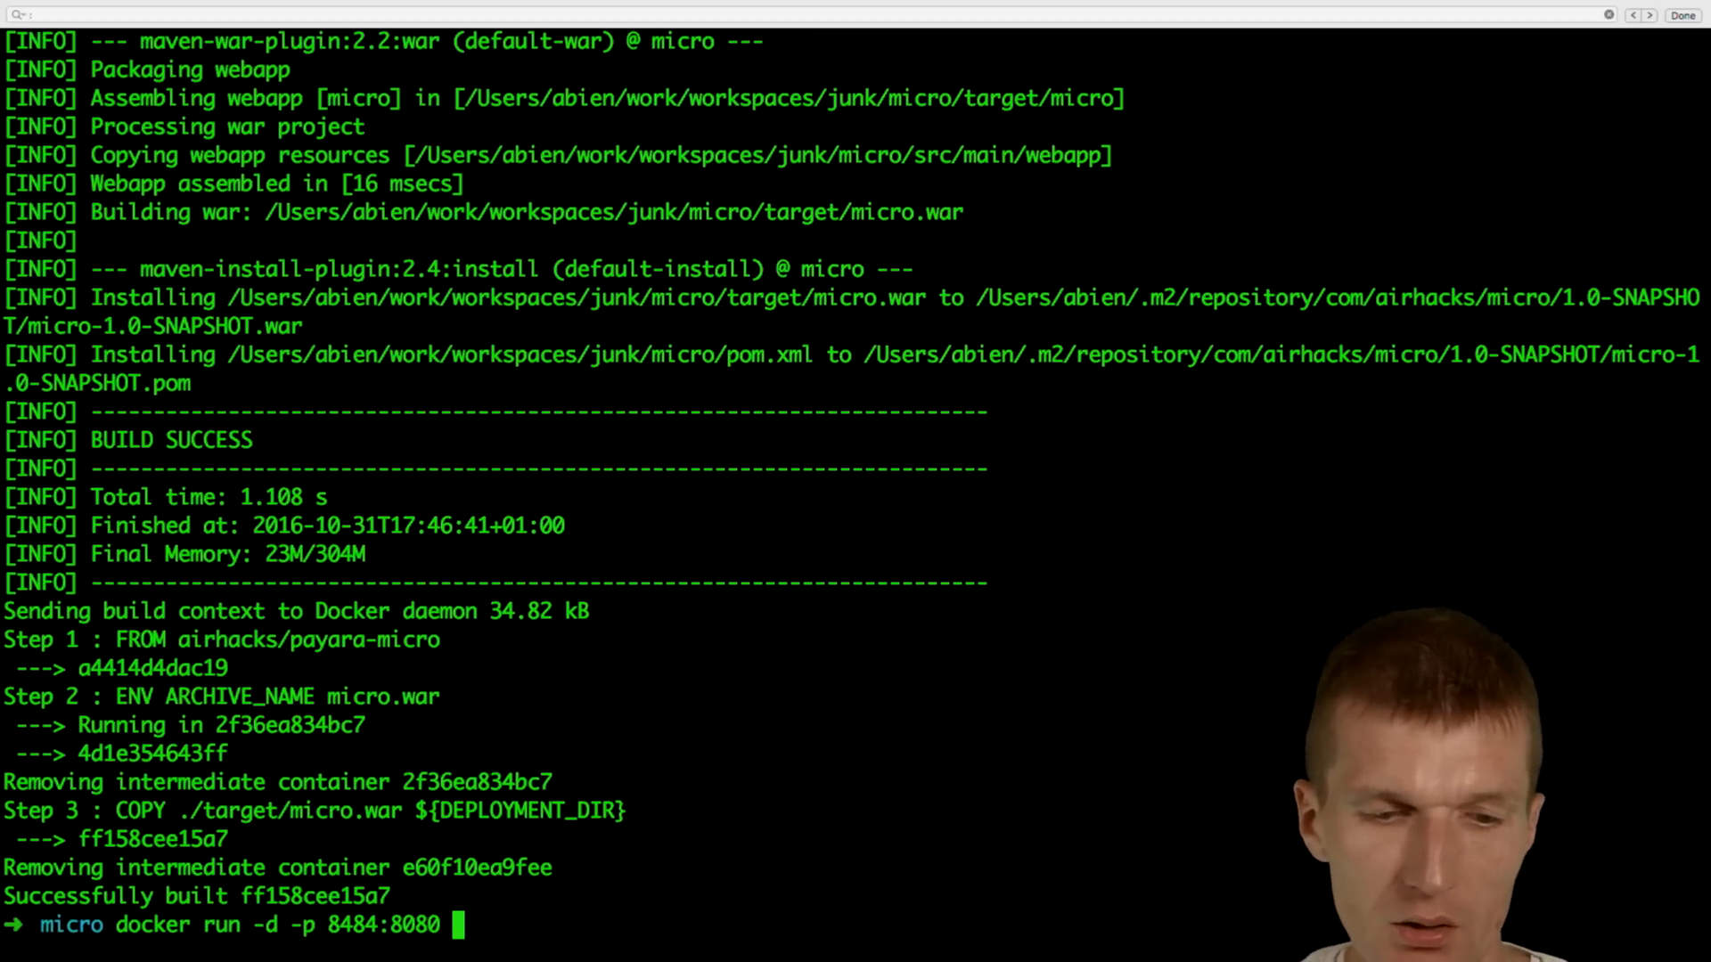
type("--name")
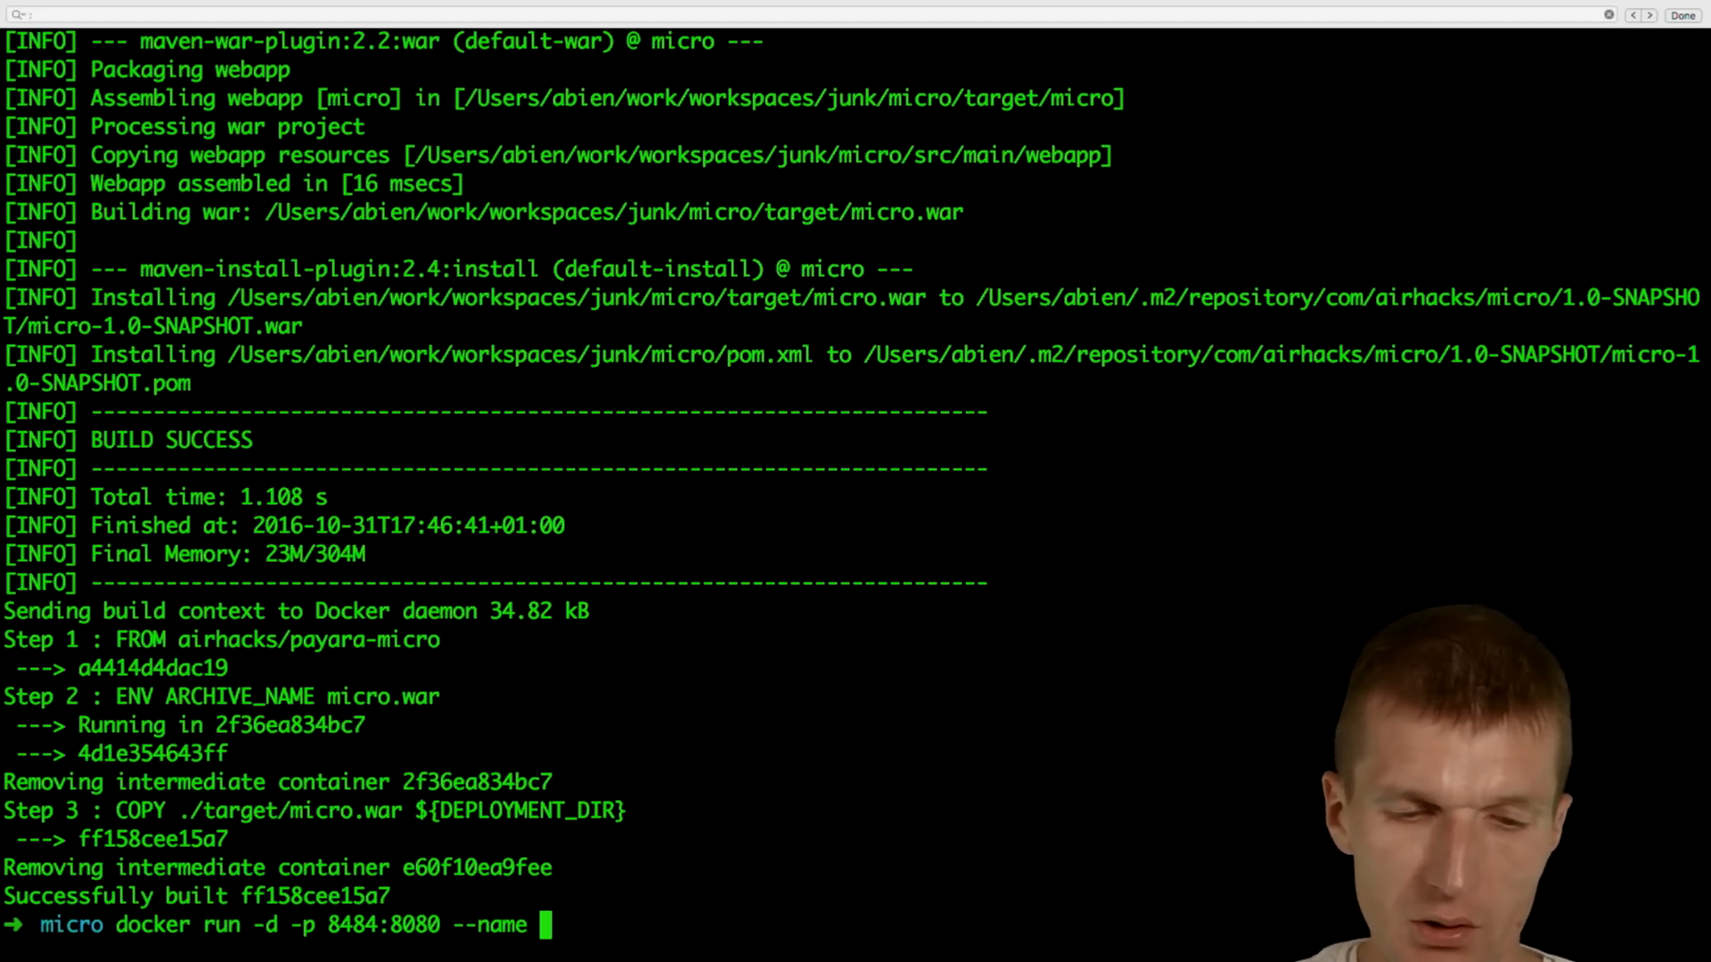
type("micro")
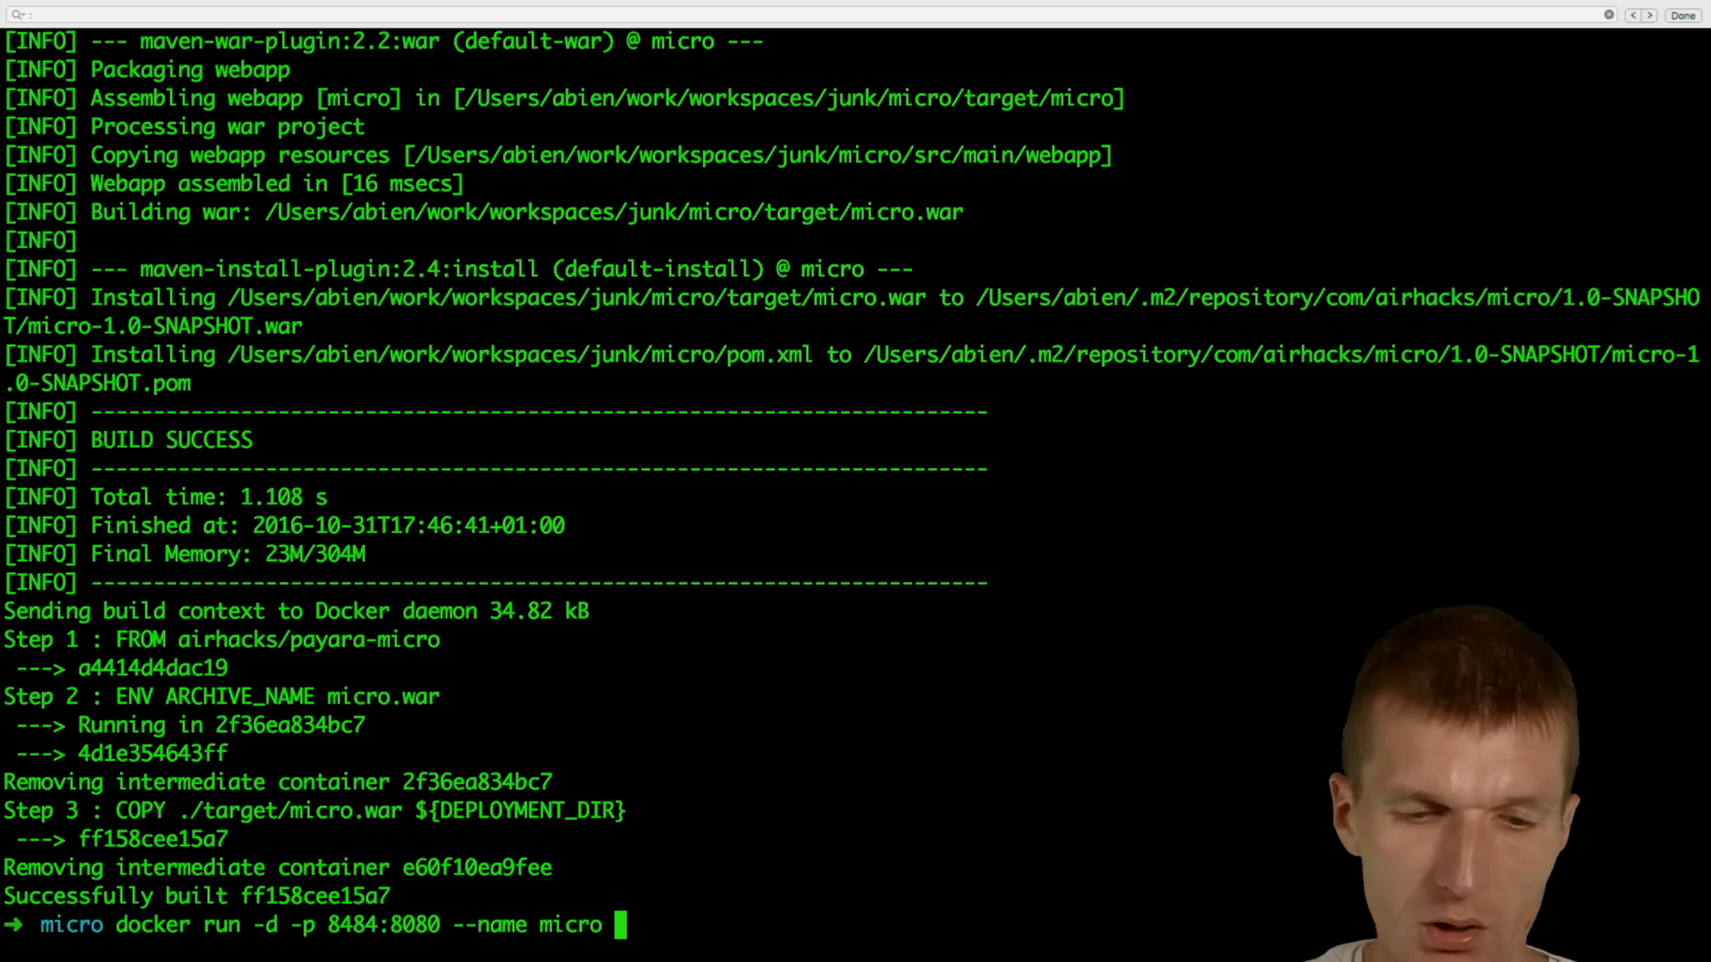
type("airha")
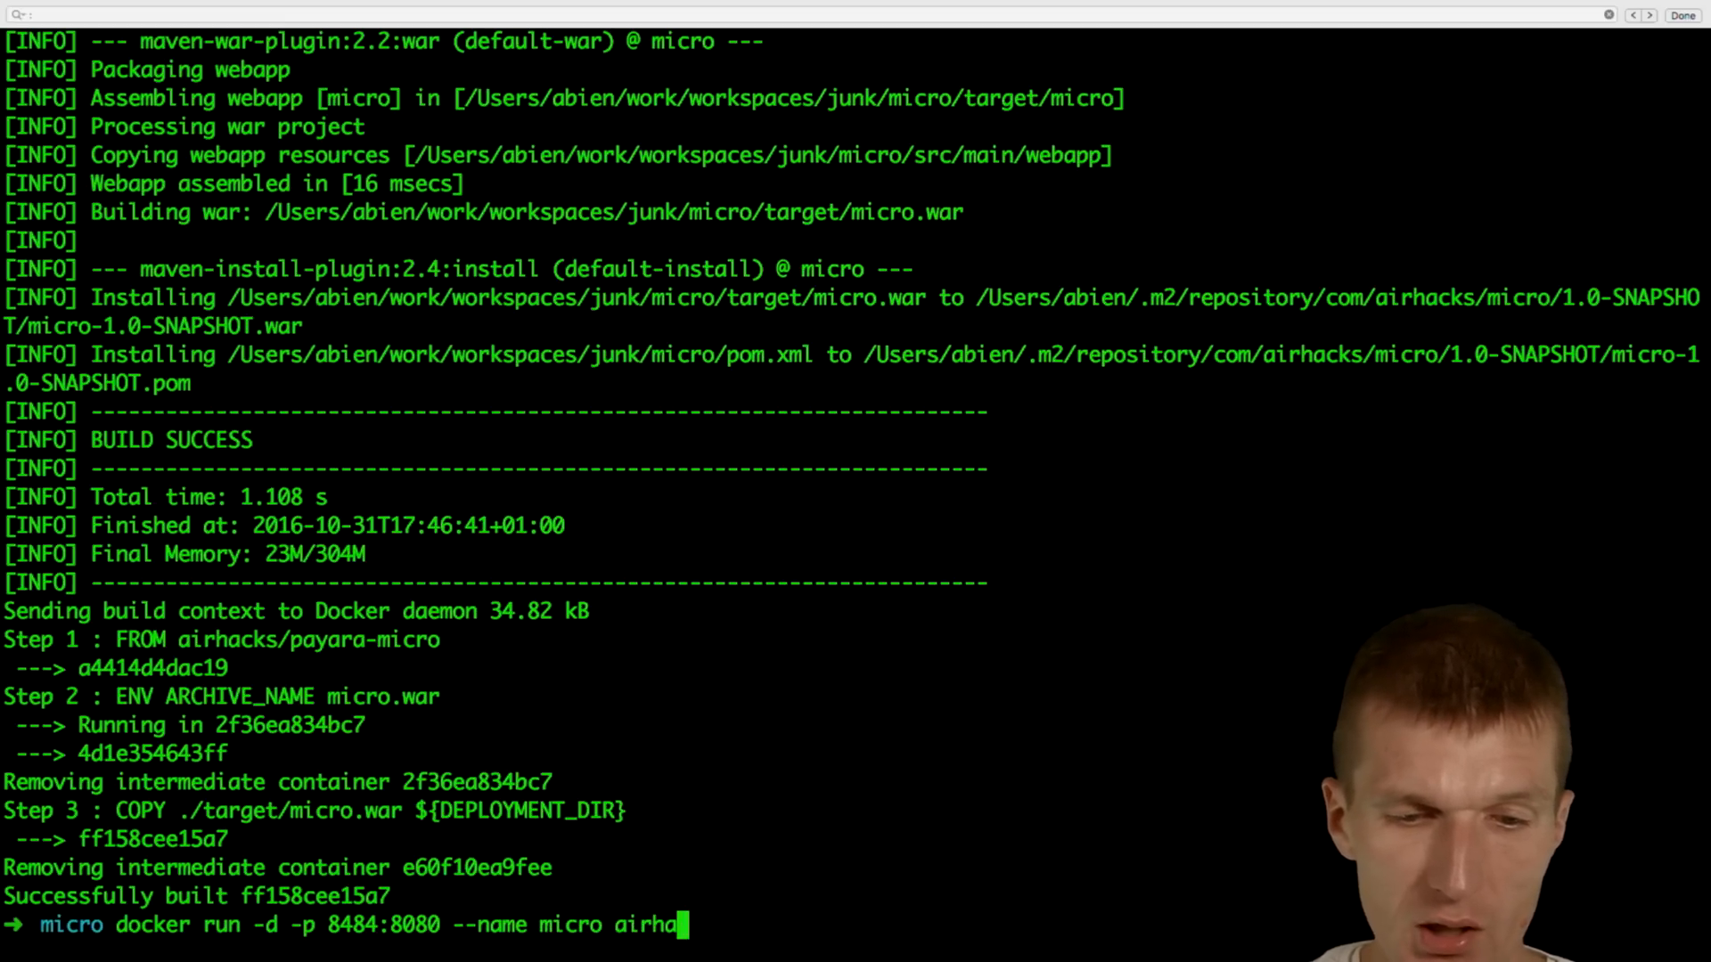
type("cks/micro")
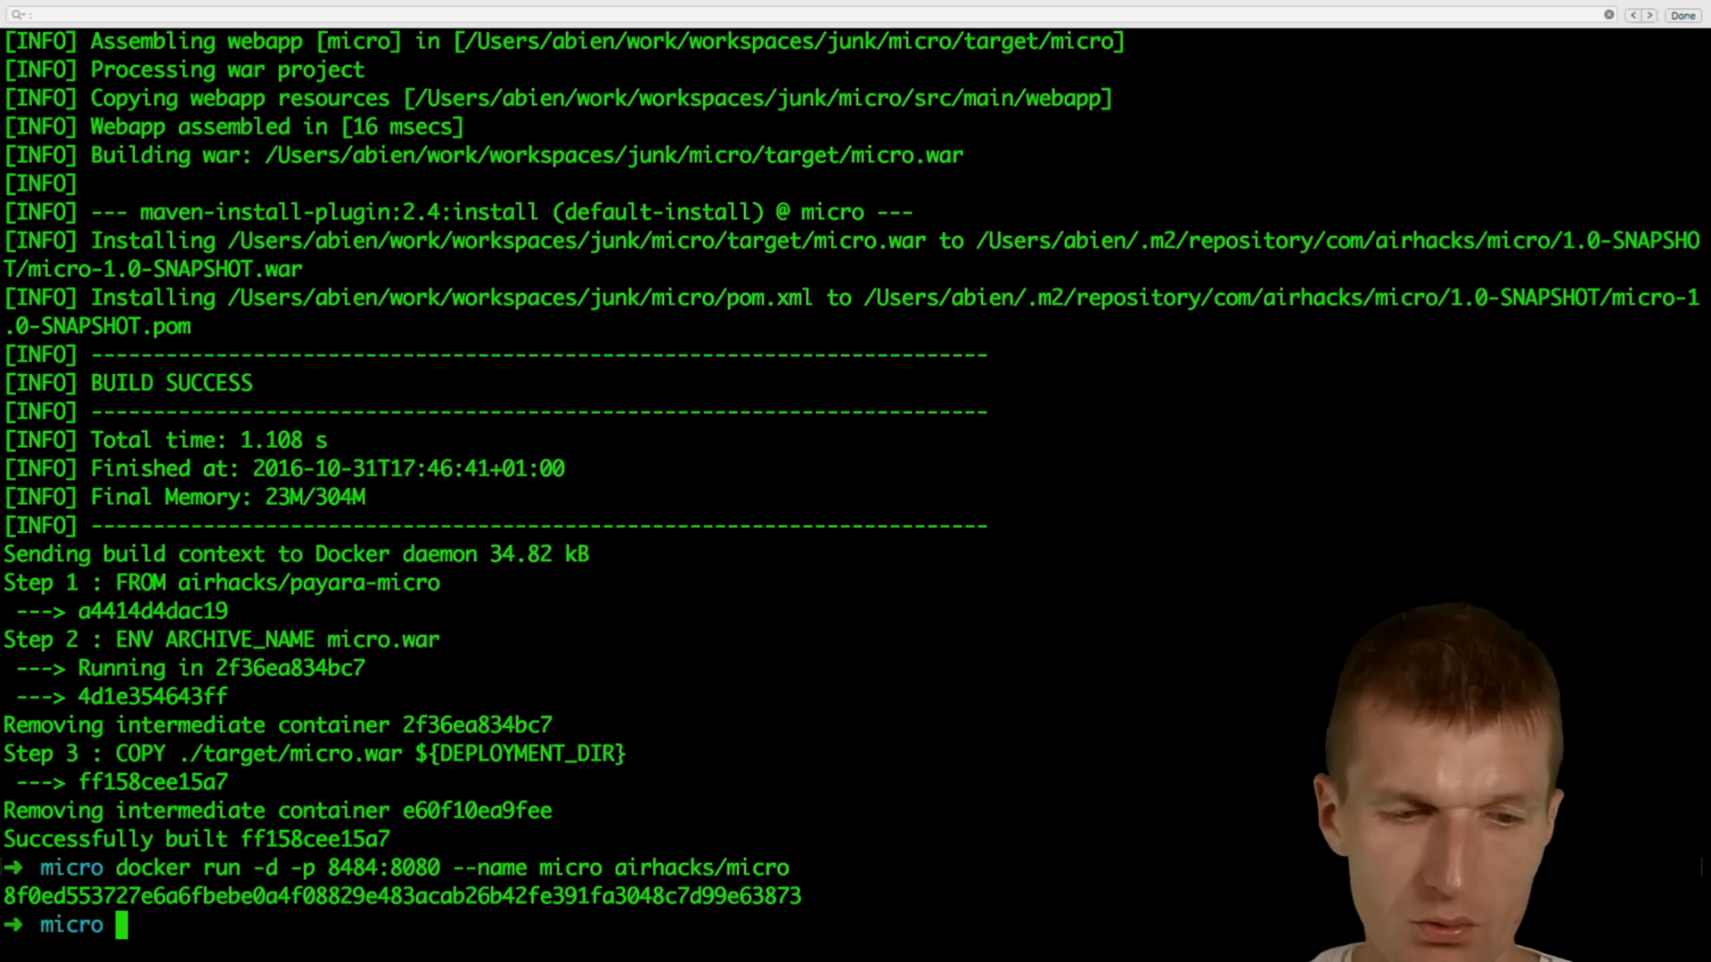
type("dock")
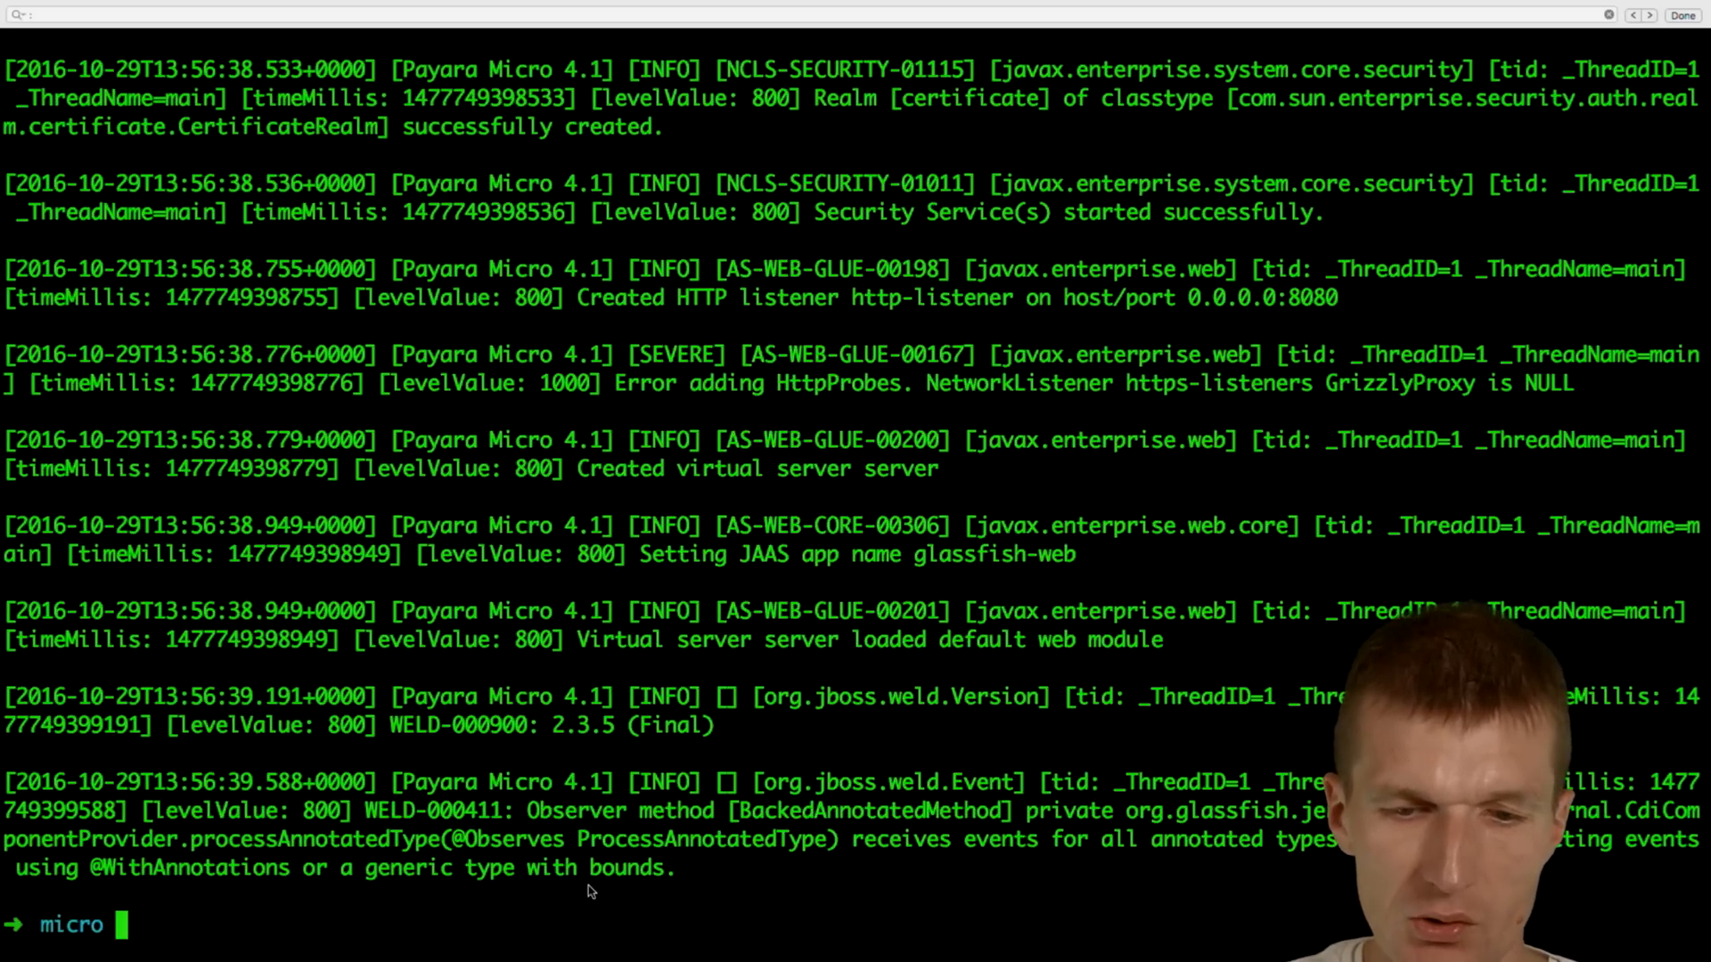
scroll("down", 3)
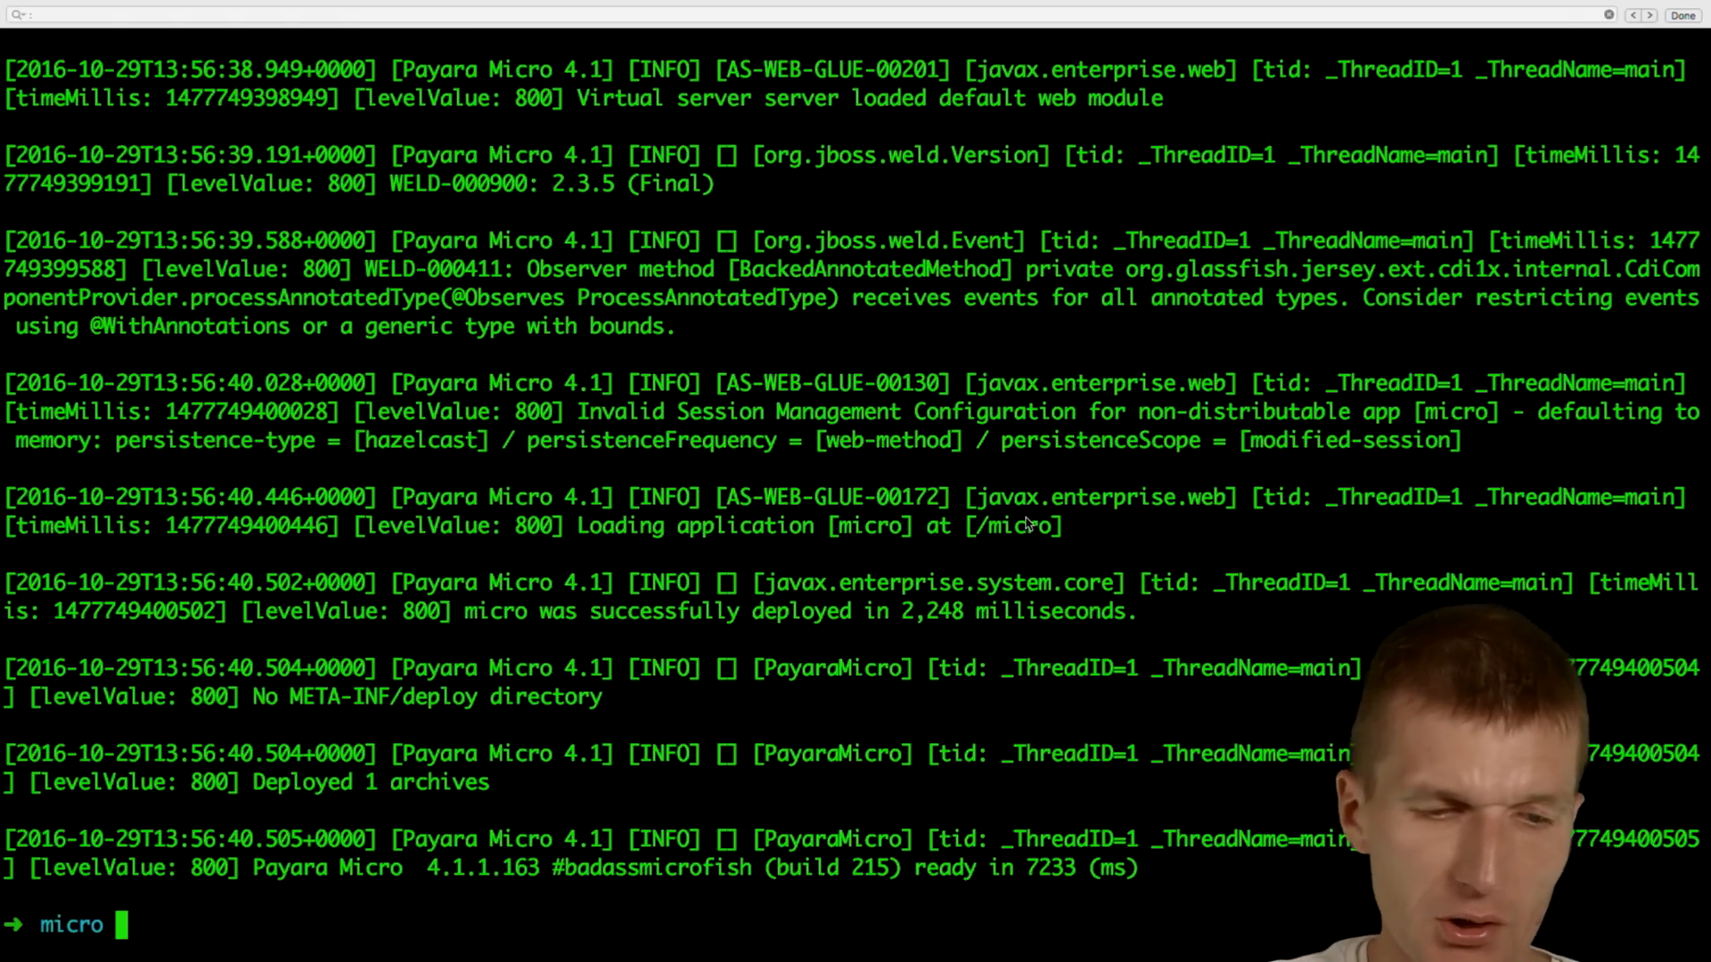
type("curl")
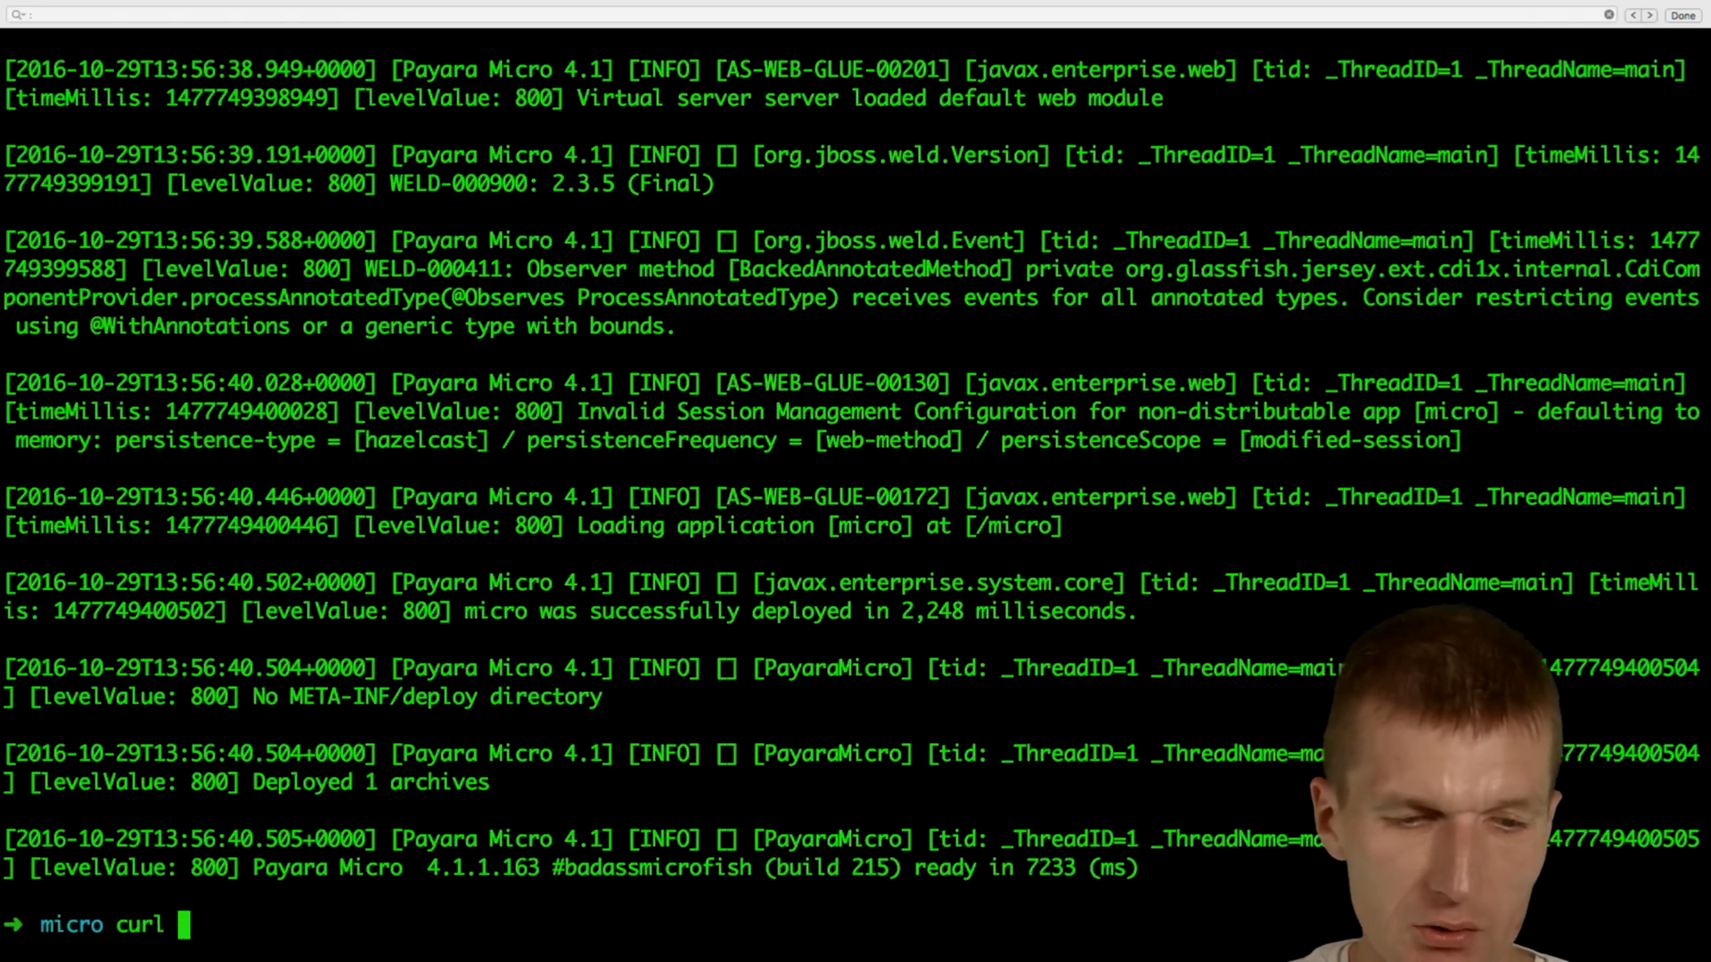
type("htt")
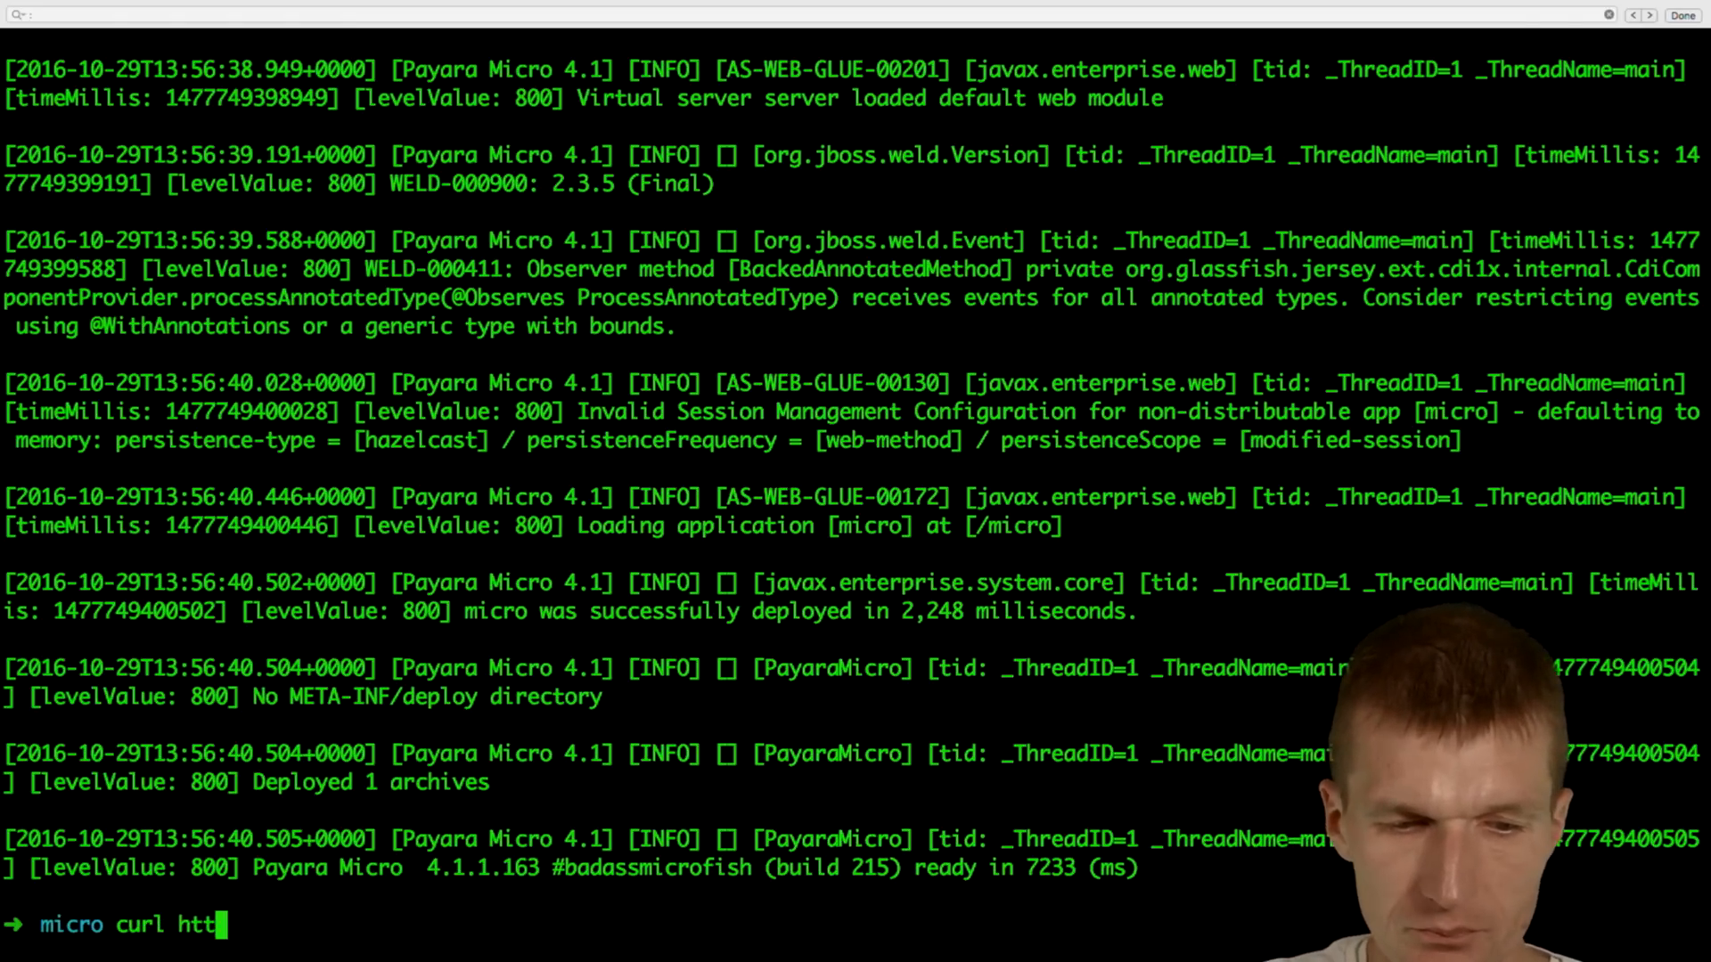
type("p")
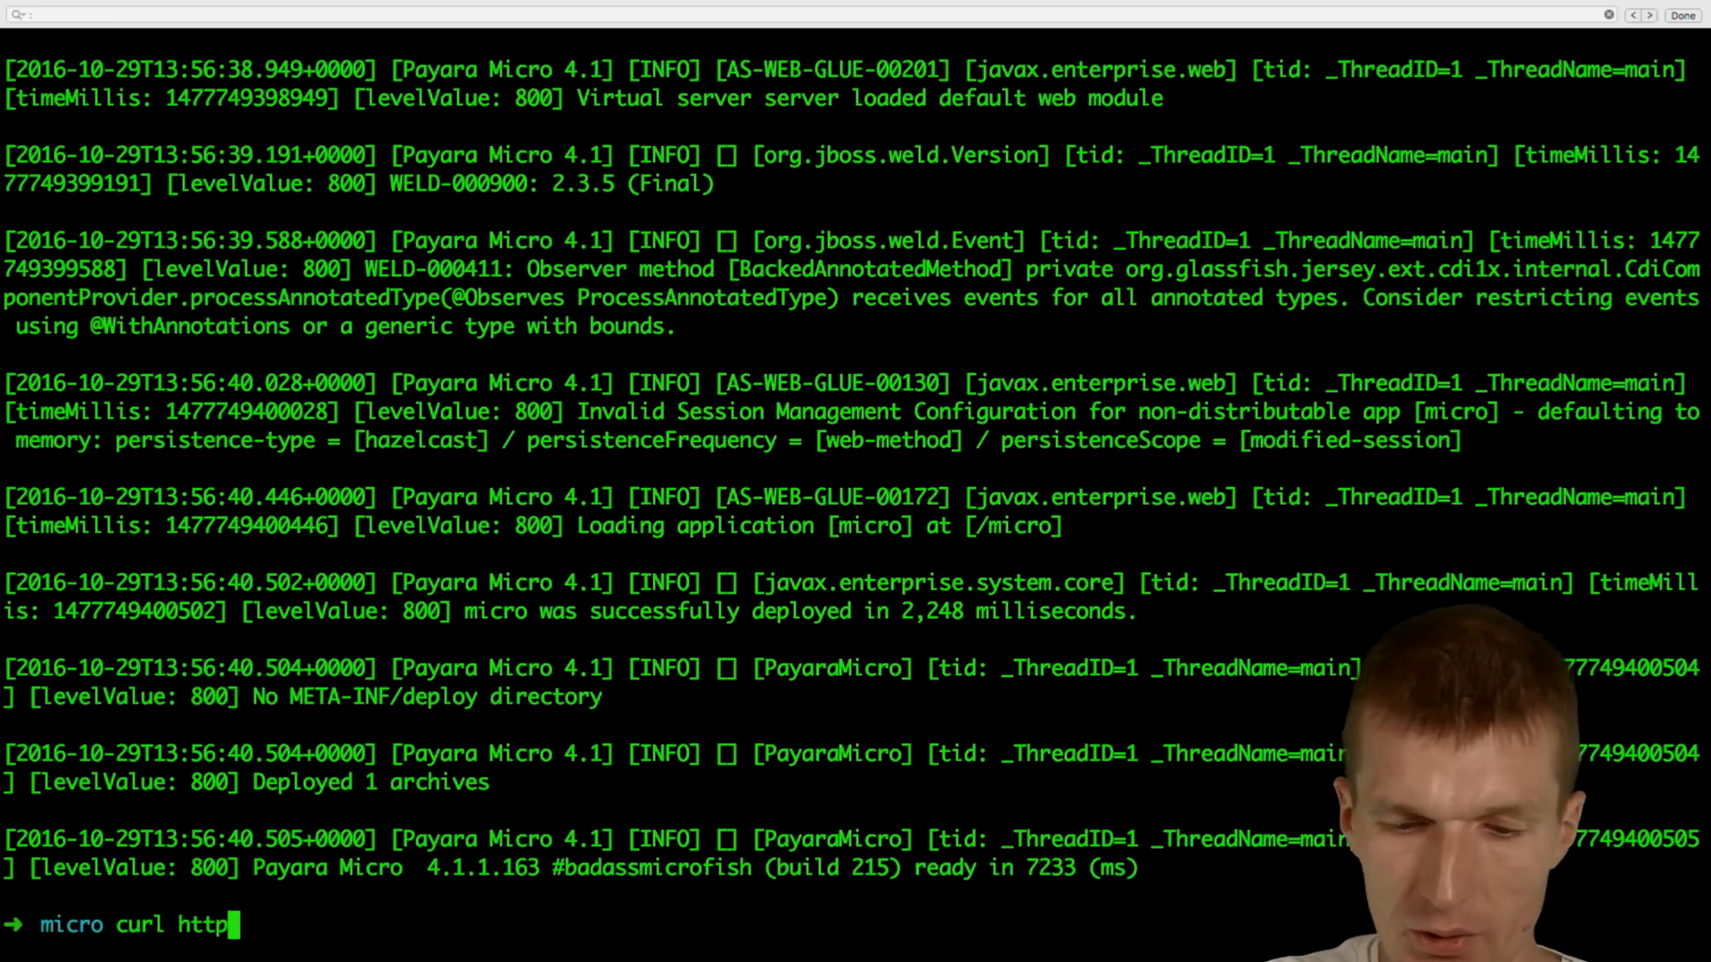
type("://localhos")
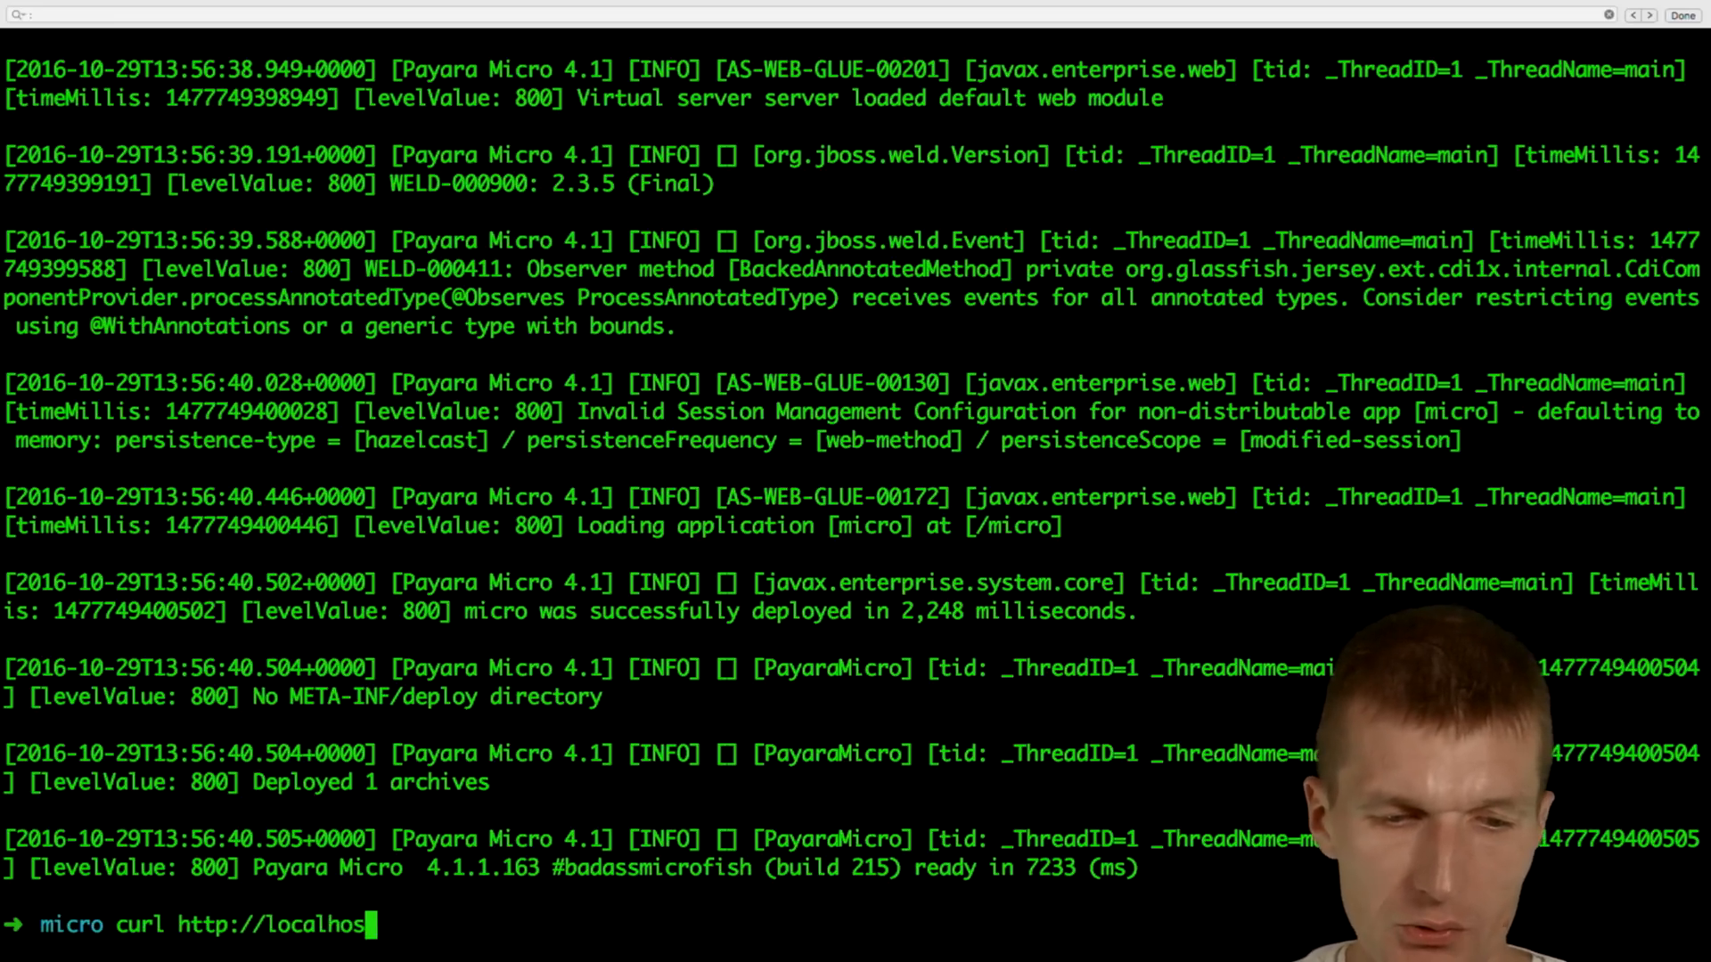
type(":8")
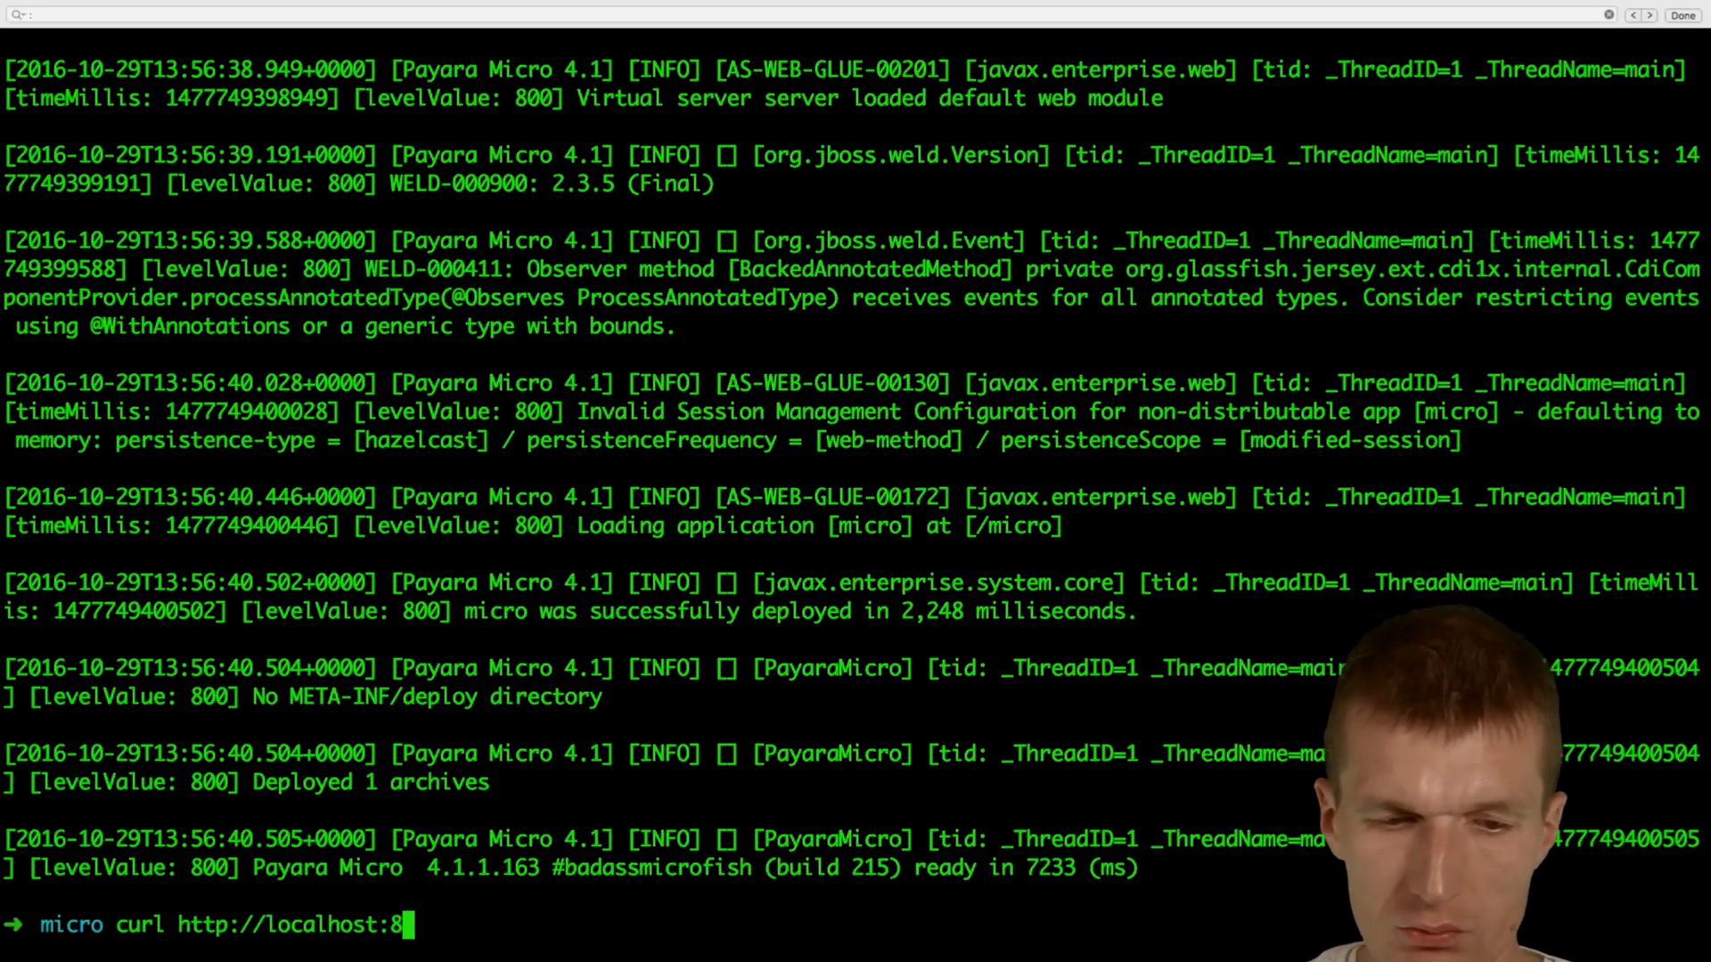
type("484/")
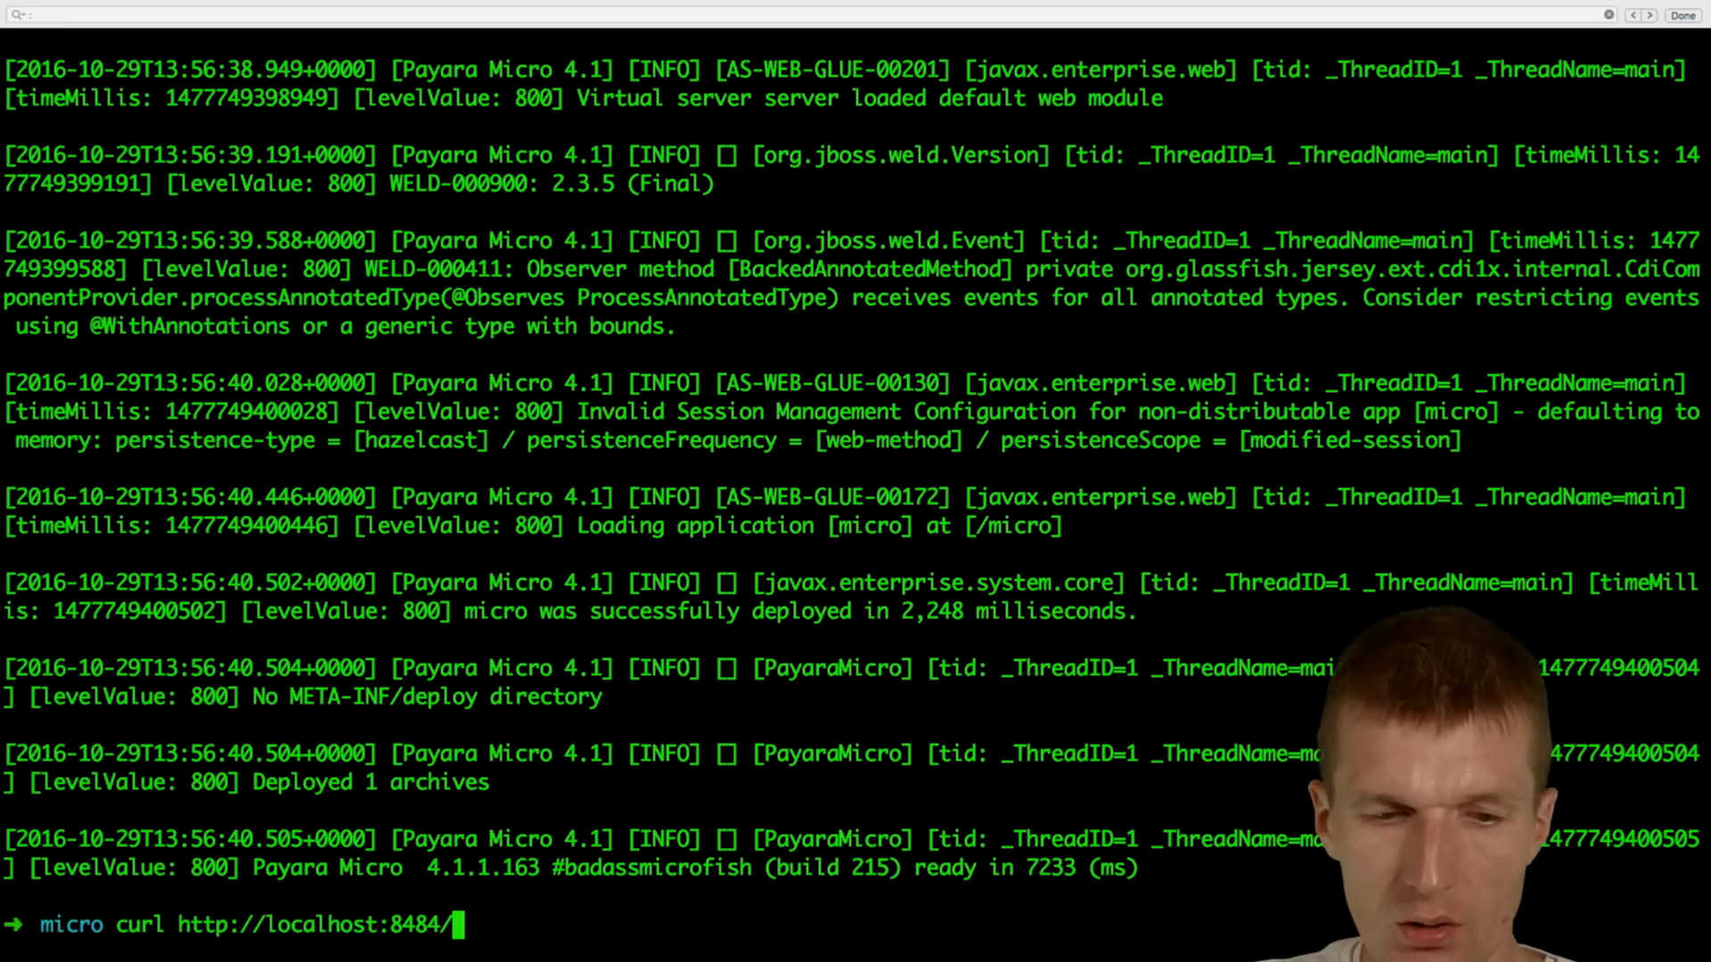
type("micro/re")
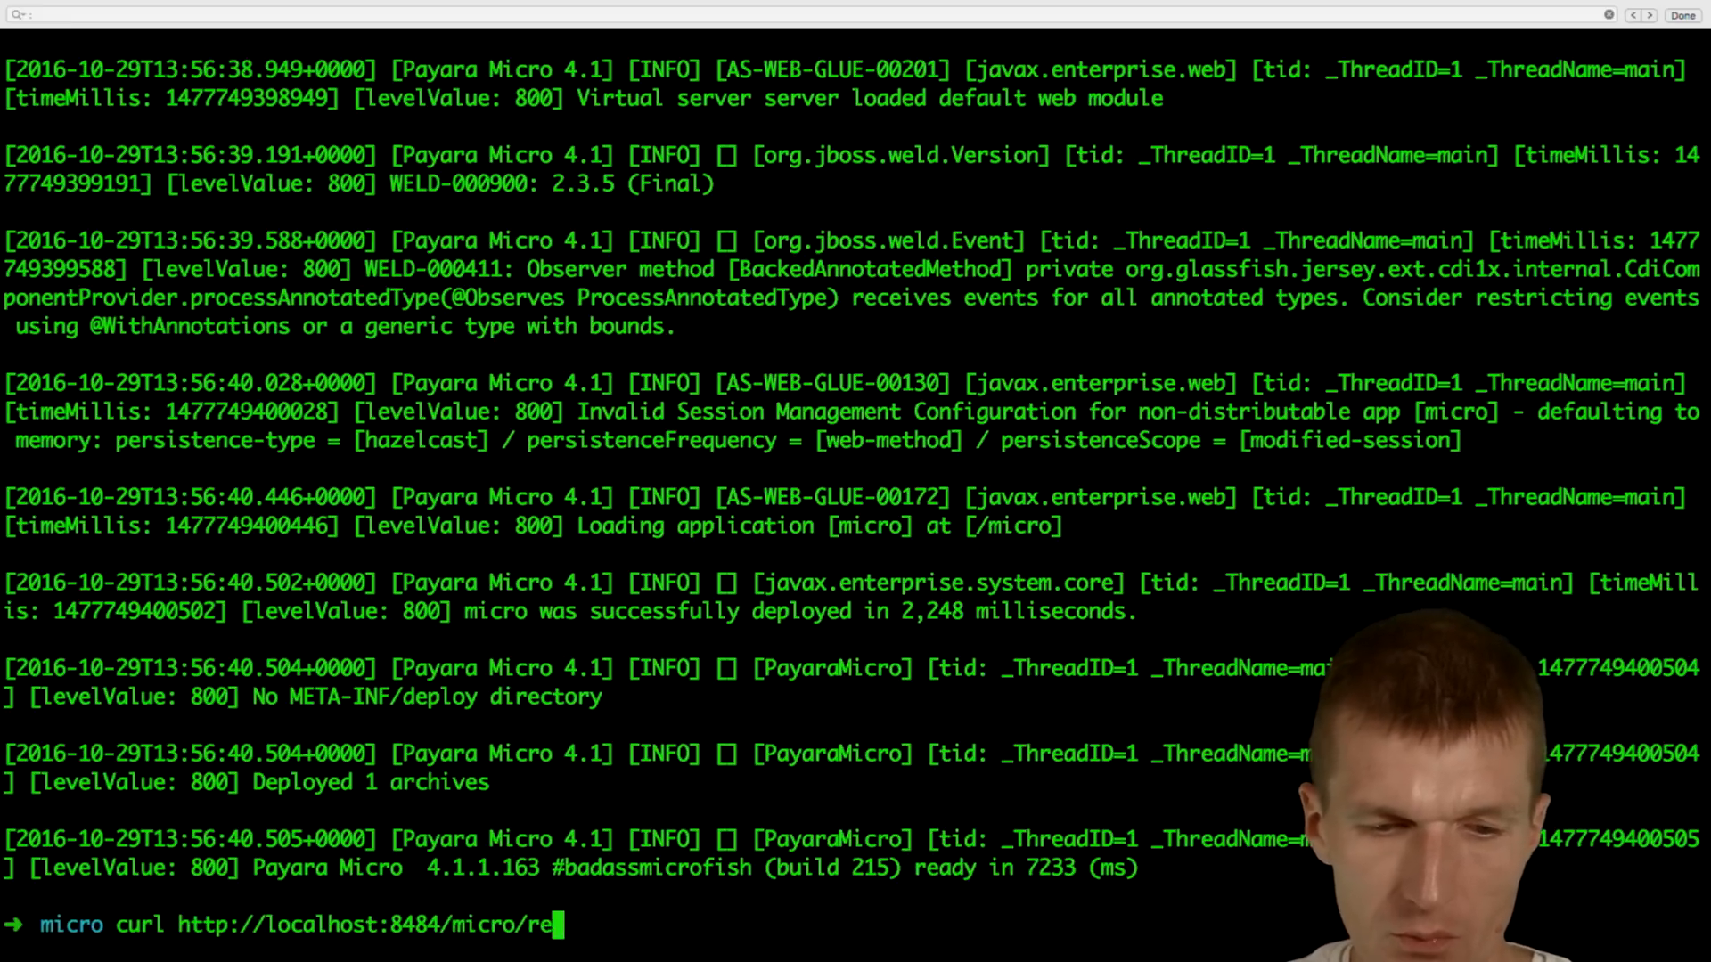
type("sources/mic")
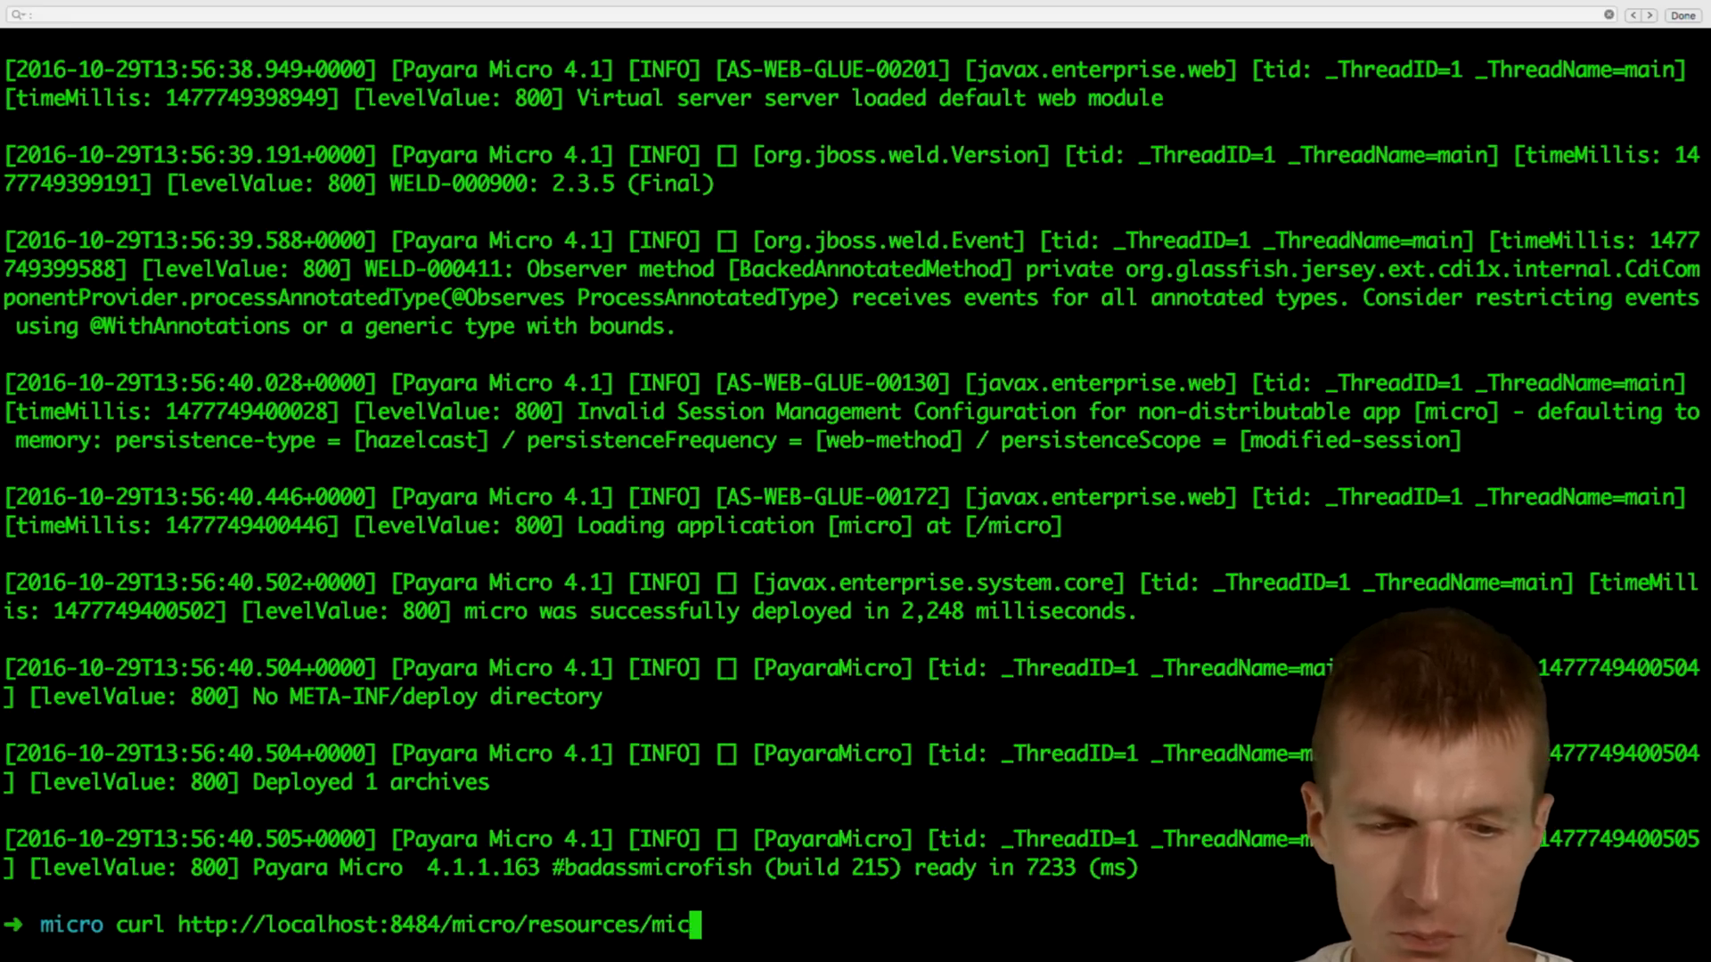
key("enter")
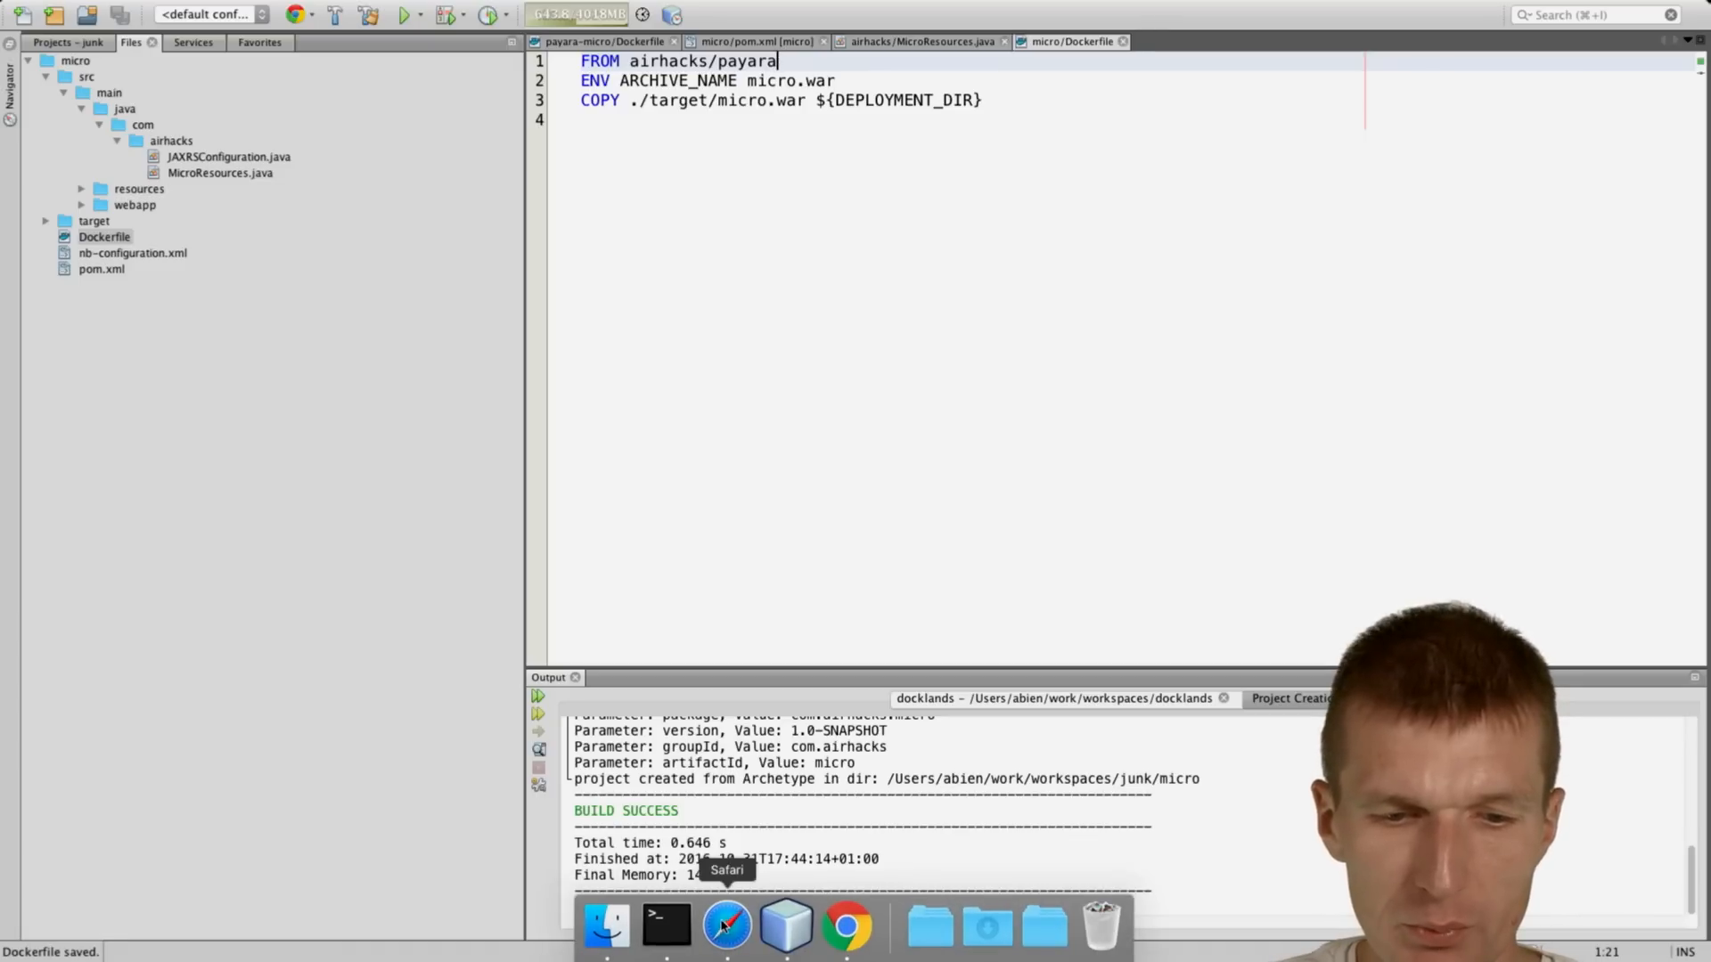
Step: In Terminal rerun mvn clean install && docker build -t airhacks/micro . on the airhacks/payara base
left_click(665, 927)
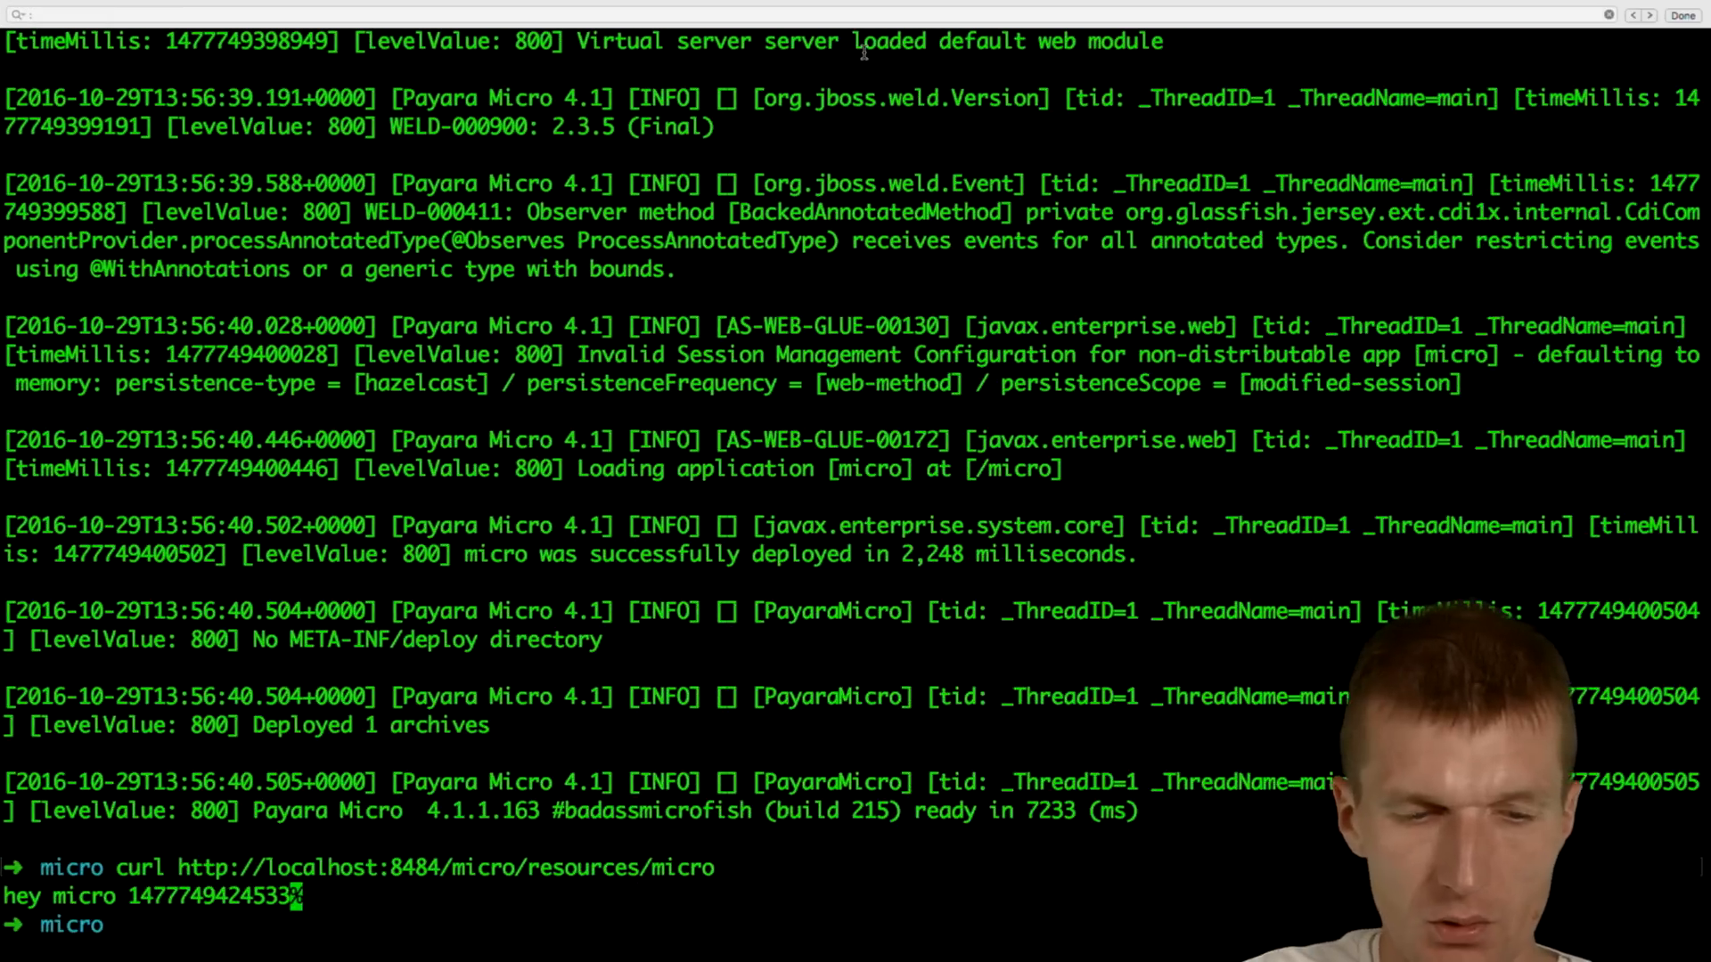
type("docker run -d -p 8484:8080 --name micro airhacks/micro")
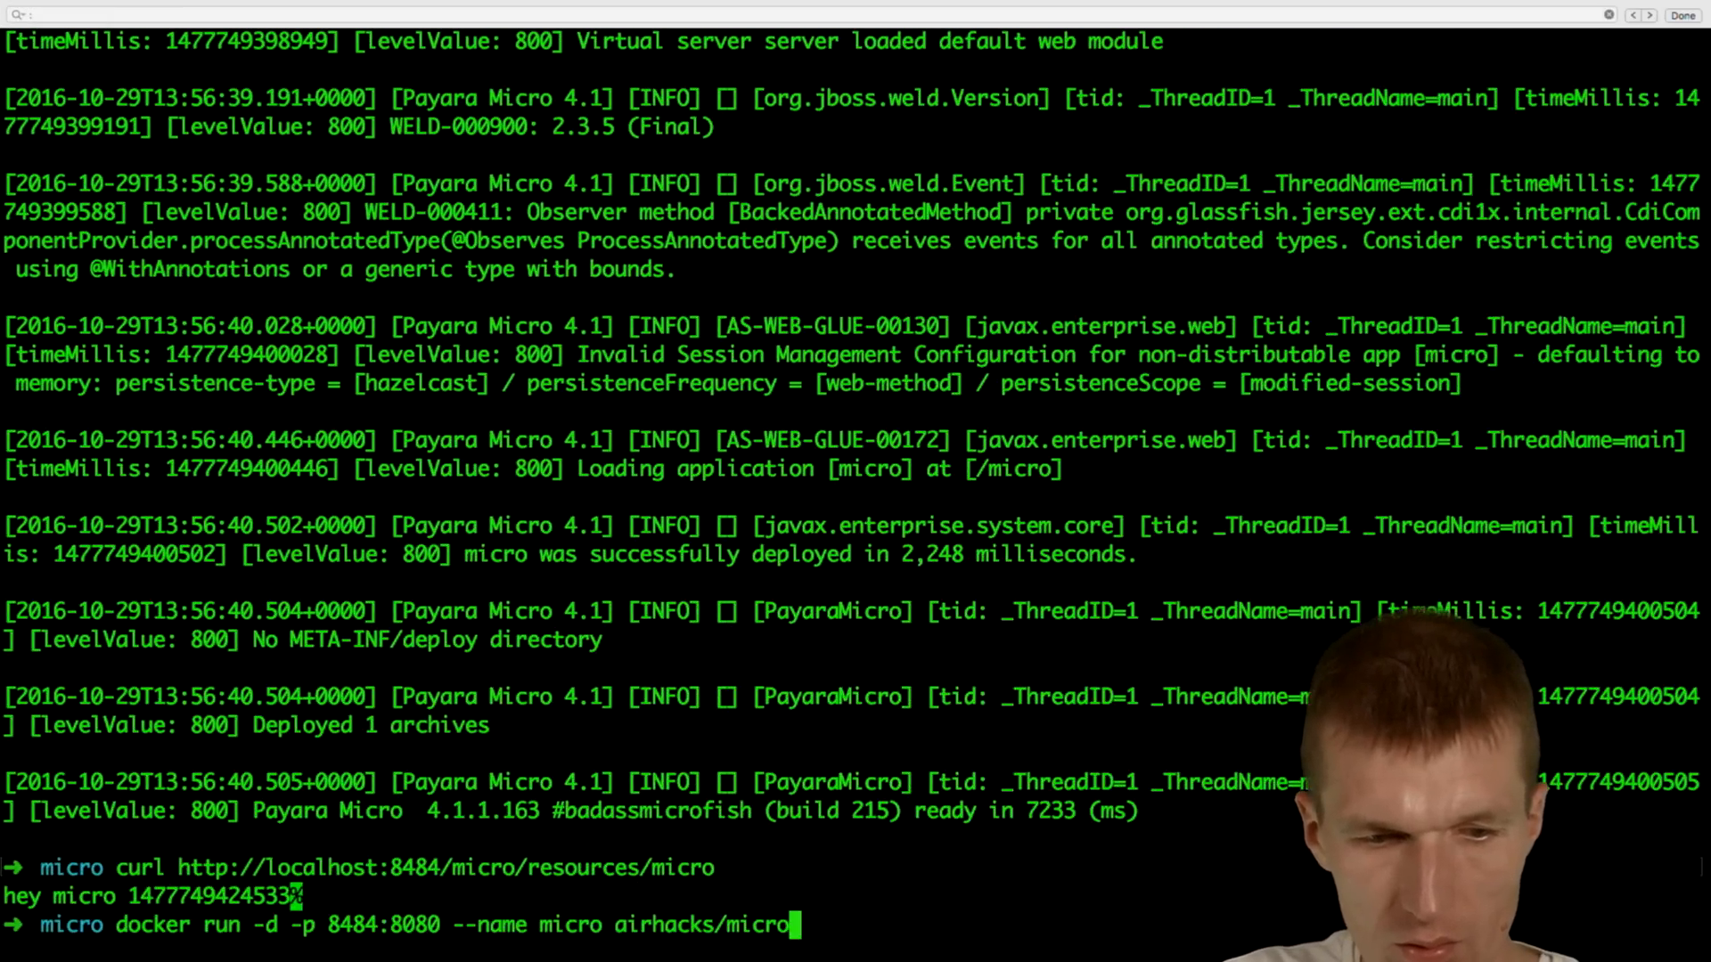
type("mvn clean install && docker build -t airhacks/micro .")
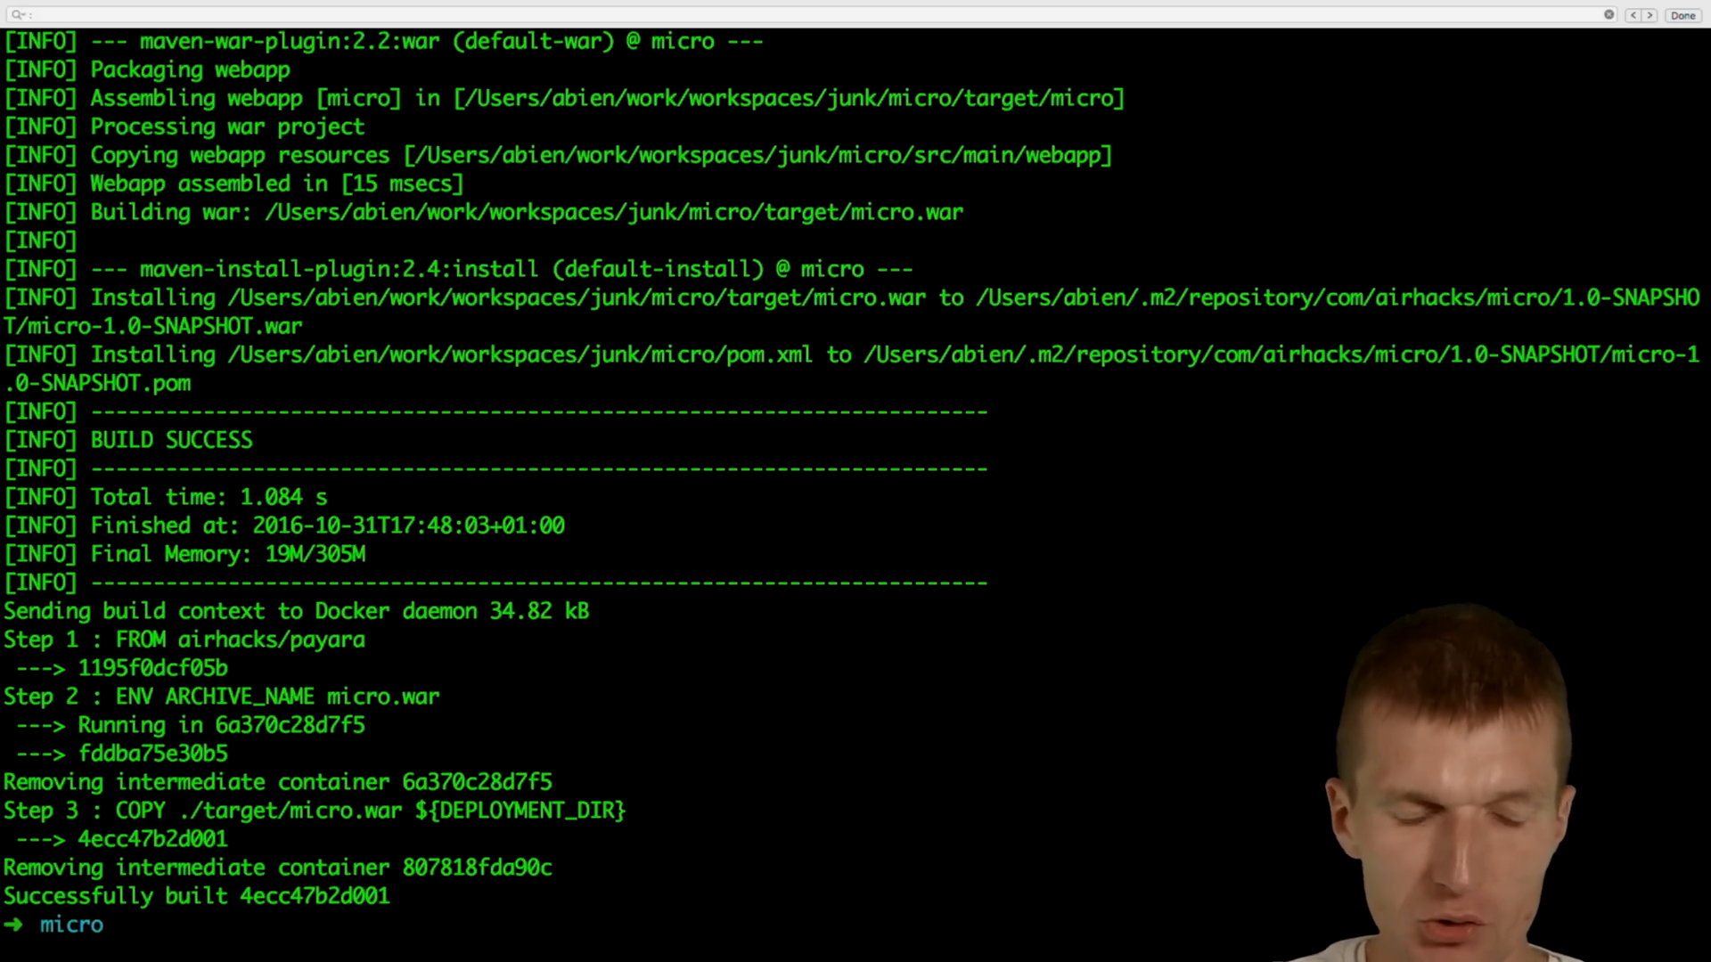
Step: Build airhacks/macro and run detached container macro on 8585:8080, then request docker logs
type("mvn clean install && docker build -t airhacks/macro .")
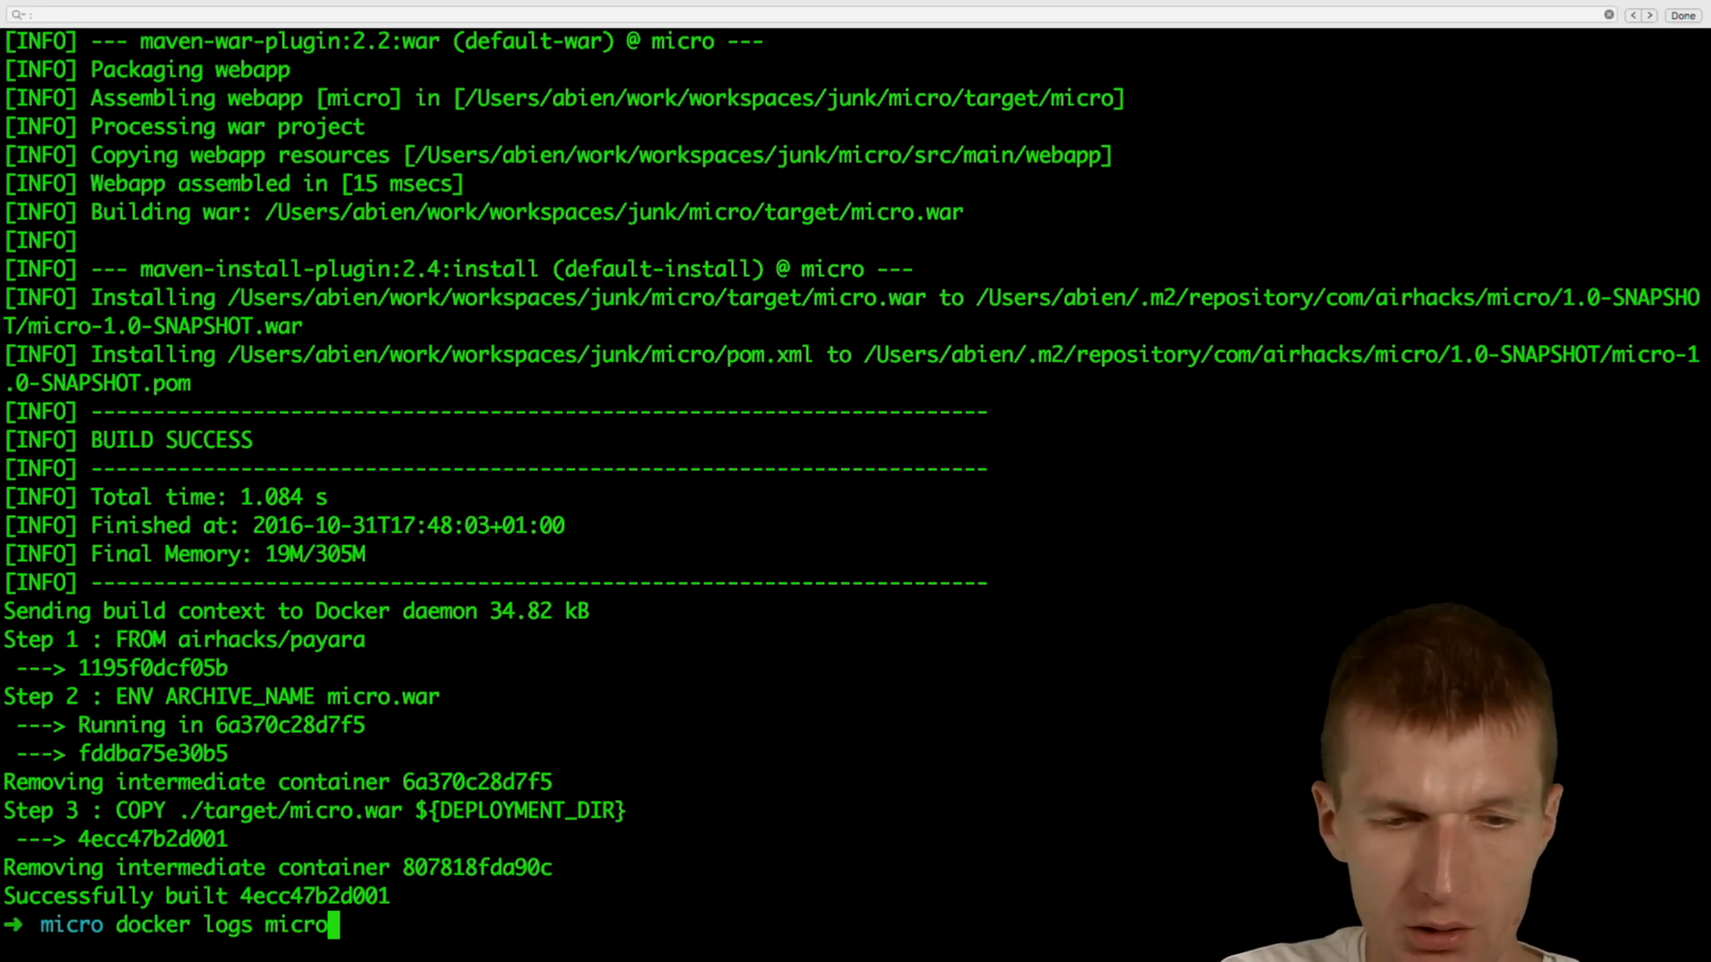
type("curl http://localhost:8484/micro/resources/micro")
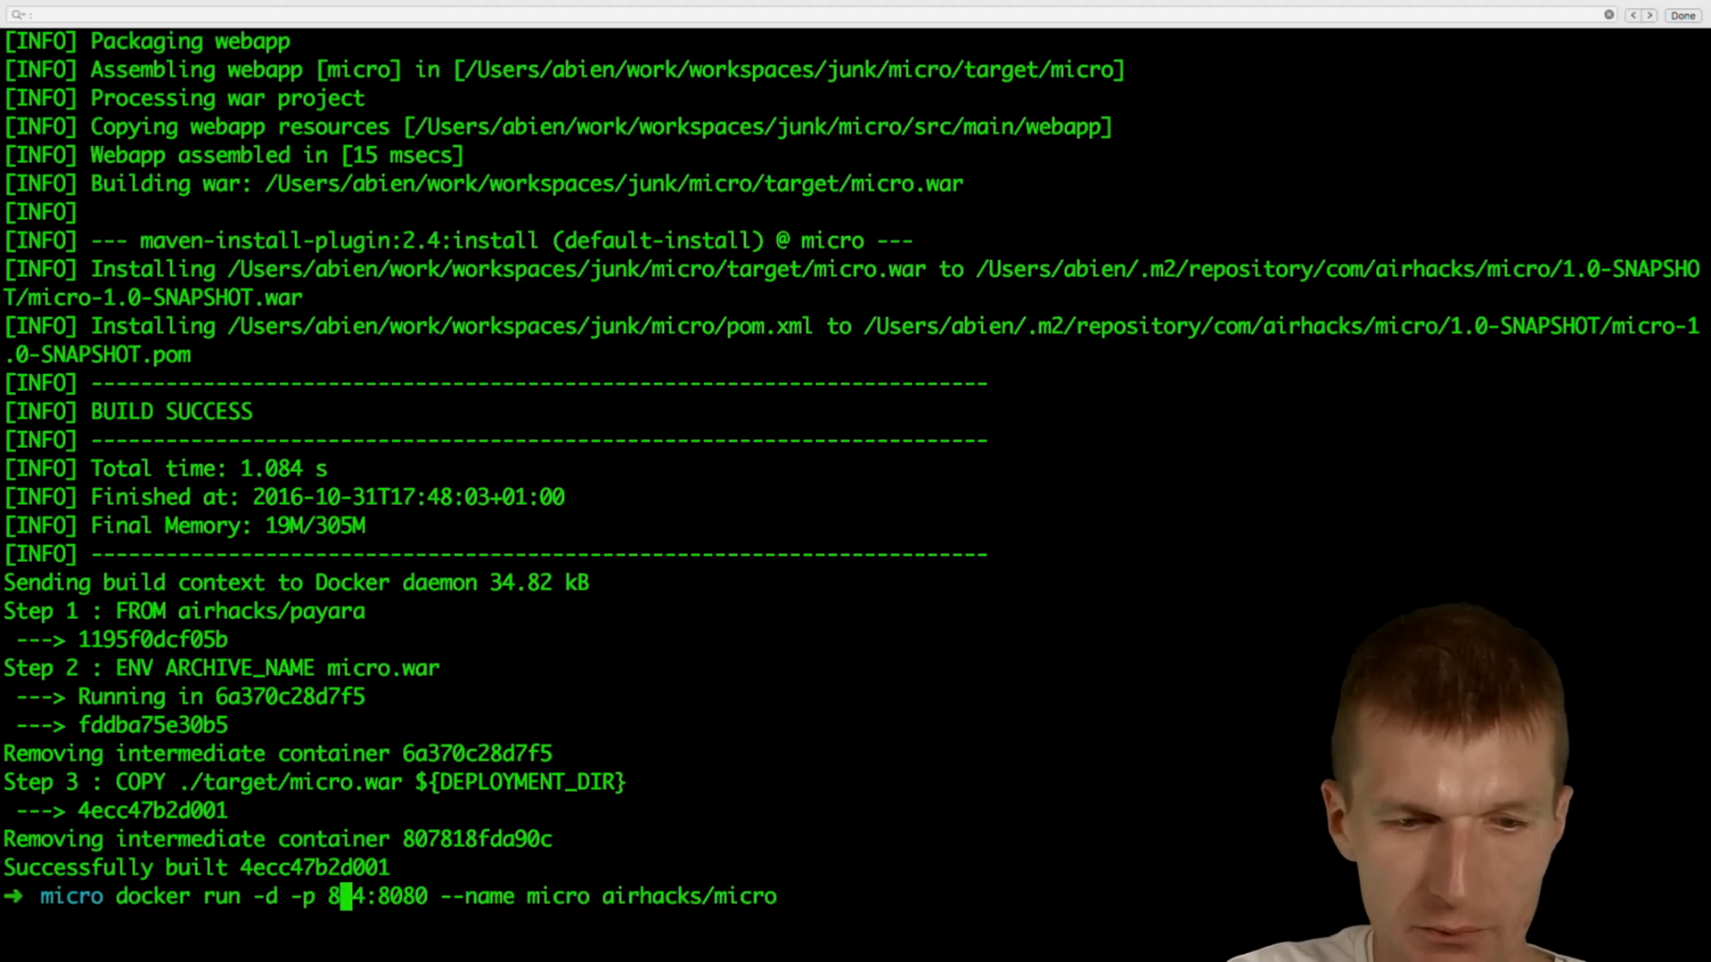
type("585")
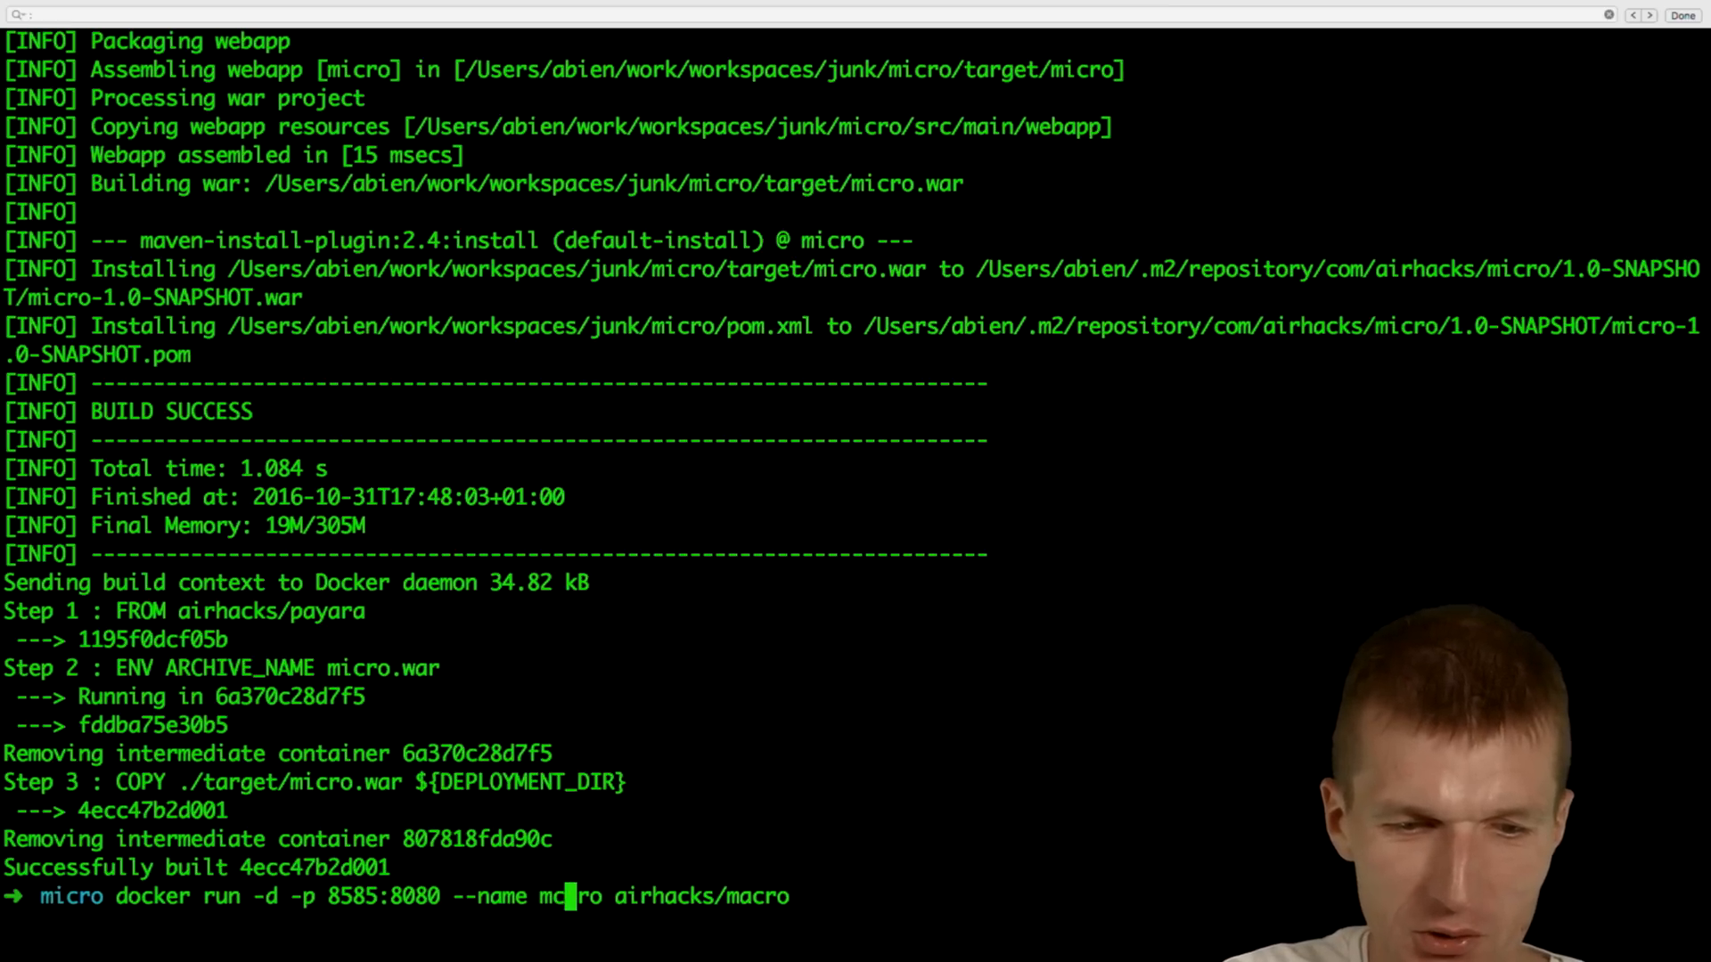
key("Return")
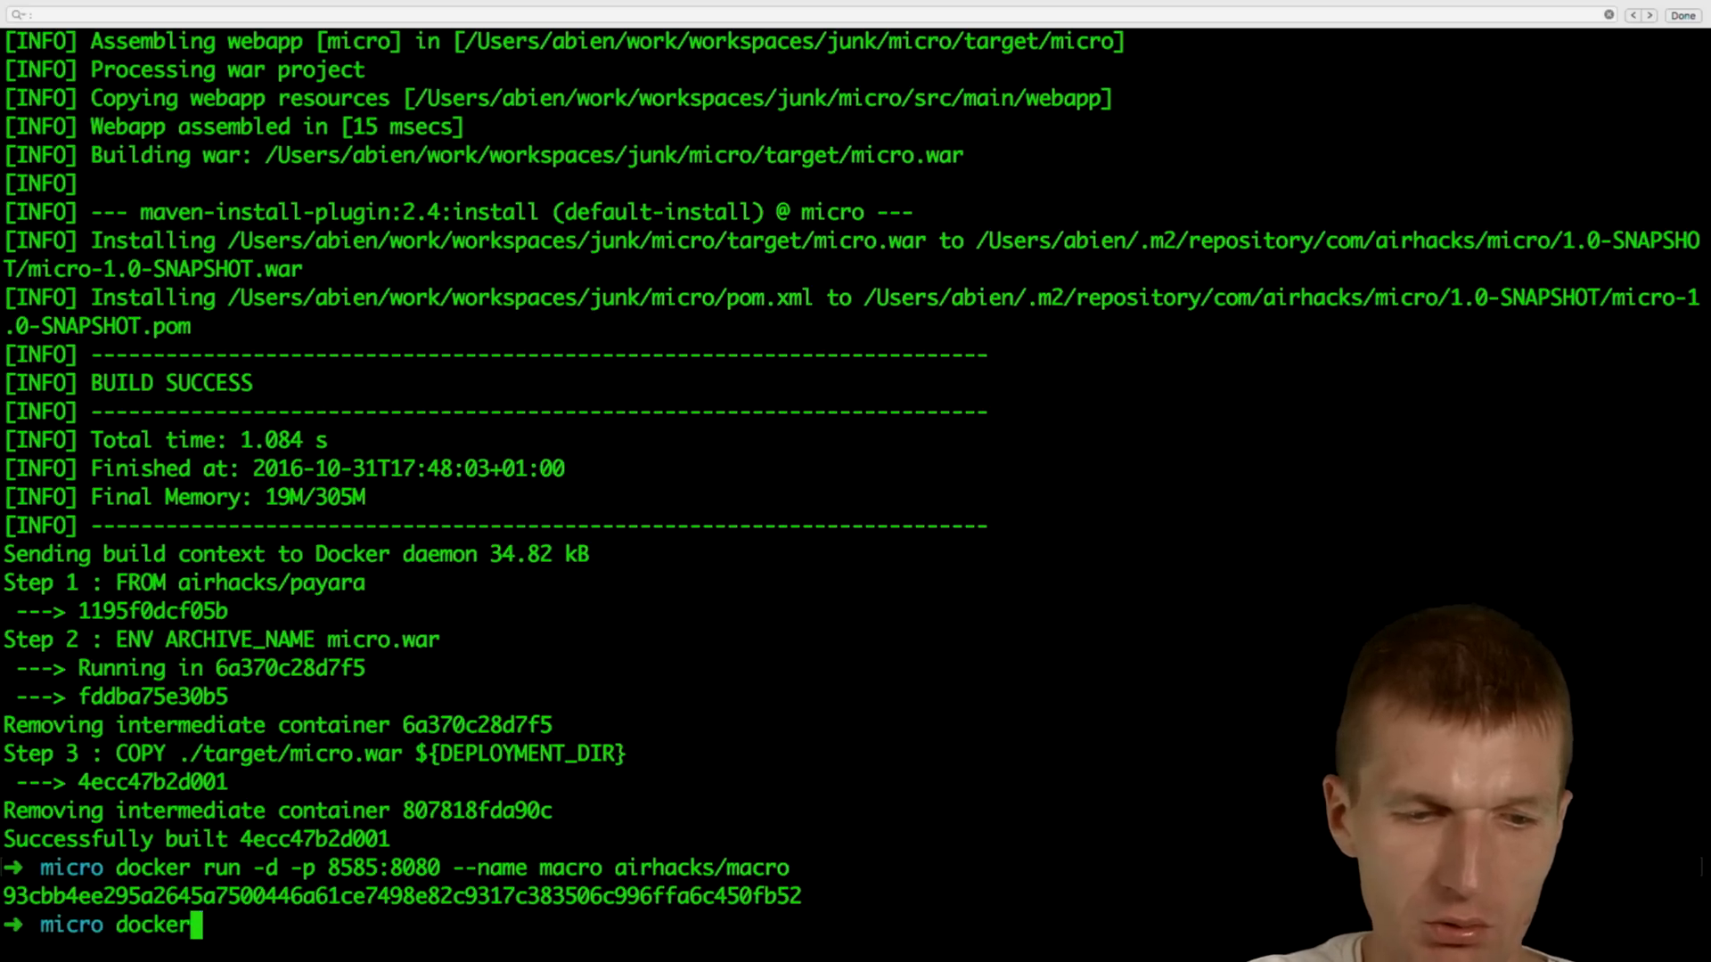
type("logs")
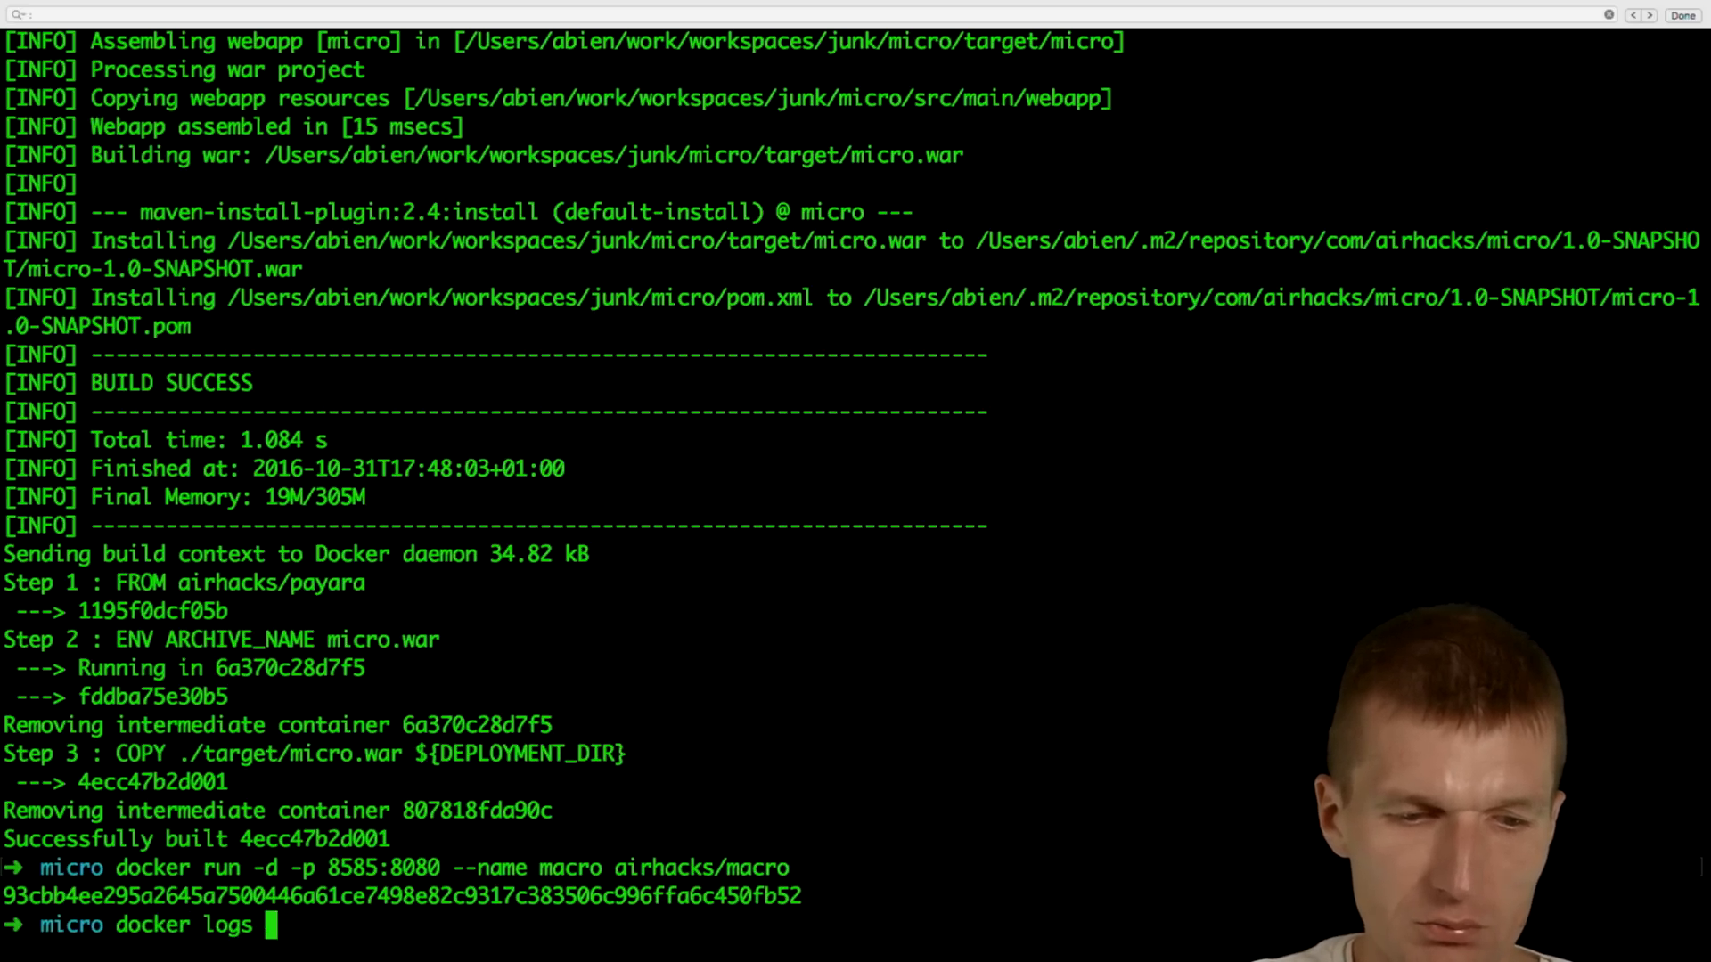